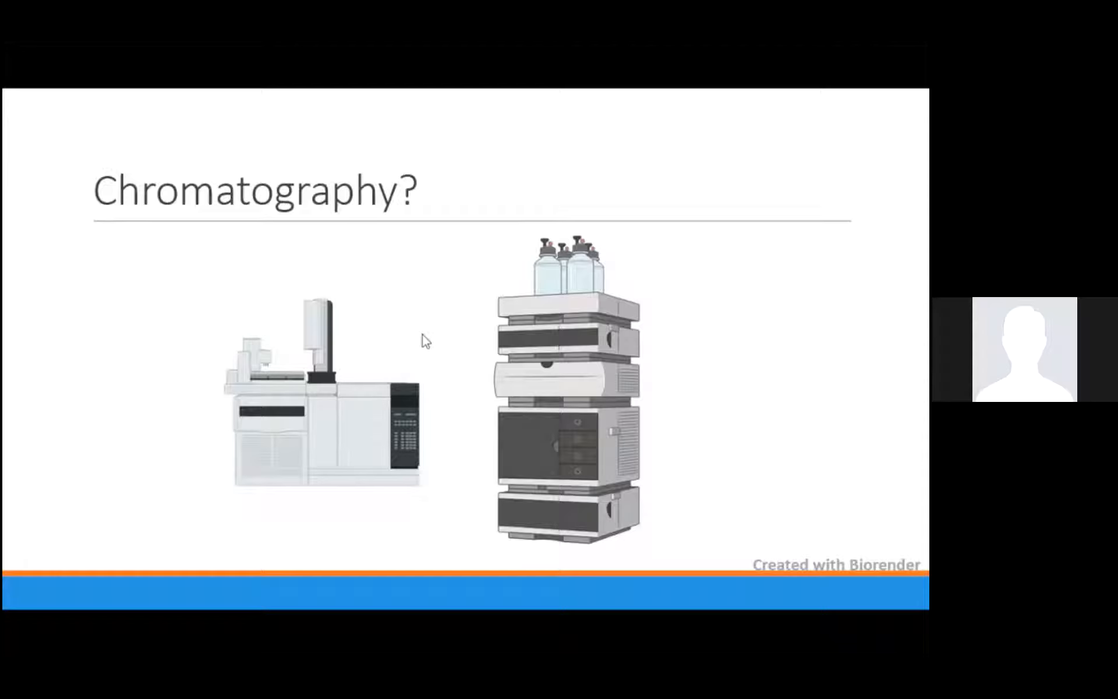
{"action": "mouse_move", "coordinate": [390, 380]}
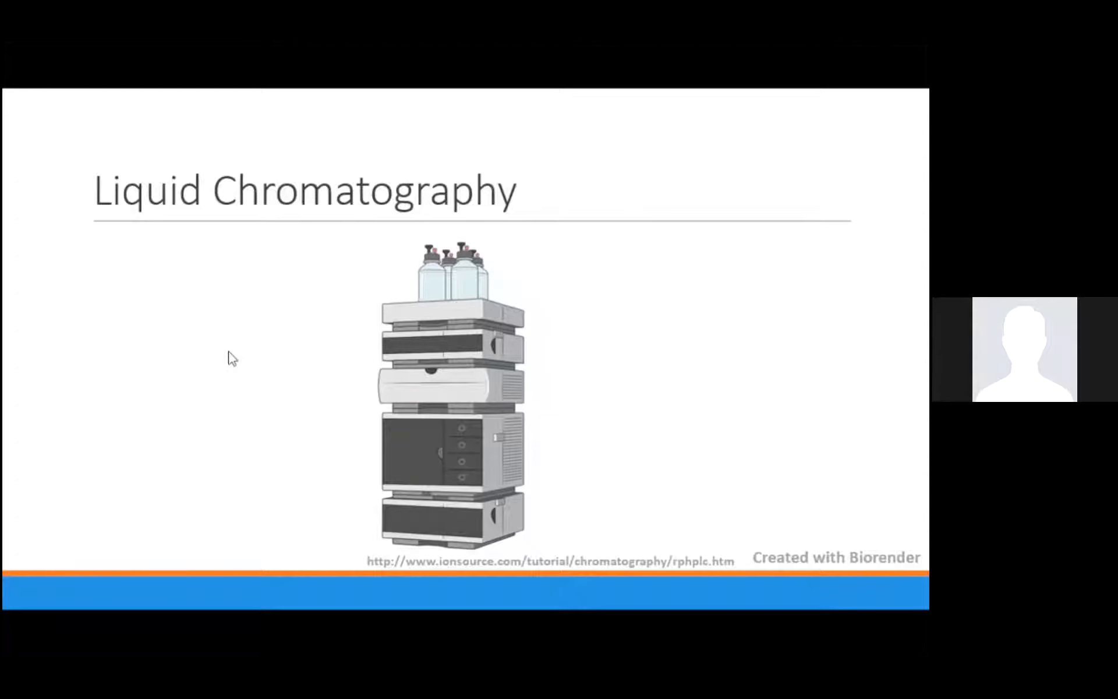
{"action": "mouse_move", "coordinate": [237, 376]}
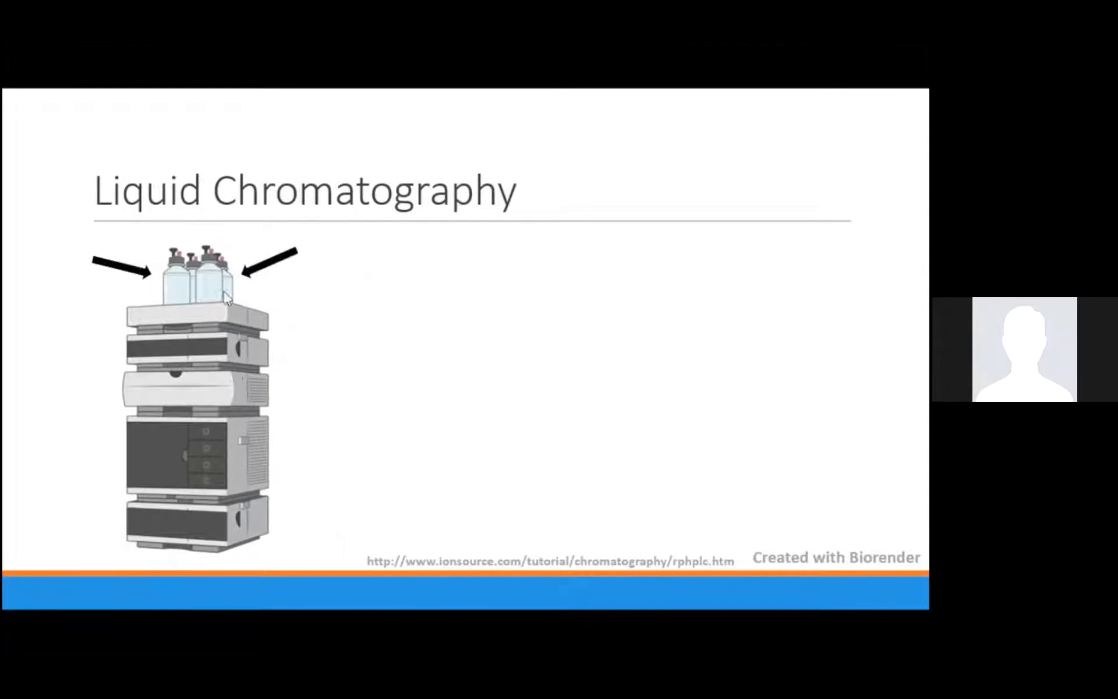
{"action": "mouse_move", "coordinate": [234, 352]}
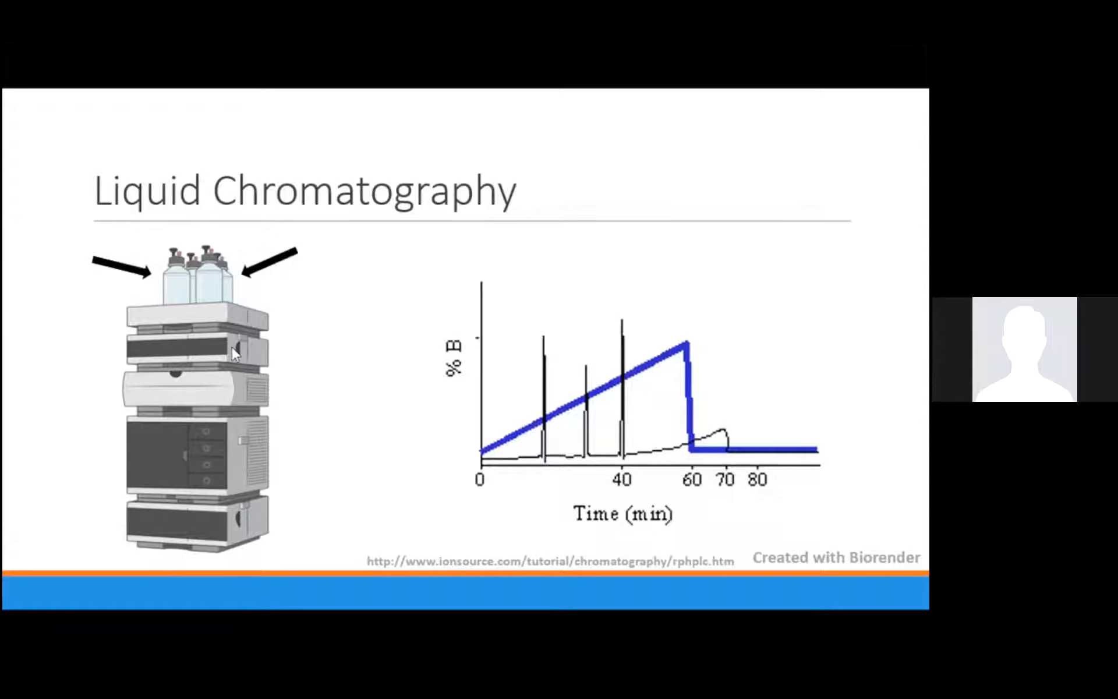
{"action": "mouse_move", "coordinate": [272, 414]}
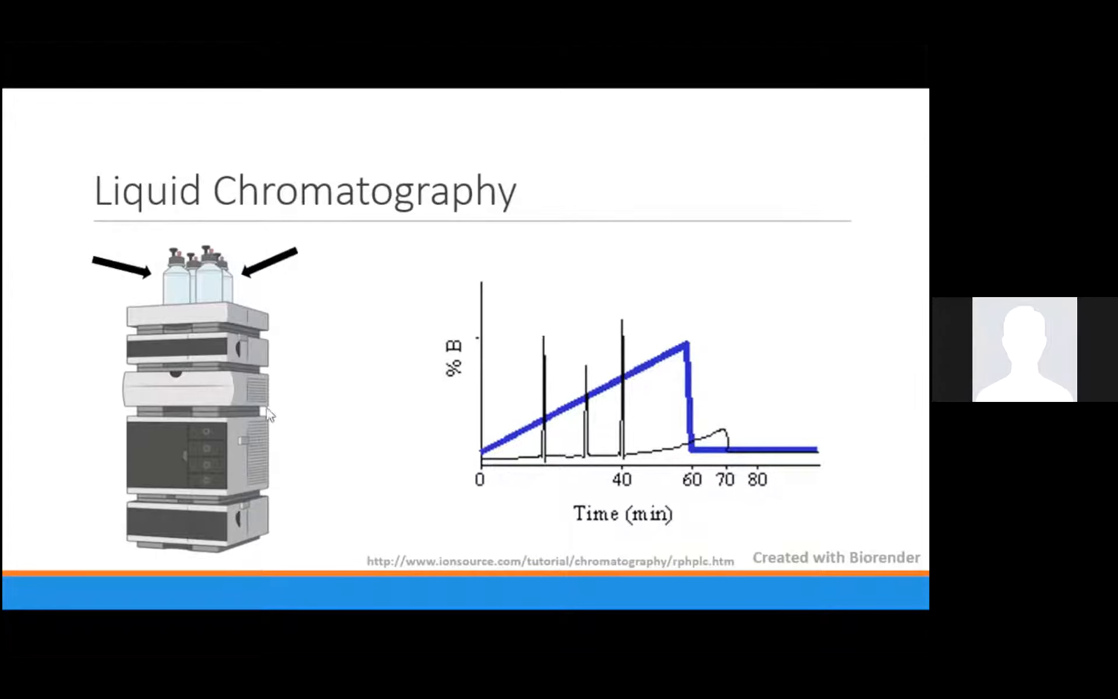
{"action": "mouse_move", "coordinate": [363, 440]}
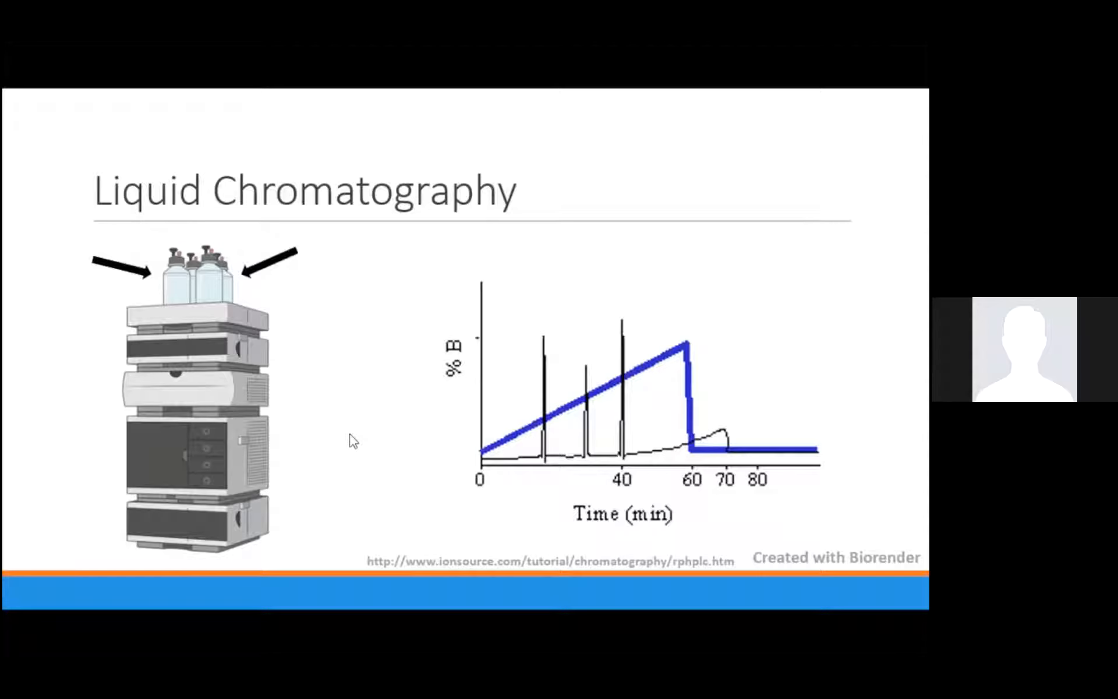
{"action": "mouse_move", "coordinate": [398, 417]}
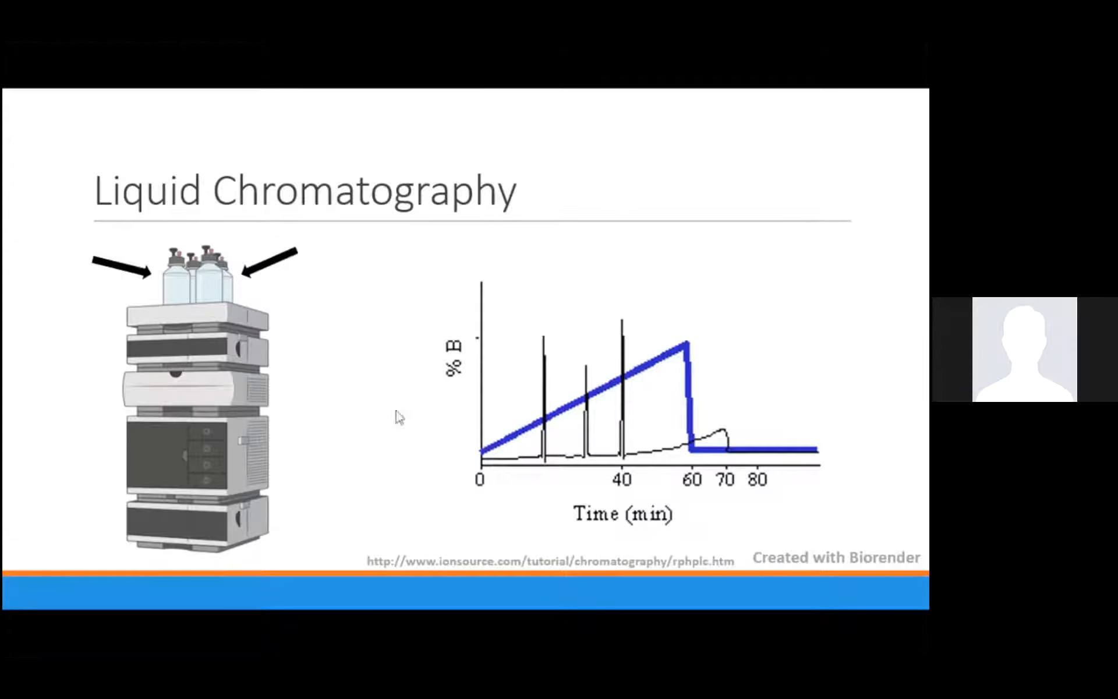
{"action": "mouse_move", "coordinate": [322, 389]}
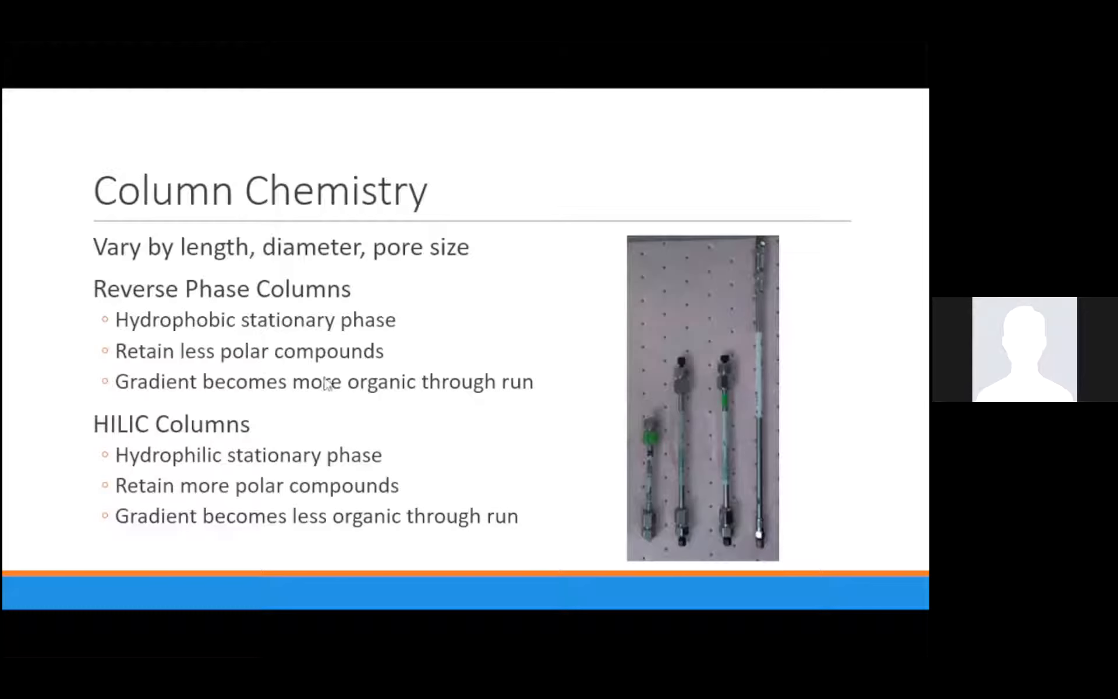
{"action": "mouse_move", "coordinate": [312, 458]}
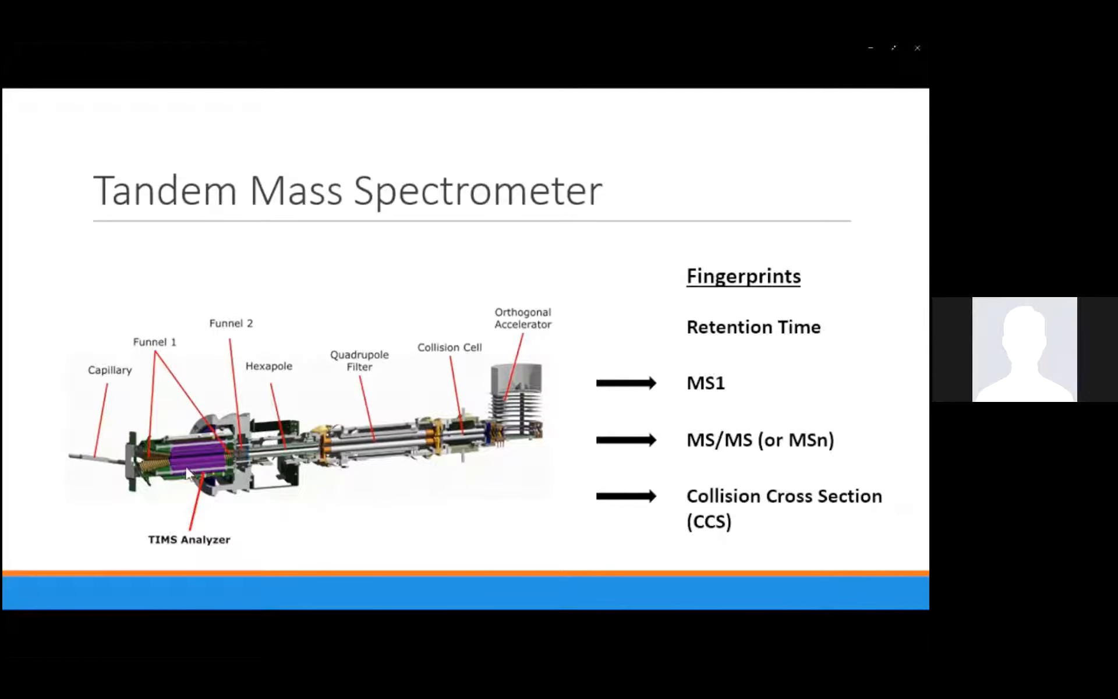
{"action": "mouse_move", "coordinate": [178, 457]}
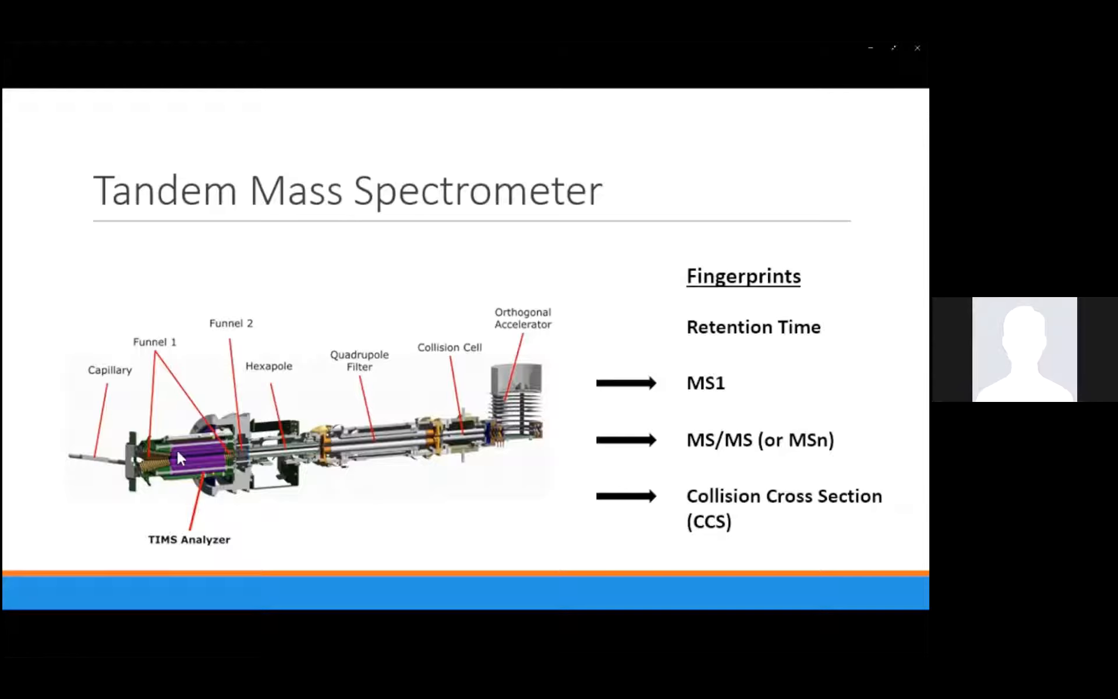
{"action": "mouse_move", "coordinate": [233, 319]}
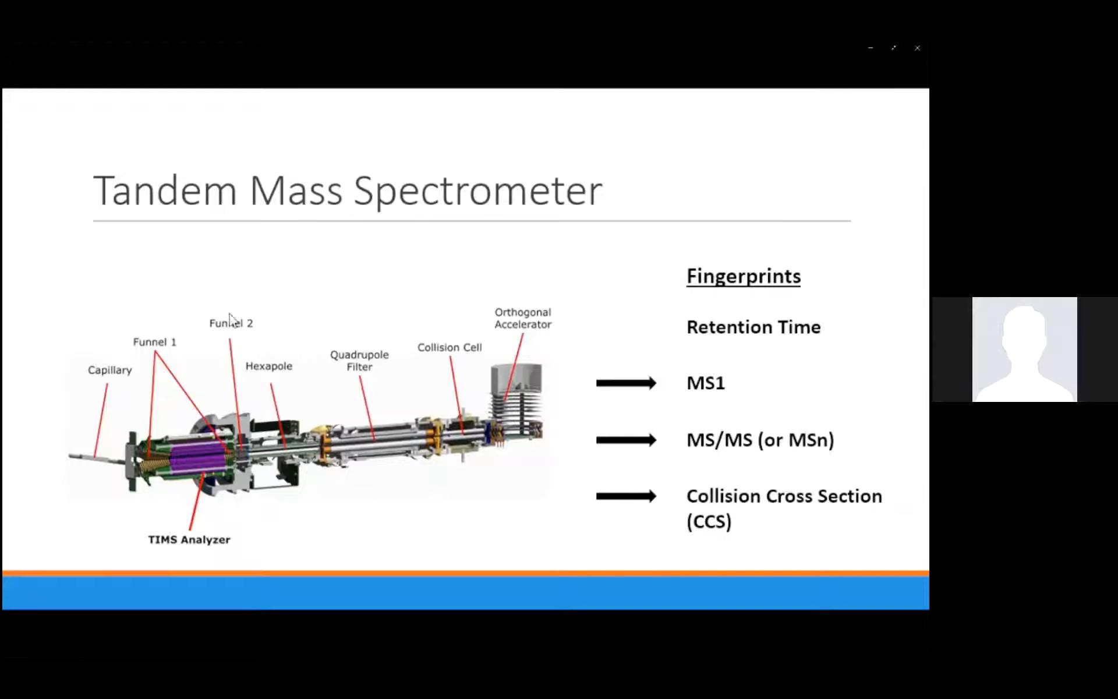
{"action": "mouse_move", "coordinate": [496, 276]}
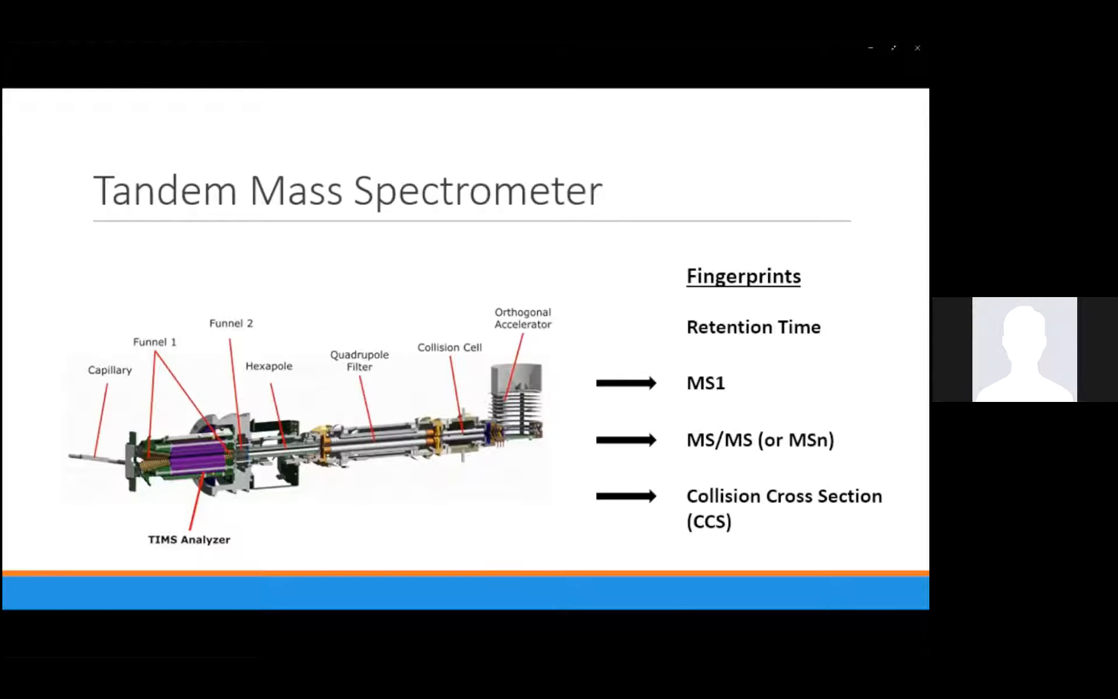
{"action": "mouse_move", "coordinate": [719, 354]}
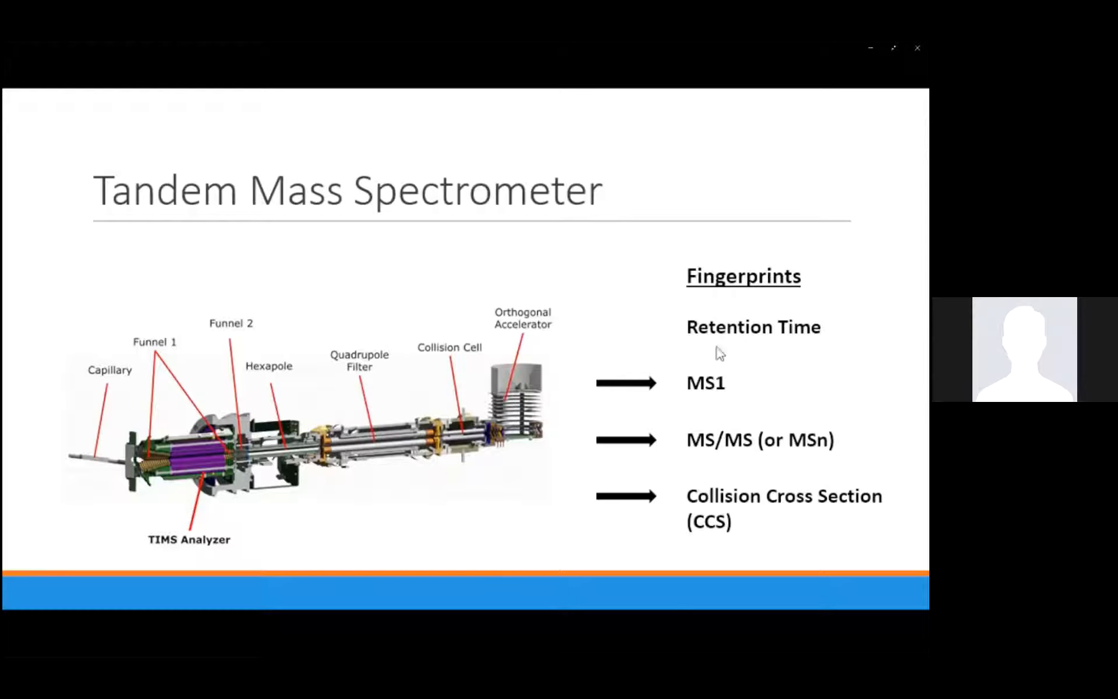
{"action": "mouse_move", "coordinate": [773, 406]}
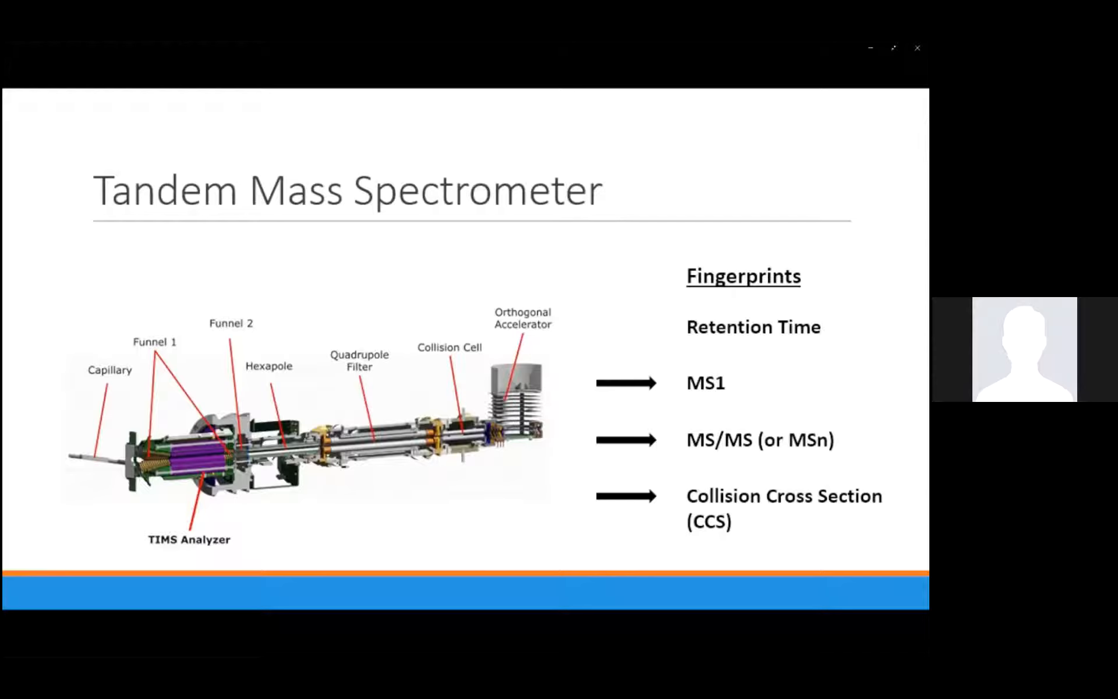
{"action": "mouse_move", "coordinate": [481, 429]}
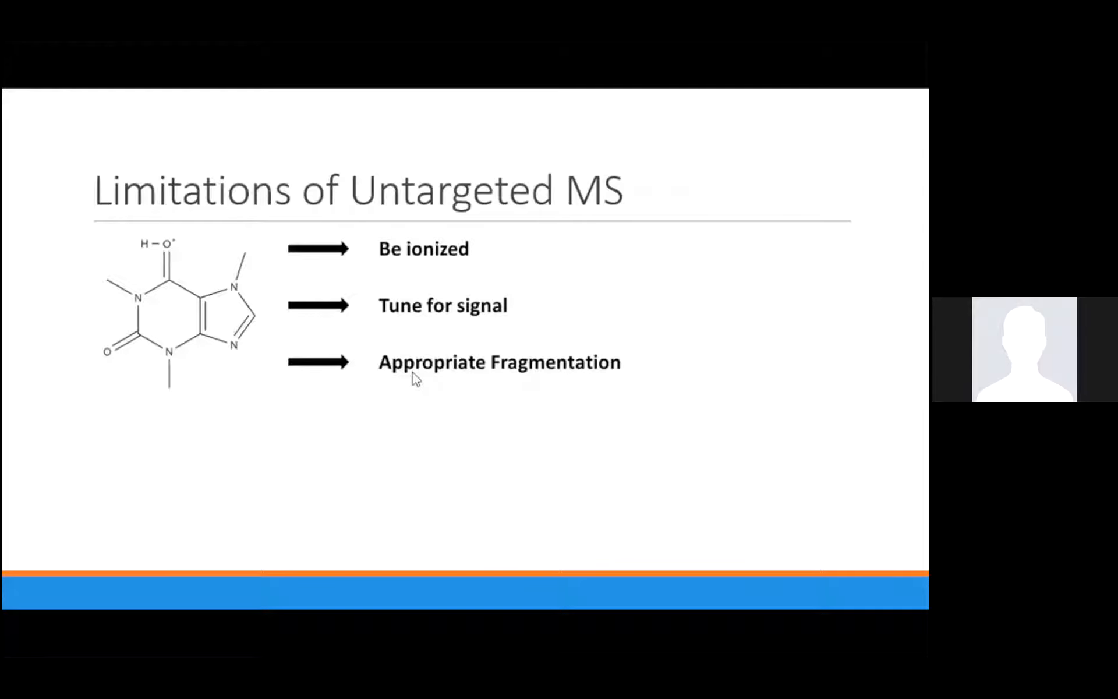
{"action": "mouse_move", "coordinate": [669, 317]}
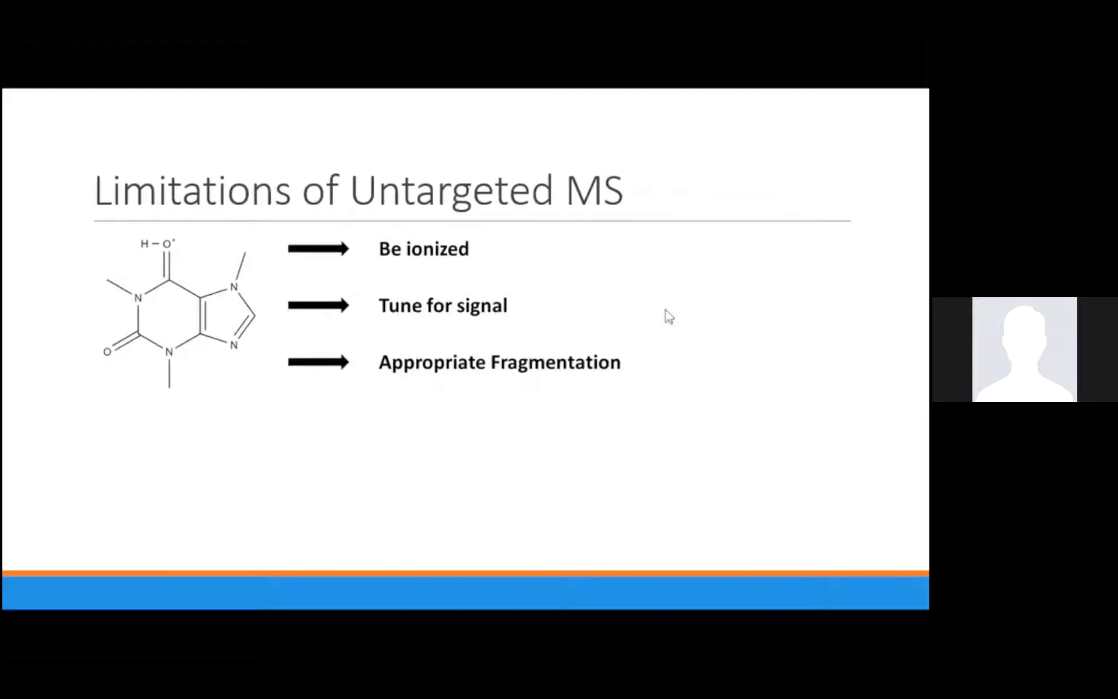
{"action": "mouse_move", "coordinate": [362, 249]}
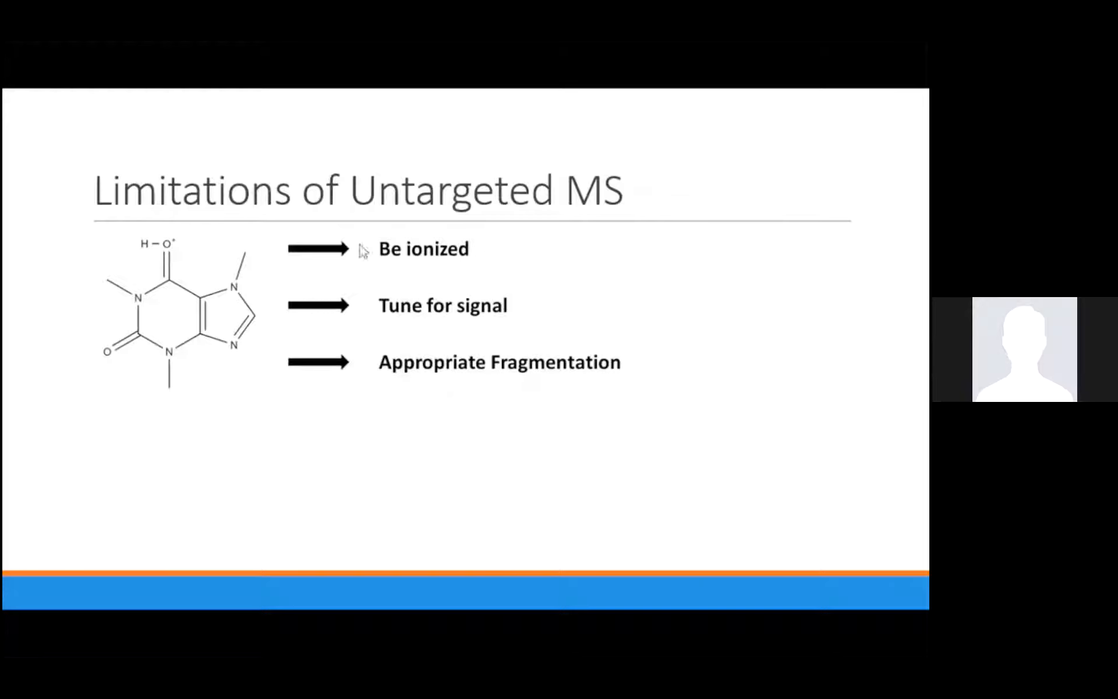
{"action": "mouse_move", "coordinate": [469, 315]}
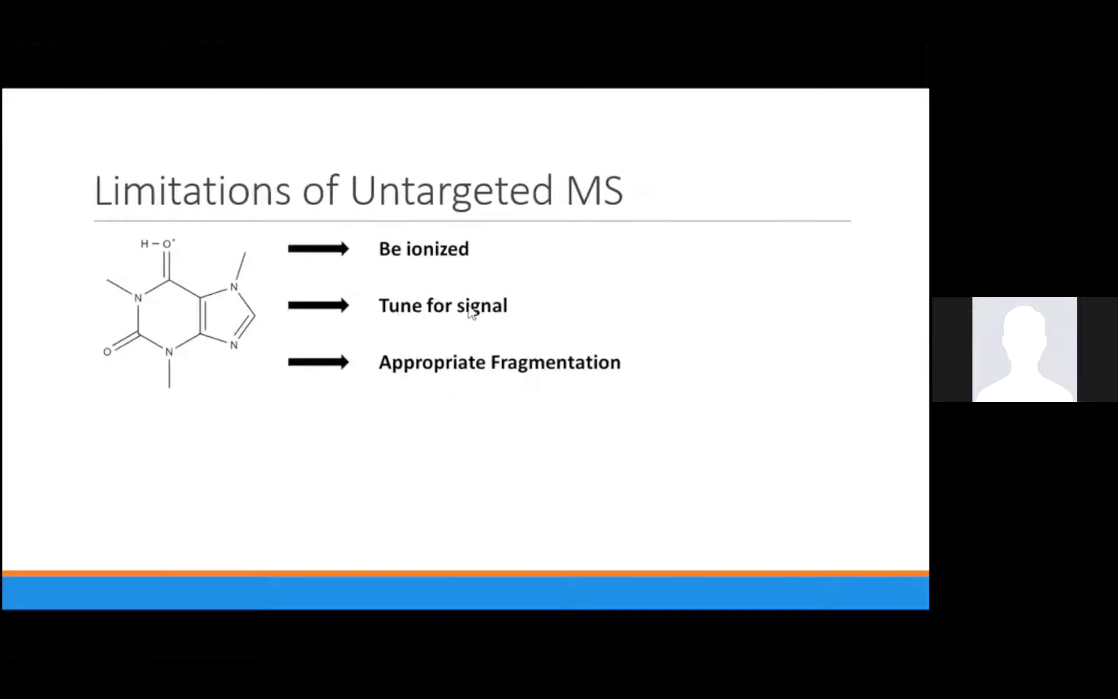
{"action": "mouse_move", "coordinate": [493, 356]}
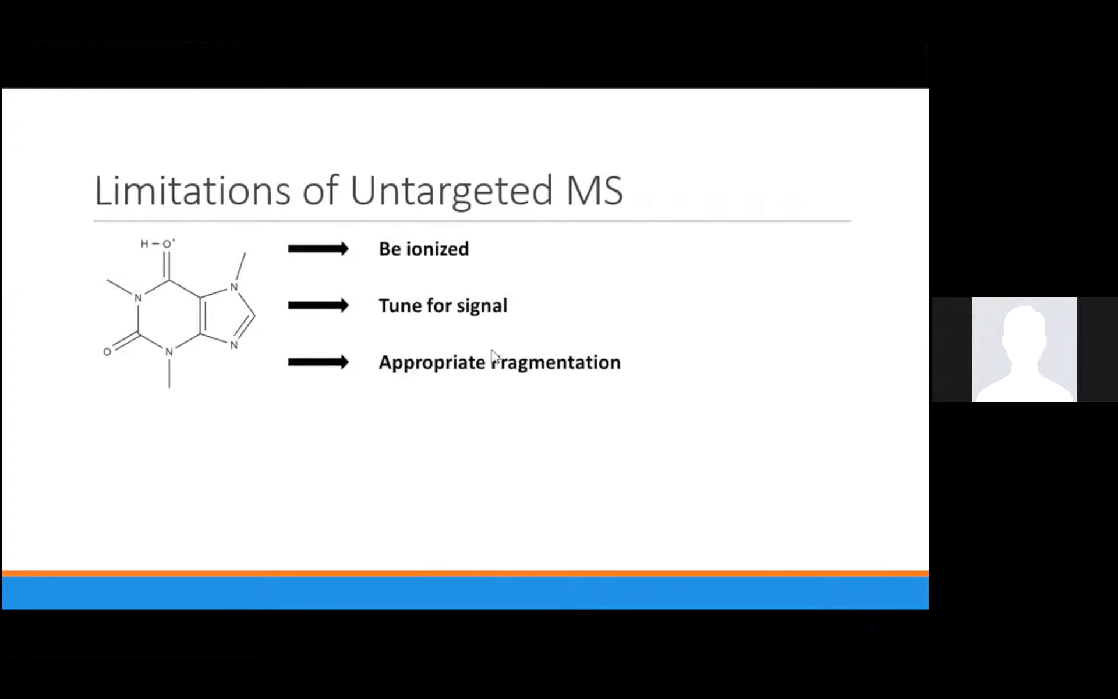
{"action": "mouse_move", "coordinate": [490, 362]}
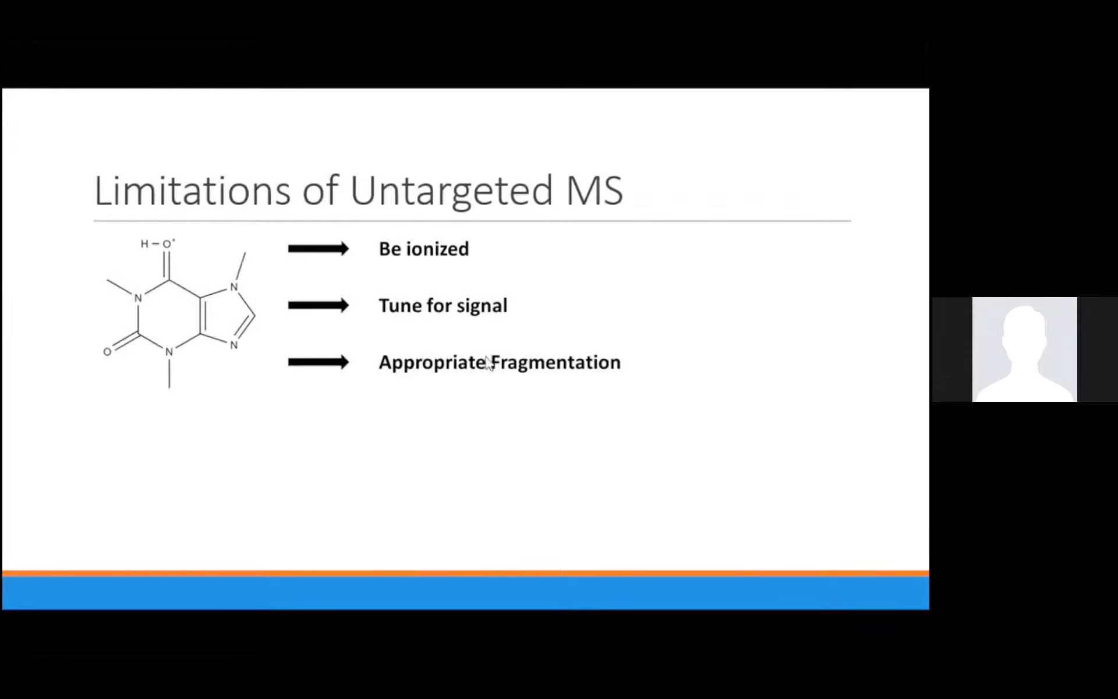
{"action": "mouse_move", "coordinate": [566, 426]}
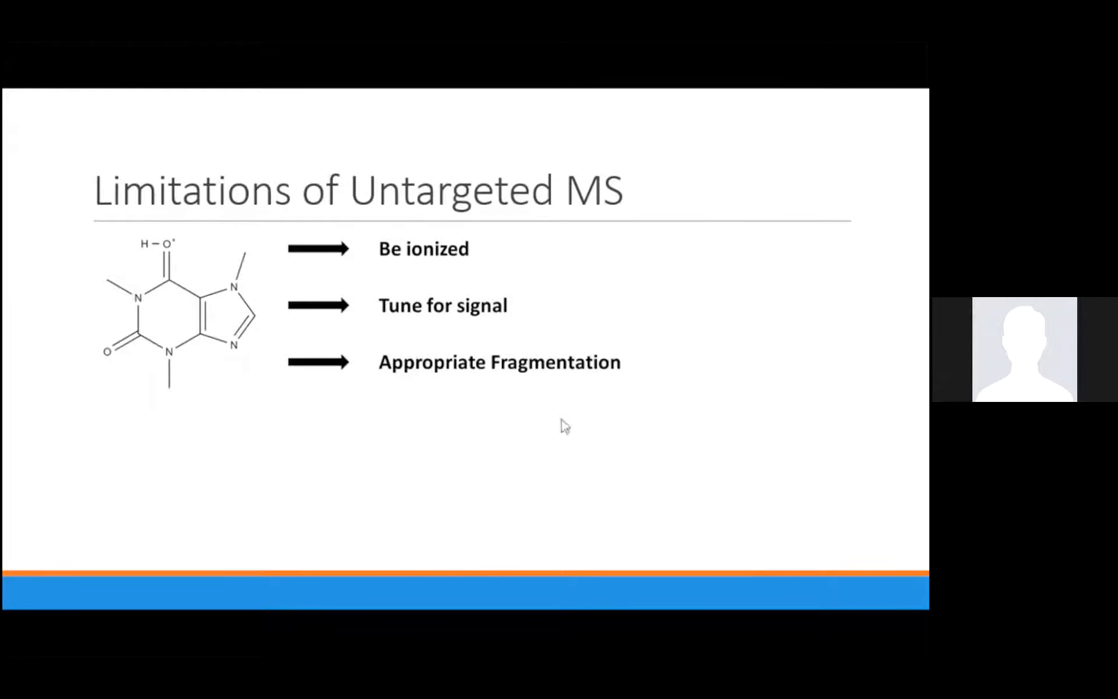
{"action": "mouse_move", "coordinate": [627, 394]}
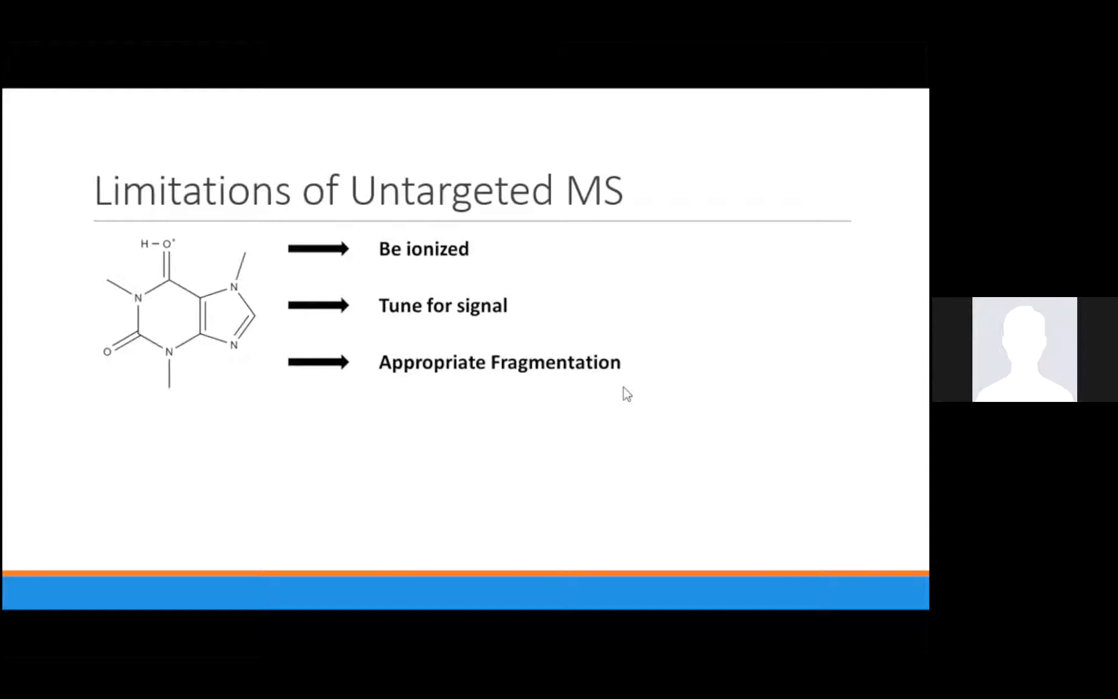
{"action": "mouse_move", "coordinate": [567, 399]}
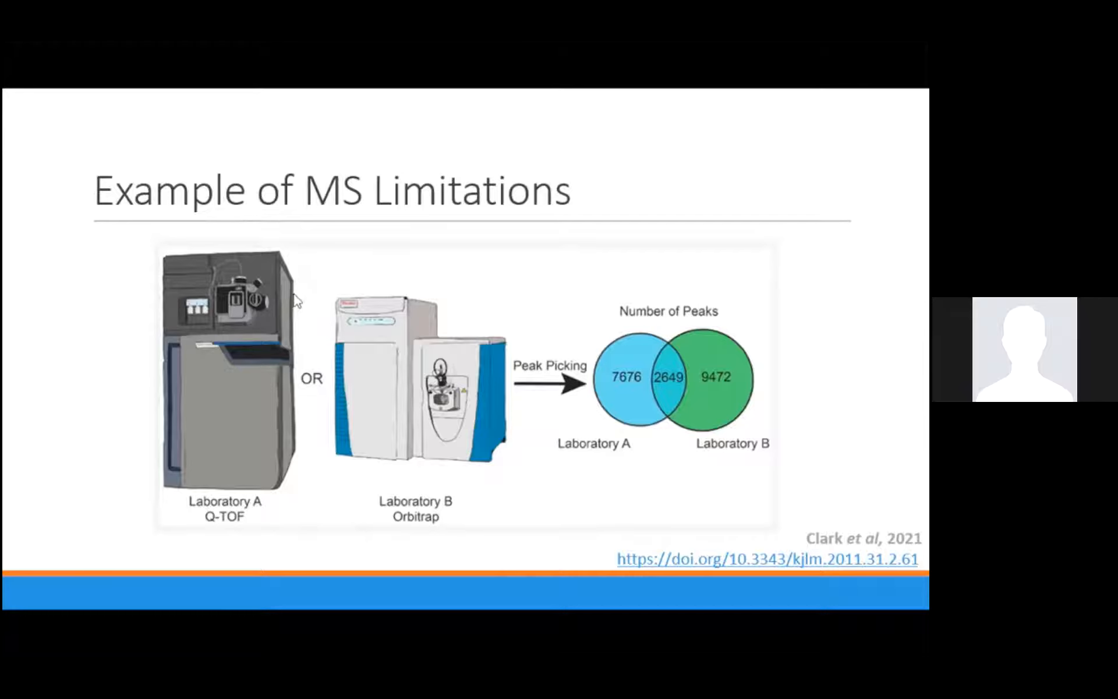
{"action": "mouse_move", "coordinate": [365, 271]}
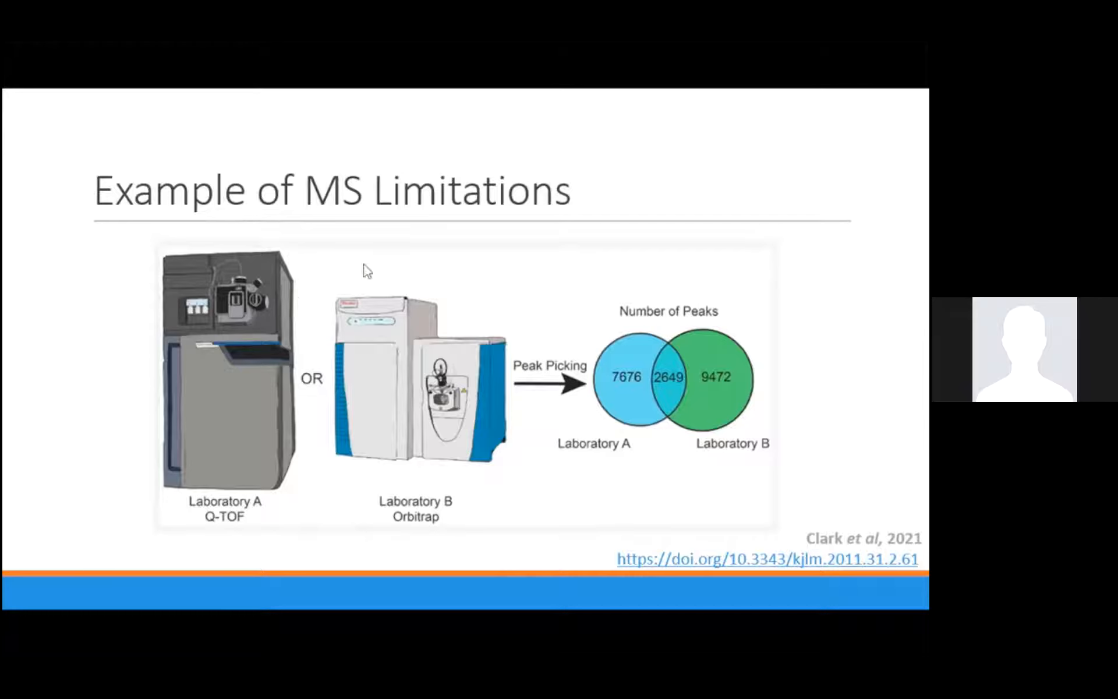
{"action": "mouse_move", "coordinate": [445, 323]}
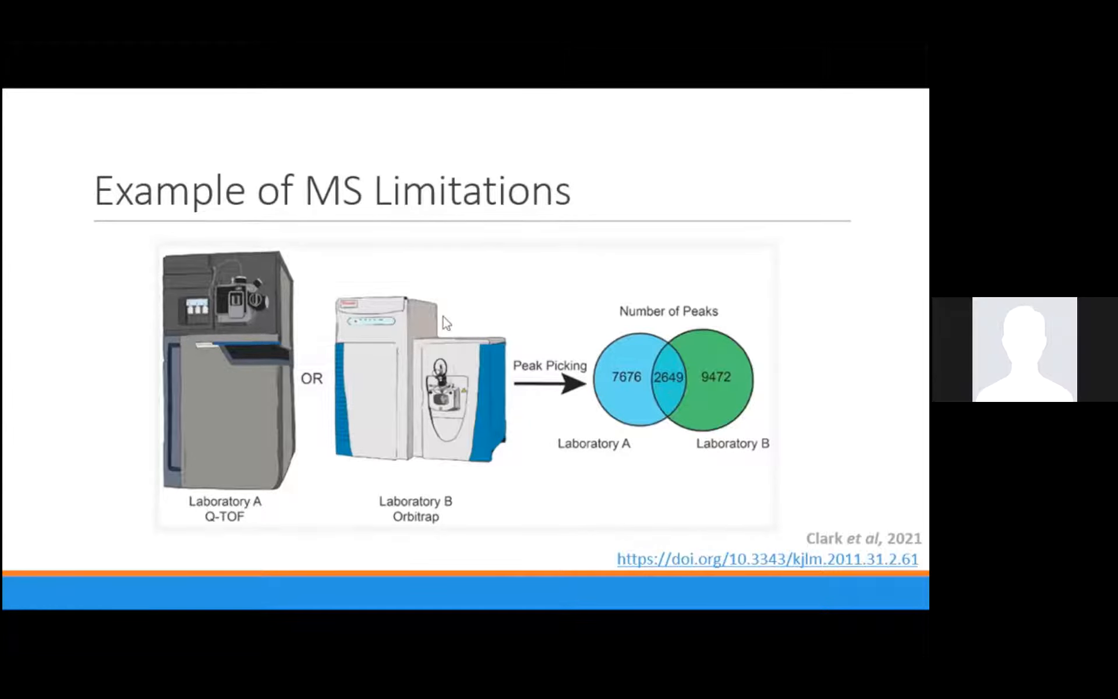
{"action": "mouse_move", "coordinate": [204, 387]}
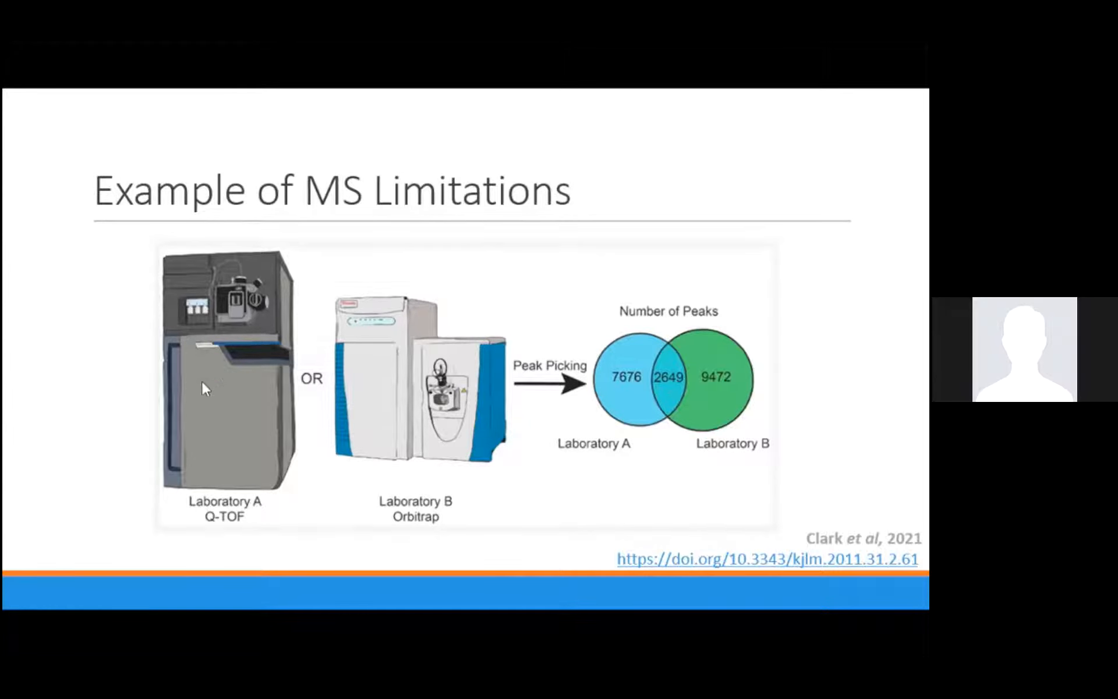
{"action": "mouse_move", "coordinate": [205, 402]}
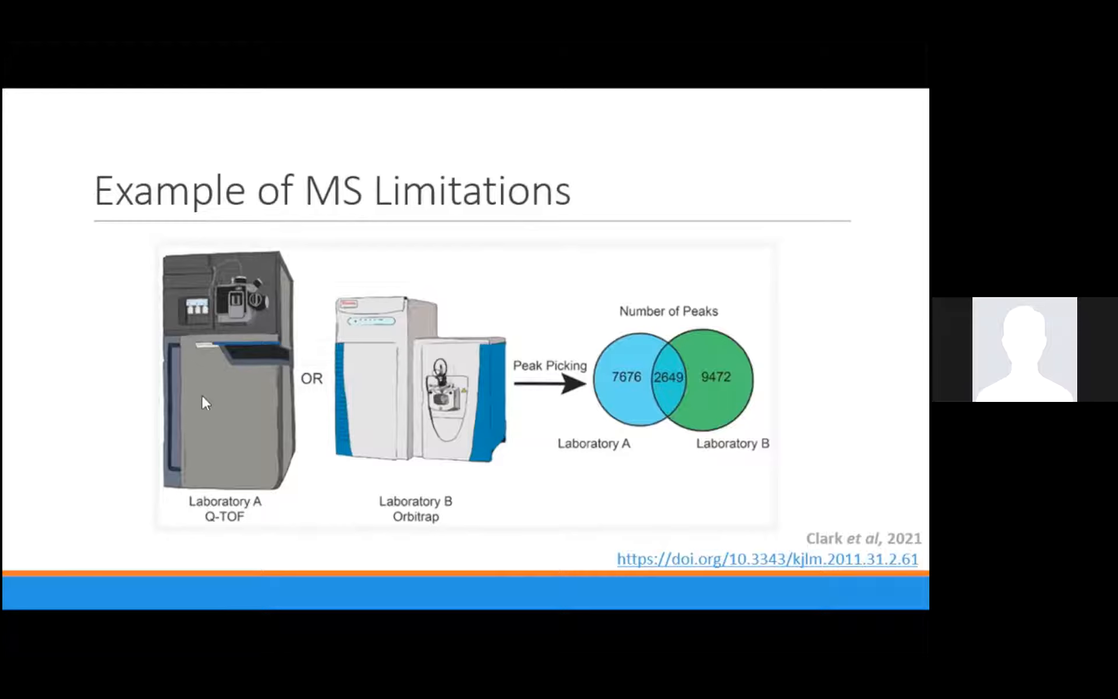
{"action": "mouse_move", "coordinate": [358, 397]}
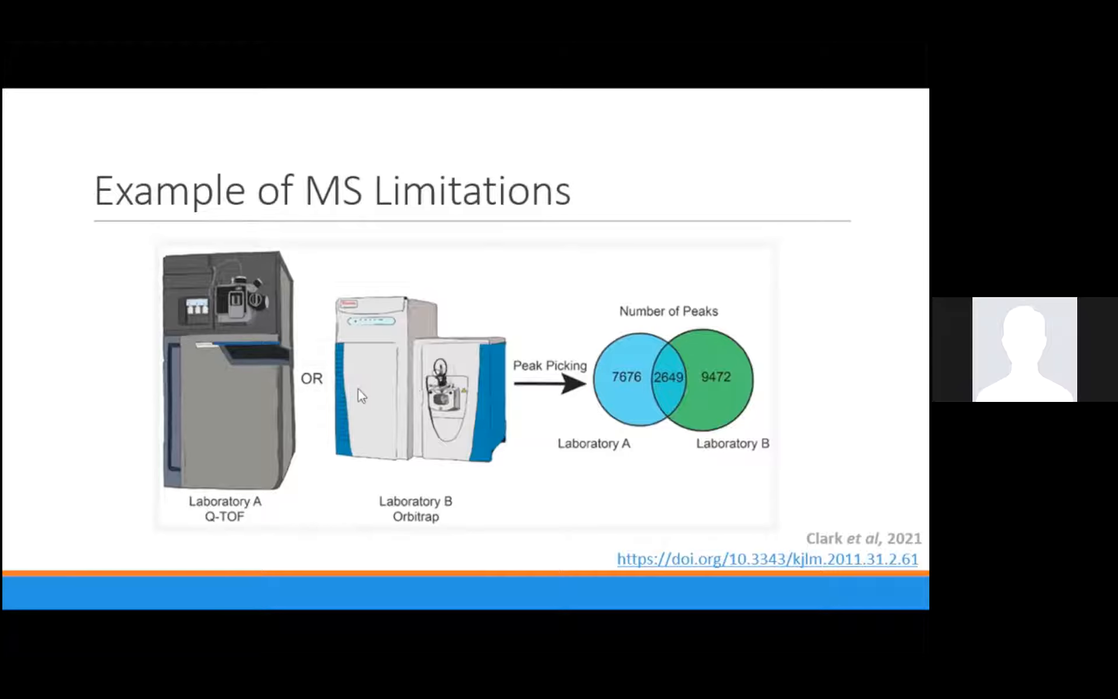
{"action": "mouse_move", "coordinate": [353, 400]}
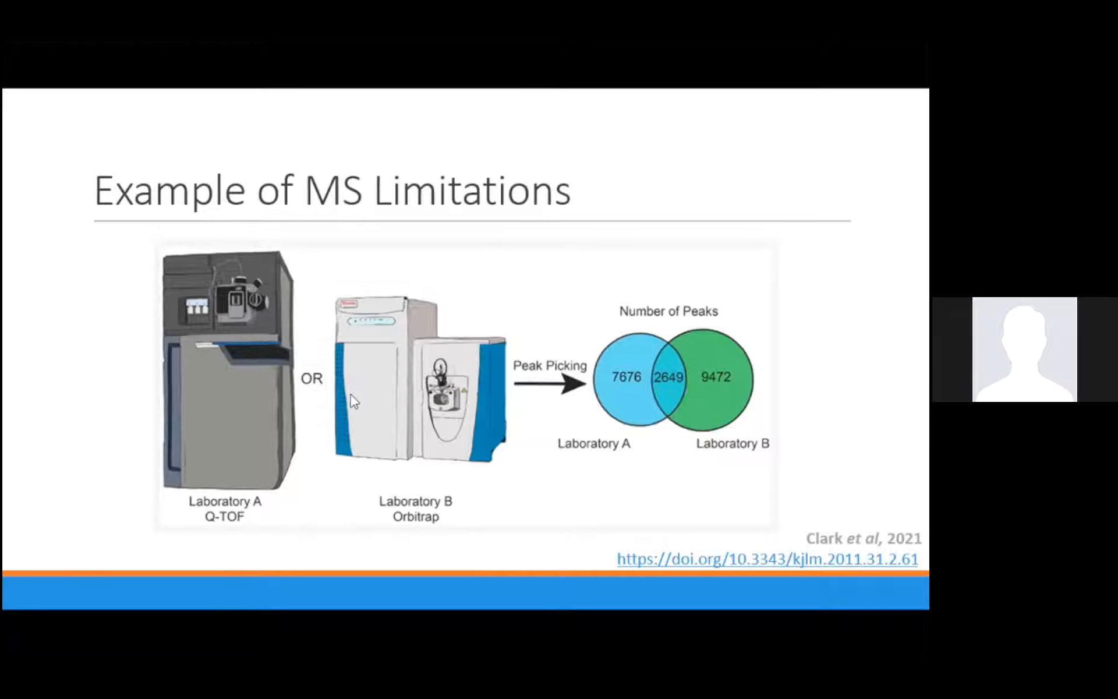
{"action": "mouse_move", "coordinate": [577, 363]}
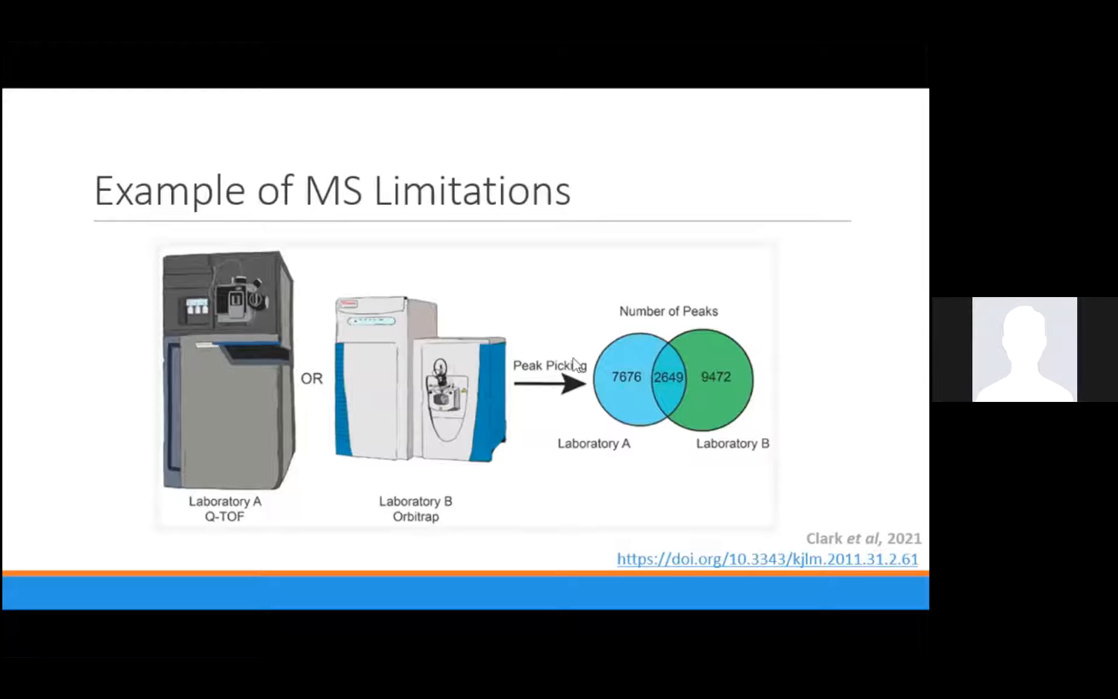
{"action": "mouse_move", "coordinate": [697, 419]}
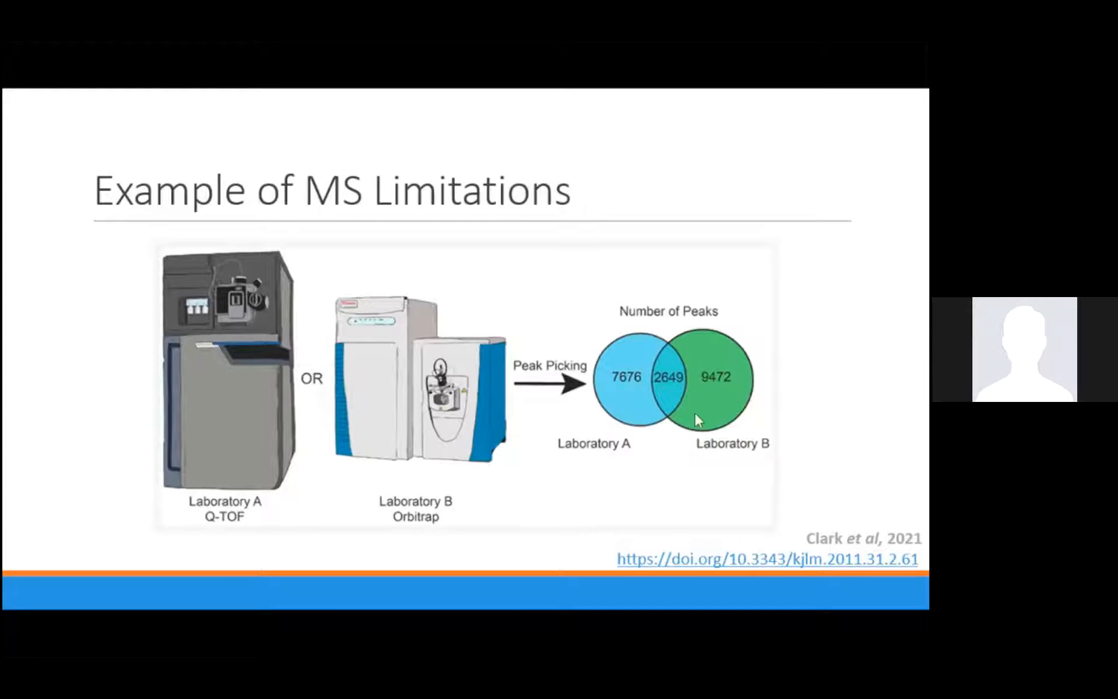
{"action": "mouse_move", "coordinate": [640, 478]}
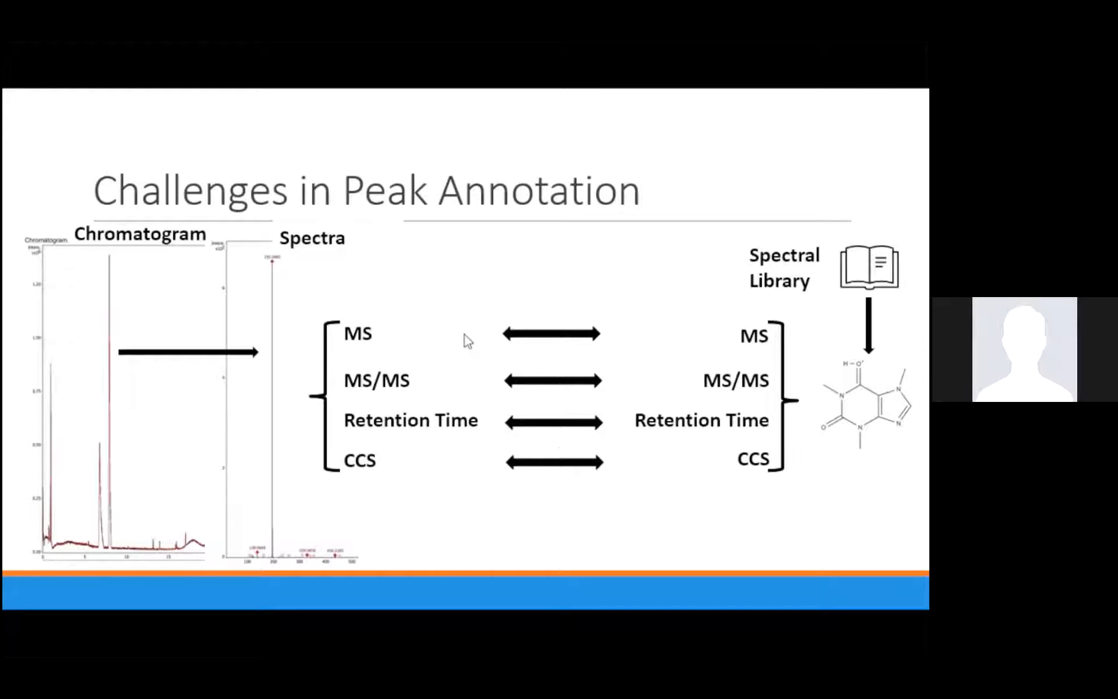
{"action": "mouse_move", "coordinate": [437, 380]}
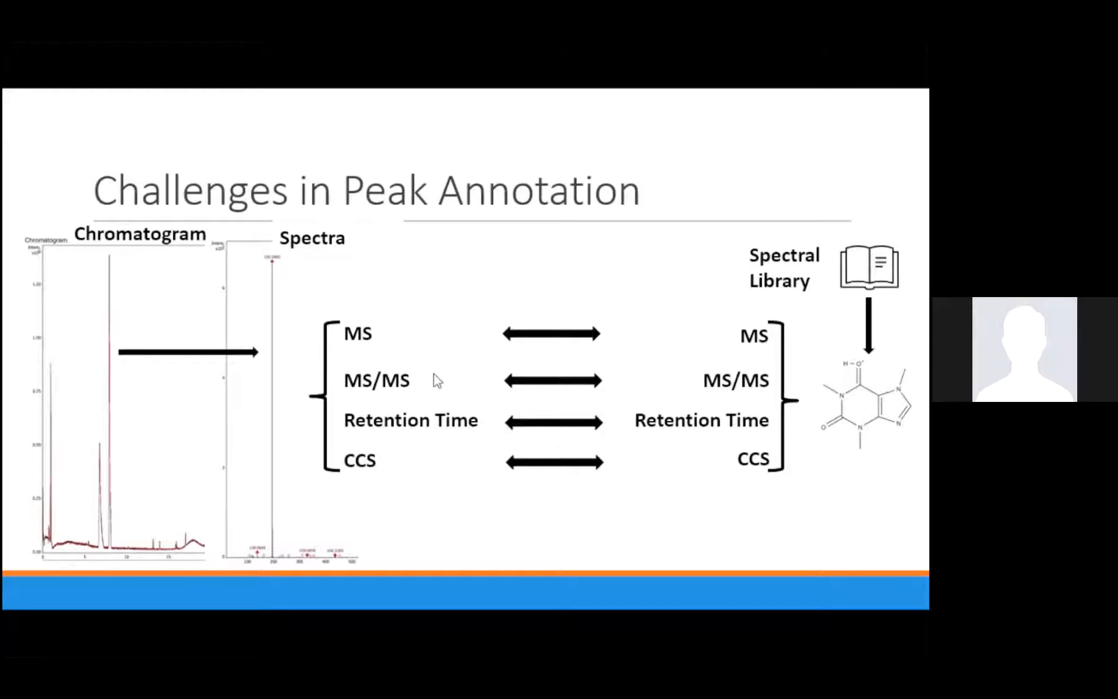
{"action": "mouse_move", "coordinate": [758, 230]}
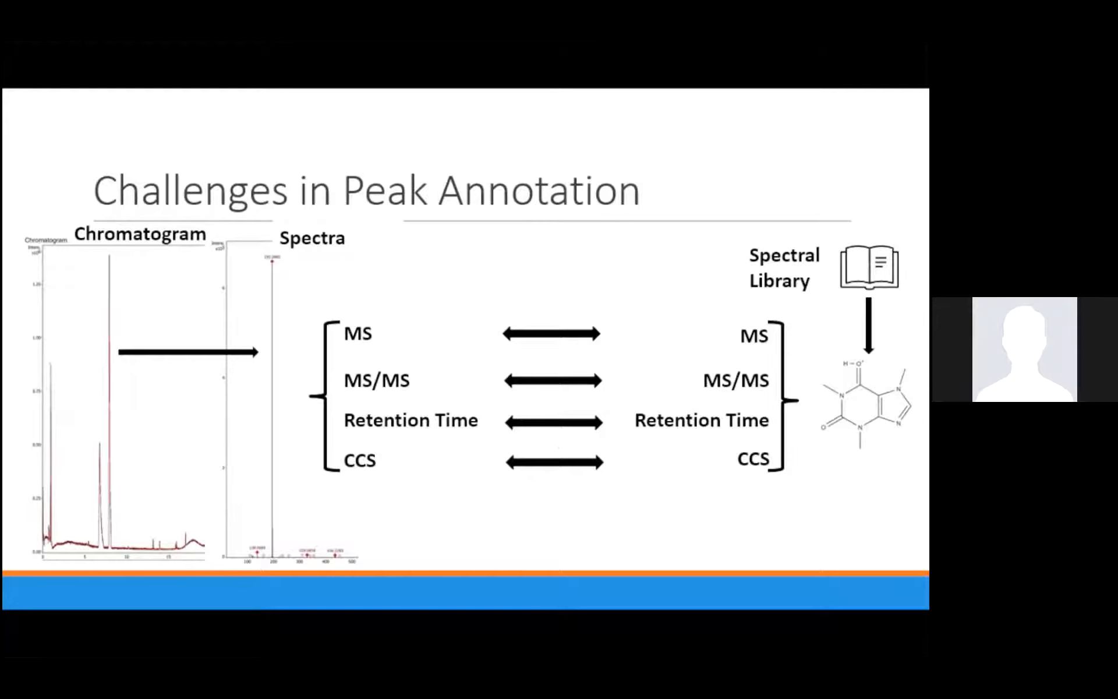
{"action": "mouse_move", "coordinate": [398, 604]}
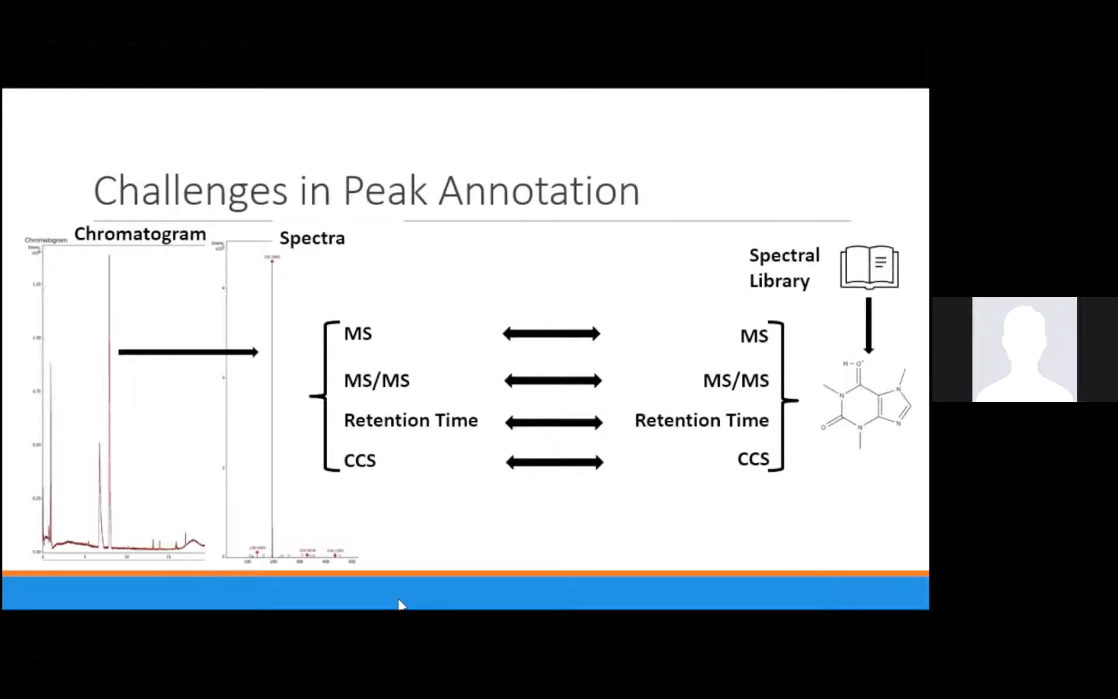
{"action": "mouse_move", "coordinate": [471, 335]}
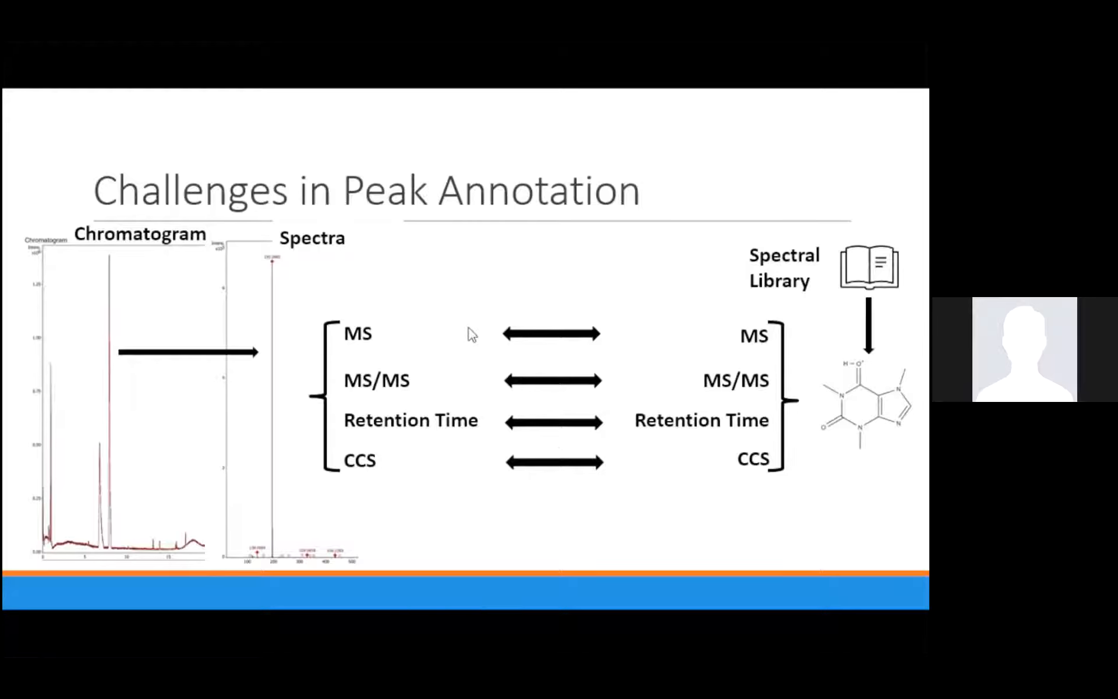
{"action": "mouse_move", "coordinate": [584, 341]}
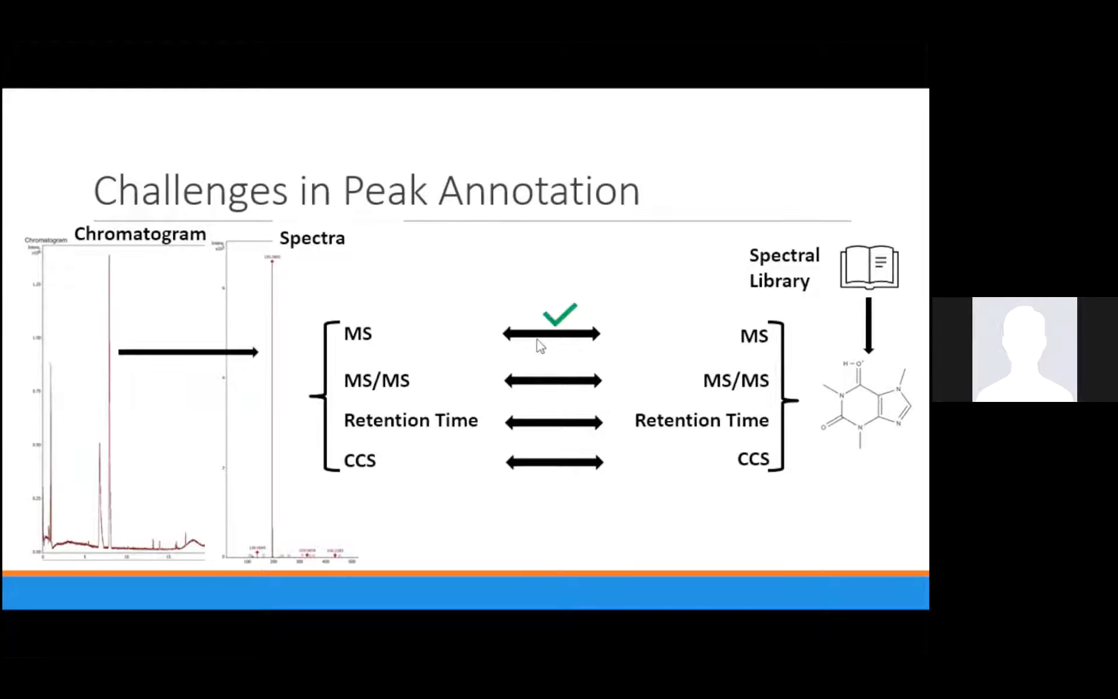
{"action": "mouse_move", "coordinate": [496, 394]}
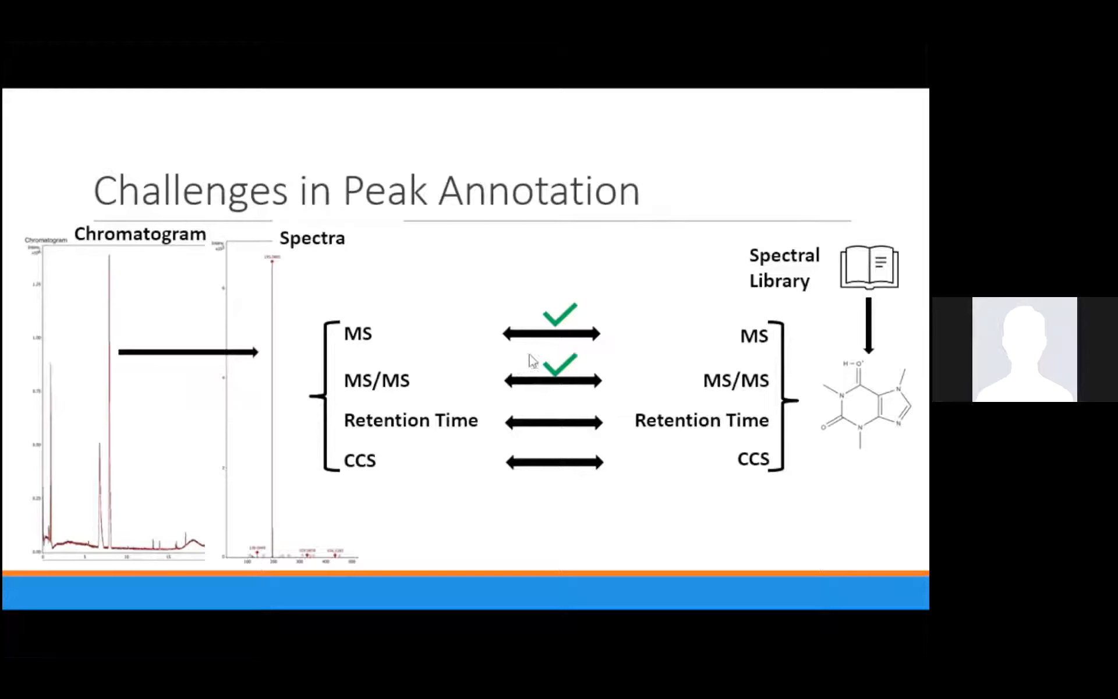
{"action": "mouse_move", "coordinate": [558, 356]}
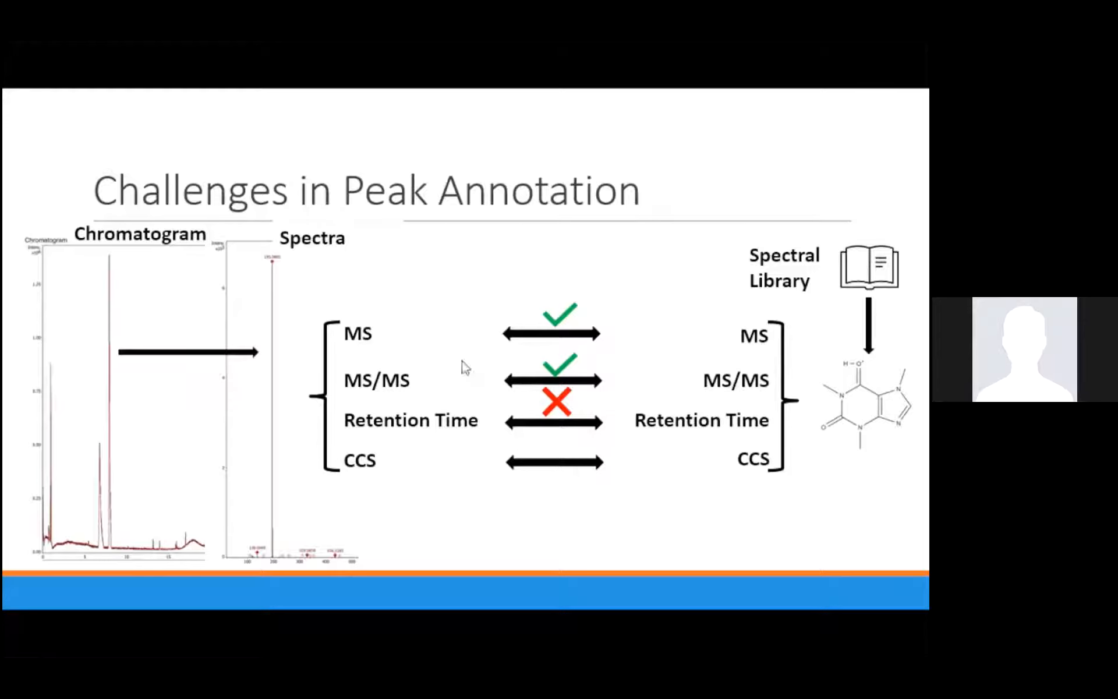
{"action": "mouse_move", "coordinate": [472, 364]}
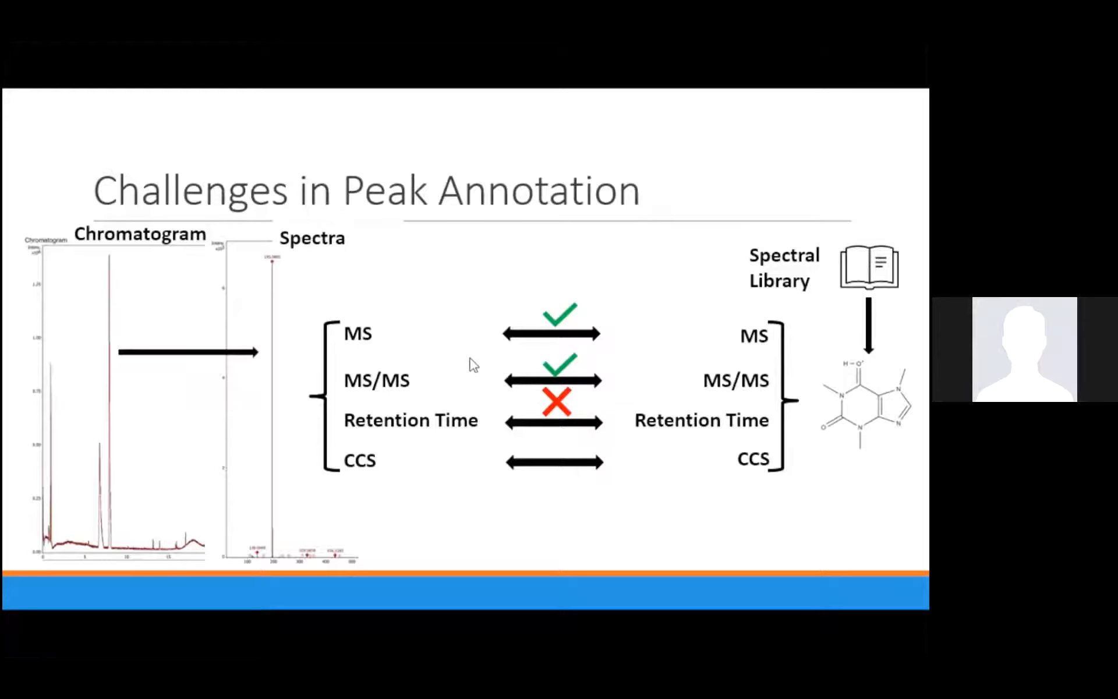
{"action": "mouse_move", "coordinate": [220, 336]}
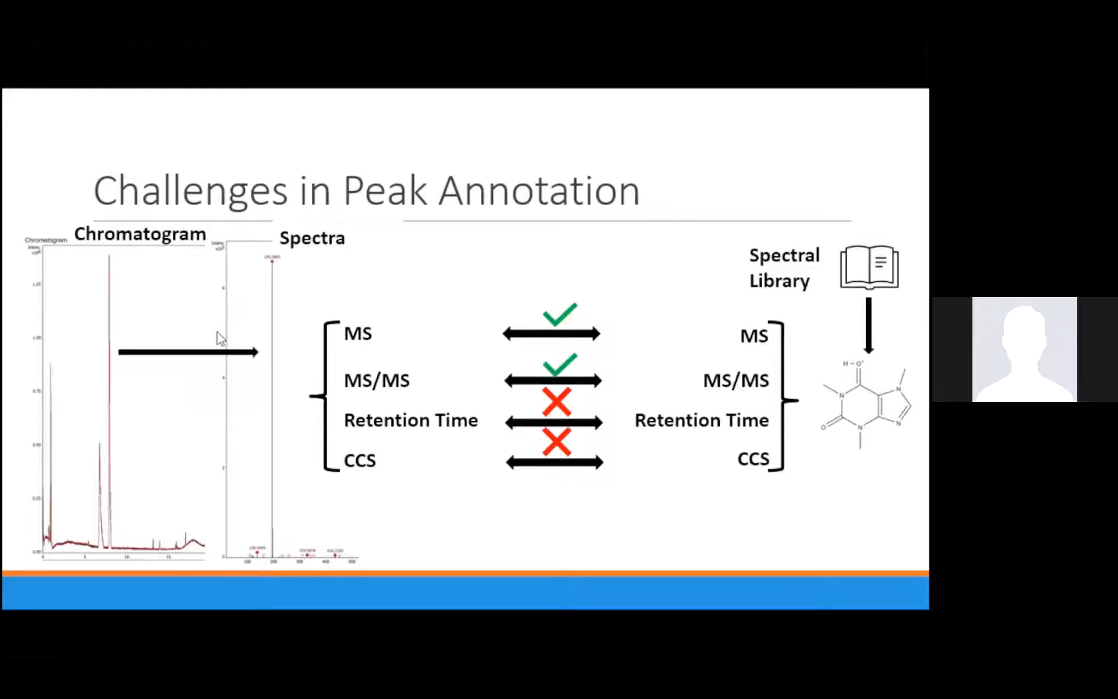
{"action": "mouse_move", "coordinate": [764, 302]}
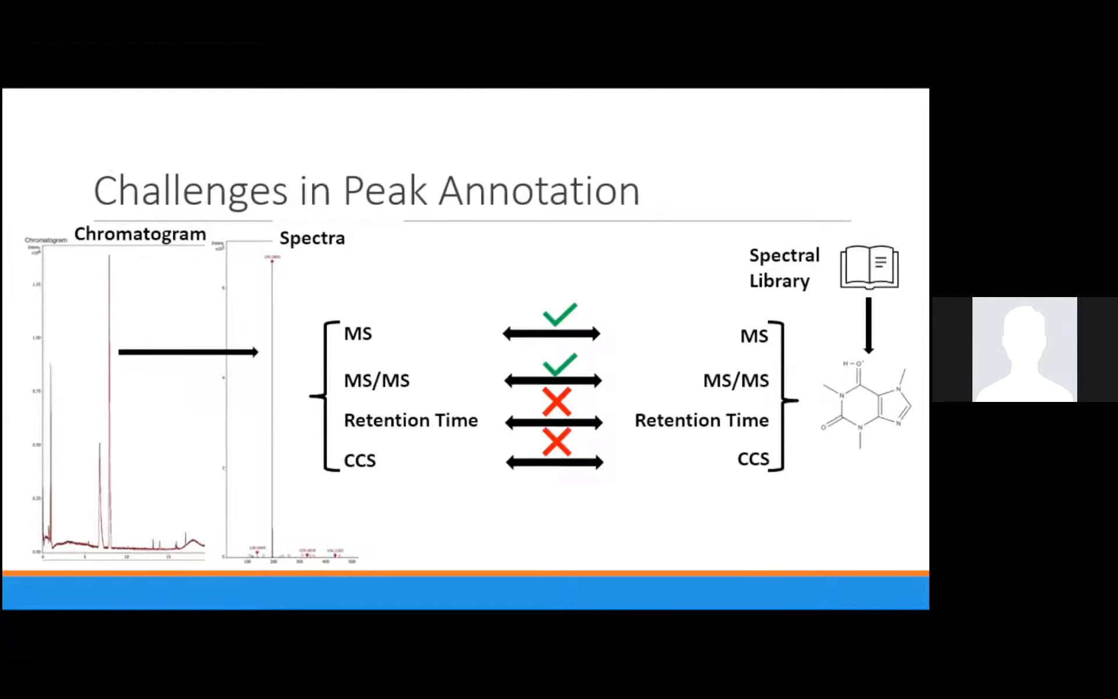
{"action": "mouse_move", "coordinate": [597, 366]}
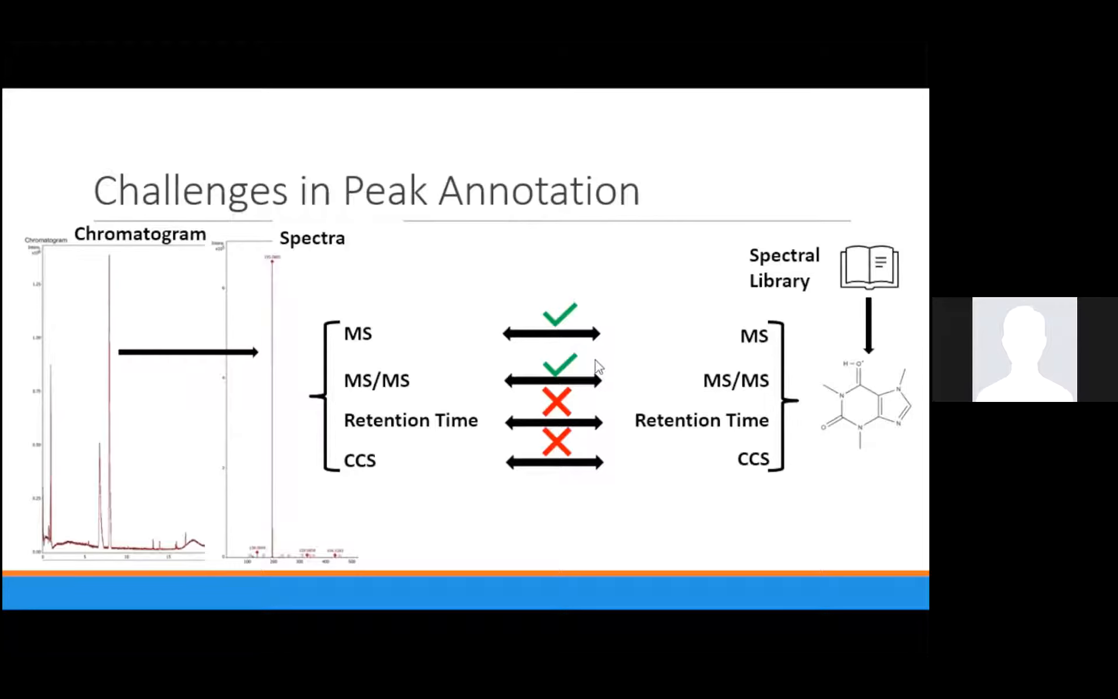
{"action": "mouse_move", "coordinate": [474, 393]}
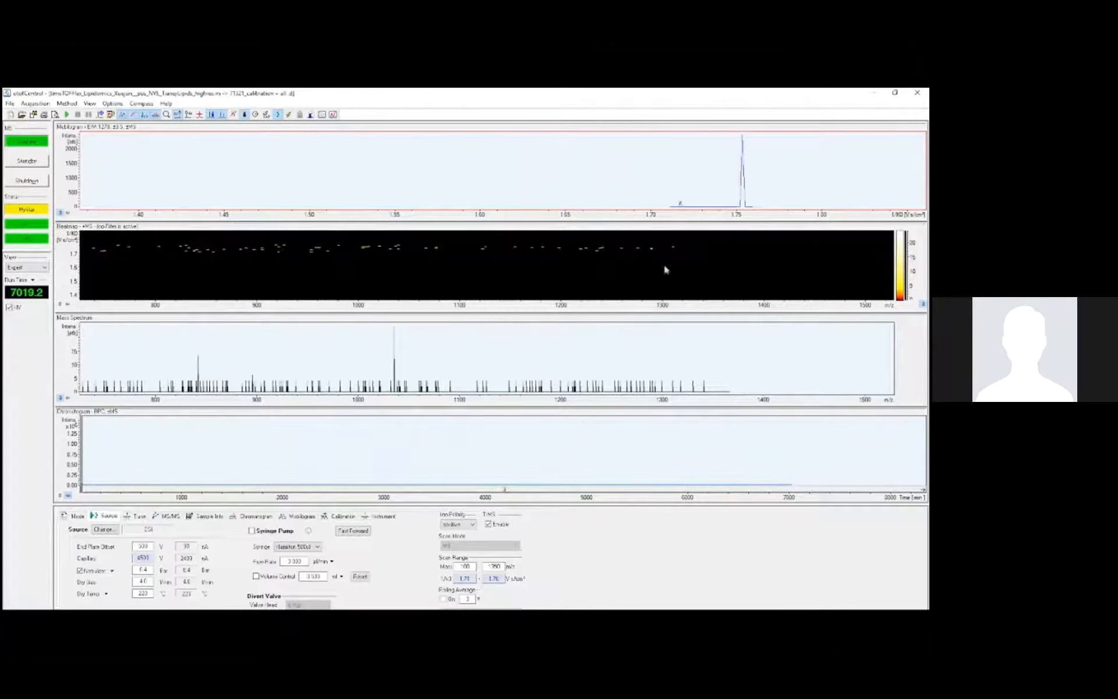
Bring up the Open otofControl Method dialog from the File menu.
{"action": "left_click", "coordinate": [66, 103]}
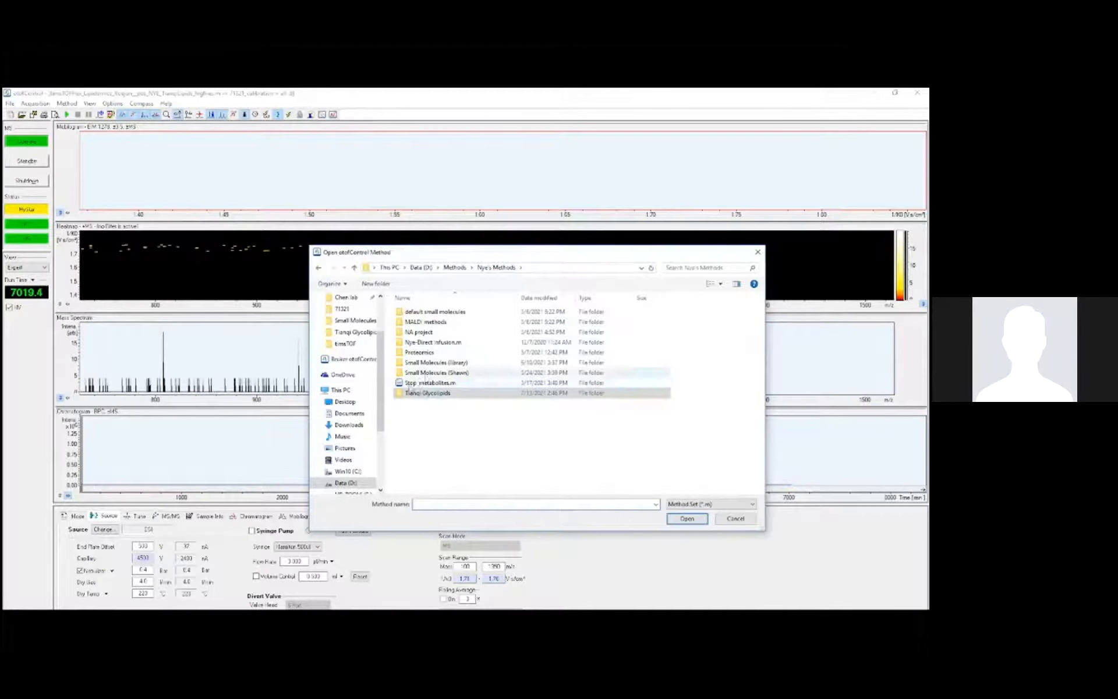
Browse into a saved methods folder and load the metabolomics acquisition method.
{"action": "left_click", "coordinate": [319, 389]}
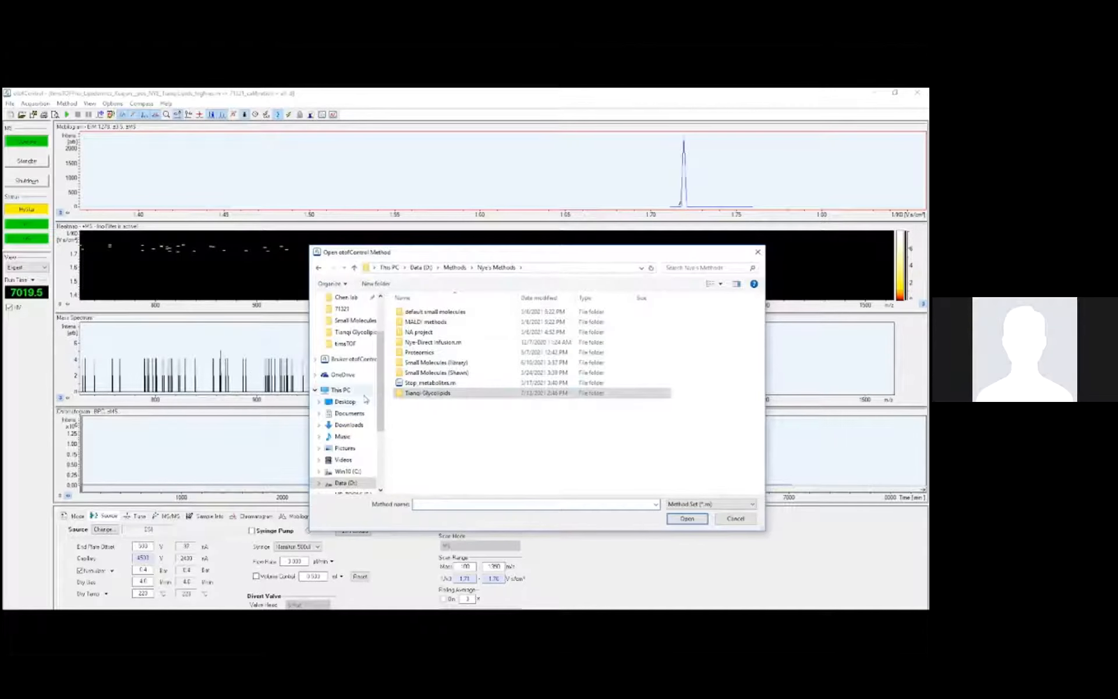
{"action": "left_click", "coordinate": [420, 351]}
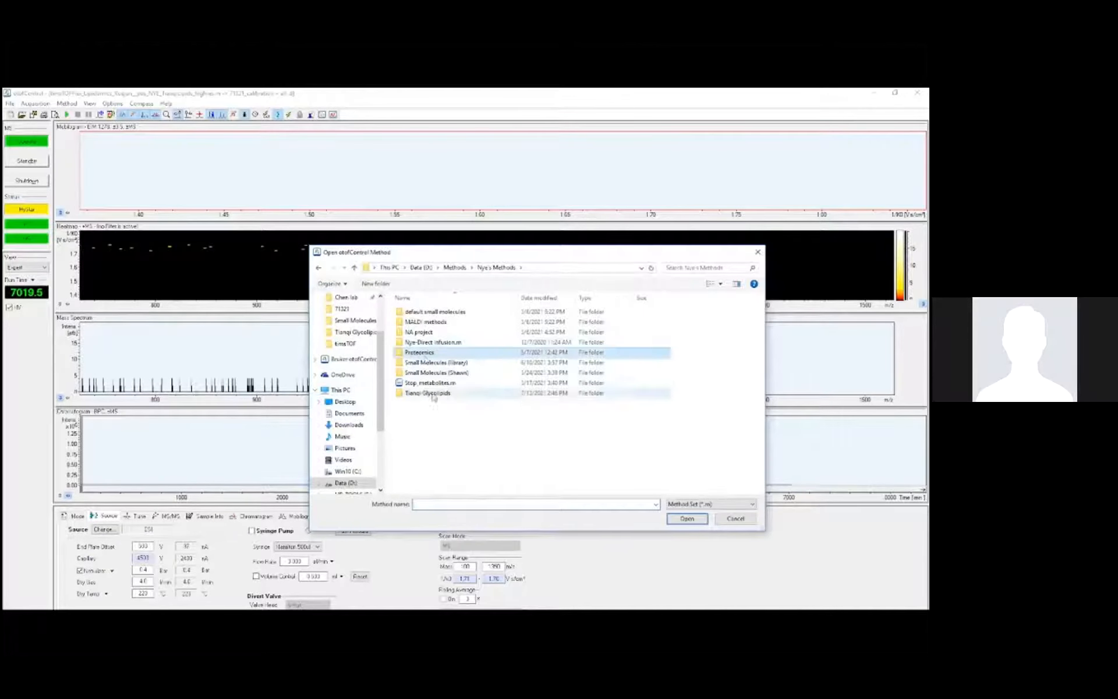
{"action": "double_click", "coordinate": [436, 362]}
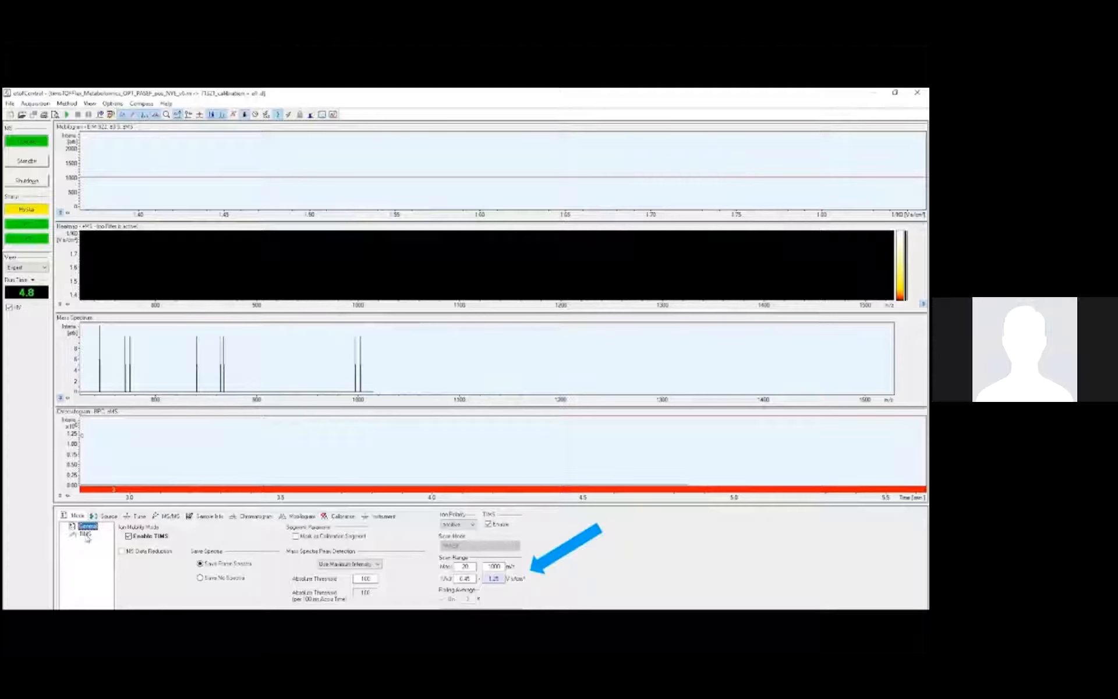
Show the method's TIMS settings with the 0.45–1.25 mobility range.
{"action": "left_click", "coordinate": [90, 533]}
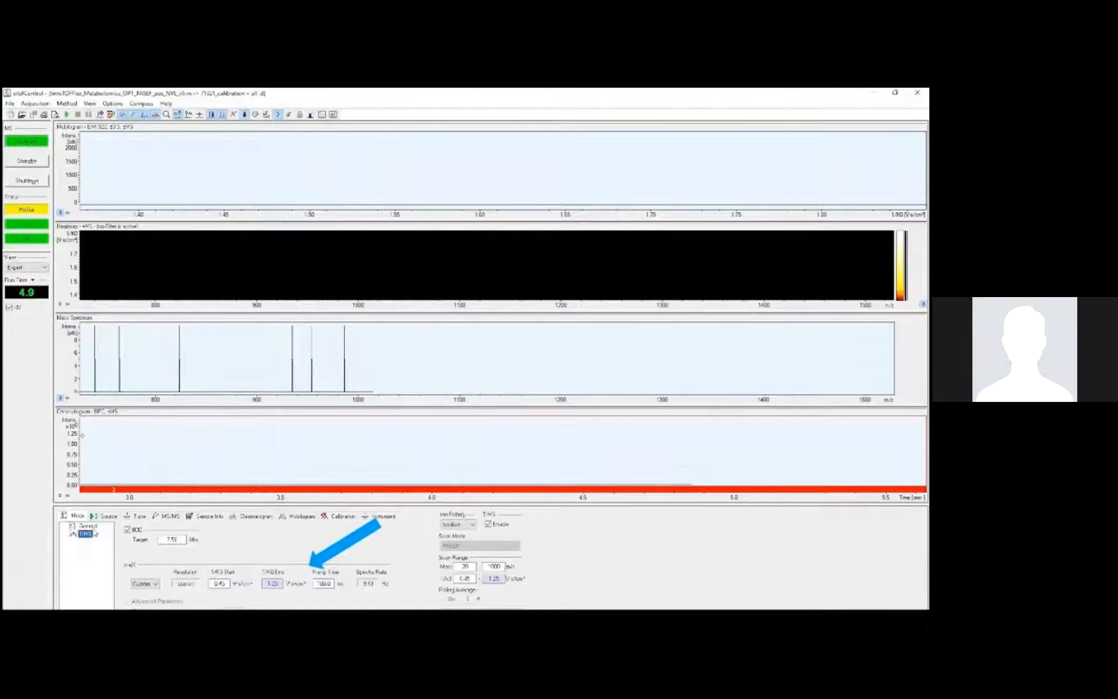
Show the ion source settings: capillary voltage, nebulizer, dry gas and syringe pump.
{"action": "left_click", "coordinate": [109, 516]}
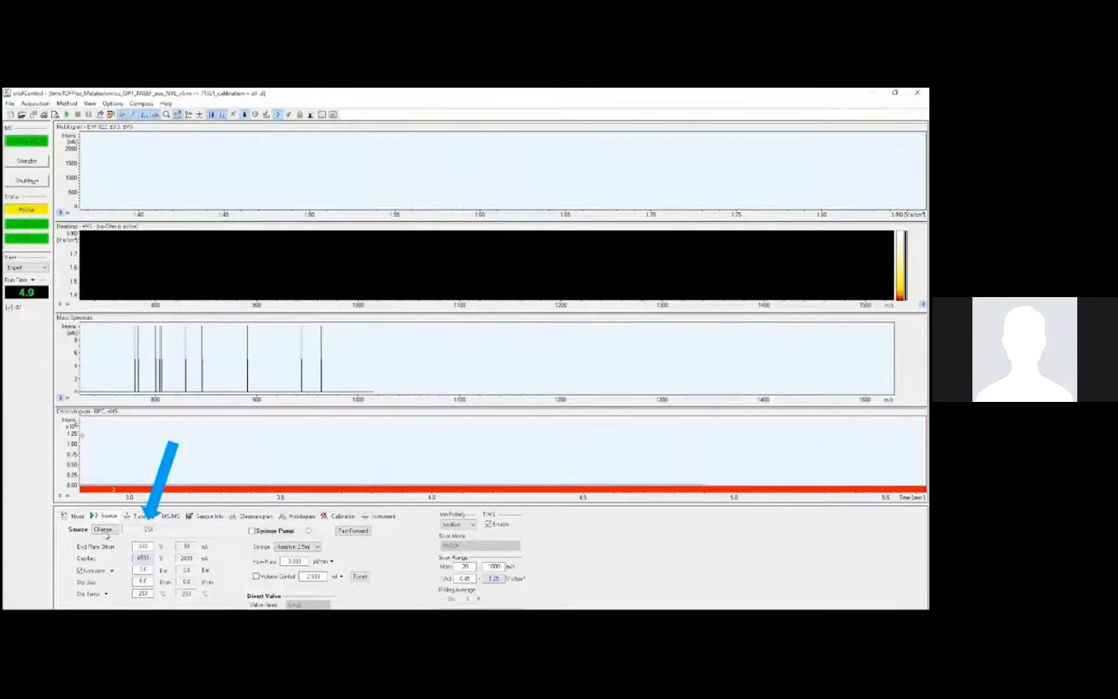
Review the Tune parameters including the TIMS transfer voltages.
{"action": "left_click", "coordinate": [139, 516]}
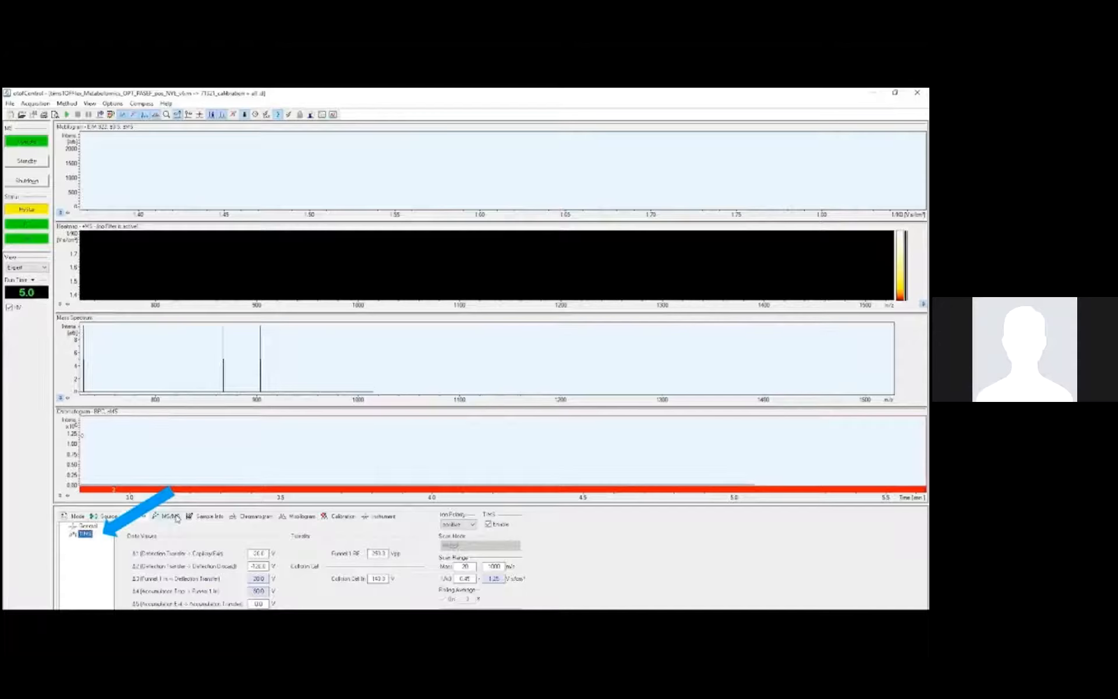
{"action": "left_click", "coordinate": [84, 535]}
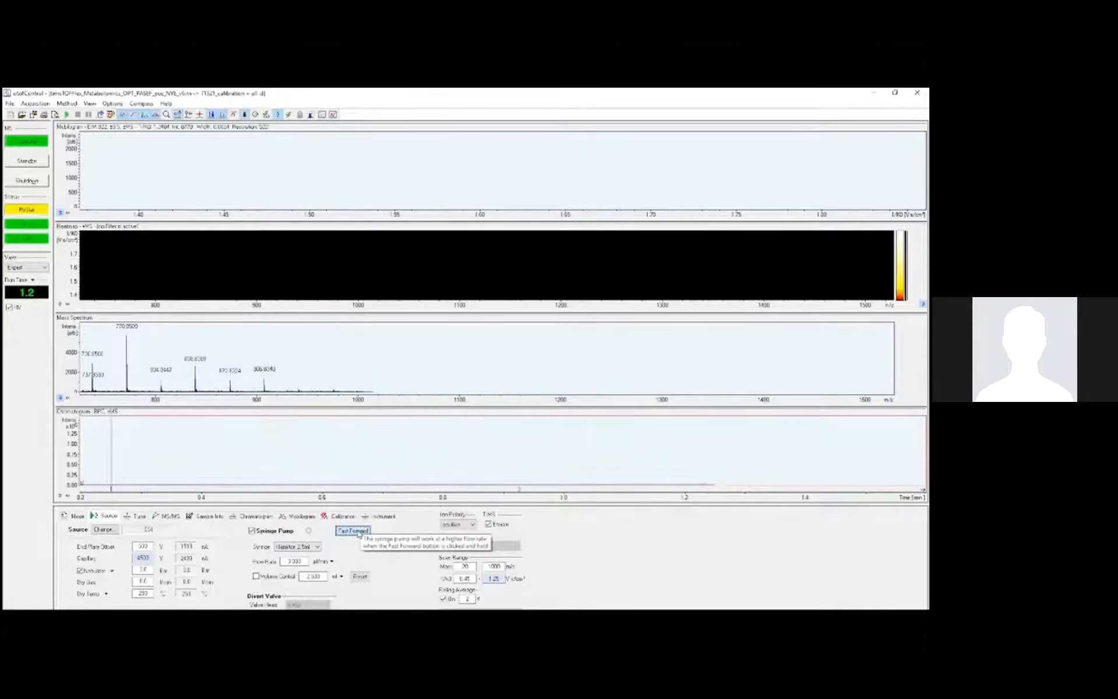
Fast-forward the syringe pump to infuse calibrant into the source.
{"action": "right_click", "coordinate": [142, 389]}
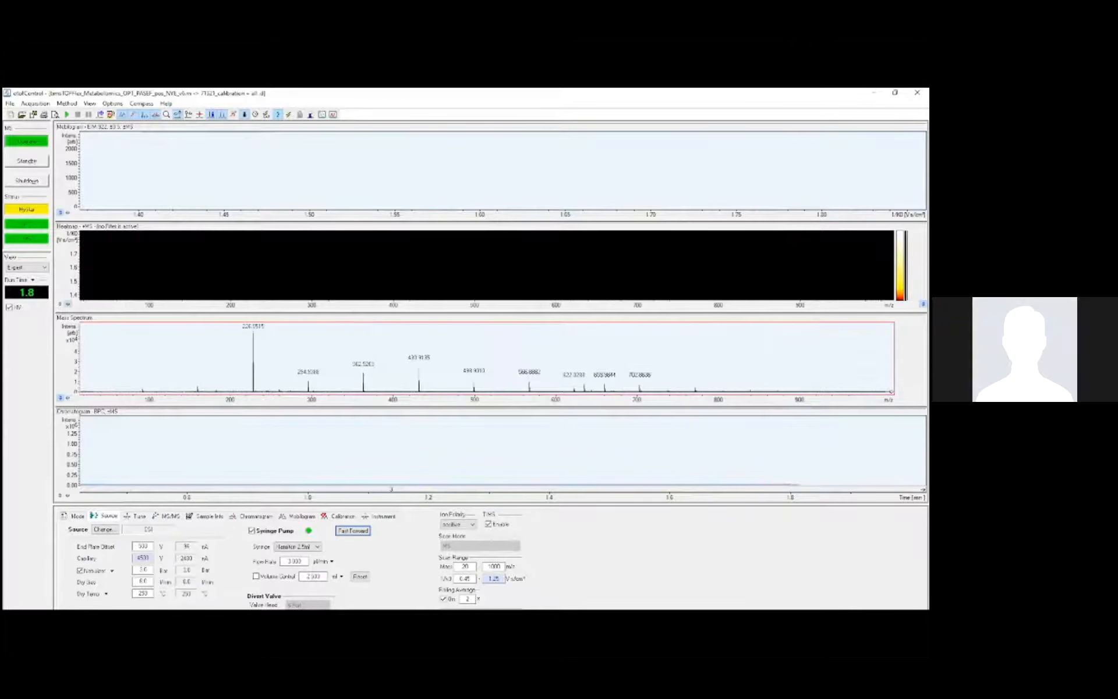
Show the Calibration settings with the Tuning Mix reference masses.
{"action": "left_click", "coordinate": [343, 516]}
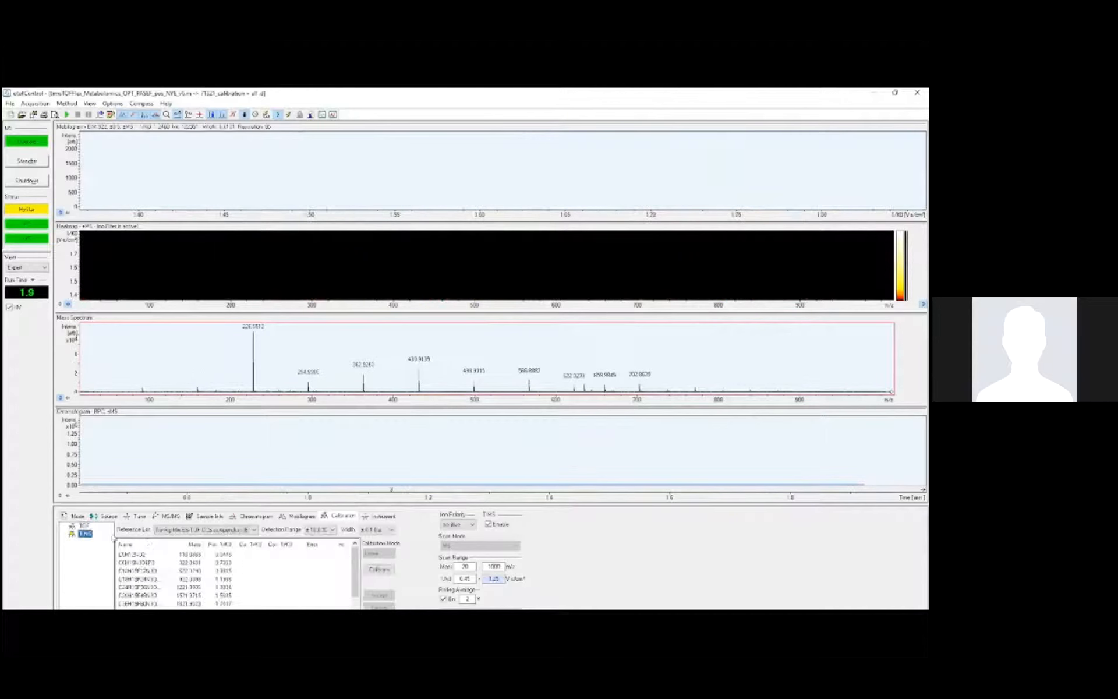
{"action": "left_click", "coordinate": [378, 569]}
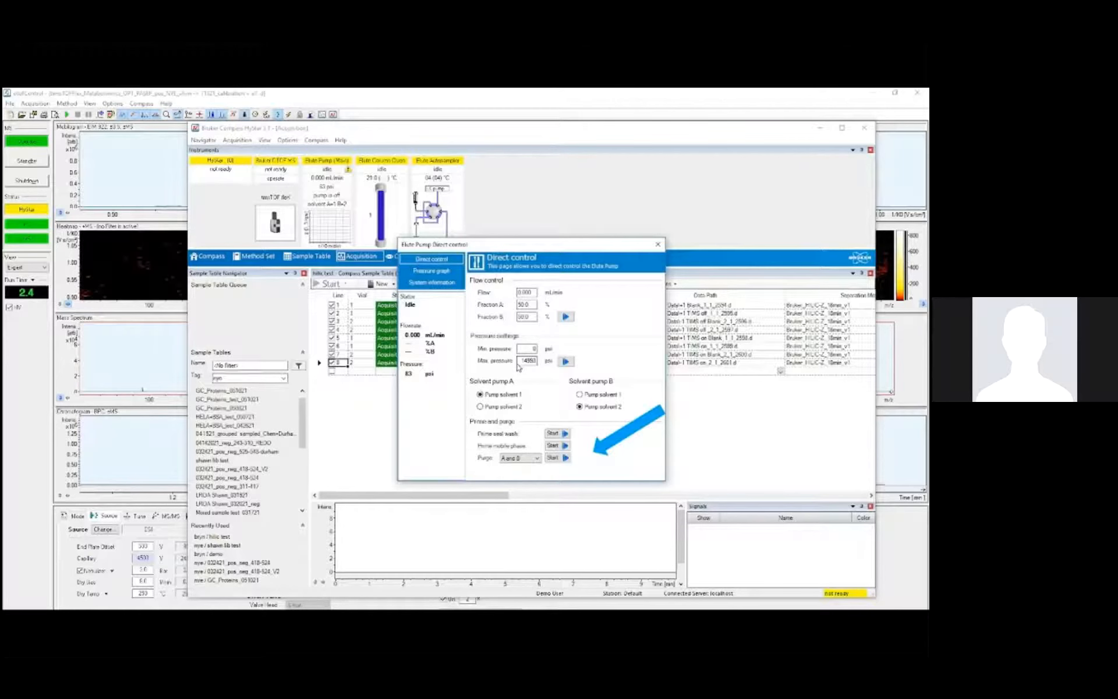
Start purging both pump solvents and choose the autosampler wash solvent.
{"action": "left_click", "coordinate": [382, 169]}
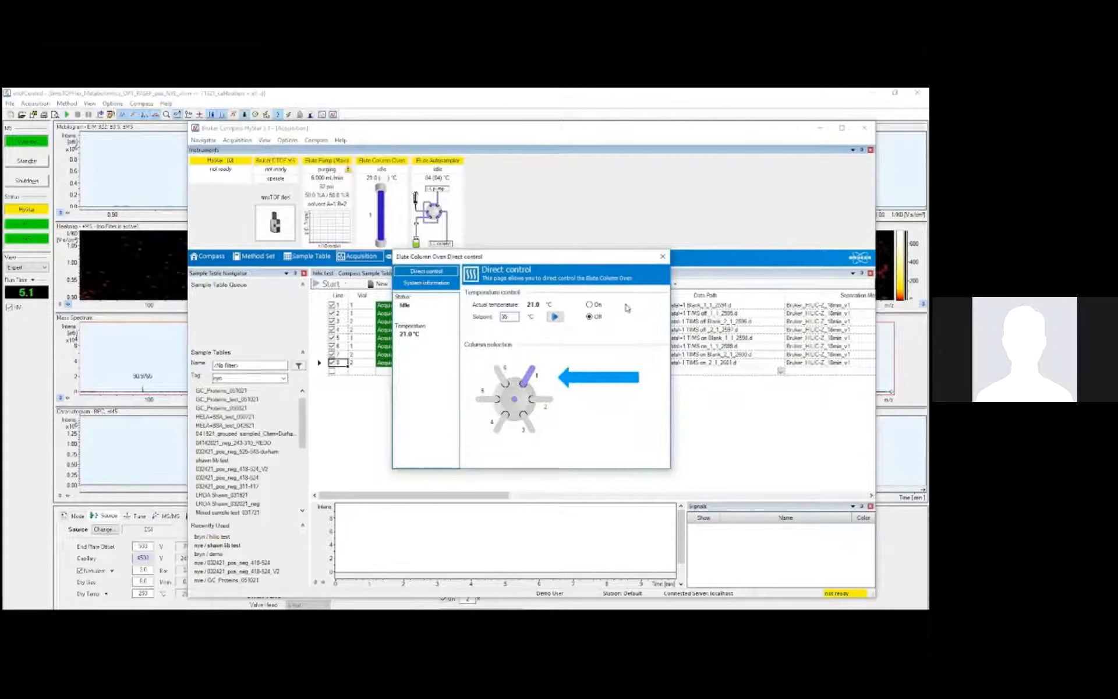
{"action": "left_click", "coordinate": [438, 170]}
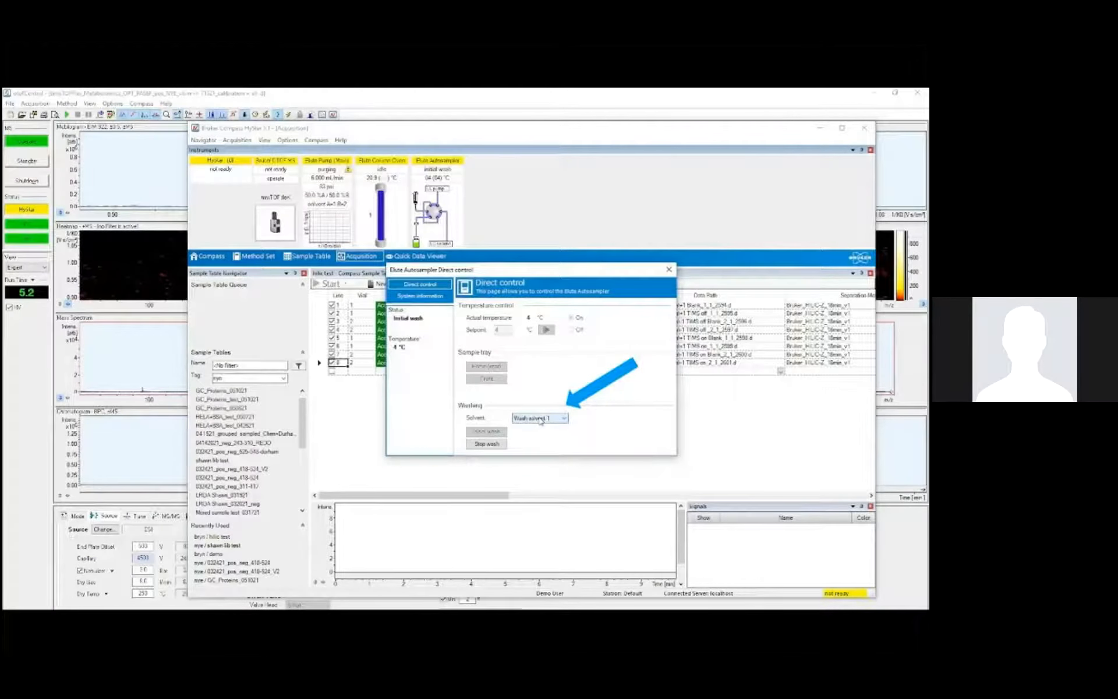
{"action": "left_click", "coordinate": [667, 269]}
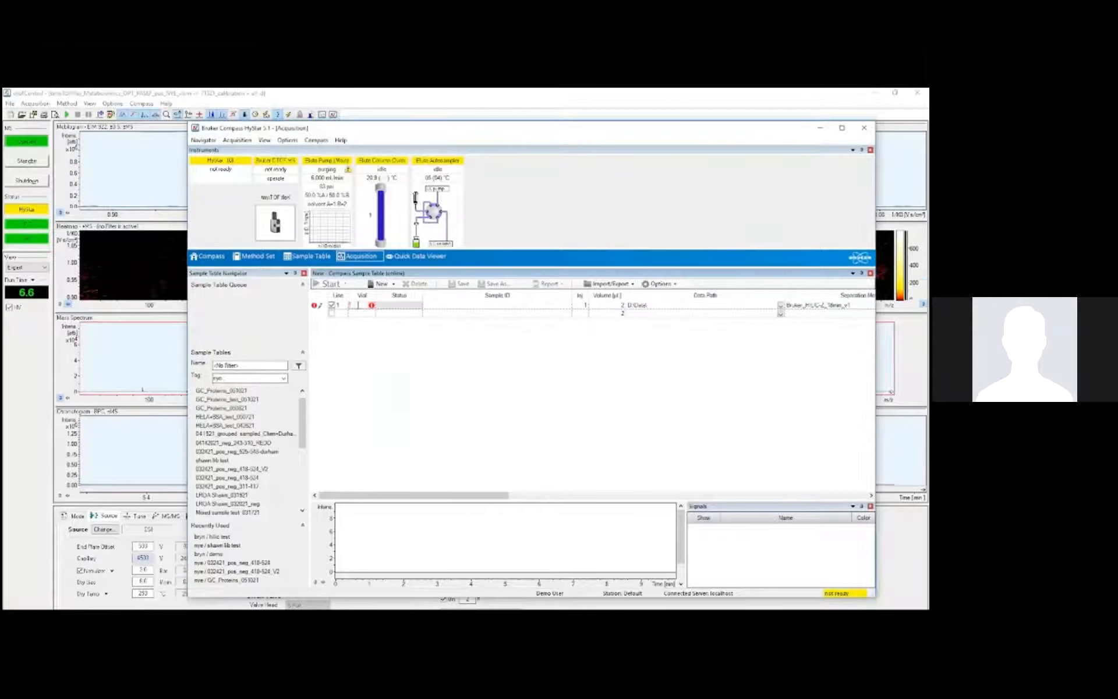
Name the samples Blk, QC, A1, A2, A3 and set injection volumes to 5 µL.
{"action": "left_click", "coordinate": [356, 305]}
{"action": "type", "text": "13"}
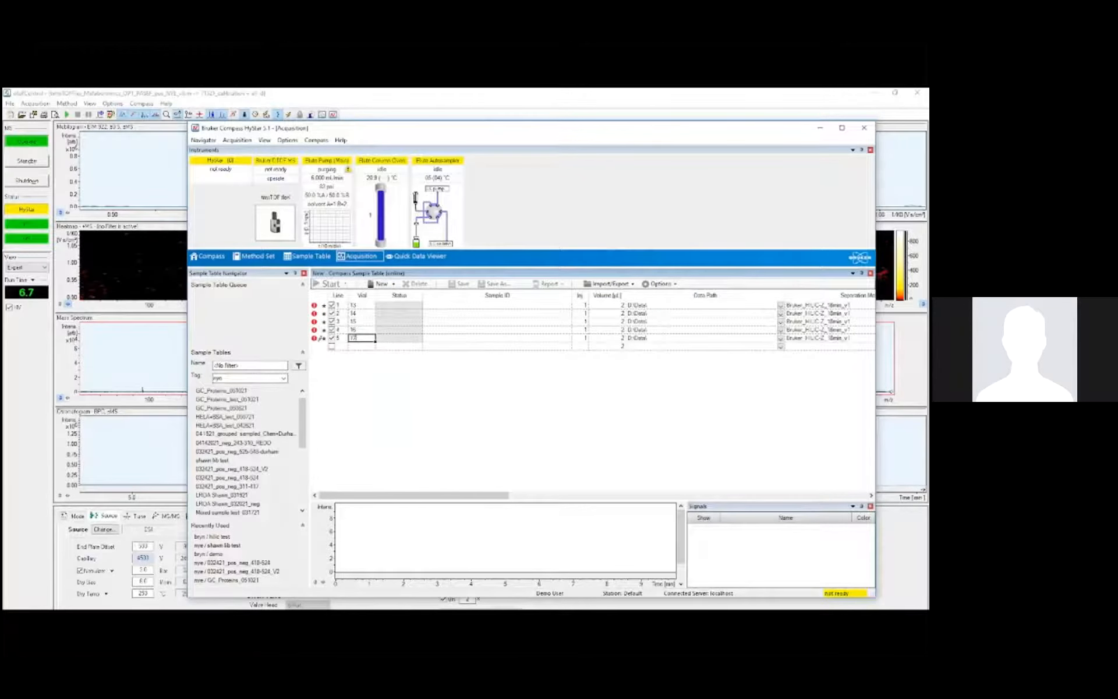
{"action": "left_click", "coordinate": [497, 304]}
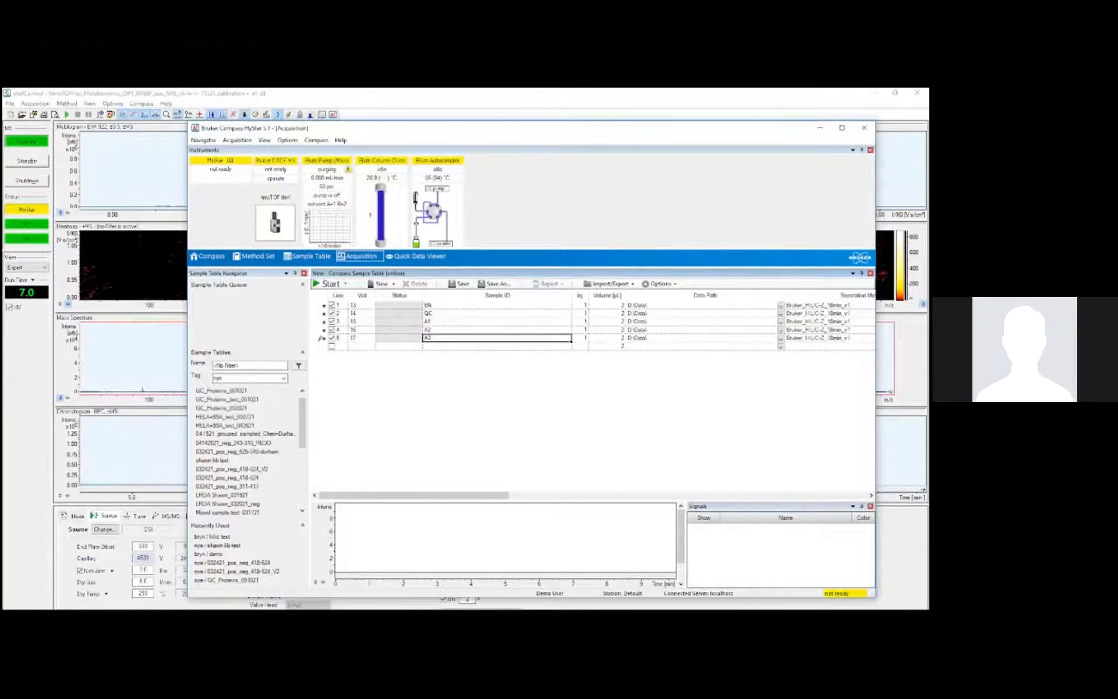
{"action": "left_click", "coordinate": [582, 330]}
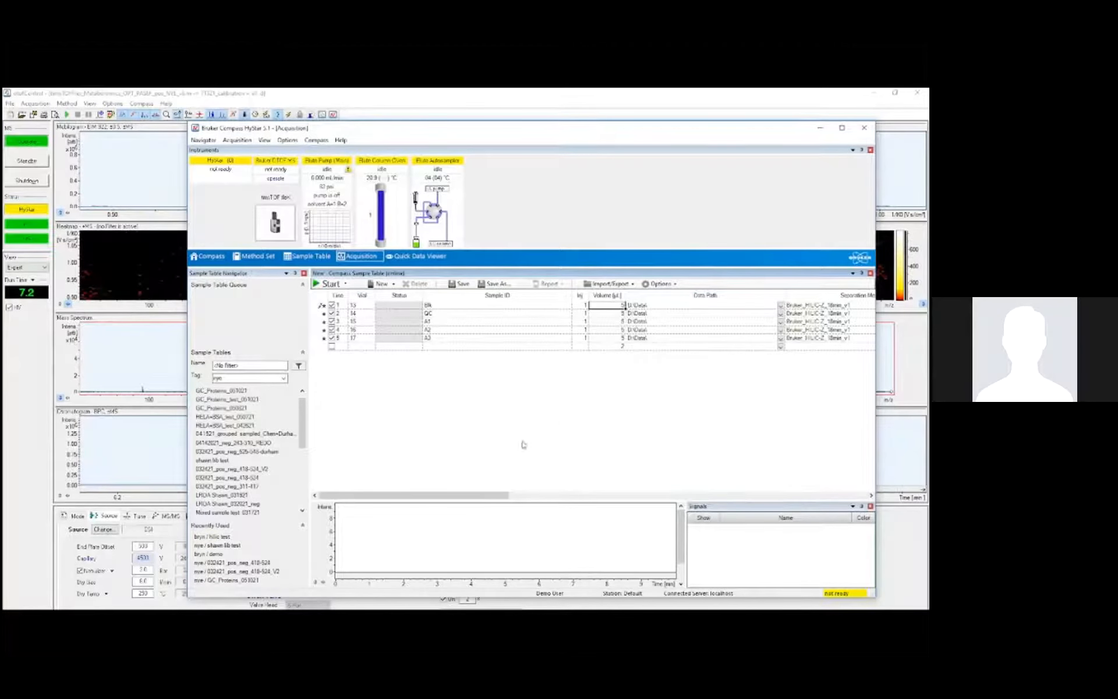
{"action": "scroll", "scroll_direction": "right", "scroll_amount": 3}
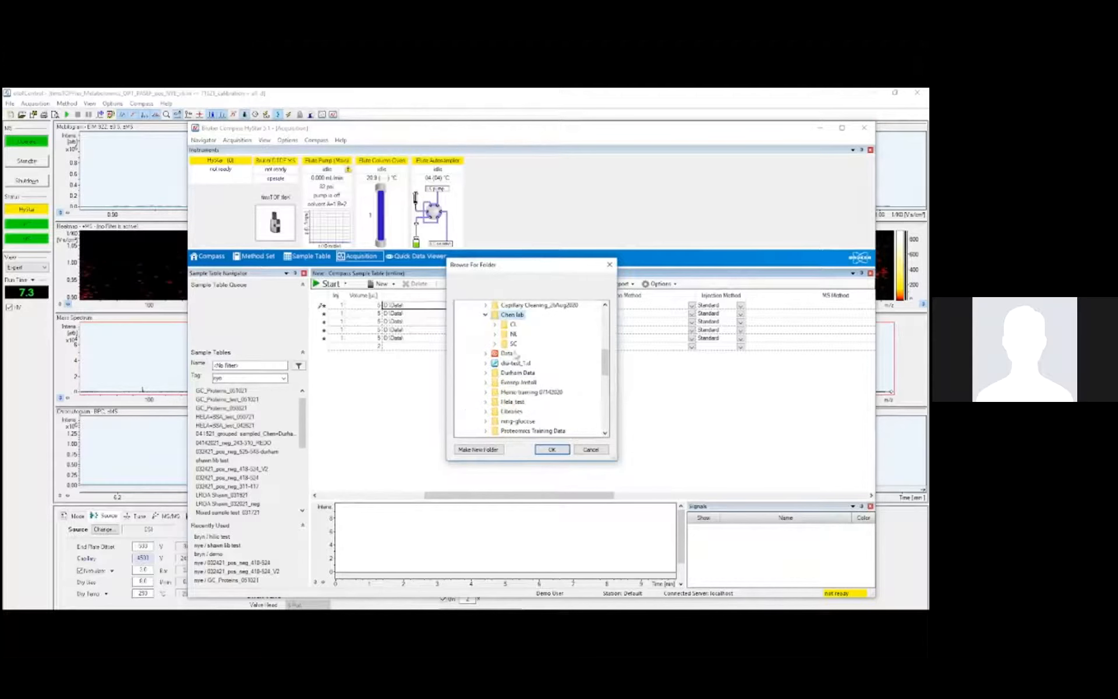
Create a 'workshop demo' folder under Chem lab\NL as the samples' data path.
{"action": "left_click", "coordinate": [495, 334]}
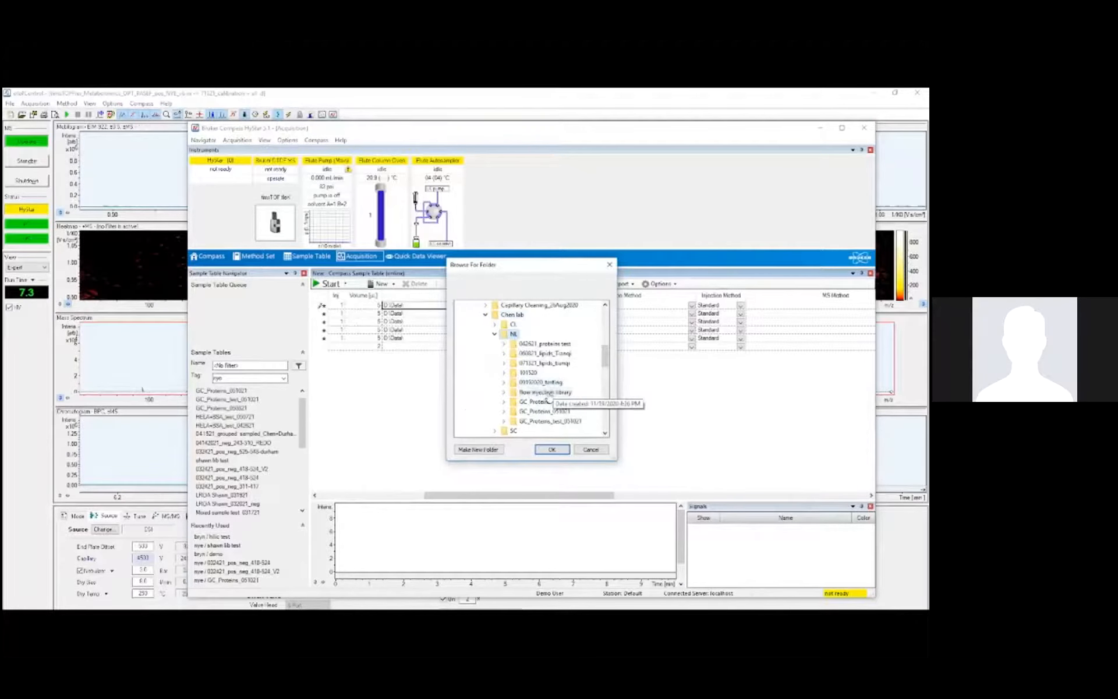
{"action": "left_click", "coordinate": [477, 449]}
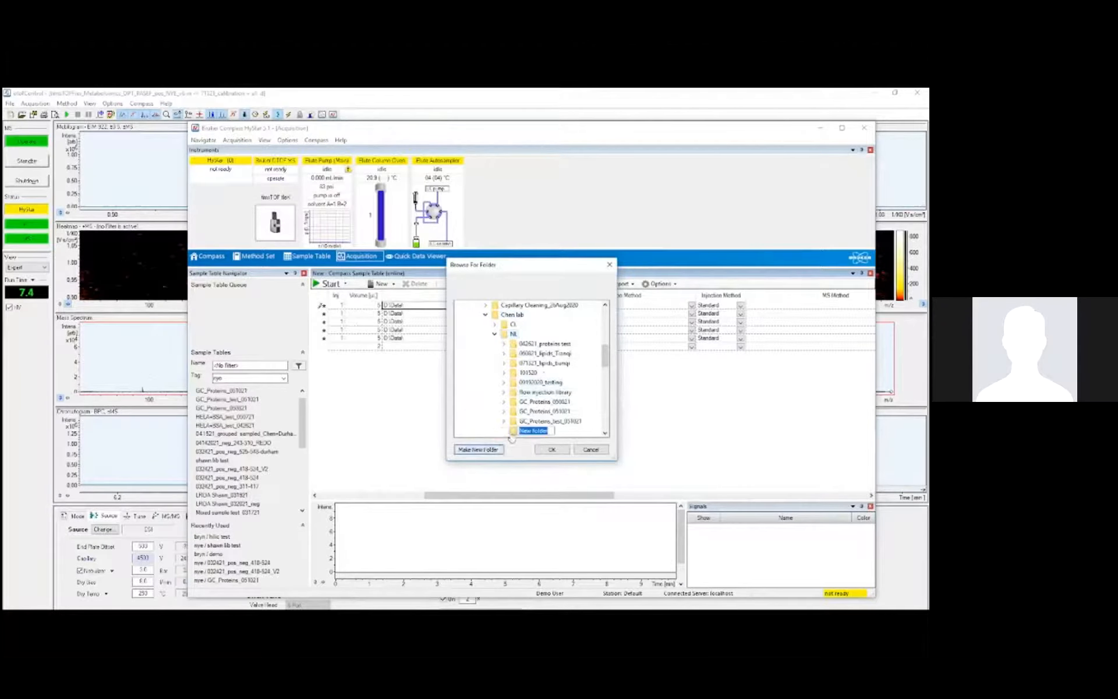
{"action": "scroll", "scroll_direction": "down", "scroll_amount": 3}
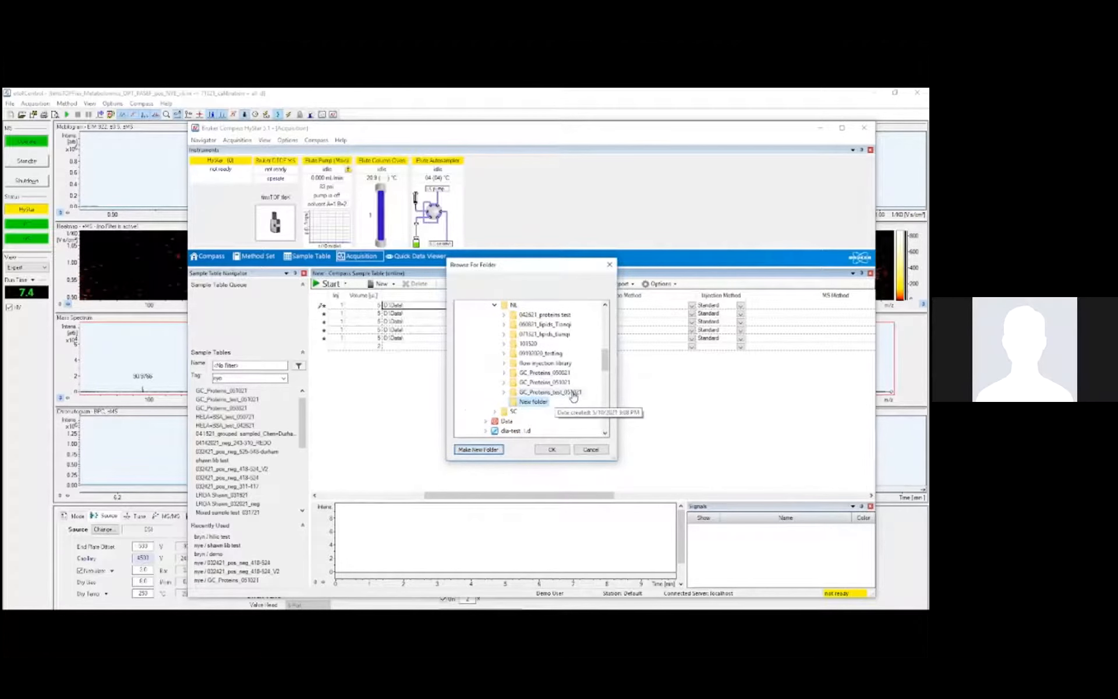
{"action": "scroll", "scroll_direction": "down", "scroll_amount": 3}
{"action": "type", "text": "workshop demo"}
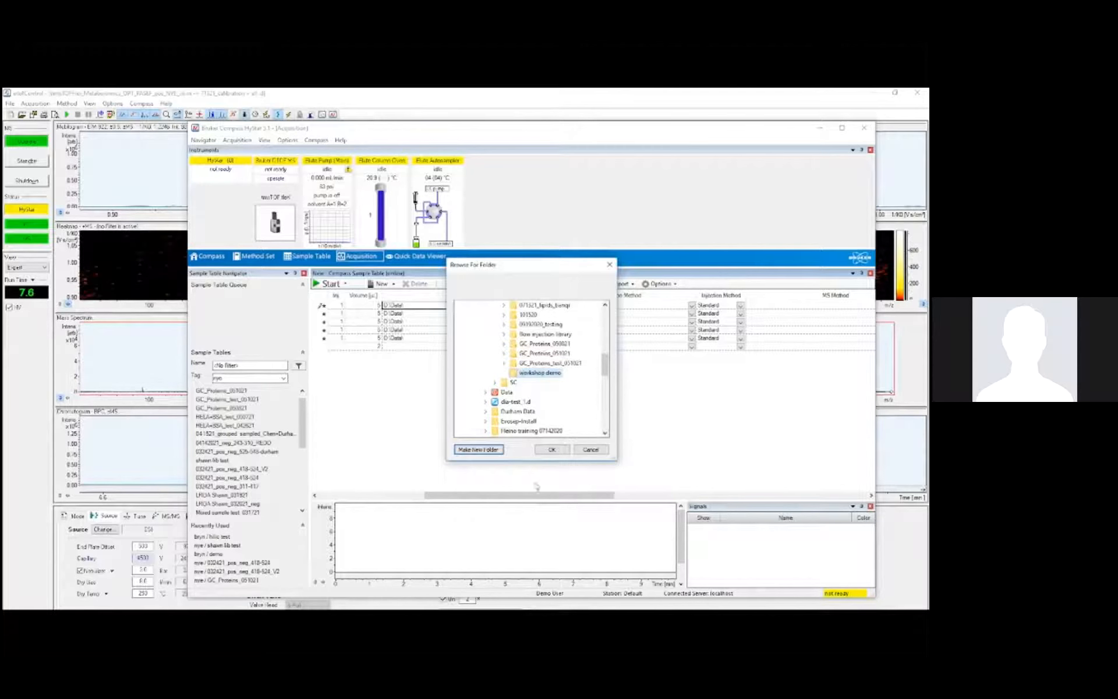
{"action": "left_click", "coordinate": [550, 449]}
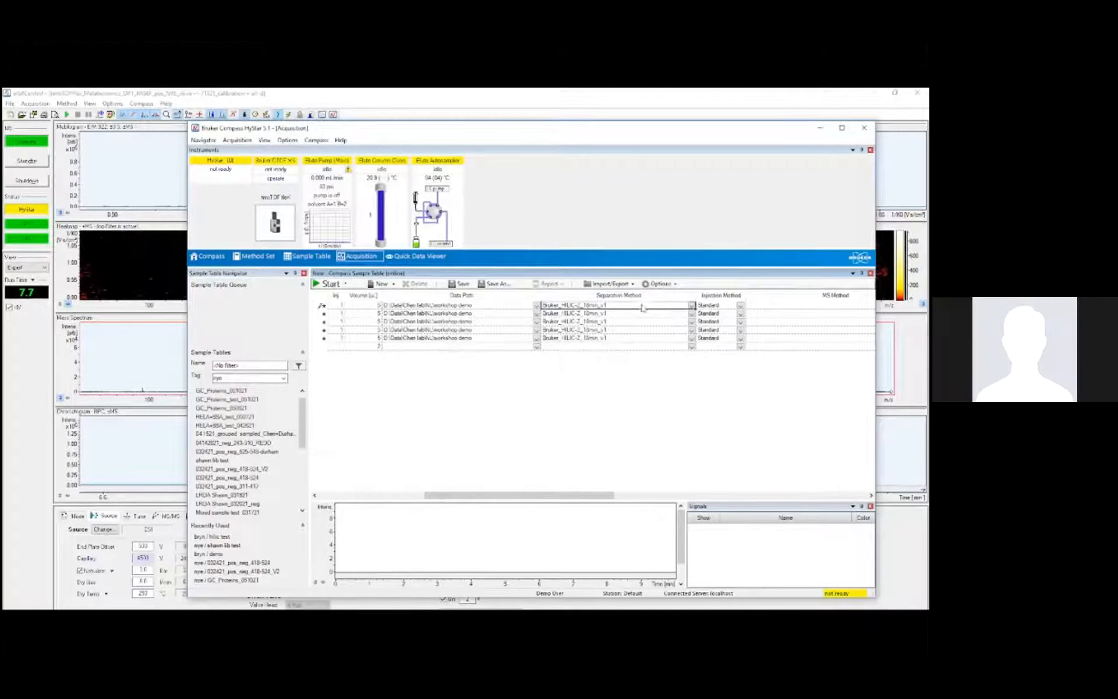
Pick the ThermoGold 10 cm method from the sample table's Separation Method list.
{"action": "left_click", "coordinate": [691, 305]}
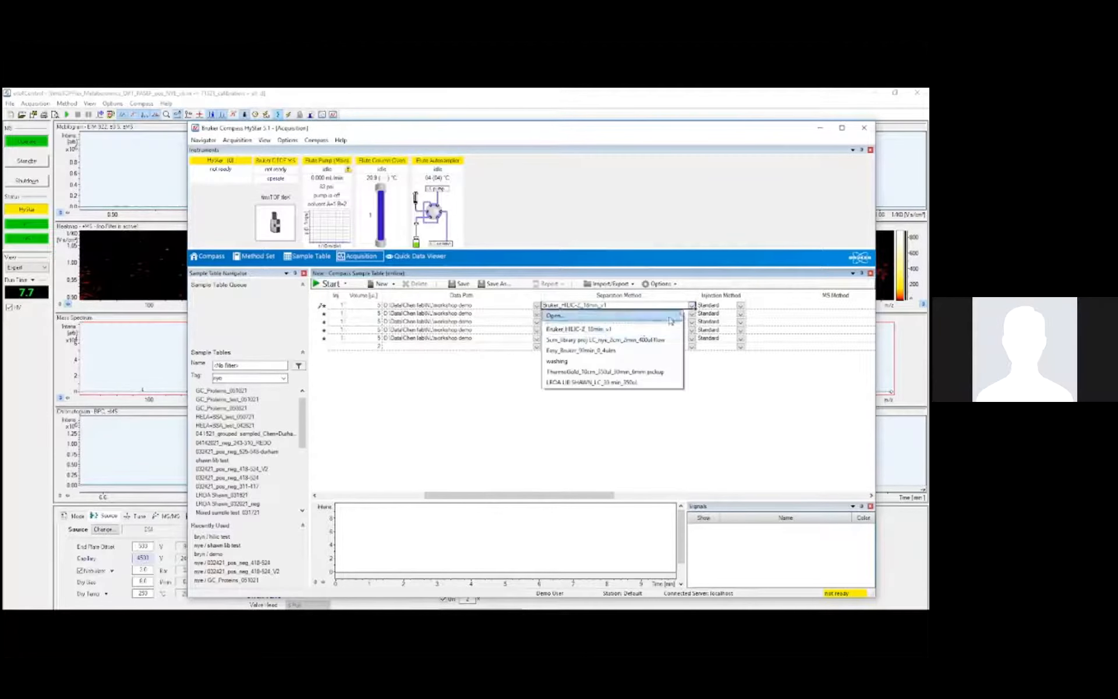
{"action": "left_click", "coordinate": [578, 329]}
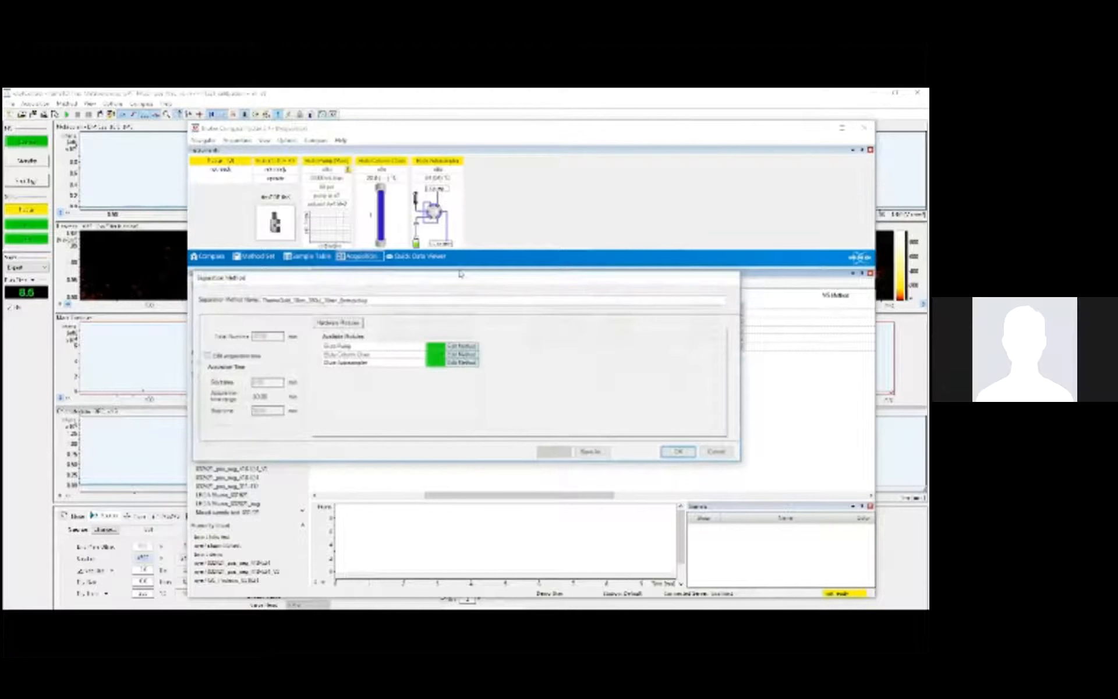
Review the Elute Autosampler injection settings of the ThermoGold method and accept them.
{"action": "left_click", "coordinate": [461, 347]}
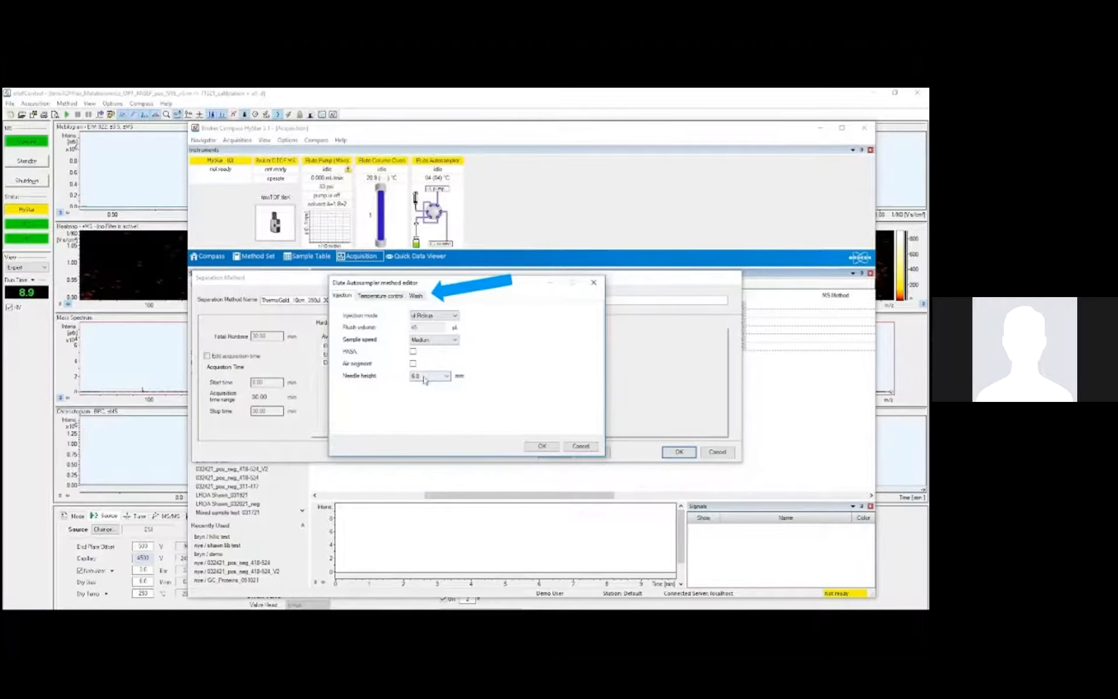
{"action": "left_click", "coordinate": [540, 446]}
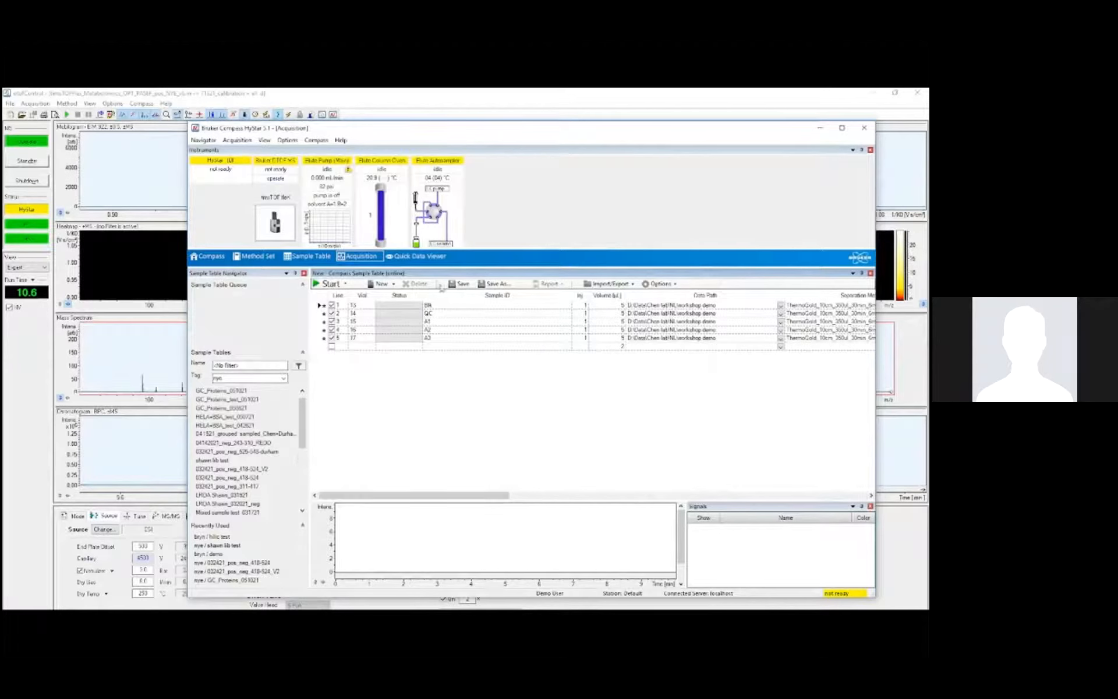
Start saving the five-sample table under a new name via Save As.
{"action": "left_click", "coordinate": [499, 283]}
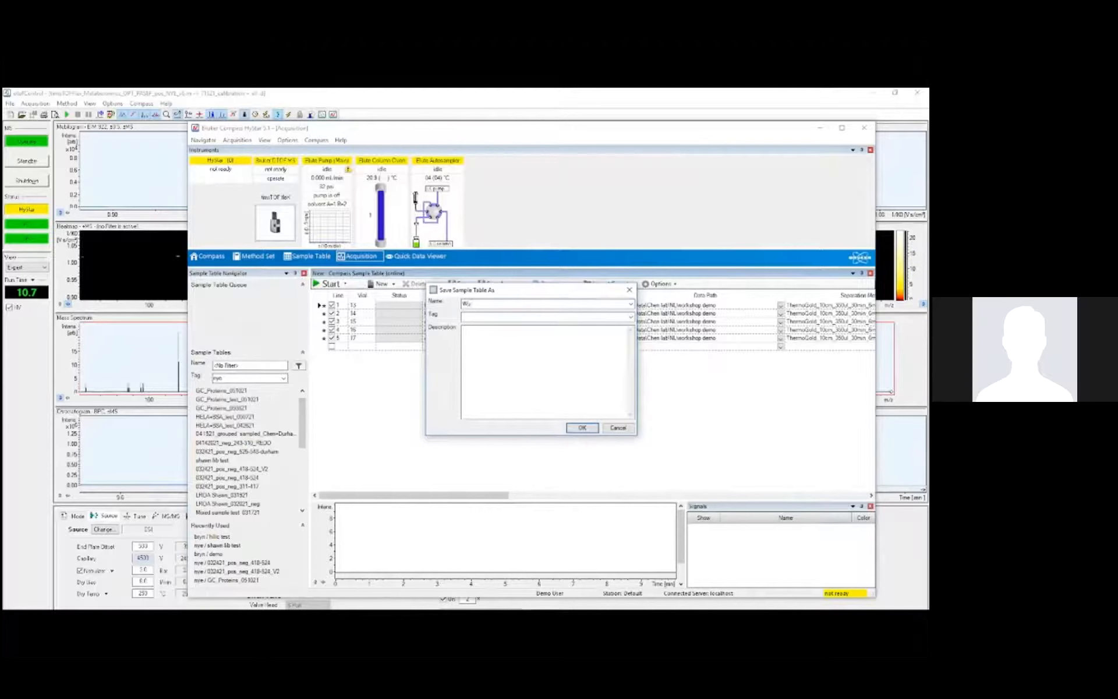
Name the sample table 'WorkShop' and confirm saving it.
{"action": "type", "text": "WorkShop Demo"}
{"action": "left_click", "coordinate": [547, 314]}
{"action": "type", "text": "nm"}
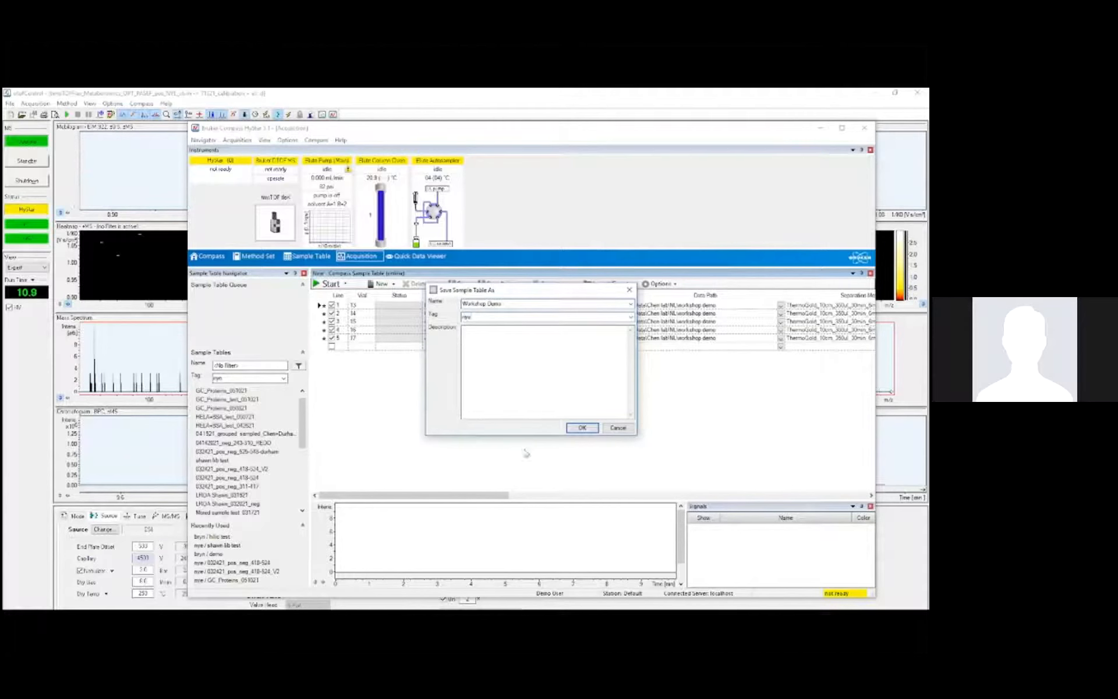
{"action": "left_click", "coordinate": [582, 427]}
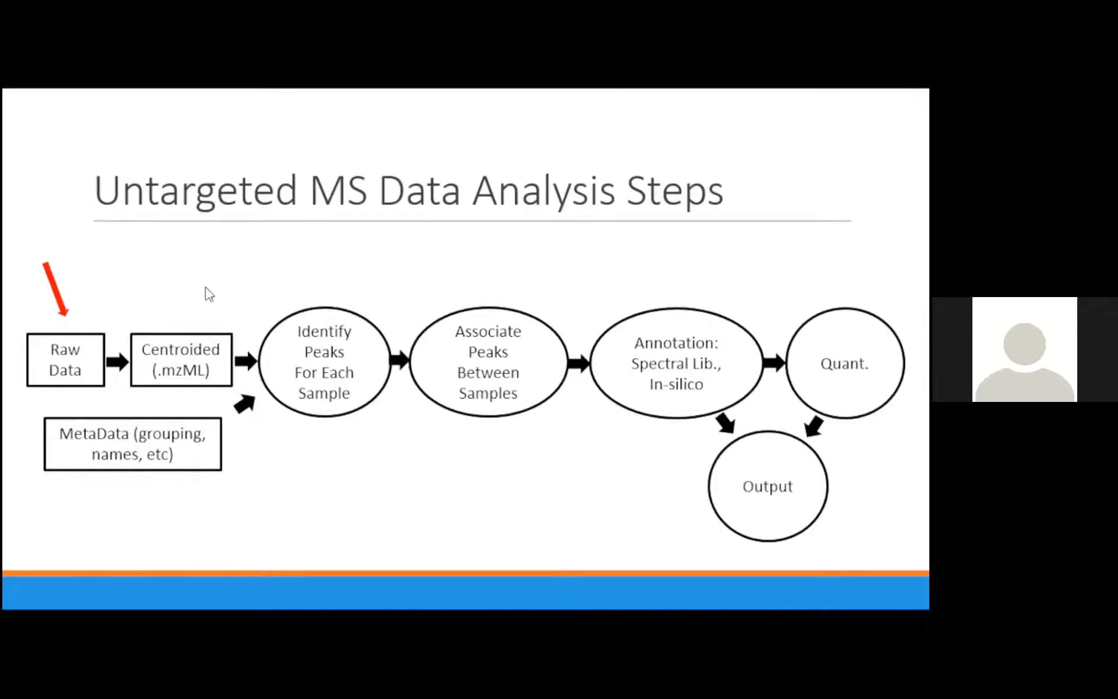
{"action": "mouse_move", "coordinate": [205, 393]}
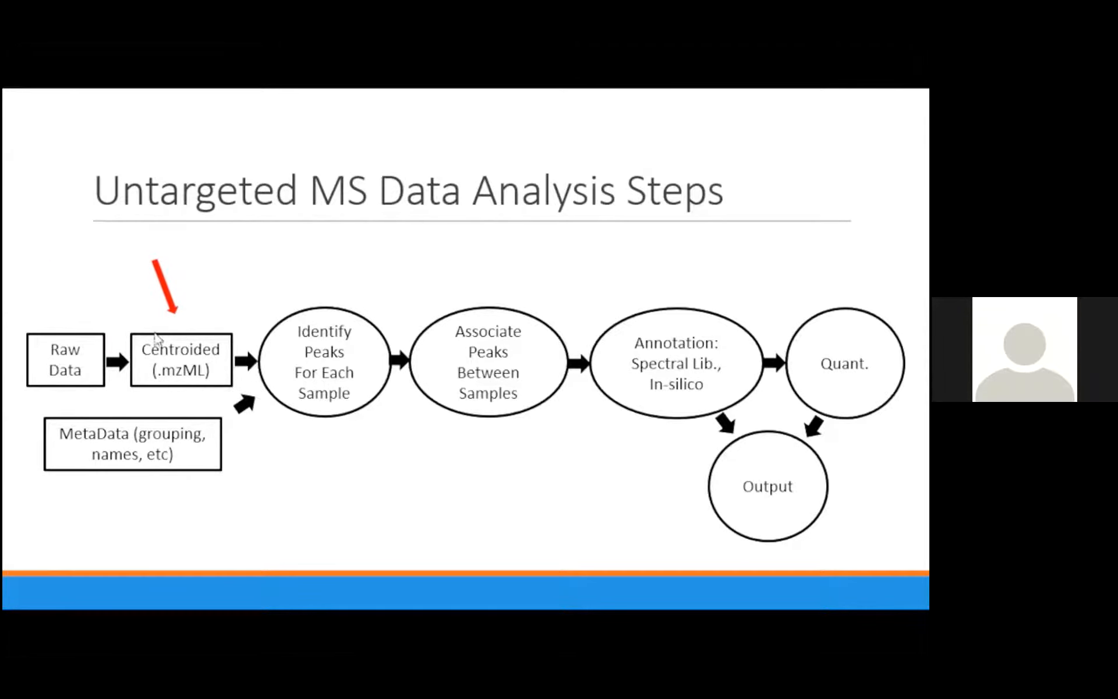
{"action": "mouse_move", "coordinate": [260, 488]}
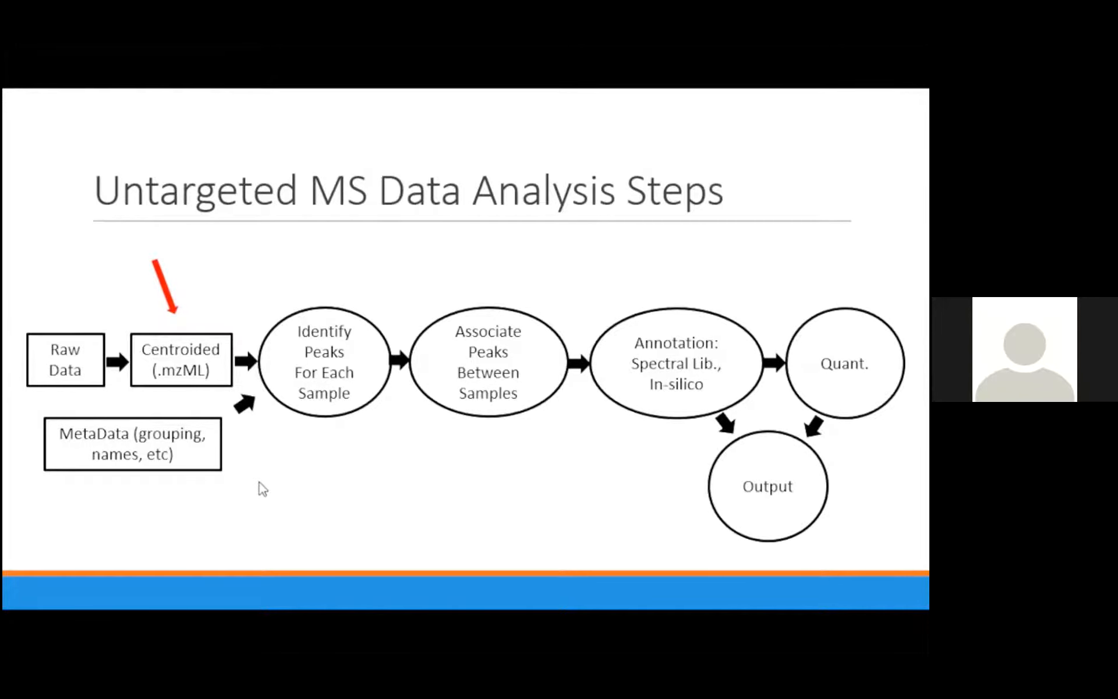
{"action": "mouse_move", "coordinate": [325, 363]}
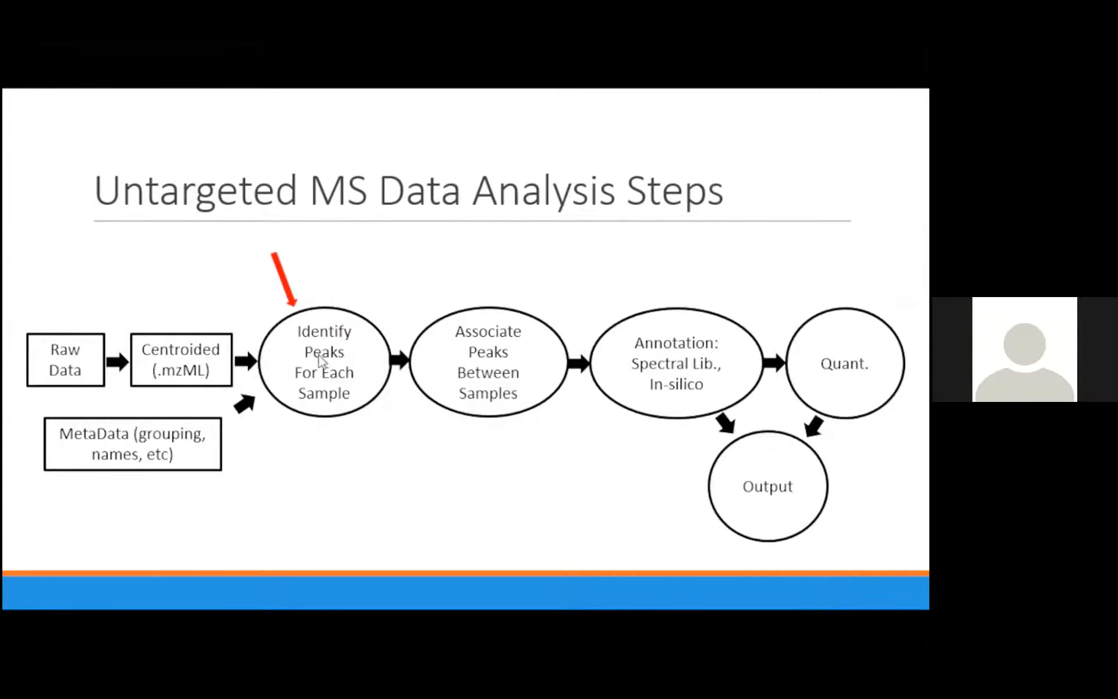
{"action": "mouse_move", "coordinate": [338, 455]}
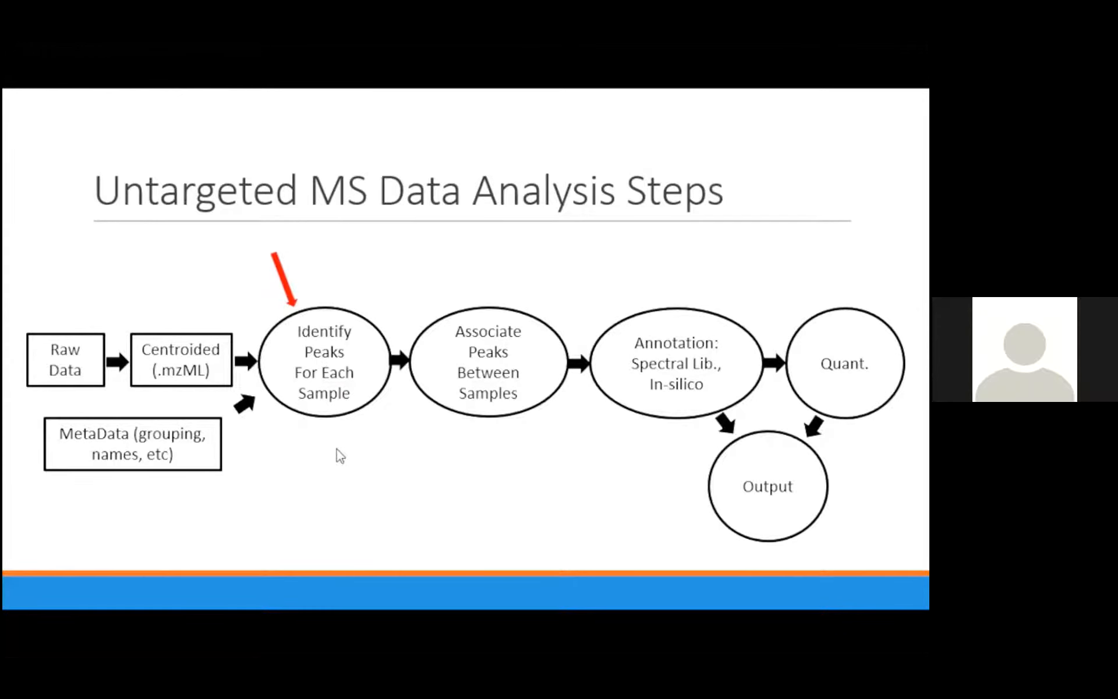
{"action": "mouse_move", "coordinate": [316, 475]}
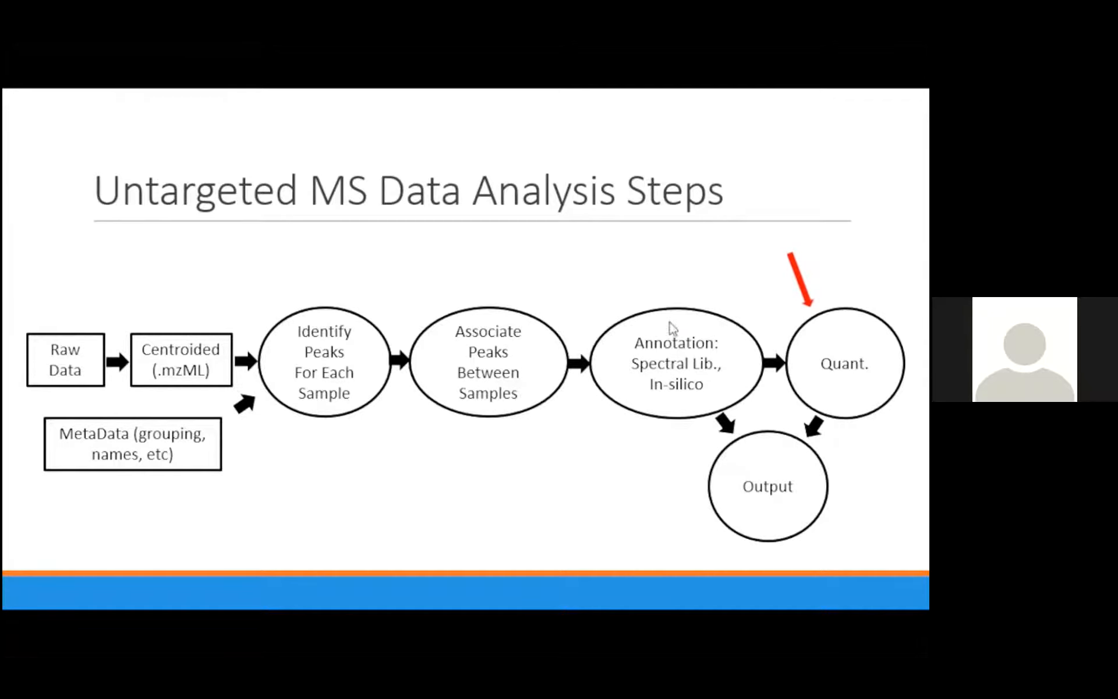
{"action": "mouse_move", "coordinate": [756, 471]}
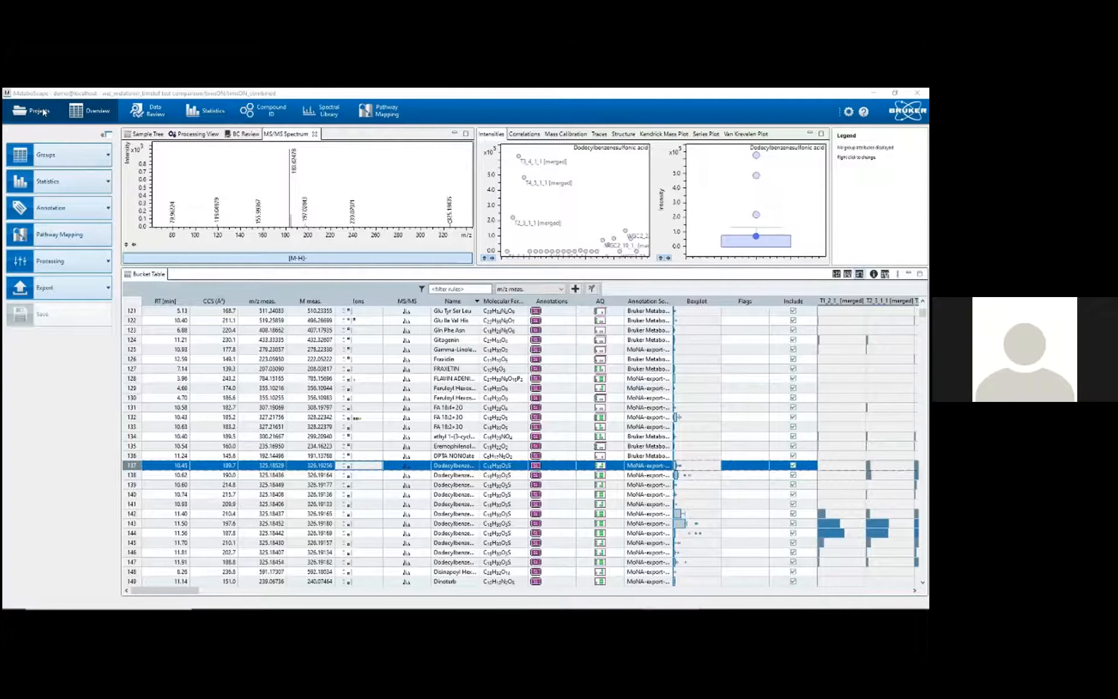
Create a new MetaboScape project named 'Demo' and continue to the data parameters.
{"action": "left_click", "coordinate": [39, 109]}
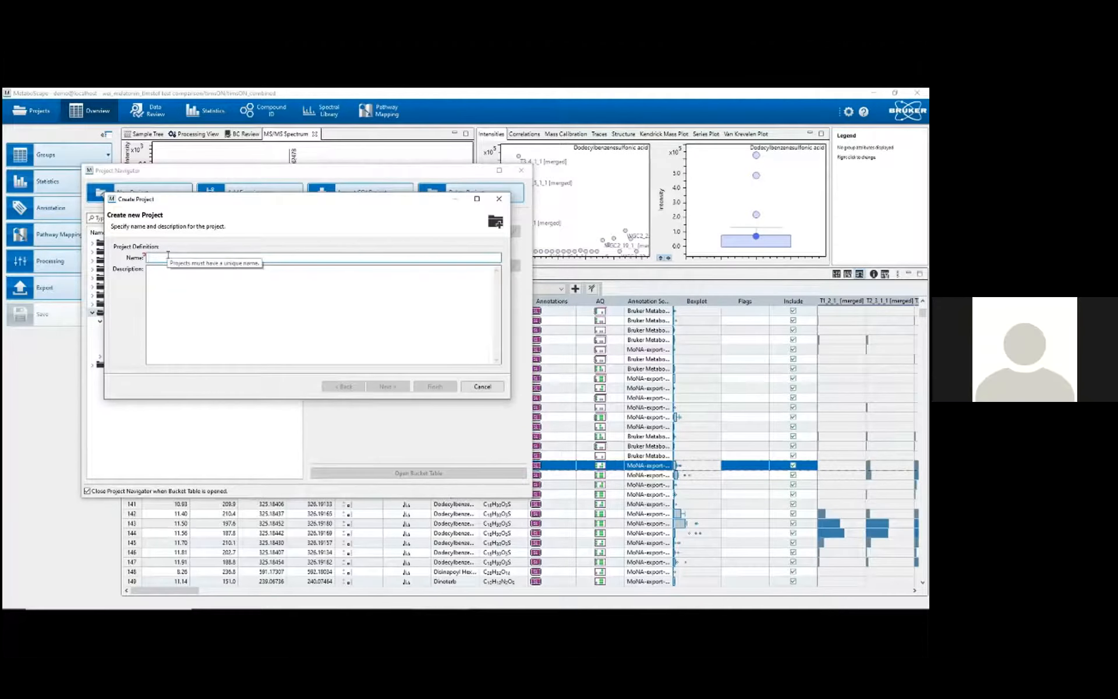
{"action": "left_click", "coordinate": [387, 385]}
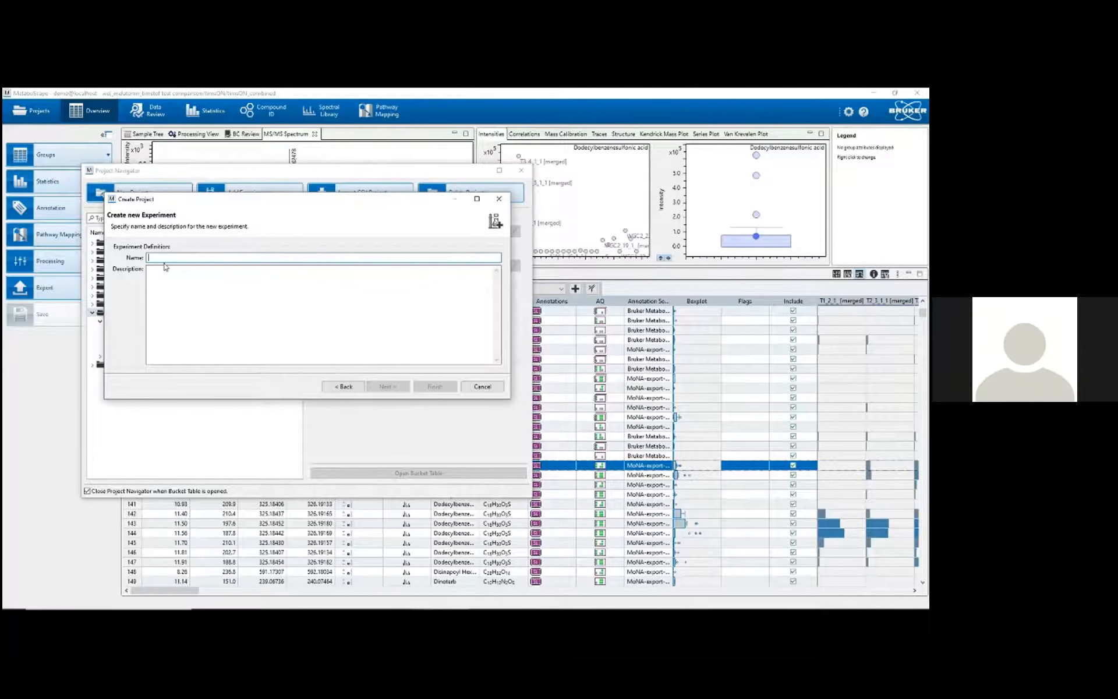
{"action": "type", "text": "Demo"}
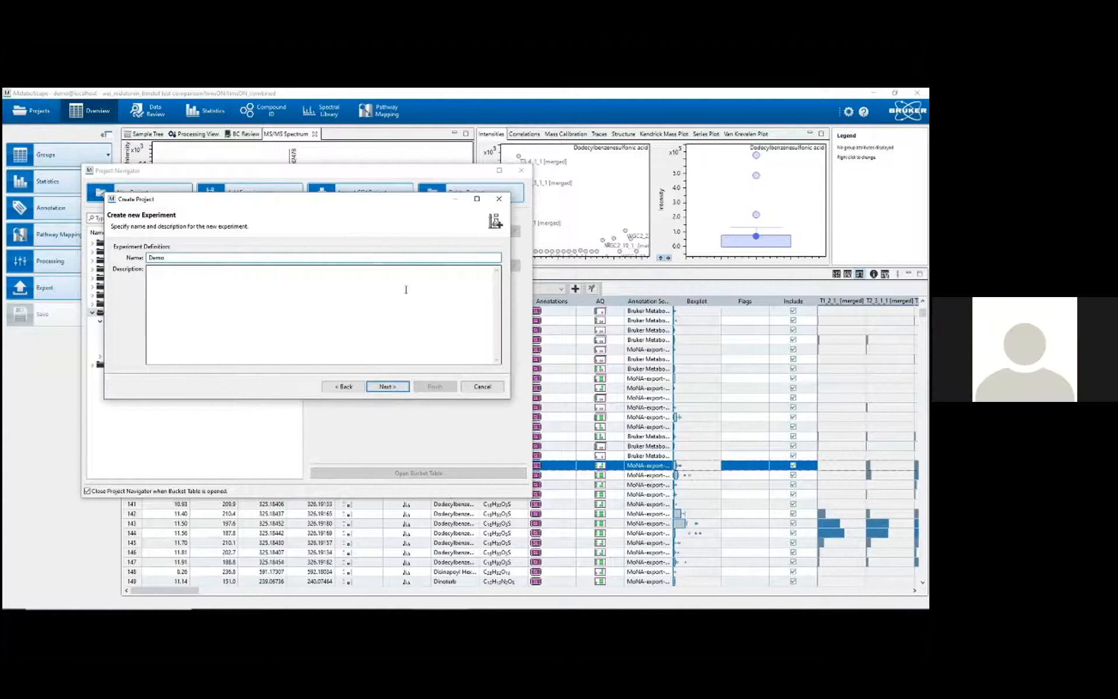
{"action": "left_click", "coordinate": [386, 386]}
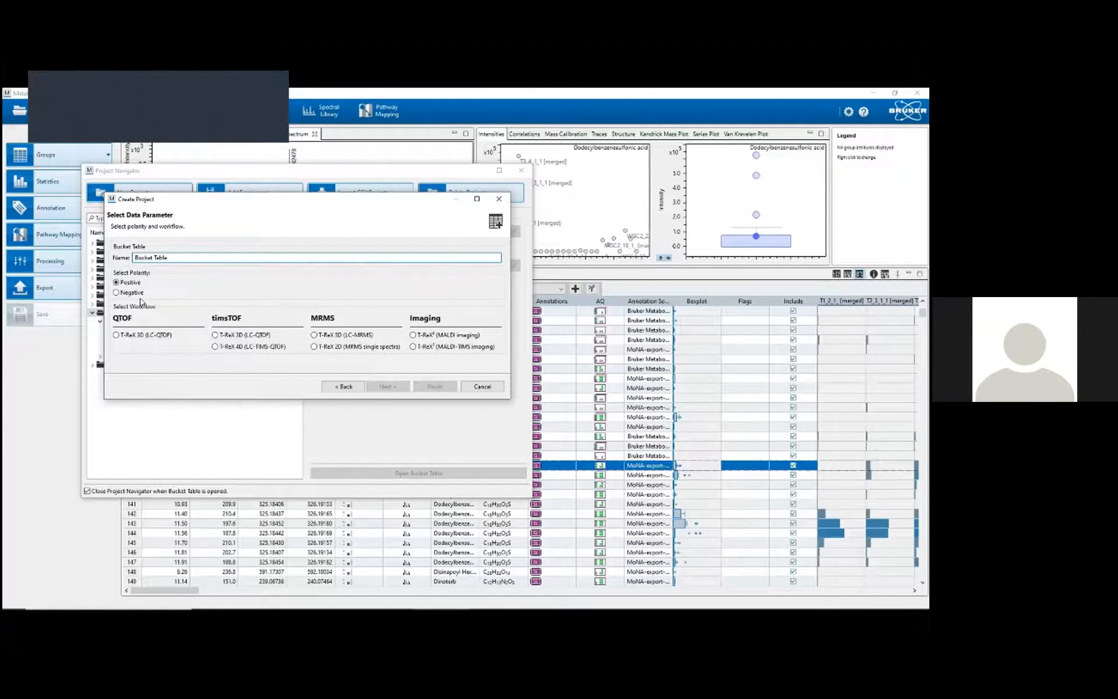
{"action": "mouse_move", "coordinate": [183, 306]}
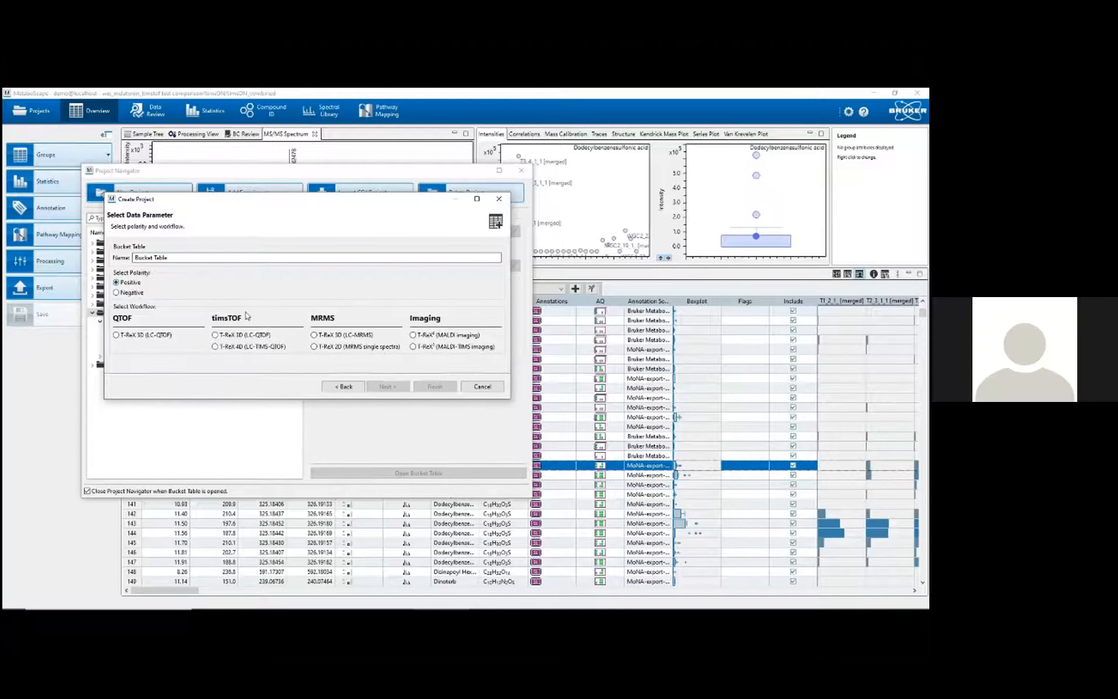
{"action": "mouse_move", "coordinate": [246, 316]}
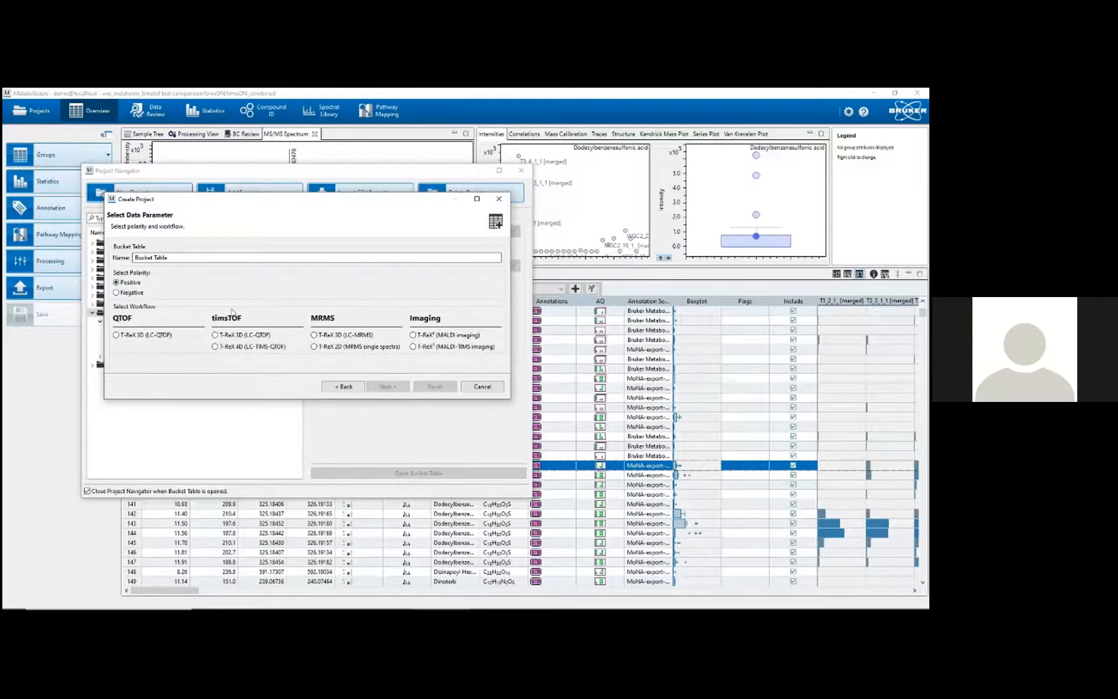
{"action": "mouse_move", "coordinate": [208, 322]}
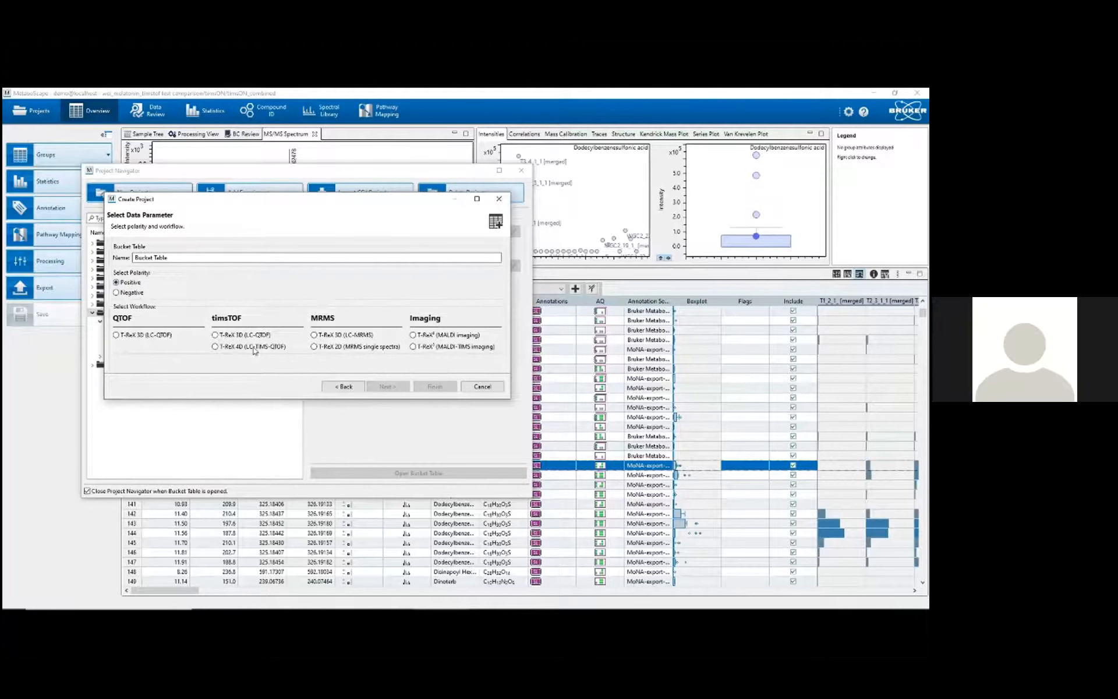
{"action": "mouse_move", "coordinate": [227, 350]}
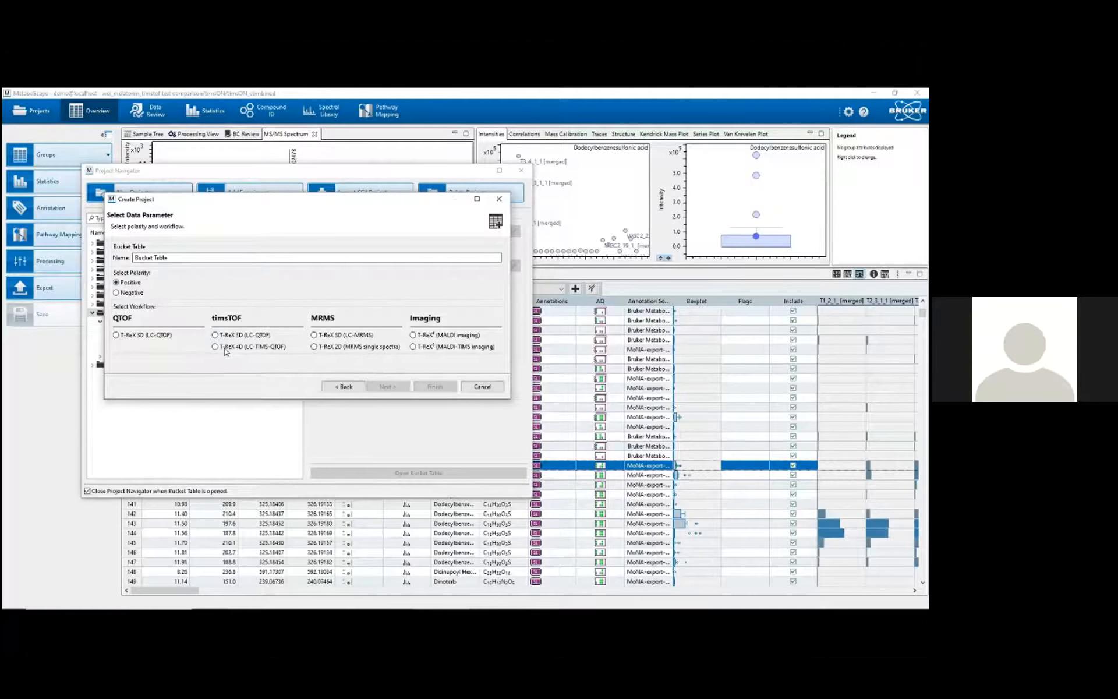
Choose the T-ReX 4D (LC-TIMS-QTOF) workflow with positive polarity and proceed to assigning analysis files.
{"action": "left_click", "coordinate": [216, 346]}
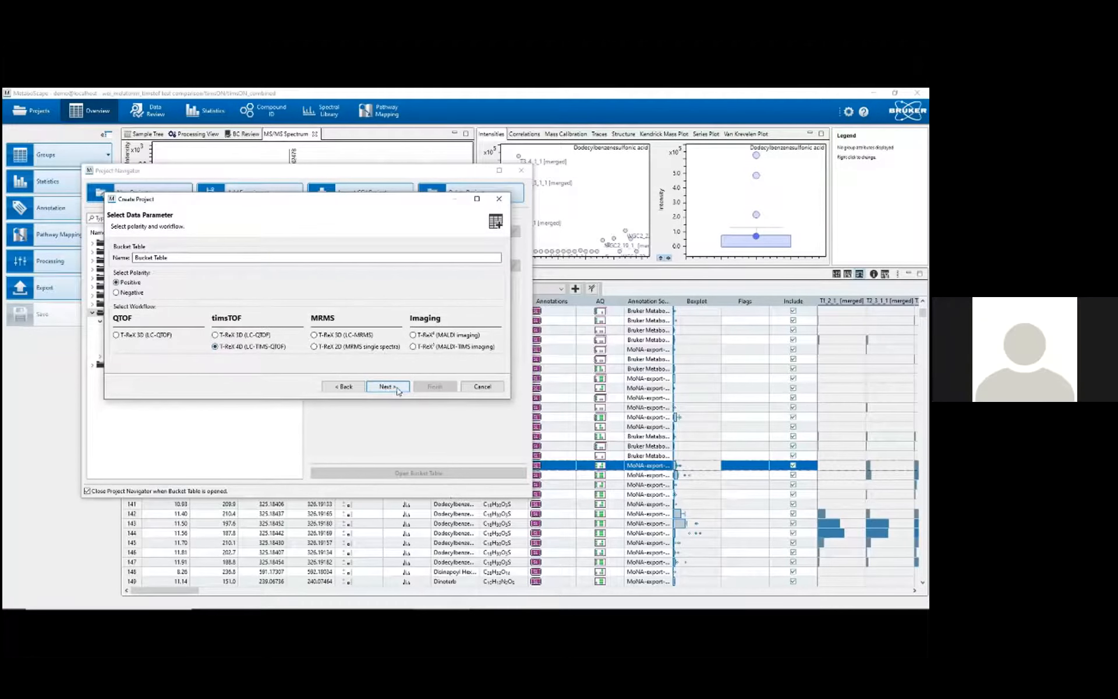
{"action": "left_click", "coordinate": [386, 386]}
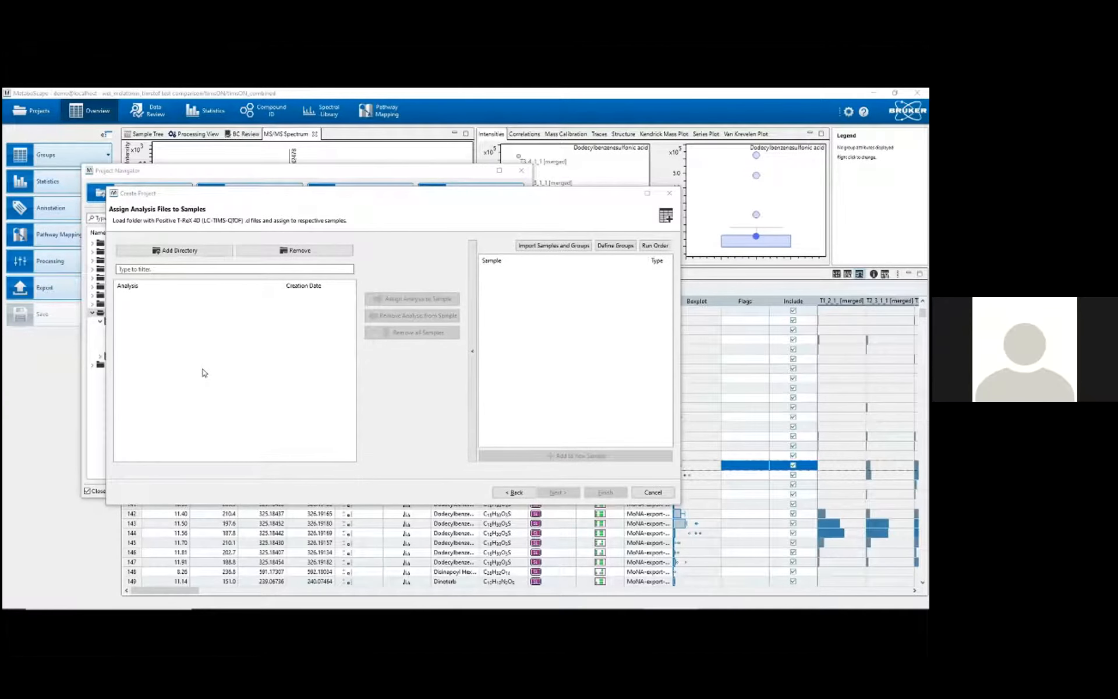
Load the timsTOF positive-mode raw data folder into the analysis file list.
{"action": "left_click", "coordinate": [175, 251]}
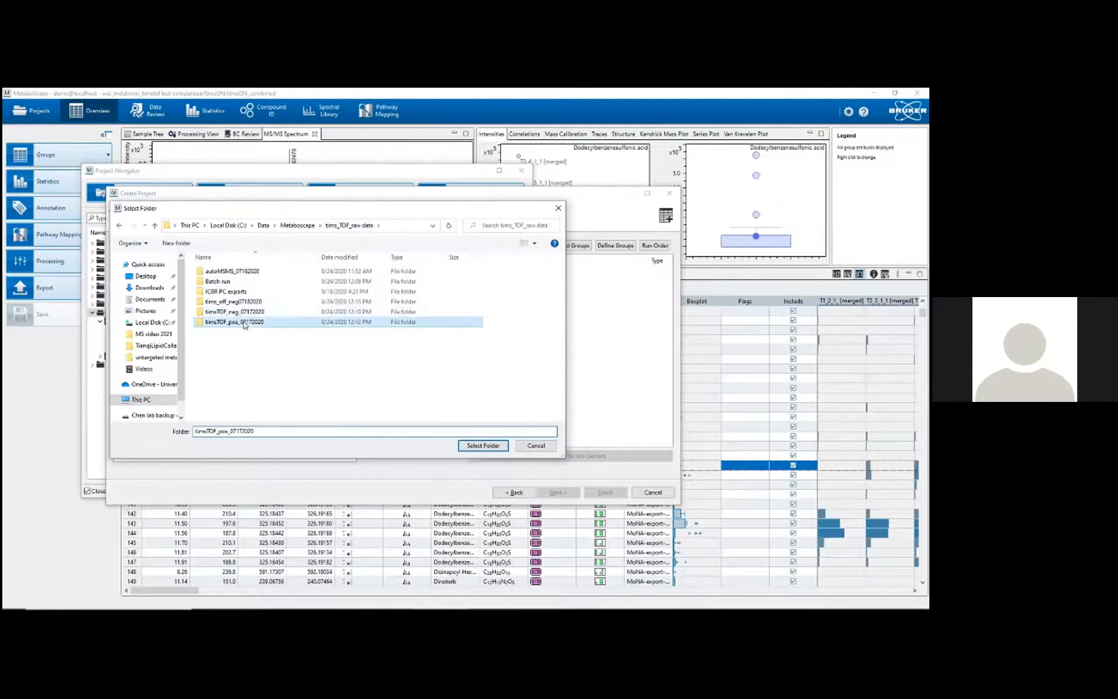
{"action": "left_click", "coordinate": [482, 444]}
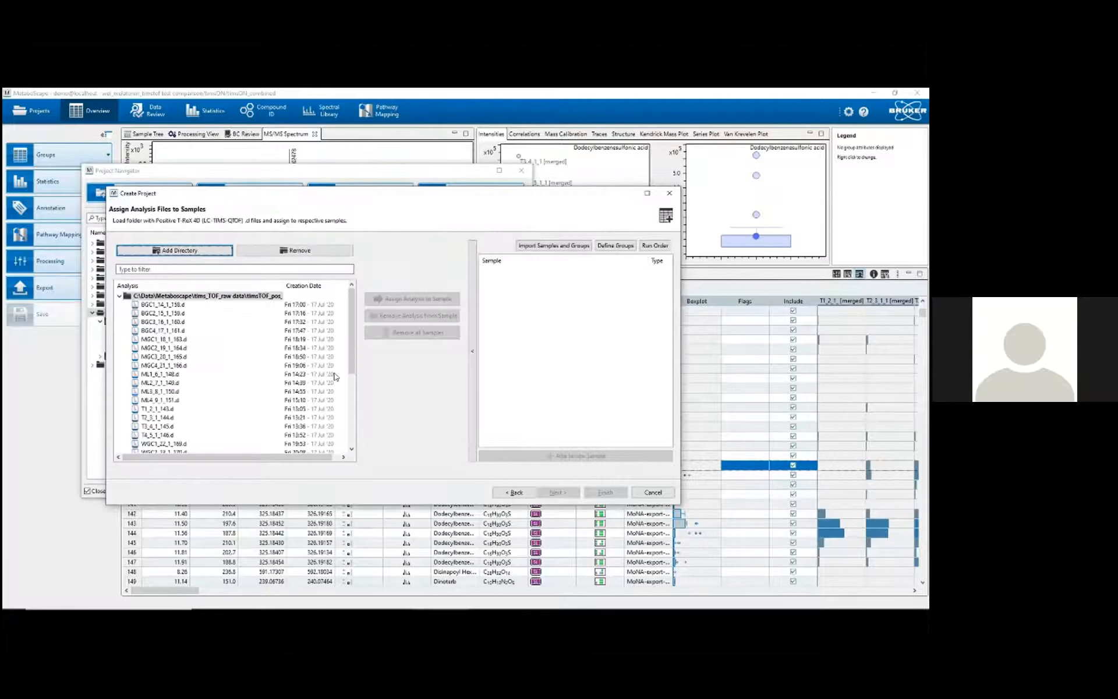
Group the analysis files into new samples per class, e.g. the four BGC files and the WL files.
{"action": "left_click", "coordinate": [161, 304]}
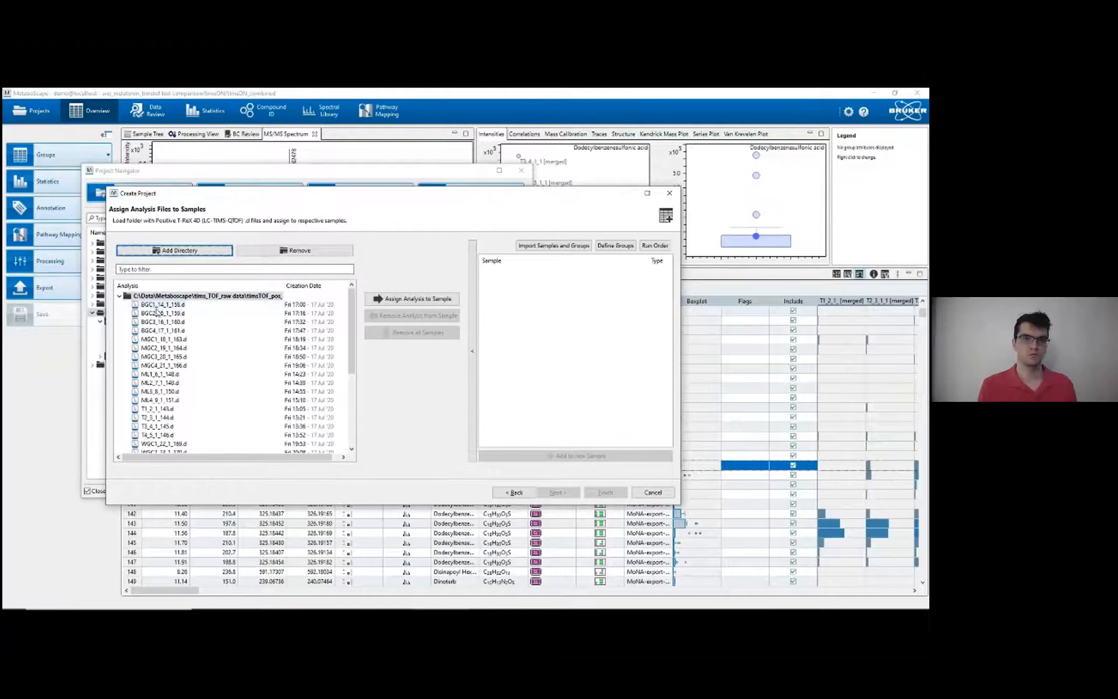
{"action": "scroll", "scroll_direction": "down", "scroll_amount": 3}
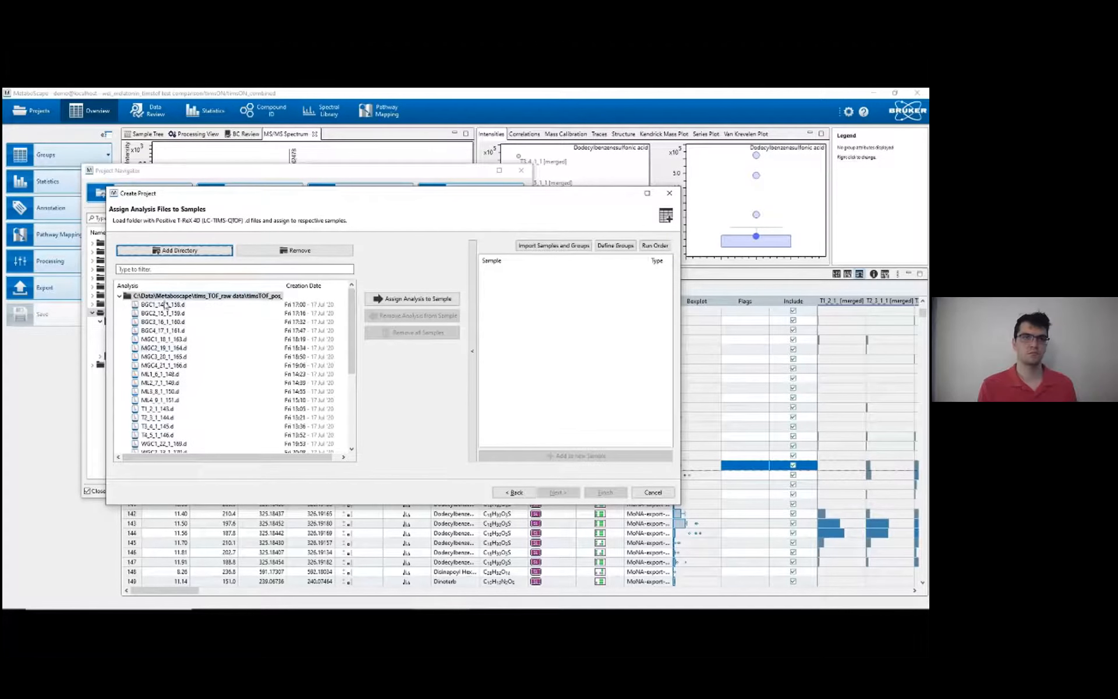
{"action": "left_click", "coordinate": [162, 317]}
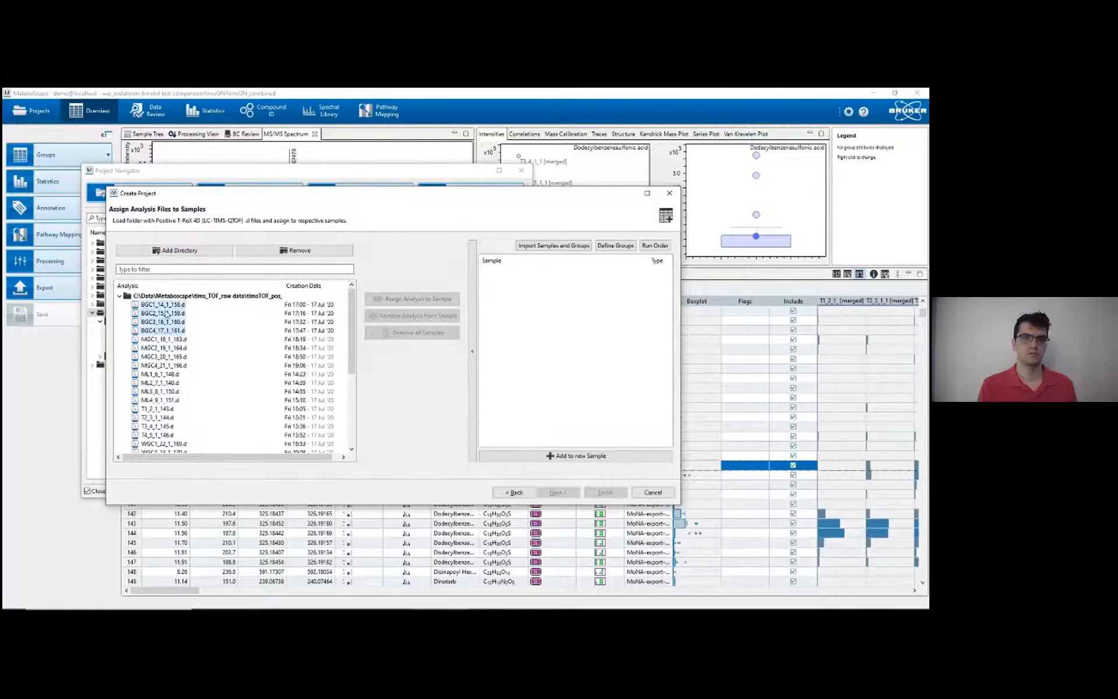
{"action": "mouse_move", "coordinate": [382, 385]}
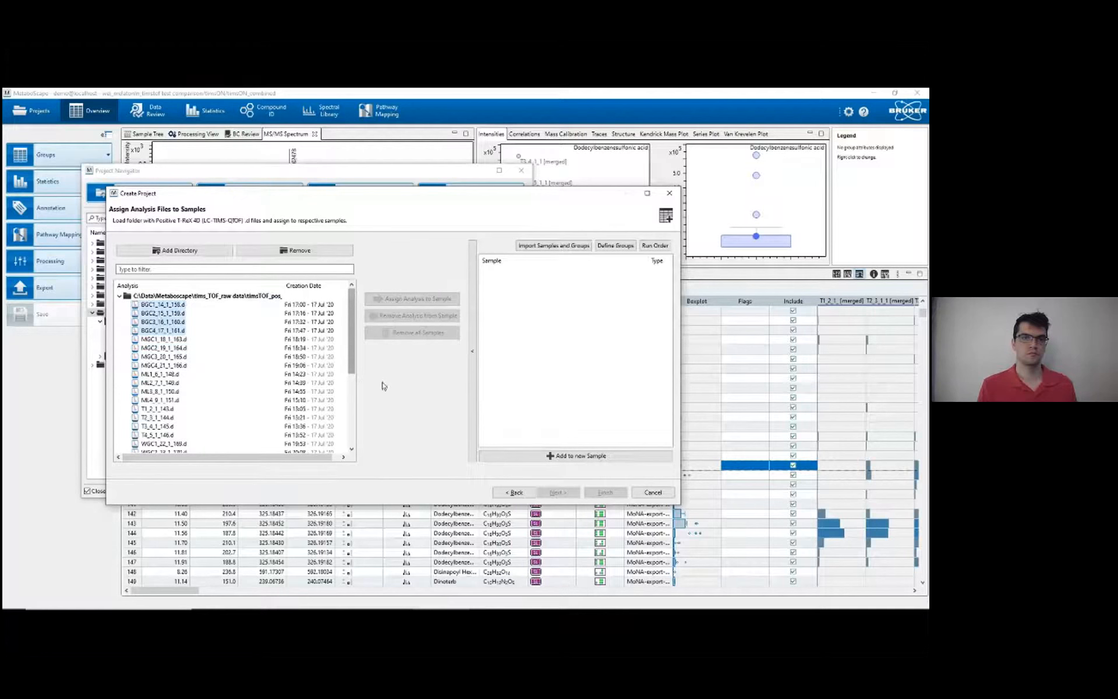
{"action": "left_click", "coordinate": [414, 298]}
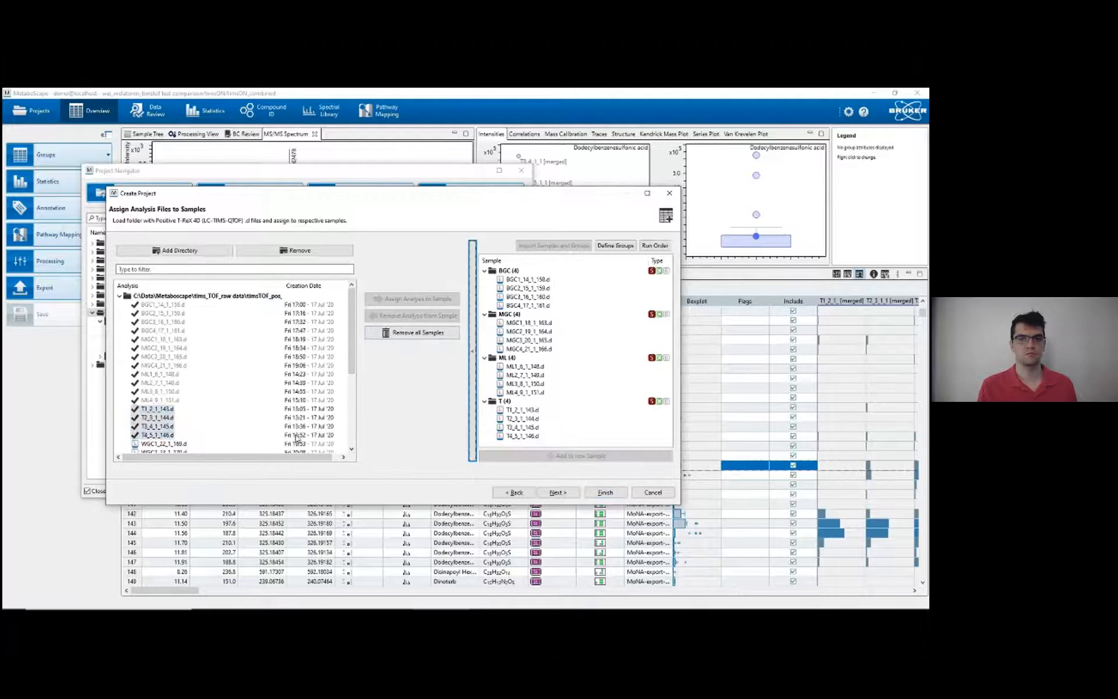
{"action": "scroll", "scroll_direction": "down", "scroll_amount": 3}
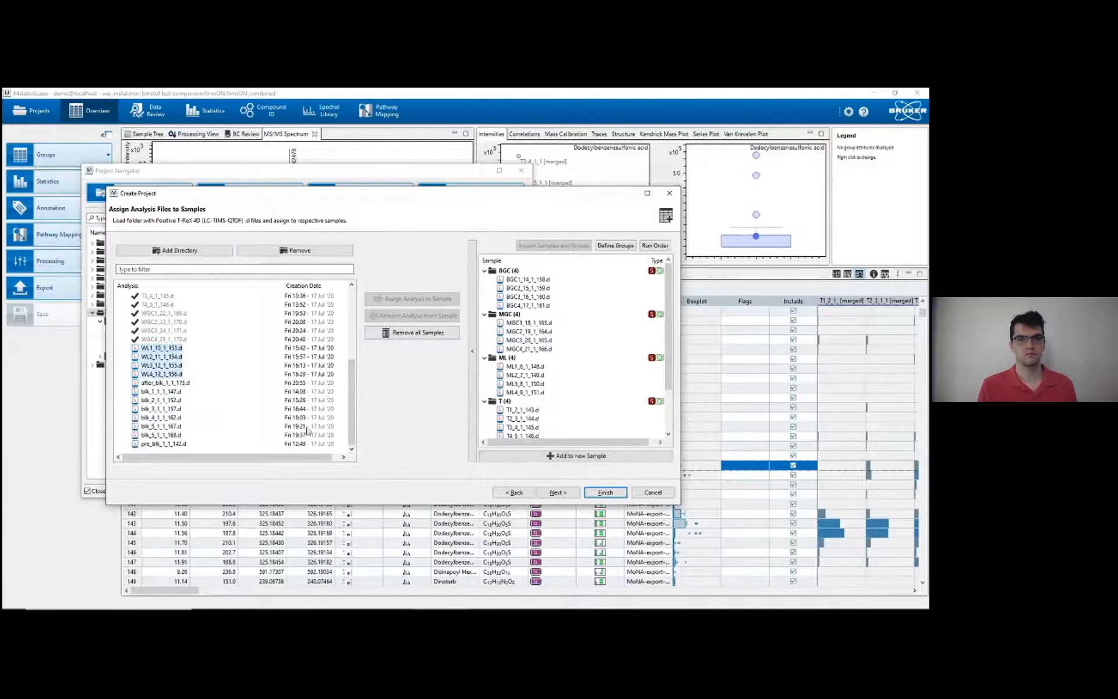
{"action": "left_click", "coordinate": [159, 364]}
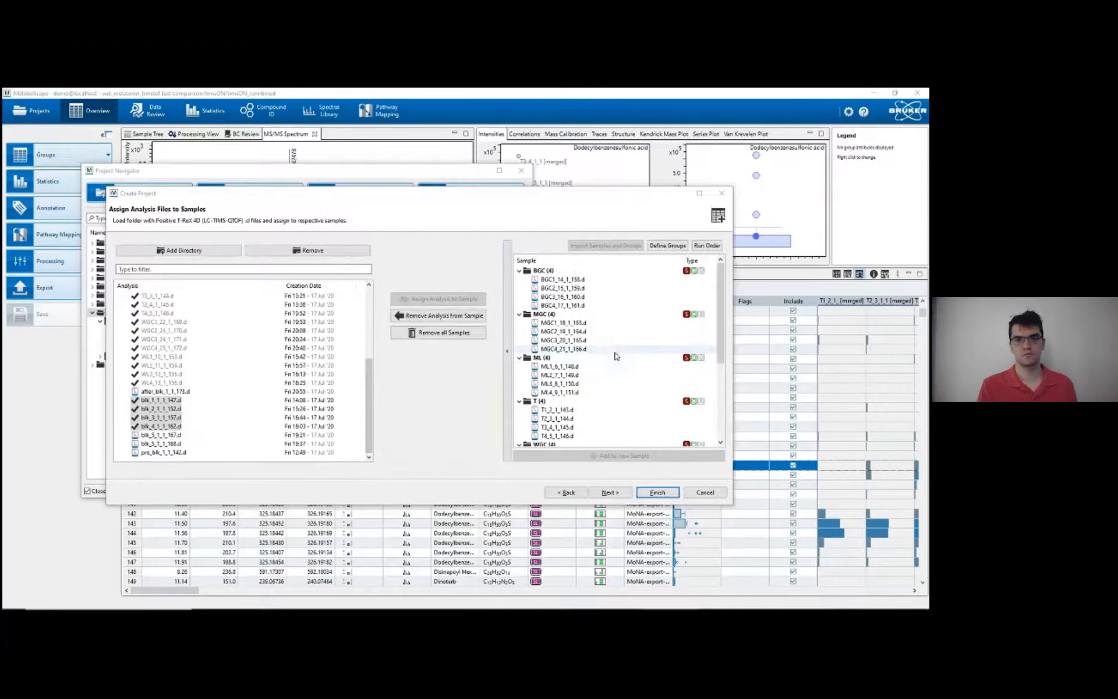
{"action": "mouse_move", "coordinate": [580, 331]}
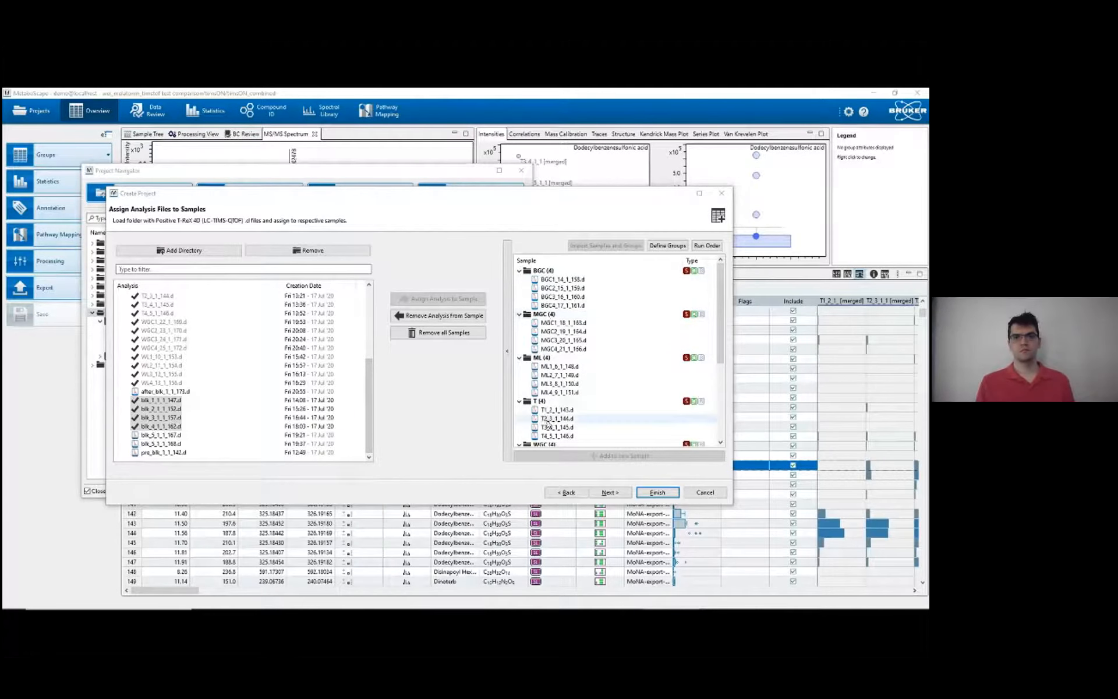
Mark the blk sample as blank type and bring up the sample group definitions.
{"action": "left_click", "coordinate": [537, 270]}
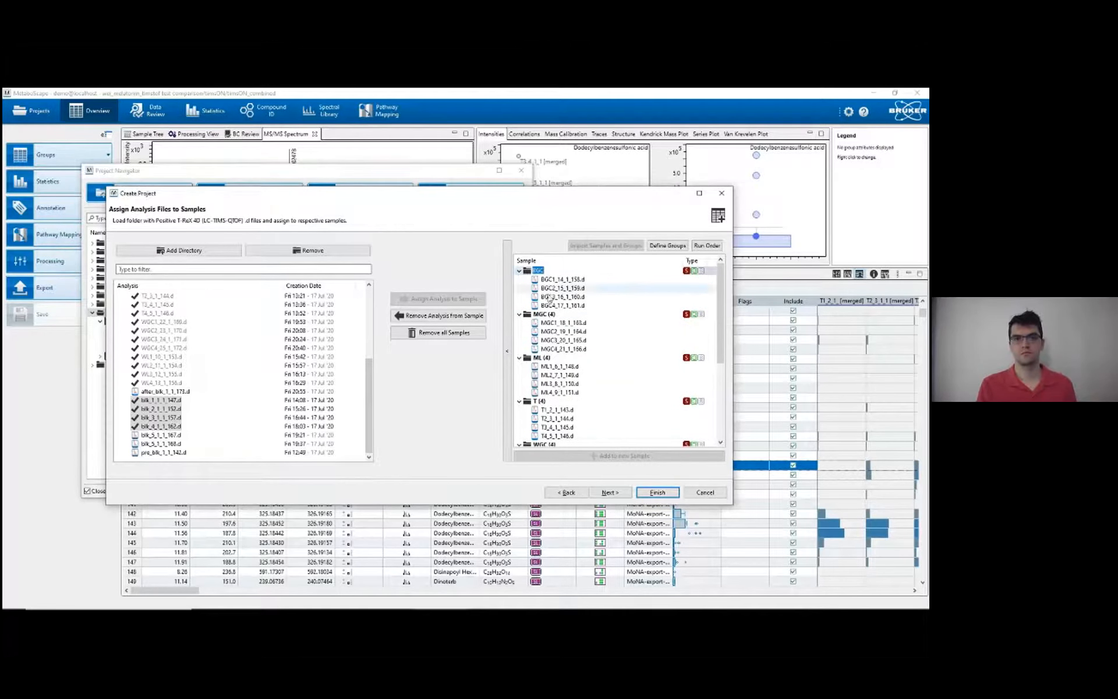
{"action": "left_click", "coordinate": [544, 357]}
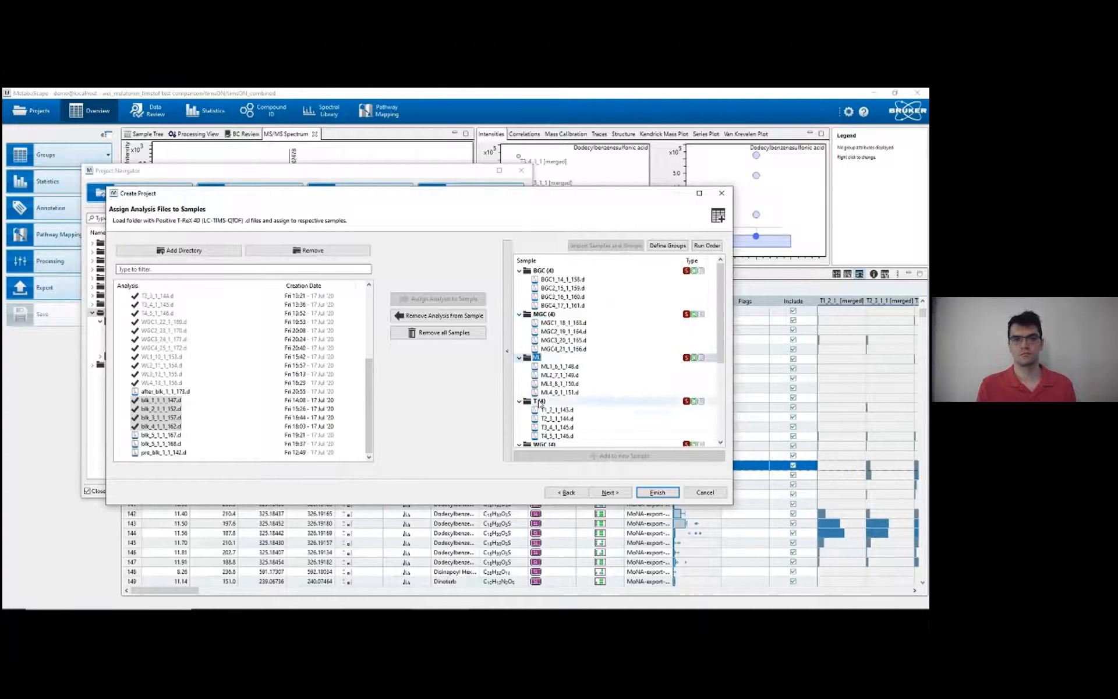
{"action": "scroll", "scroll_direction": "down", "scroll_amount": 3}
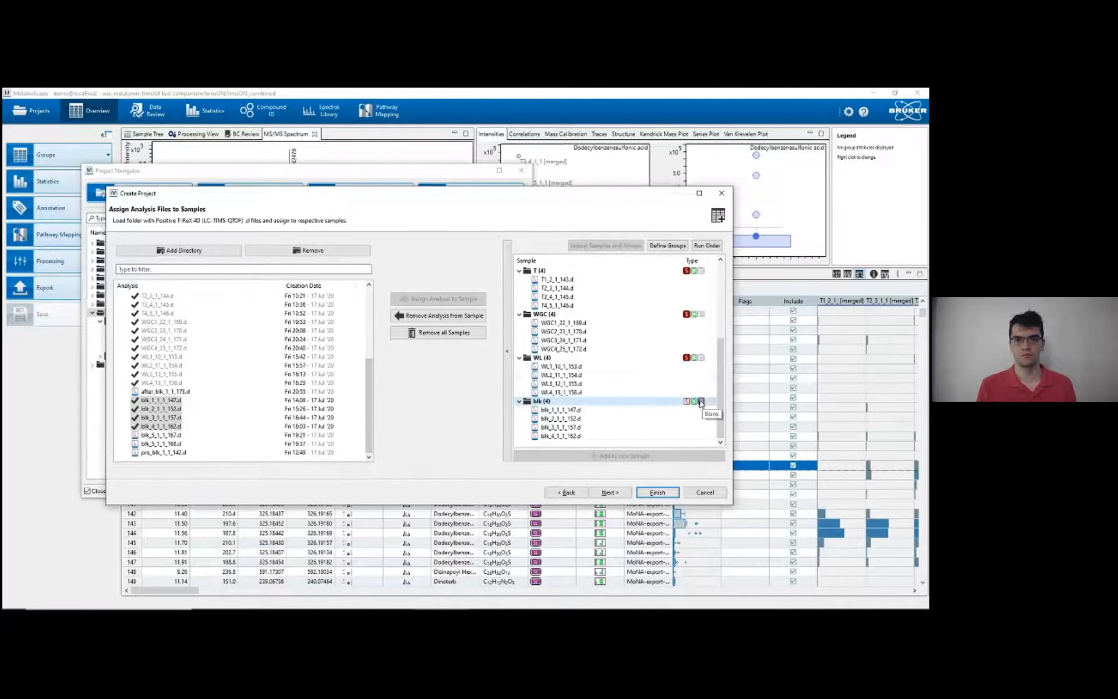
{"action": "scroll", "scroll_direction": "up", "scroll_amount": 3}
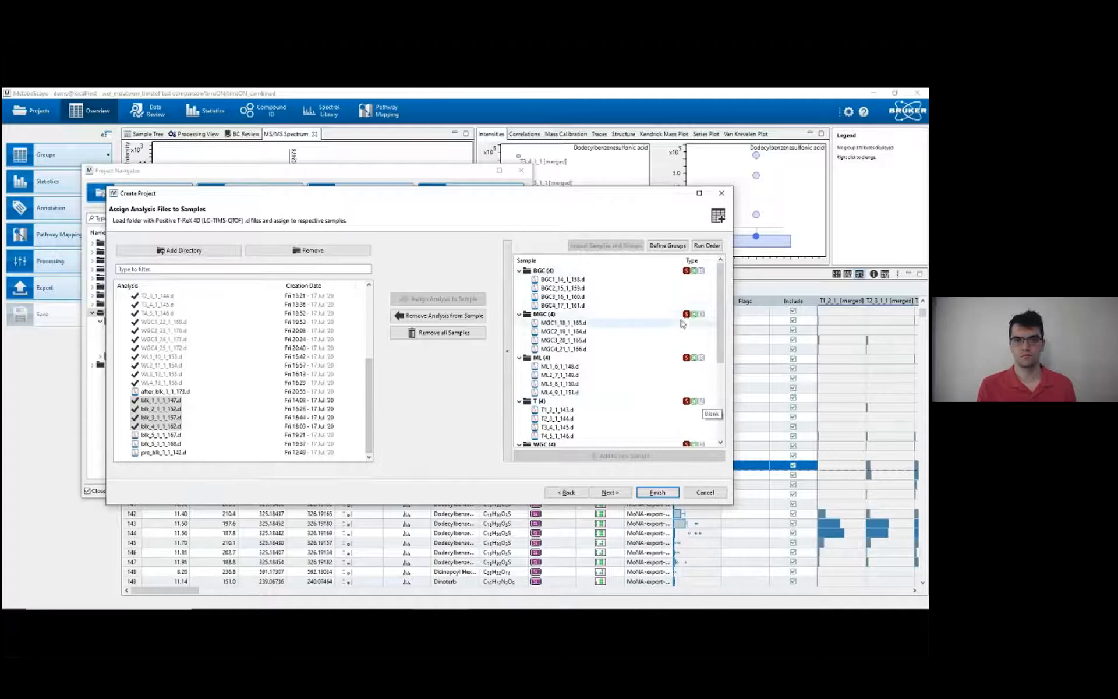
{"action": "scroll", "scroll_direction": "down", "scroll_amount": 3}
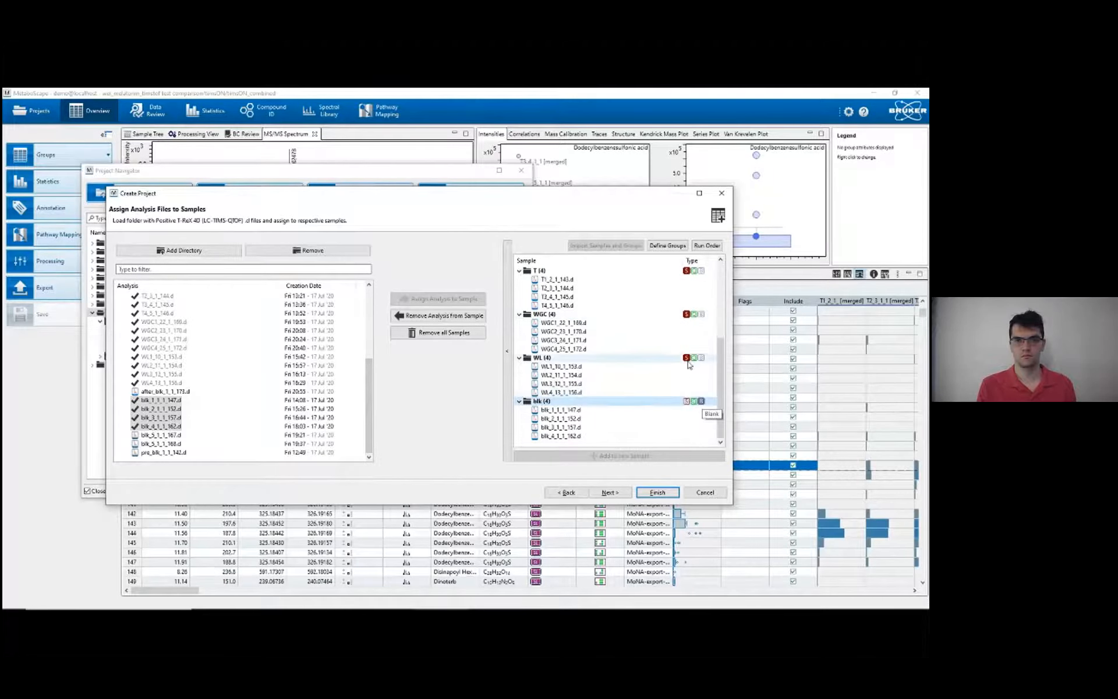
{"action": "mouse_move", "coordinate": [705, 404]}
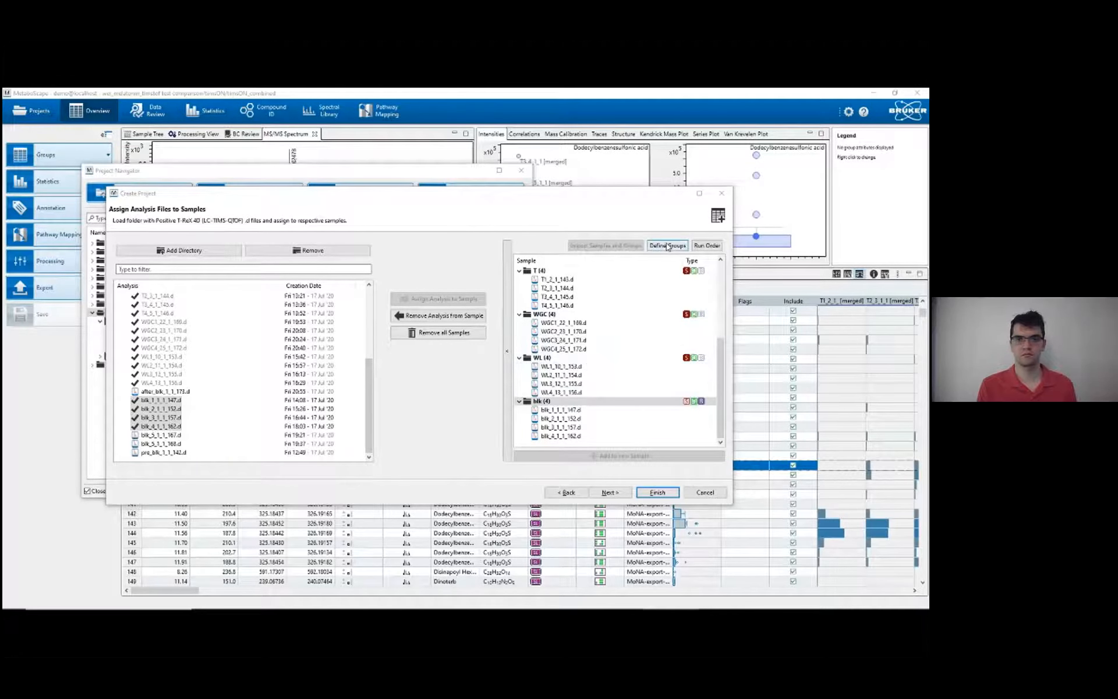
{"action": "left_click", "coordinate": [666, 245]}
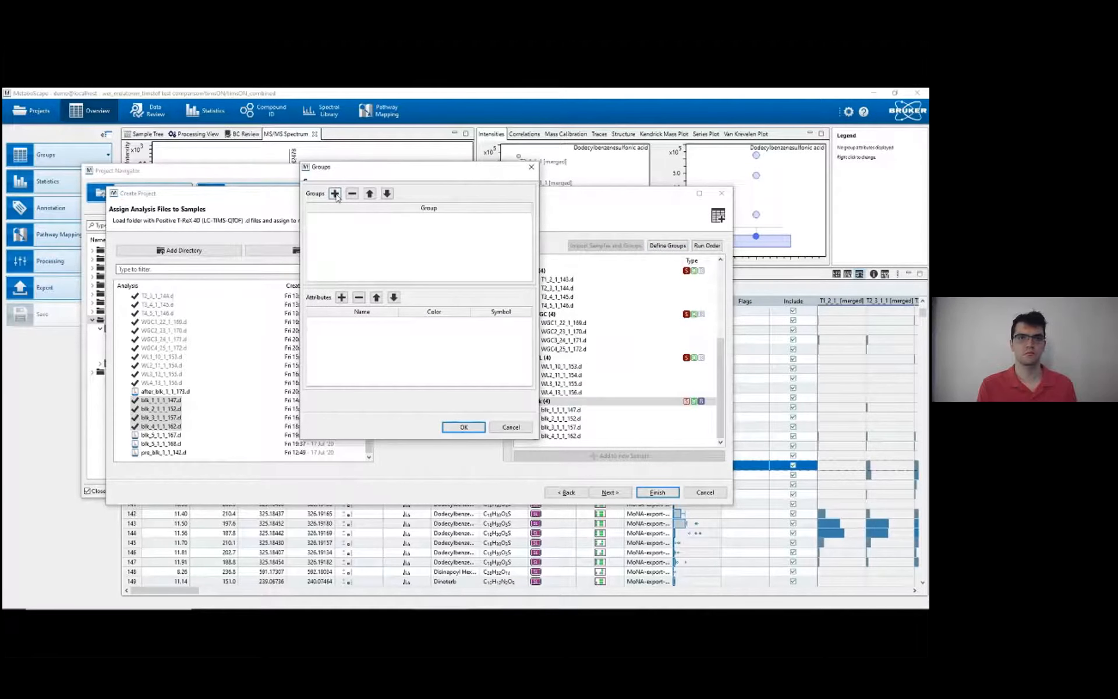
Add a grouping 'demo' with several attributes, the first named Blk, and confirm it.
{"action": "left_click", "coordinate": [334, 193]}
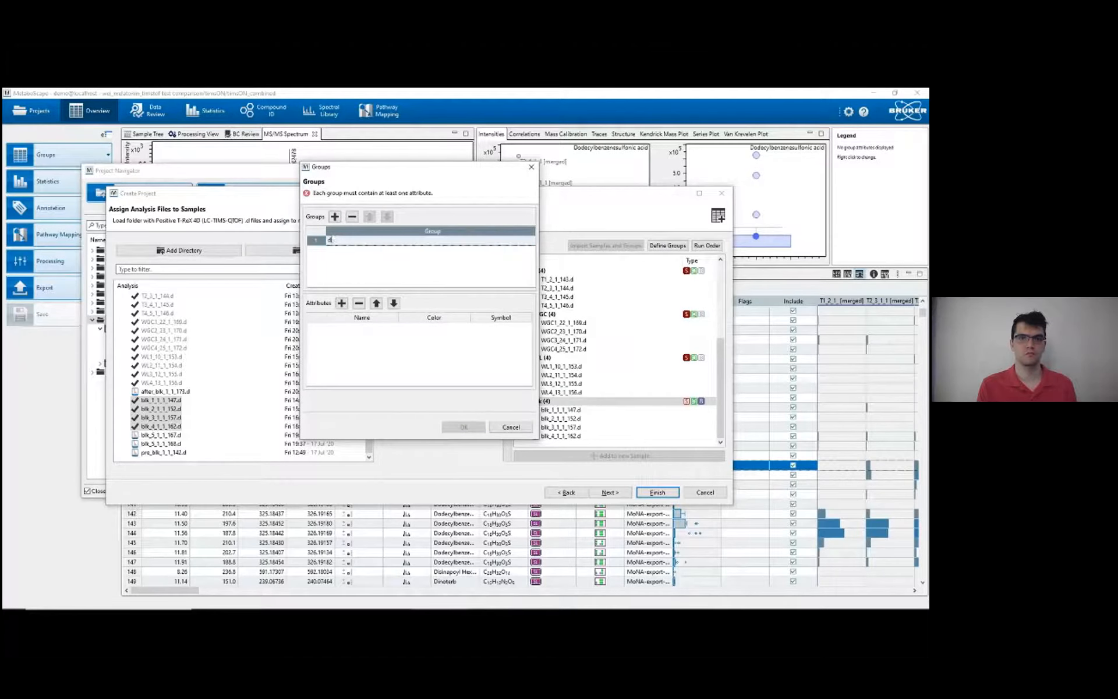
{"action": "type", "text": "demo"}
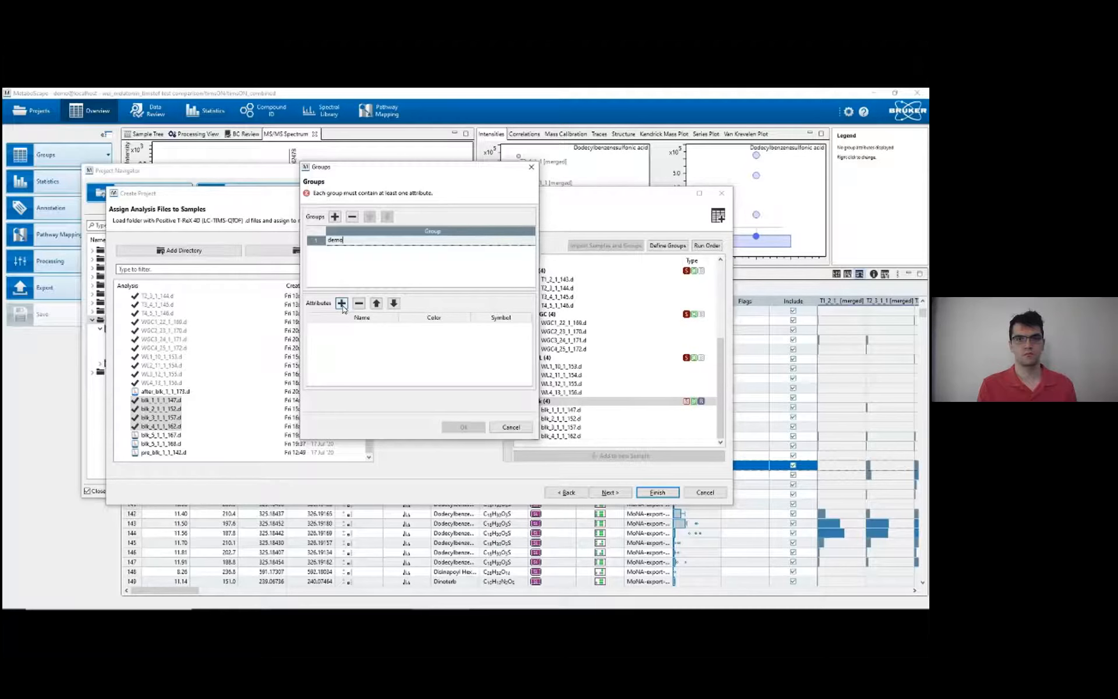
{"action": "left_click", "coordinate": [341, 303]}
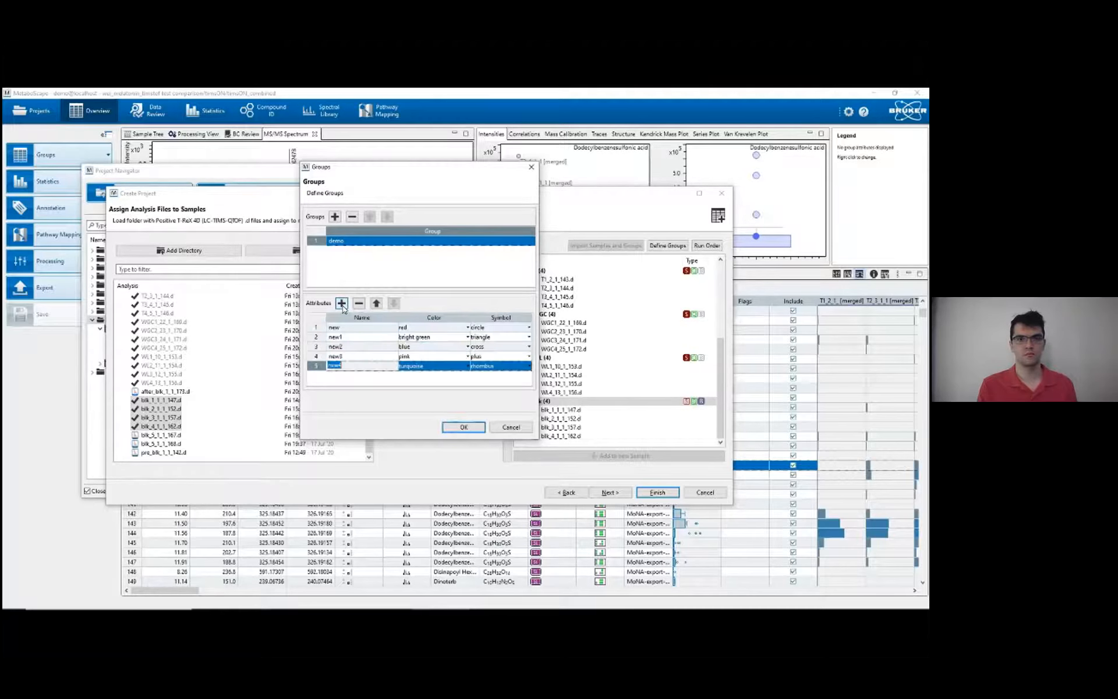
{"action": "left_click", "coordinate": [341, 303]}
{"action": "type", "text": "W"}
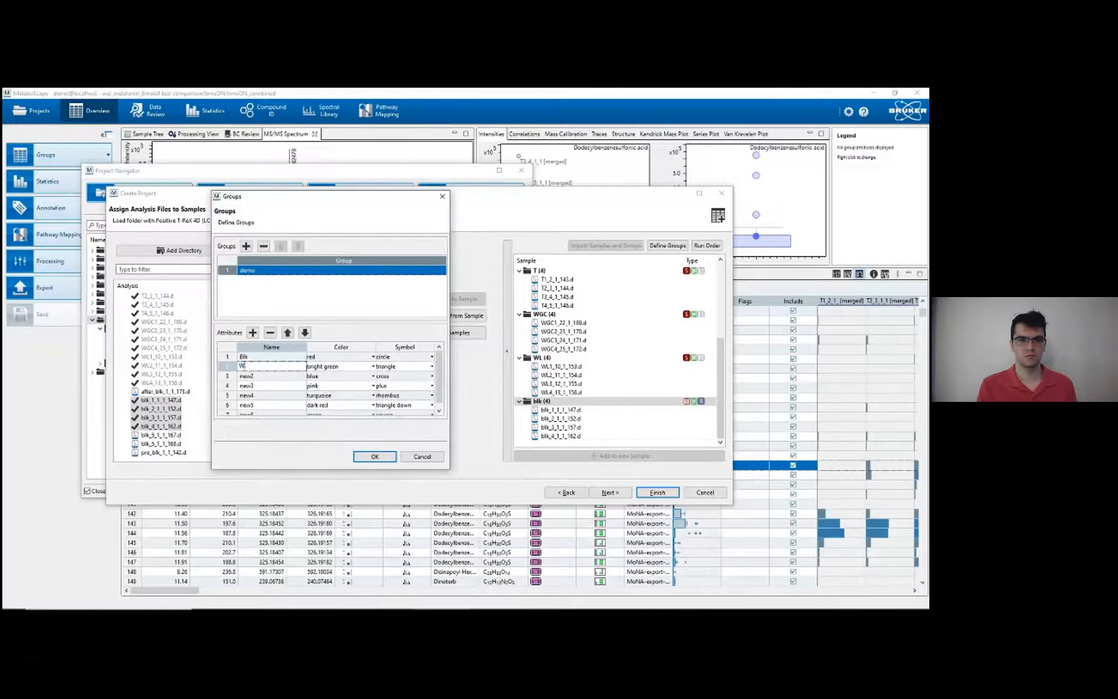
{"action": "left_click", "coordinate": [246, 376]}
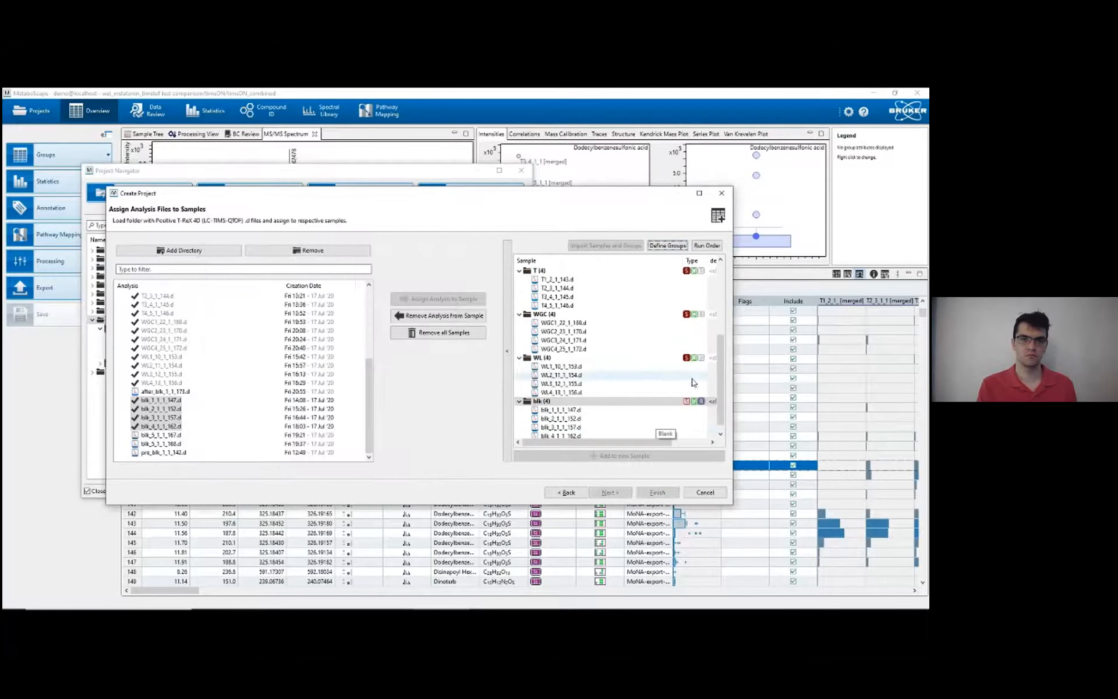
Rename the demo attributes to WL, WGC, T, ML, MGC and BGC in Define Groups and confirm.
{"action": "scroll", "scroll_direction": "up", "scroll_amount": 3}
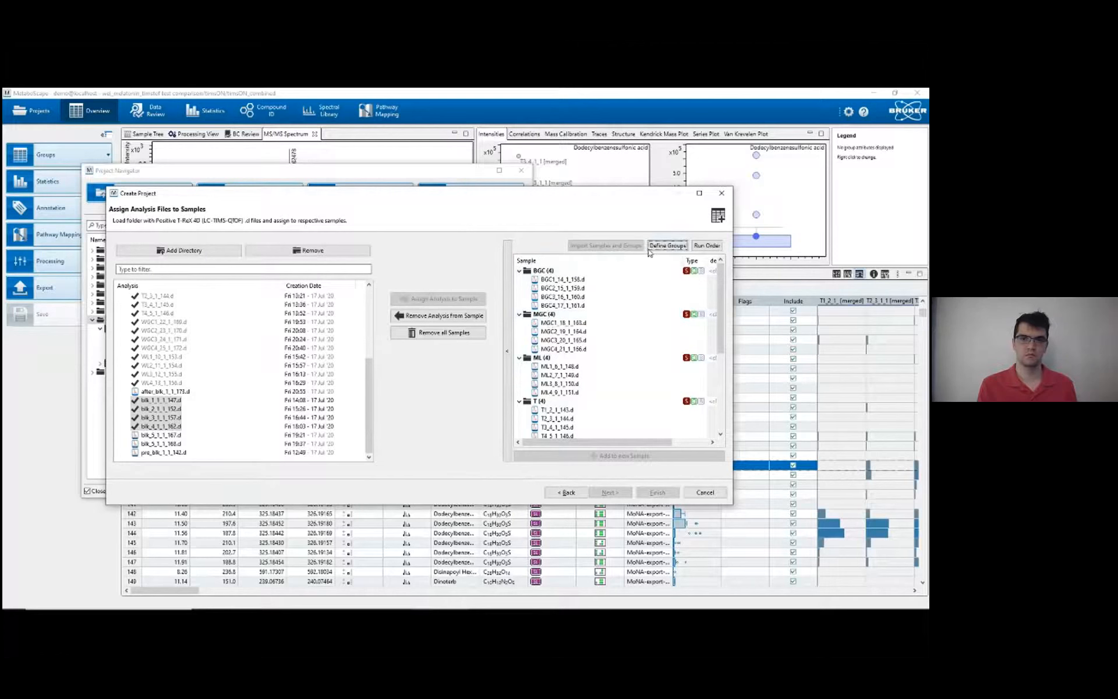
{"action": "left_click", "coordinate": [666, 244]}
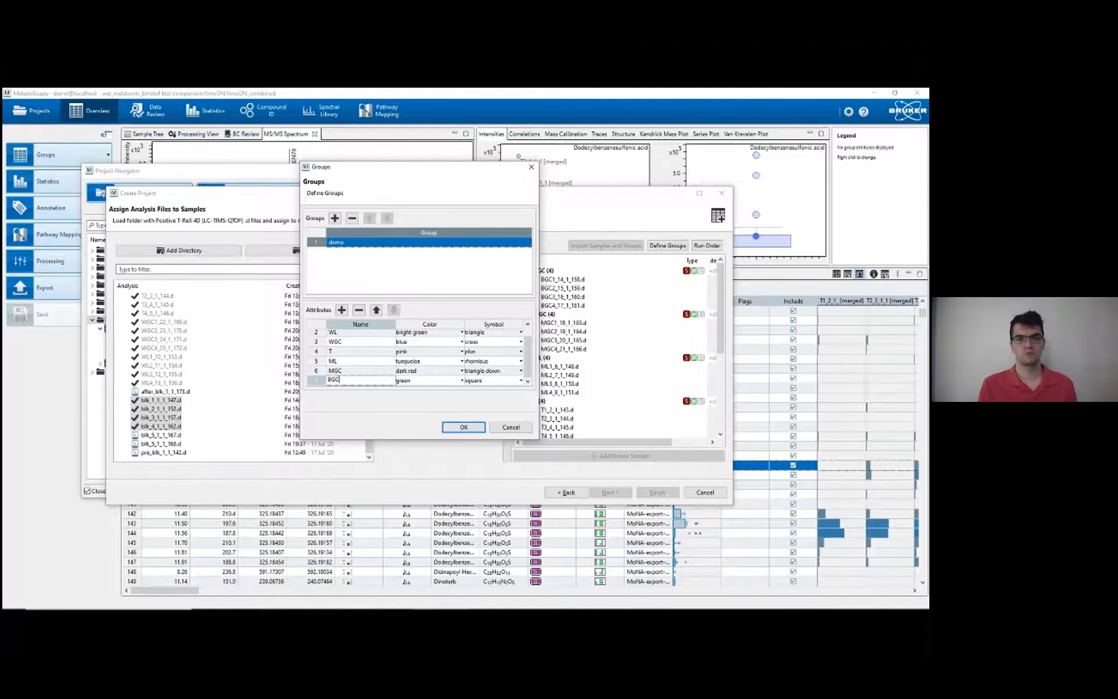
{"action": "left_click", "coordinate": [463, 426]}
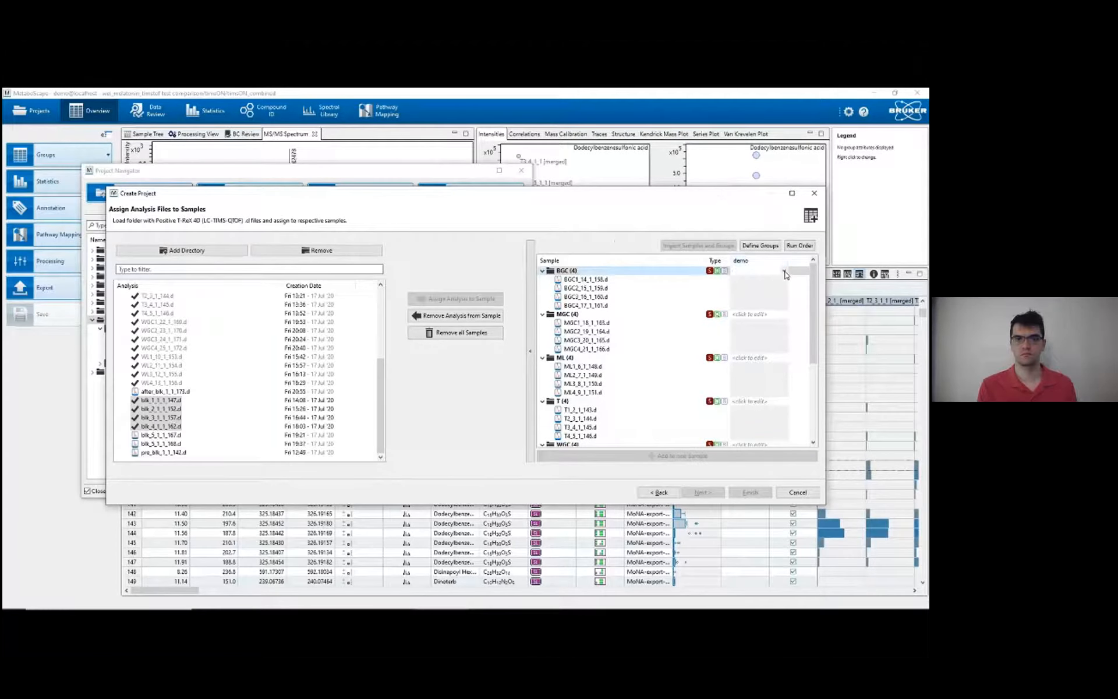
Assign each sample its demo value (BGC, MGC, WL, etc.) and advance to the filter parameters.
{"action": "left_click", "coordinate": [783, 275]}
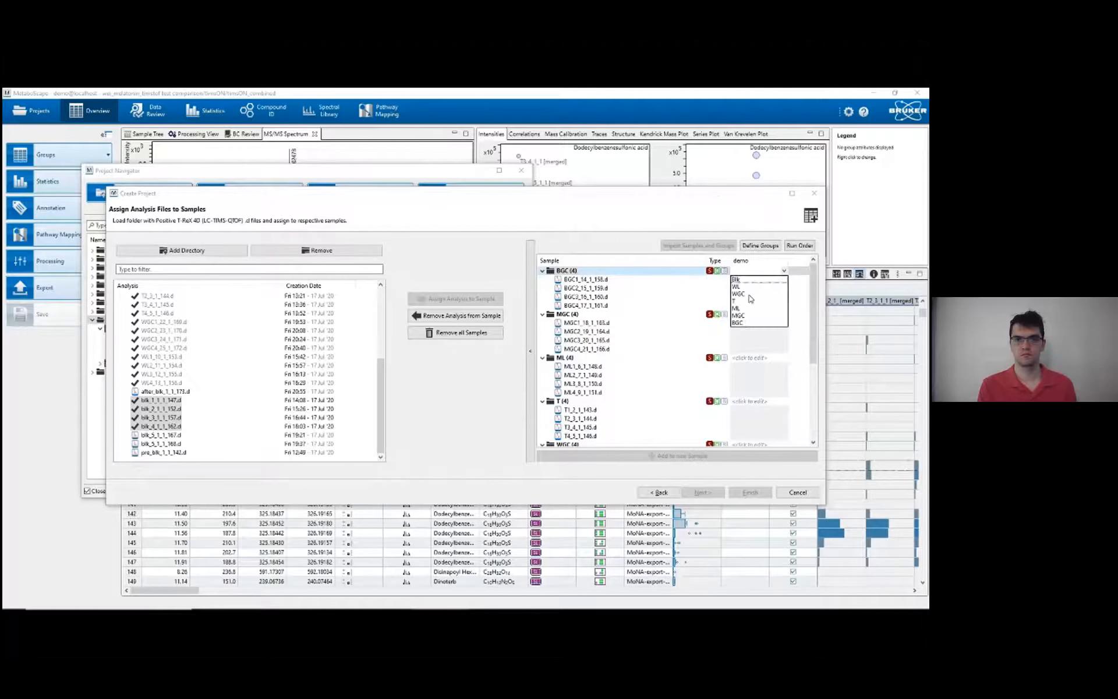
{"action": "left_click", "coordinate": [738, 322]}
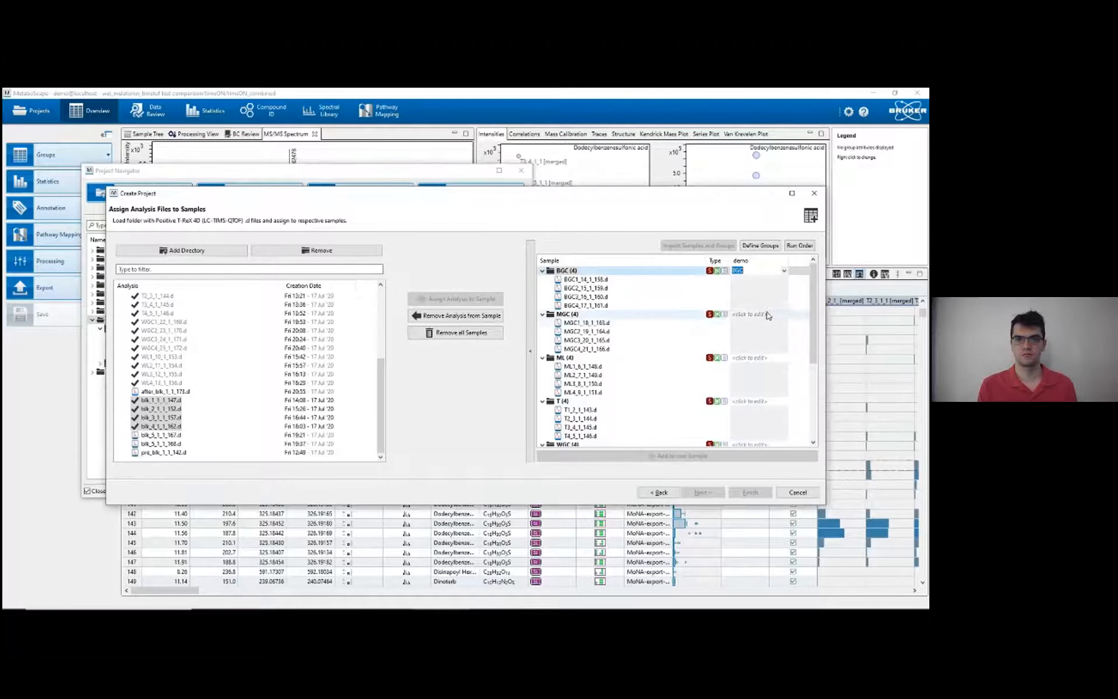
{"action": "left_click", "coordinate": [784, 313]}
{"action": "type", "text": "MGC"}
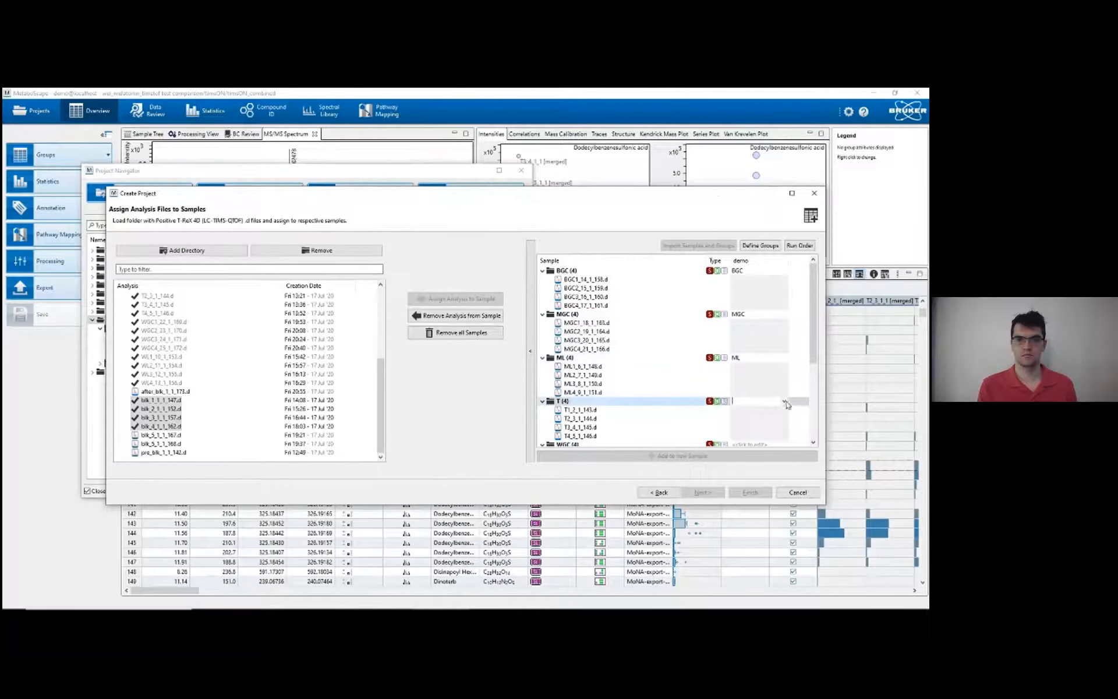
{"action": "scroll", "scroll_direction": "down", "scroll_amount": 3}
{"action": "type", "text": "T"}
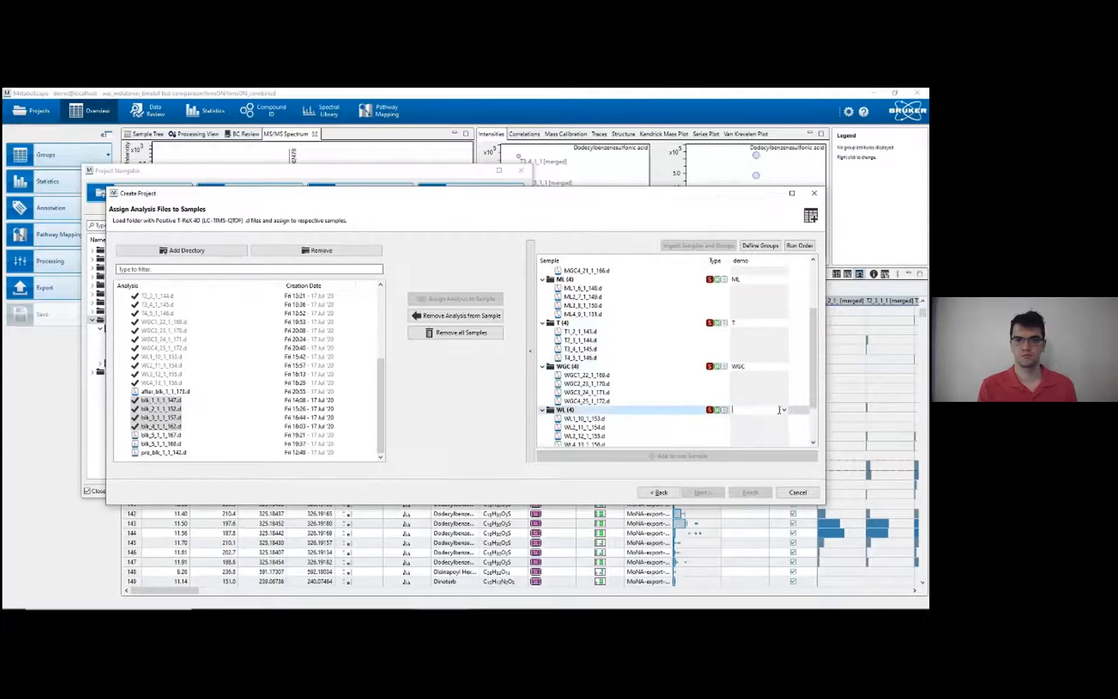
{"action": "left_click", "coordinate": [783, 409]}
{"action": "type", "text": "WL"}
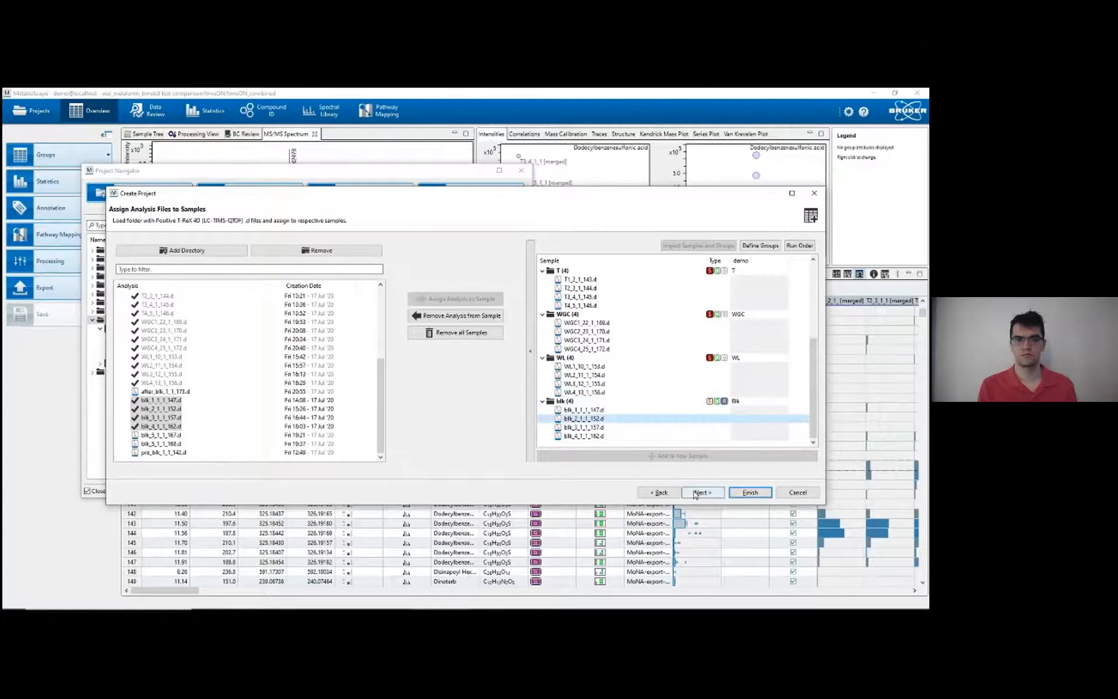
{"action": "left_click", "coordinate": [701, 491]}
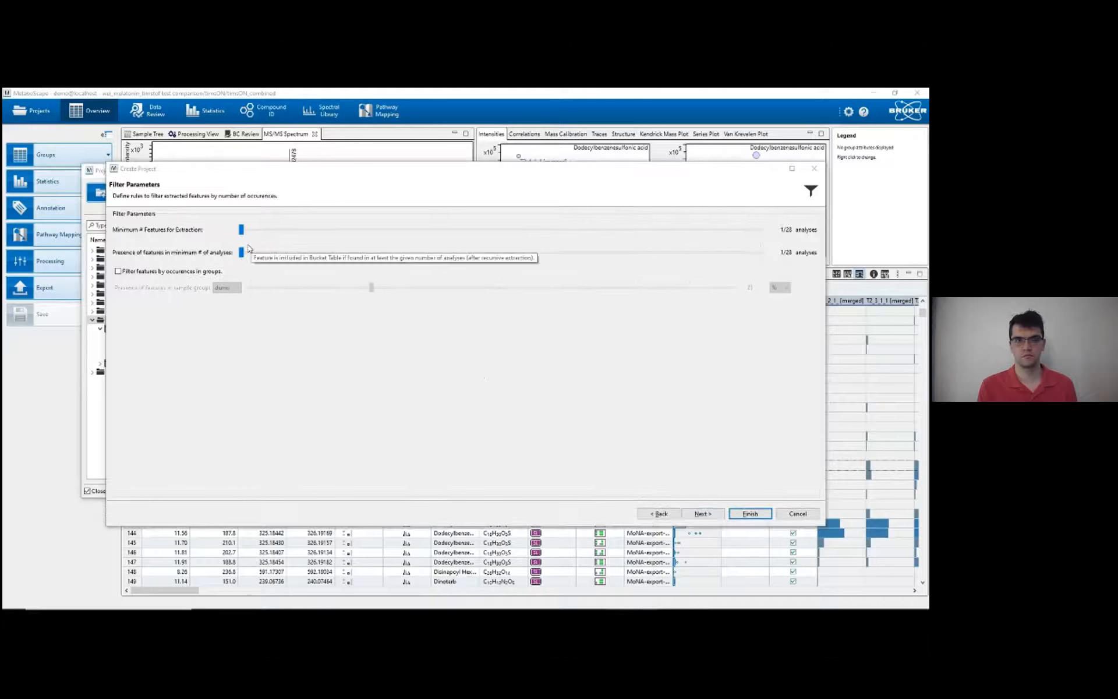
{"action": "mouse_move", "coordinate": [245, 252]}
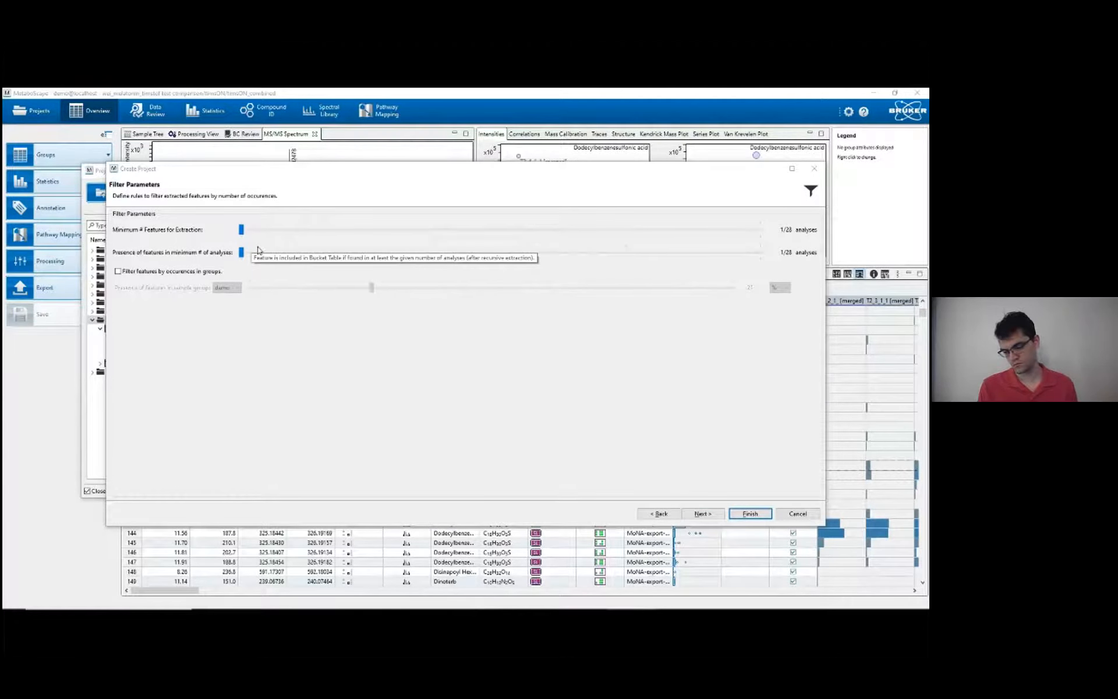
{"action": "mouse_move", "coordinate": [259, 250]}
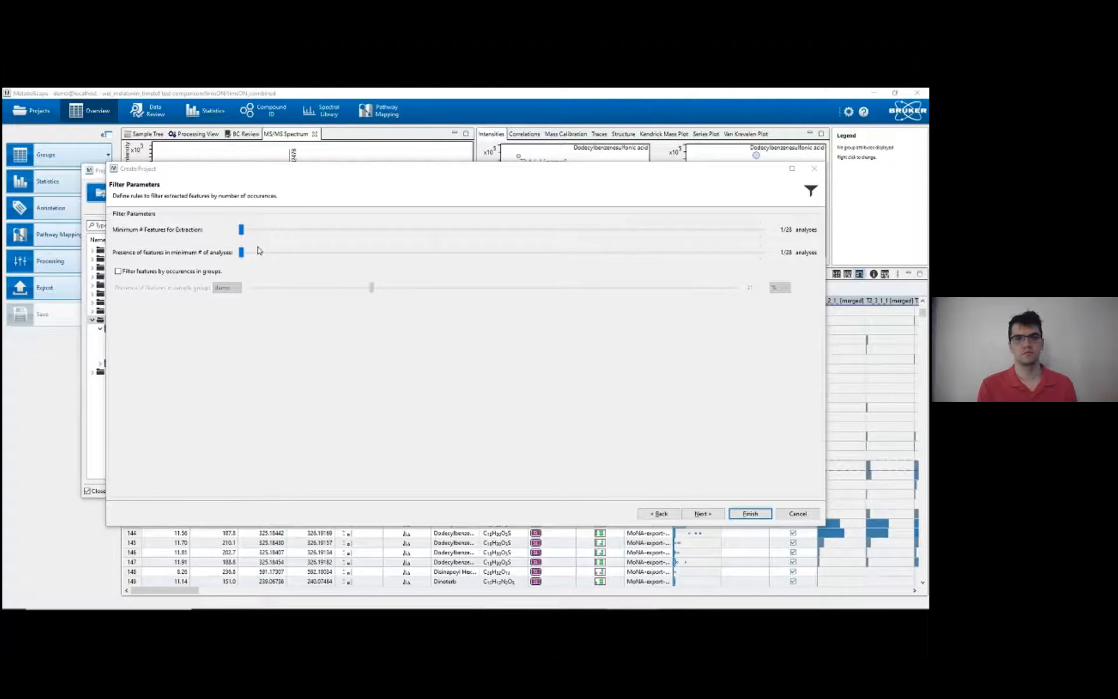
{"action": "mouse_move", "coordinate": [241, 229]}
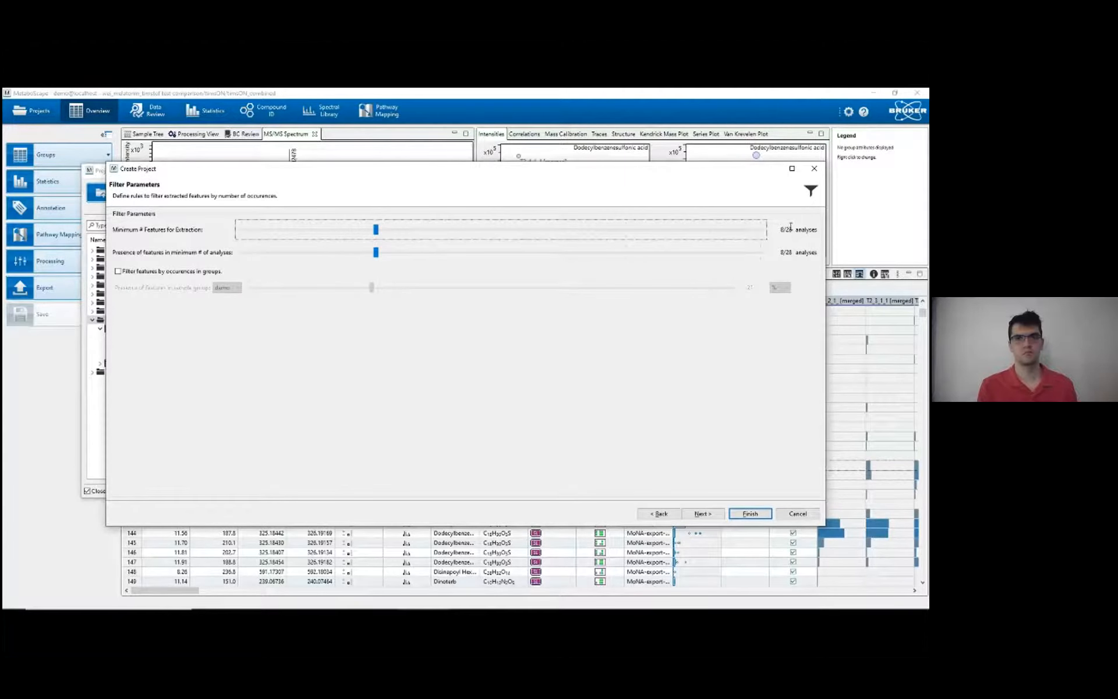
{"action": "mouse_move", "coordinate": [376, 229]}
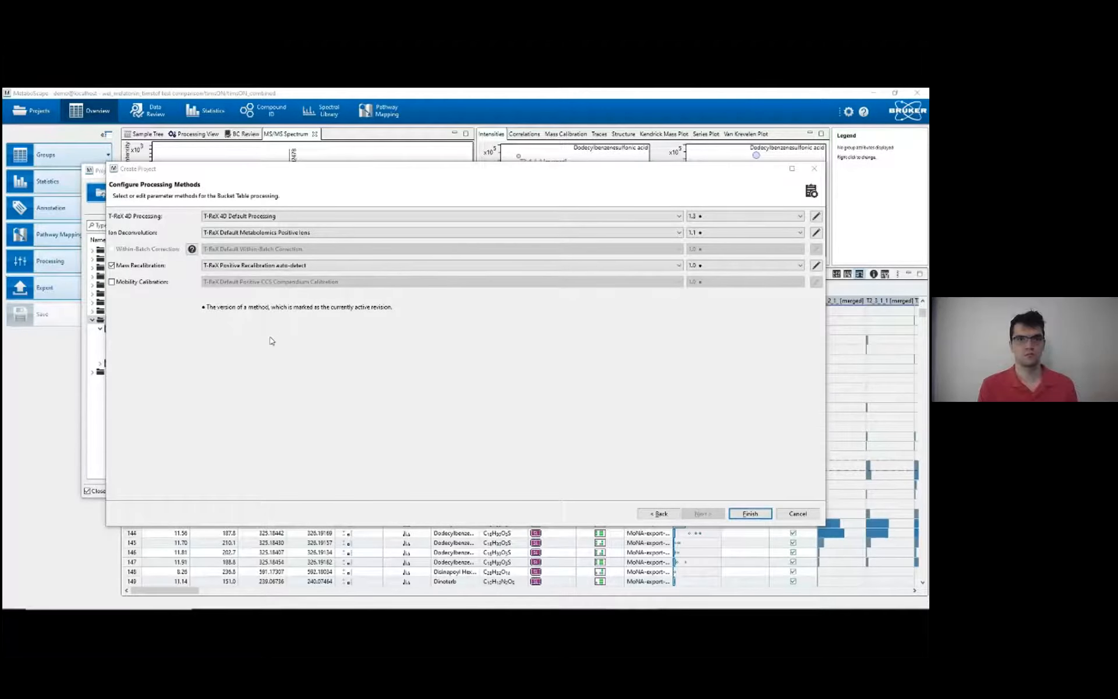
{"action": "mouse_move", "coordinate": [345, 294]}
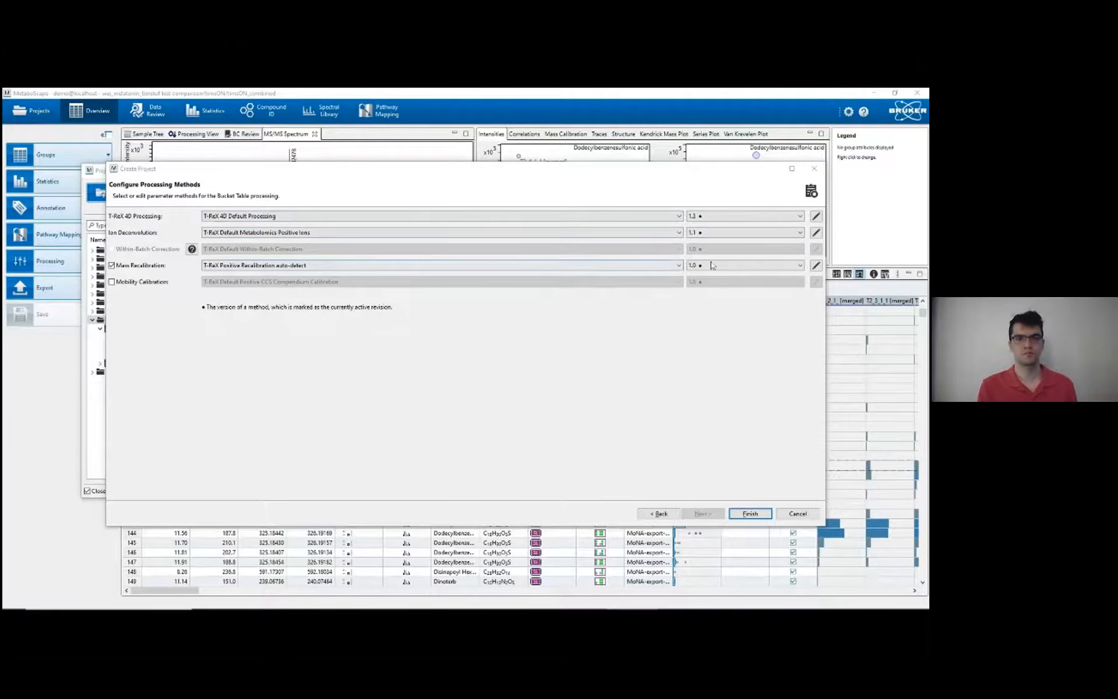
Switch the T-ReX 4D processing method to version 1.1.
{"action": "left_click", "coordinate": [816, 215]}
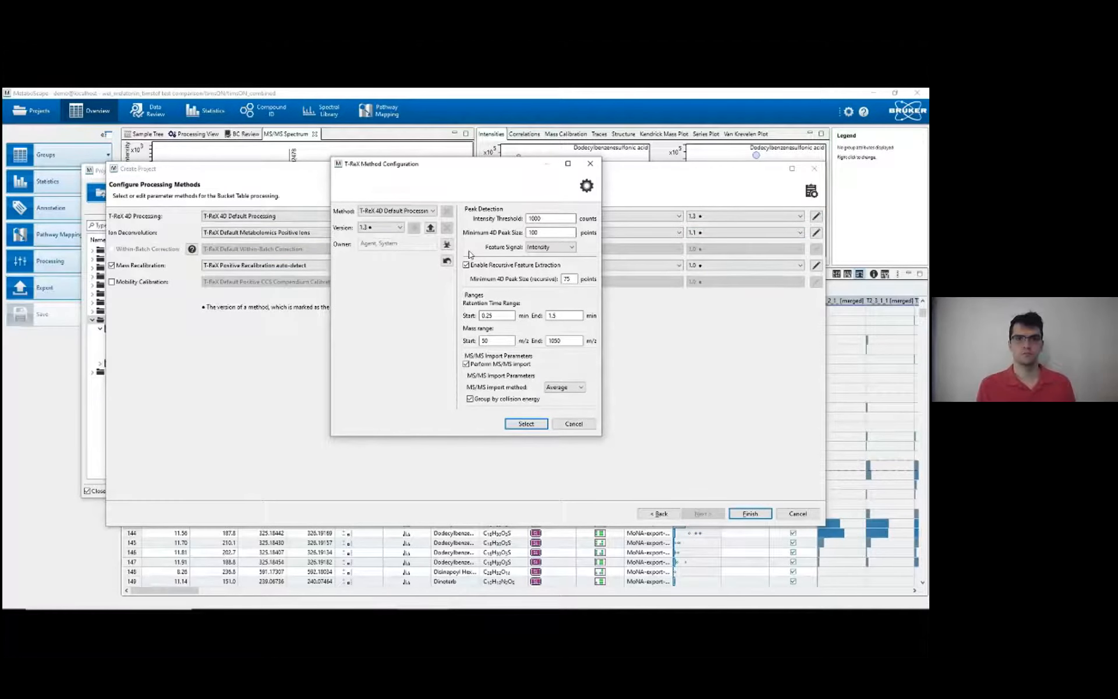
{"action": "left_click", "coordinate": [400, 227]}
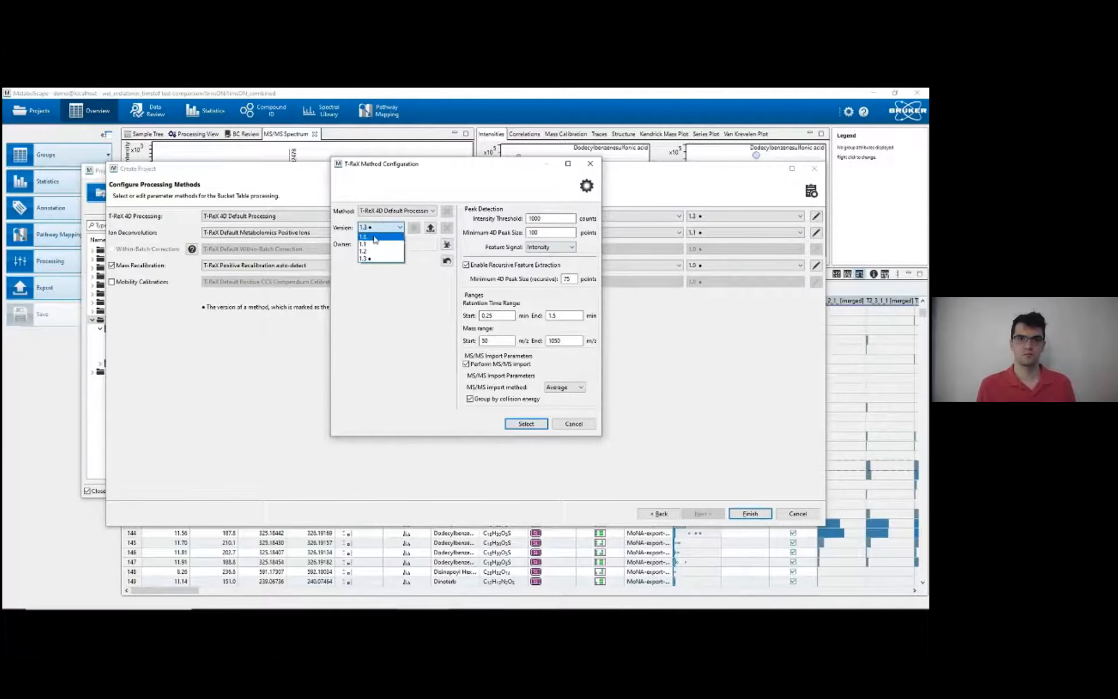
{"action": "left_click", "coordinate": [363, 243]}
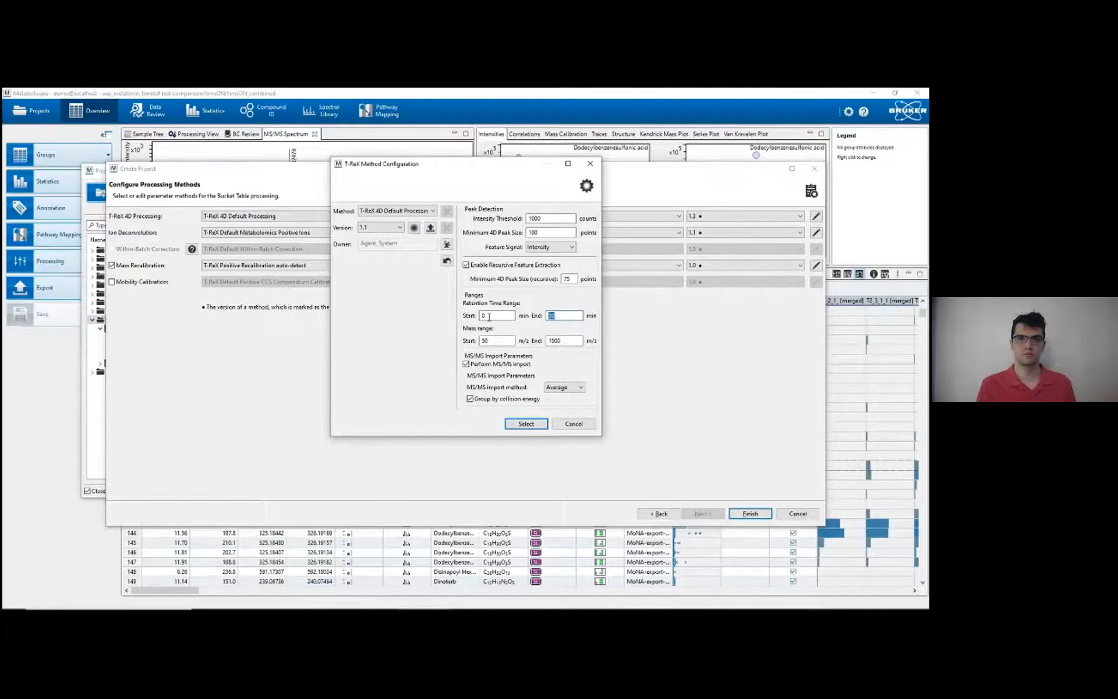
{"action": "mouse_move", "coordinate": [563, 316]}
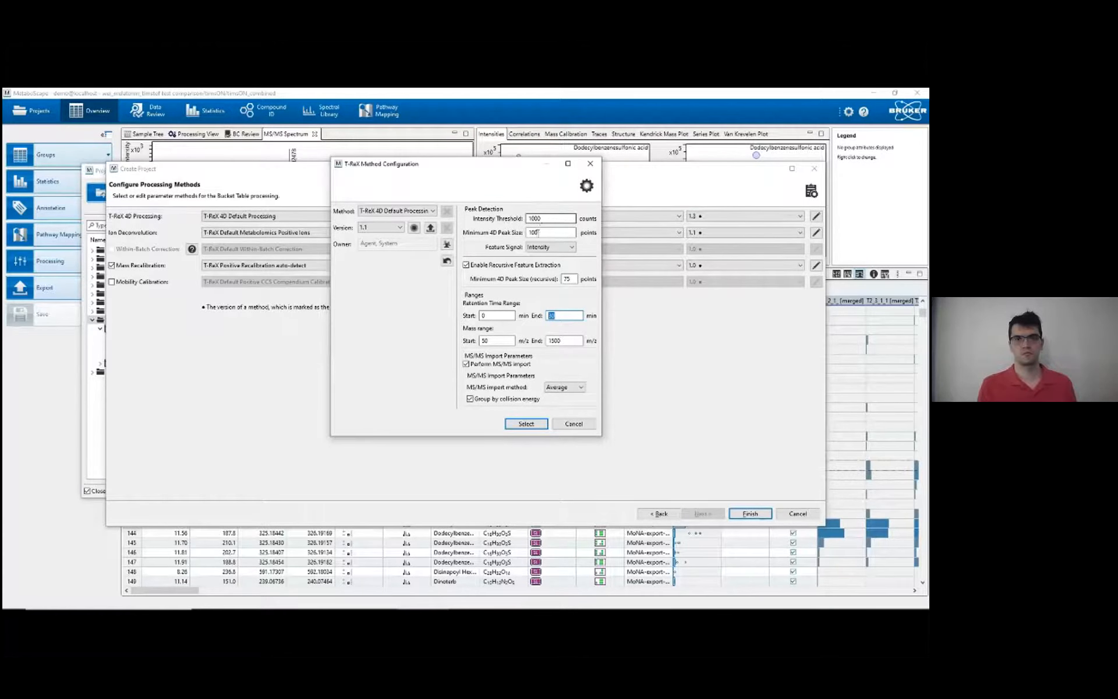
{"action": "mouse_move", "coordinate": [549, 232]}
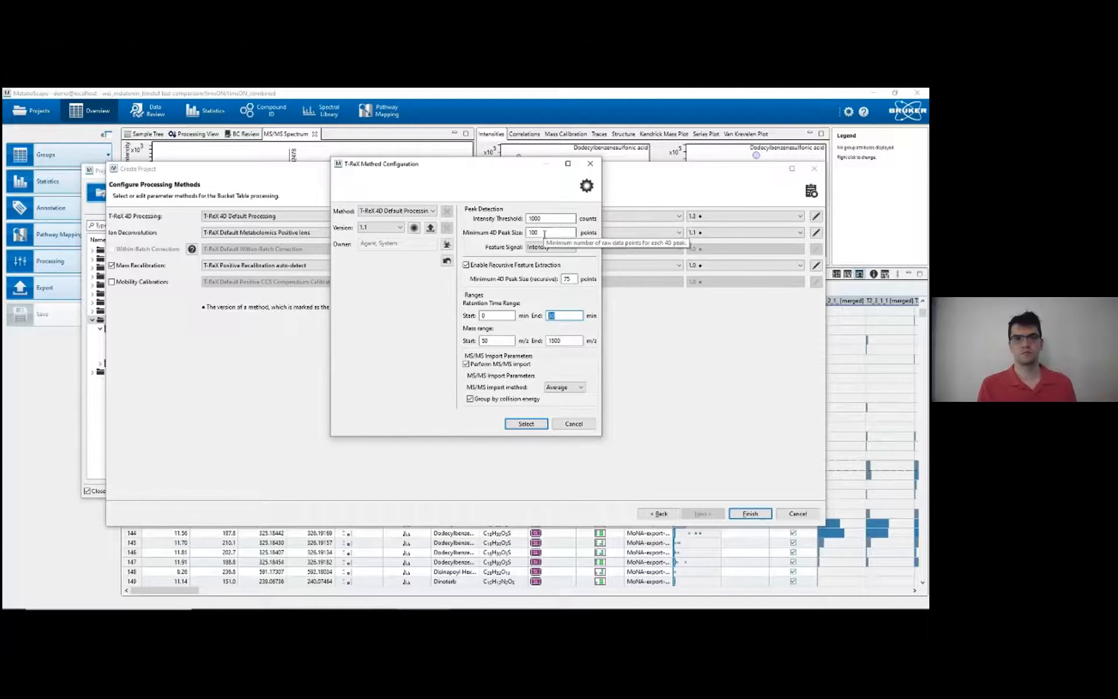
{"action": "mouse_move", "coordinate": [551, 218]}
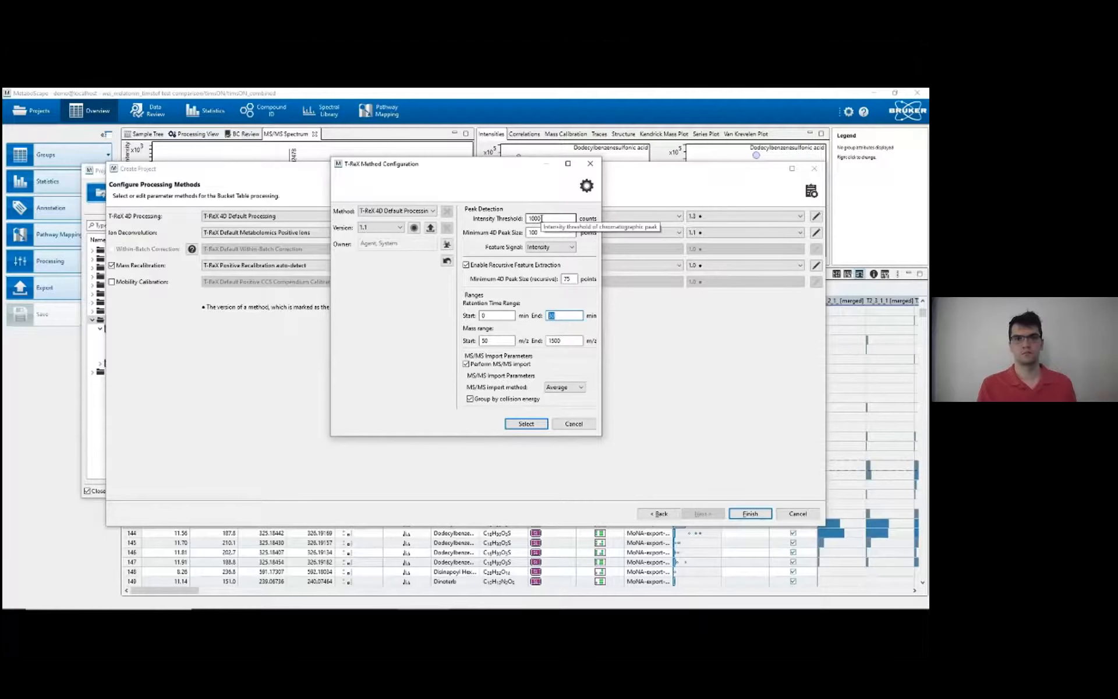
Review the minimum 4D peak size and 50–1500 m/z mass range, then apply the settings.
{"action": "left_click", "coordinate": [549, 232]}
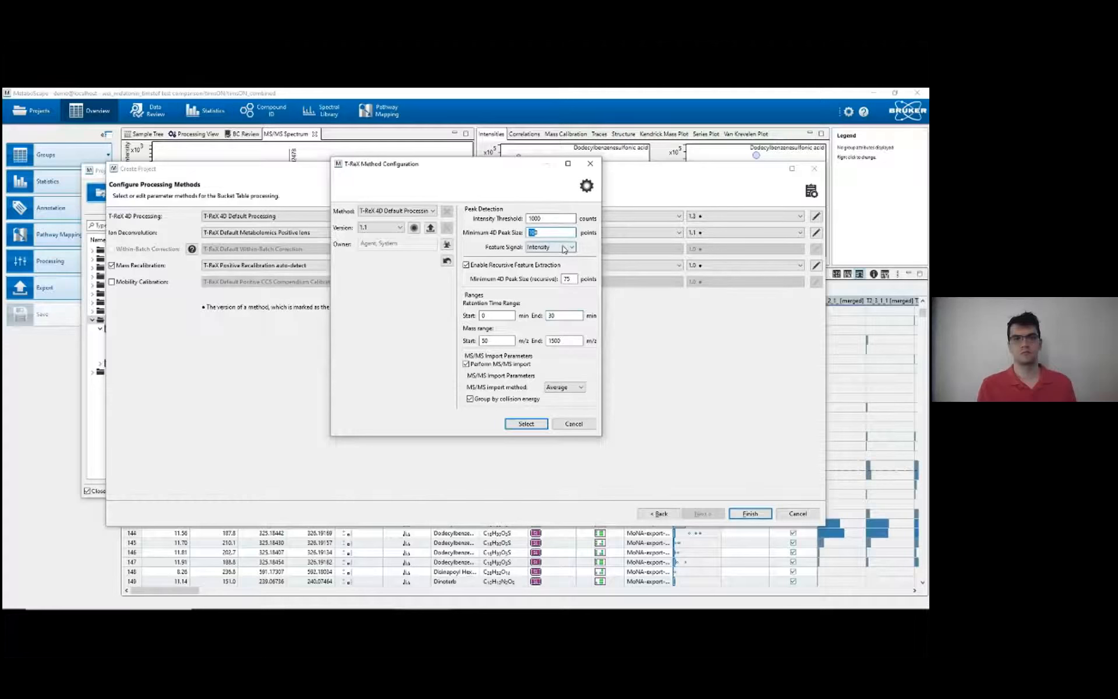
{"action": "mouse_move", "coordinate": [513, 271]}
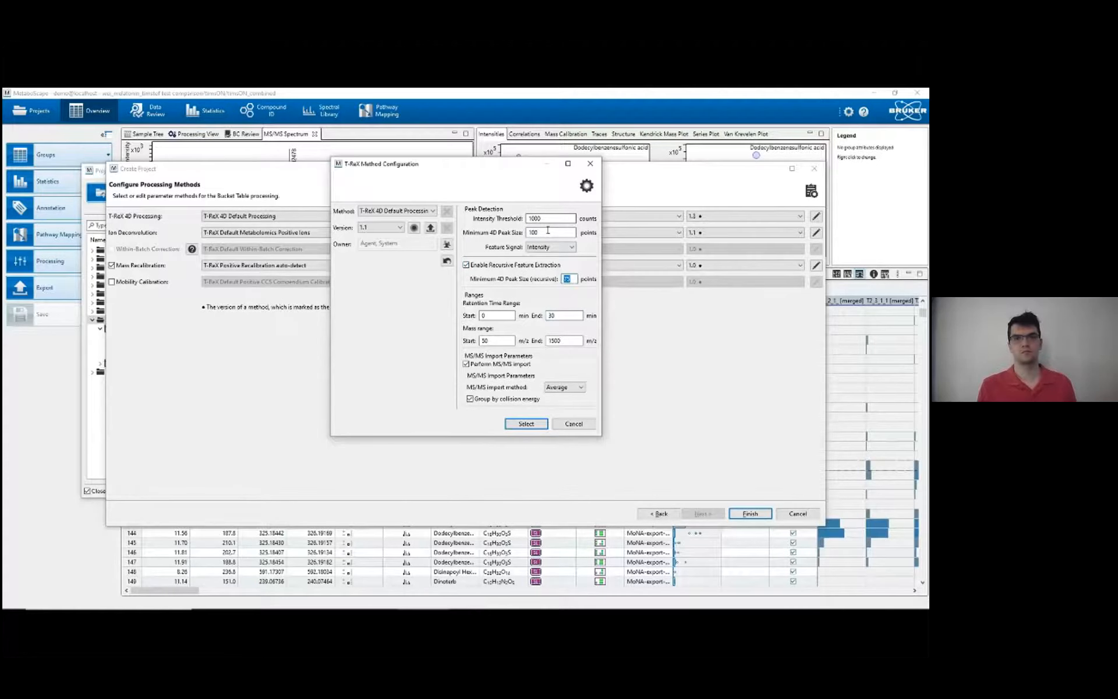
{"action": "triple_click", "coordinate": [548, 232]}
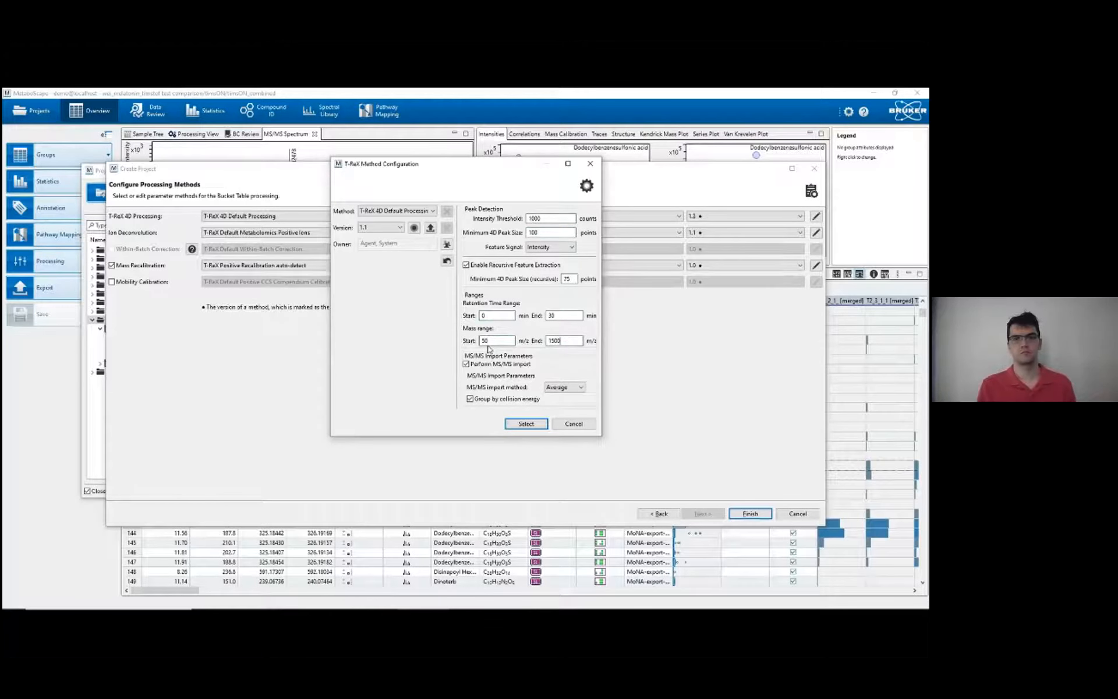
{"action": "mouse_move", "coordinate": [563, 340]}
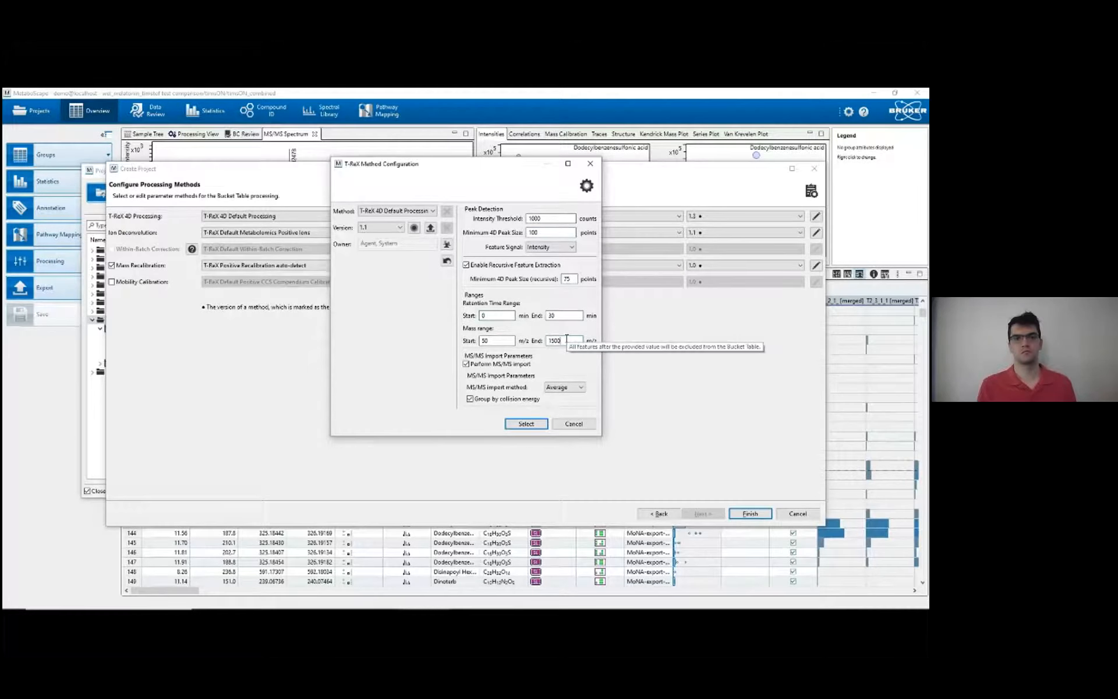
{"action": "mouse_move", "coordinate": [549, 351]}
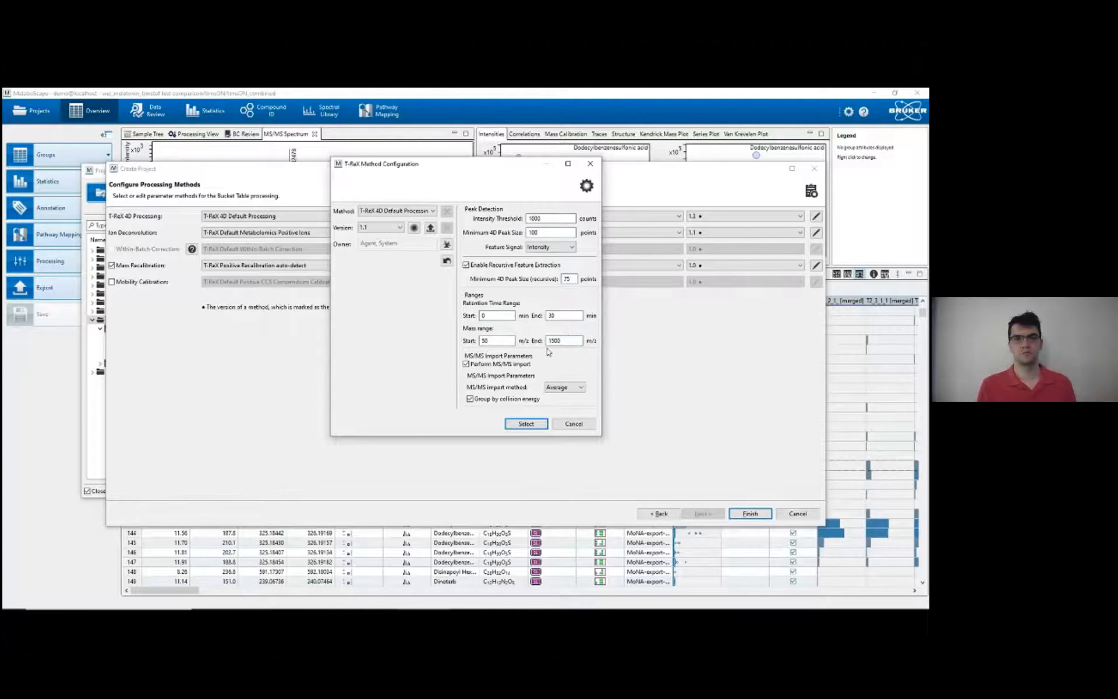
{"action": "left_click", "coordinate": [564, 340]}
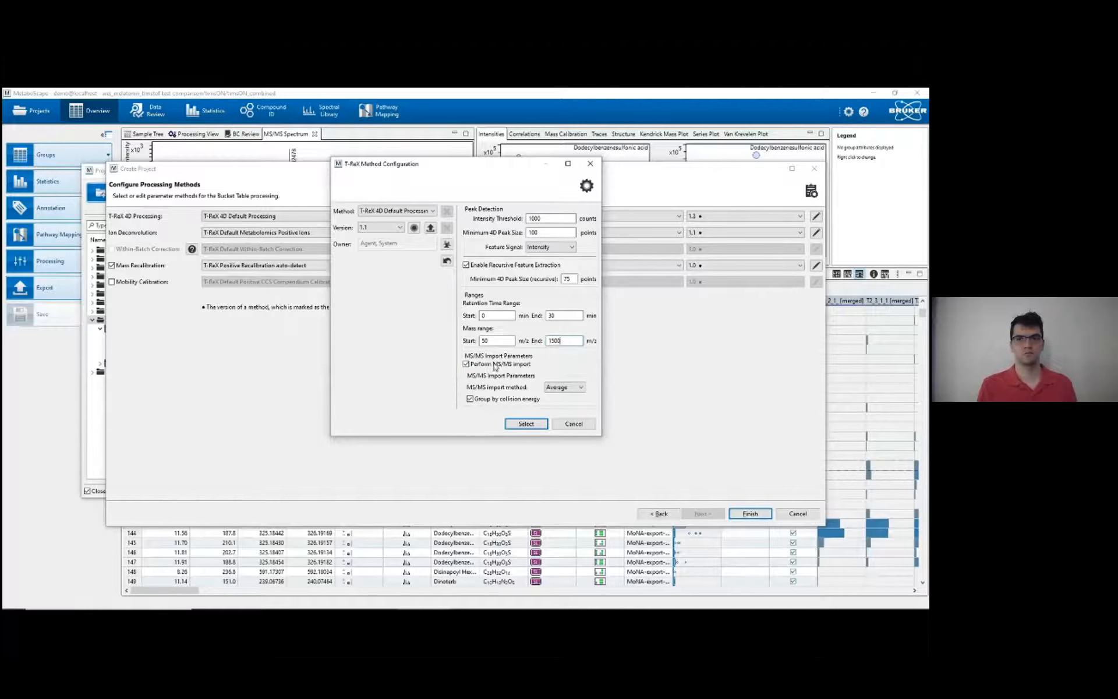
{"action": "mouse_move", "coordinate": [500, 363]}
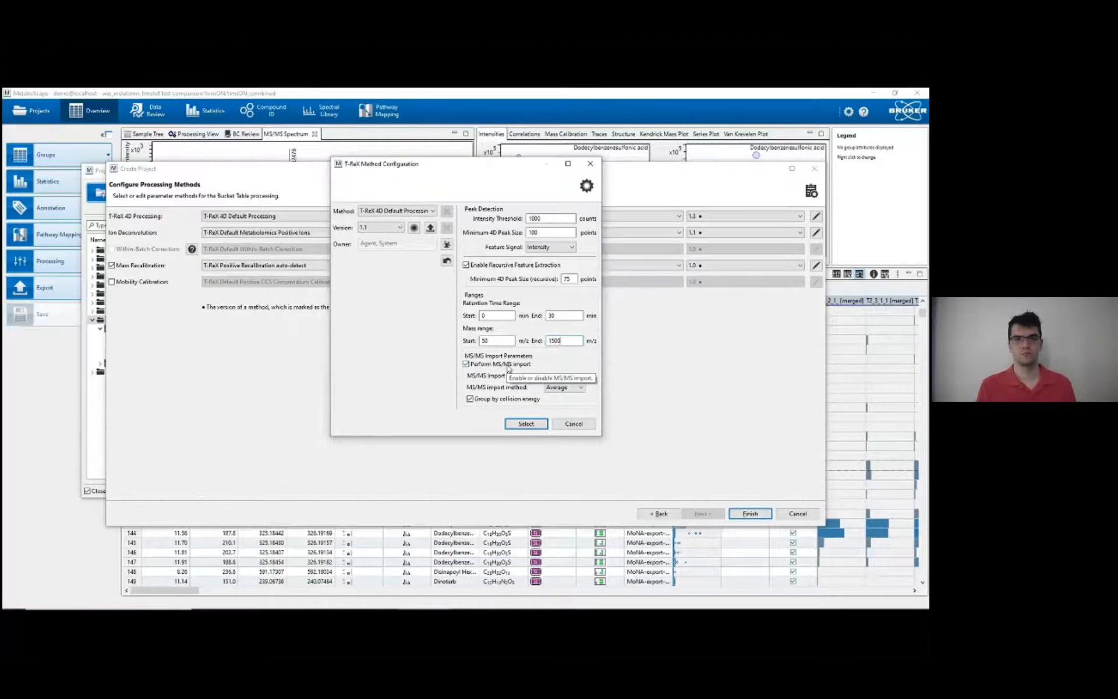
{"action": "mouse_move", "coordinate": [491, 374]}
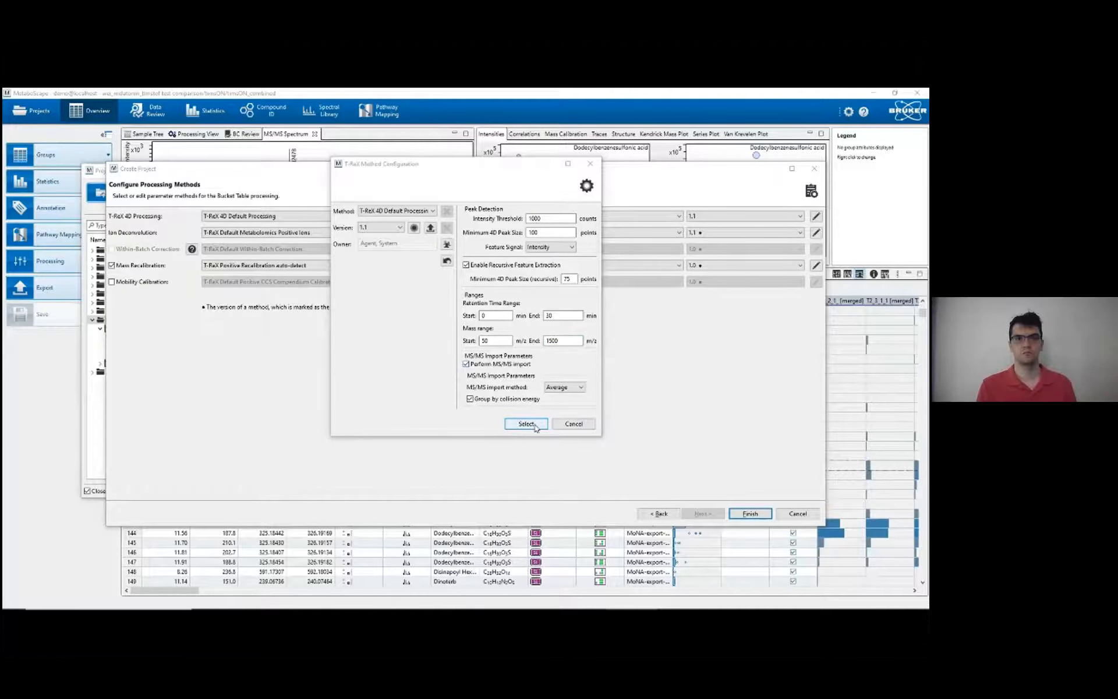
{"action": "left_click", "coordinate": [527, 424]}
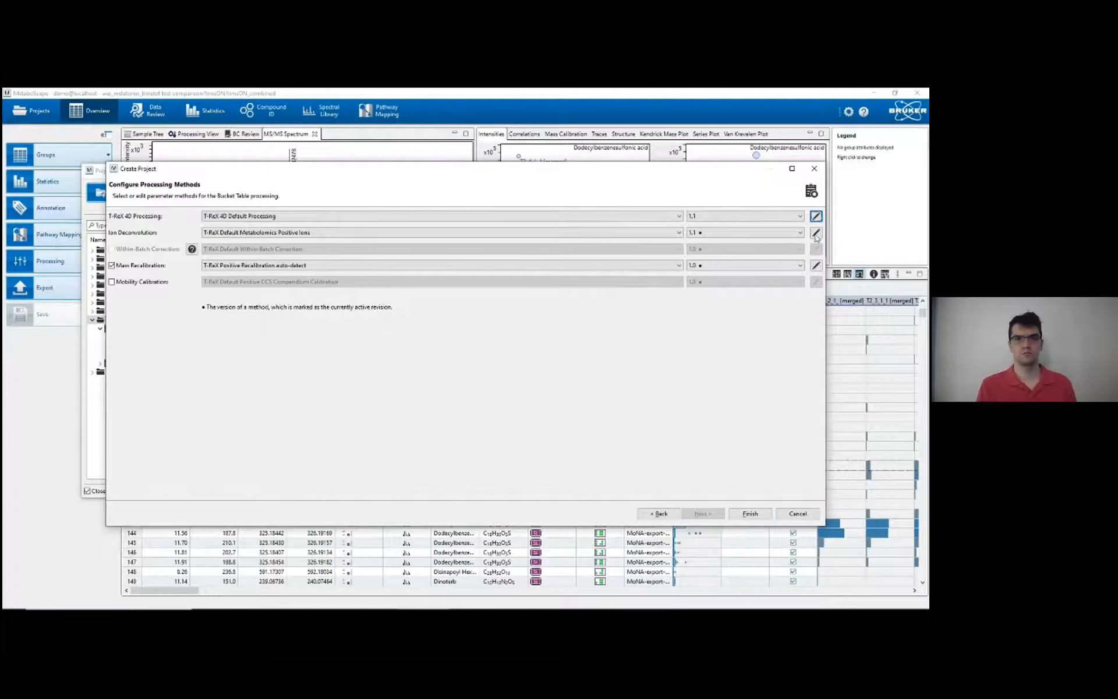
Keep the default ion deconvolution settings, including splitting buckets for potential isomers, and accept them.
{"action": "left_click", "coordinate": [816, 231]}
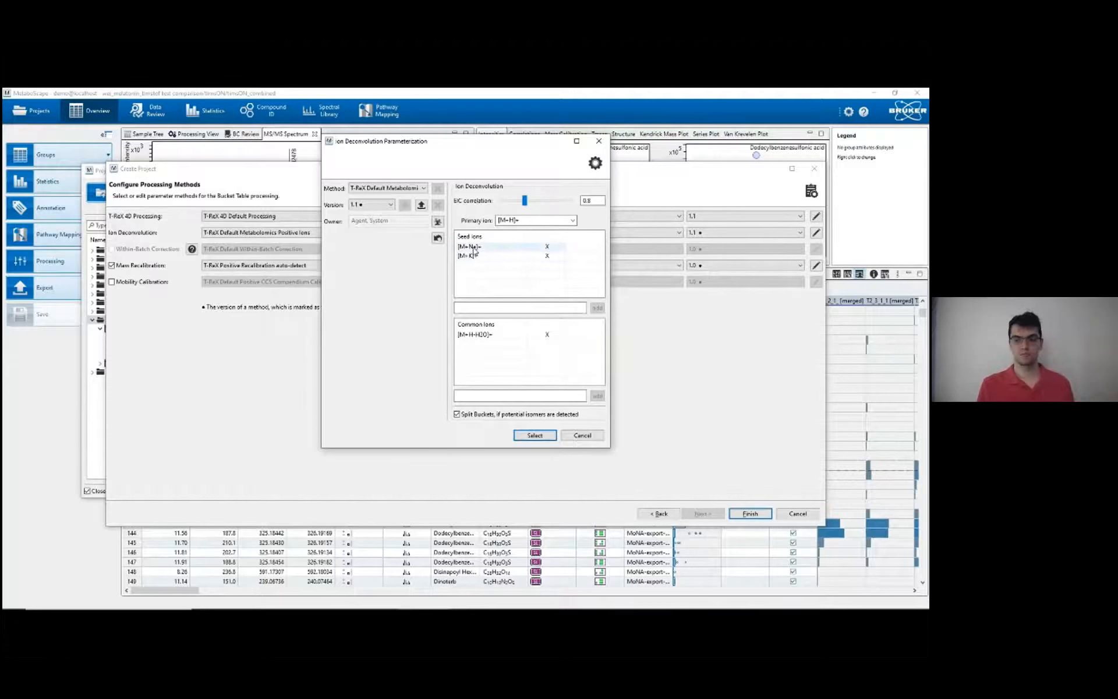
{"action": "left_click", "coordinate": [530, 220]}
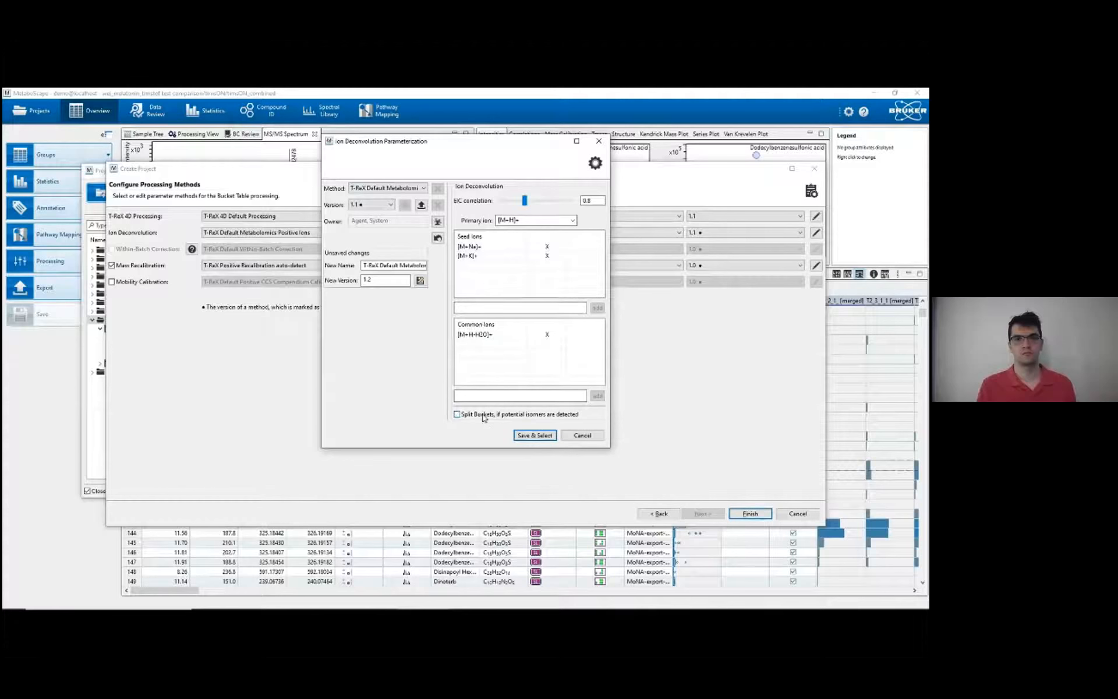
{"action": "left_click", "coordinate": [456, 414]}
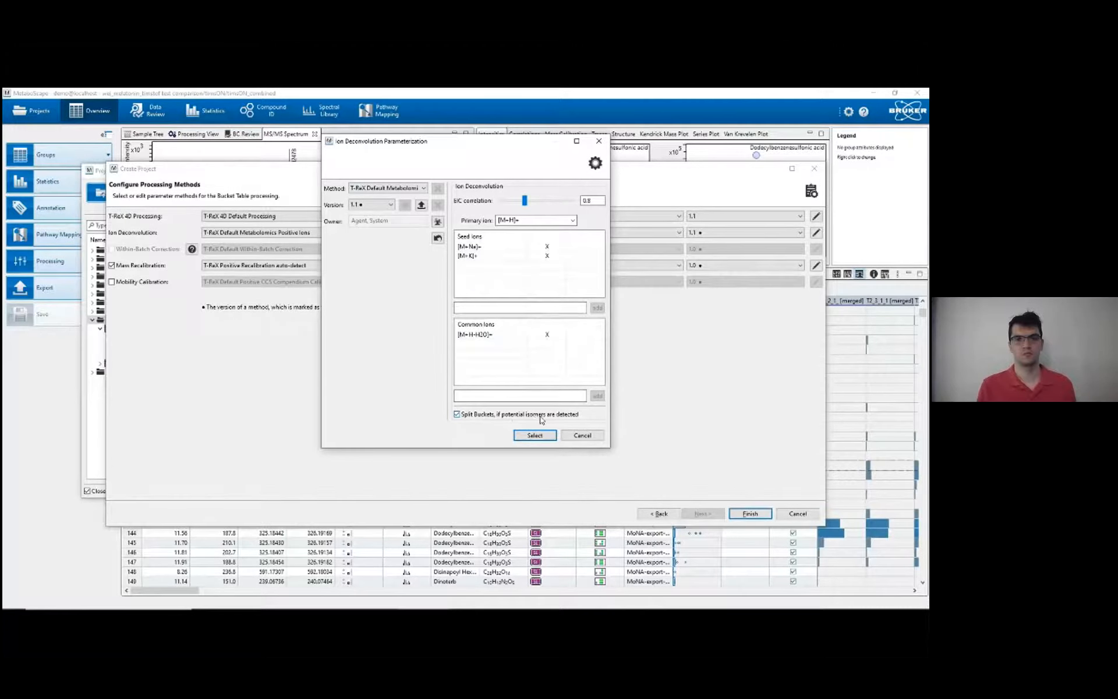
{"action": "mouse_move", "coordinate": [517, 414]}
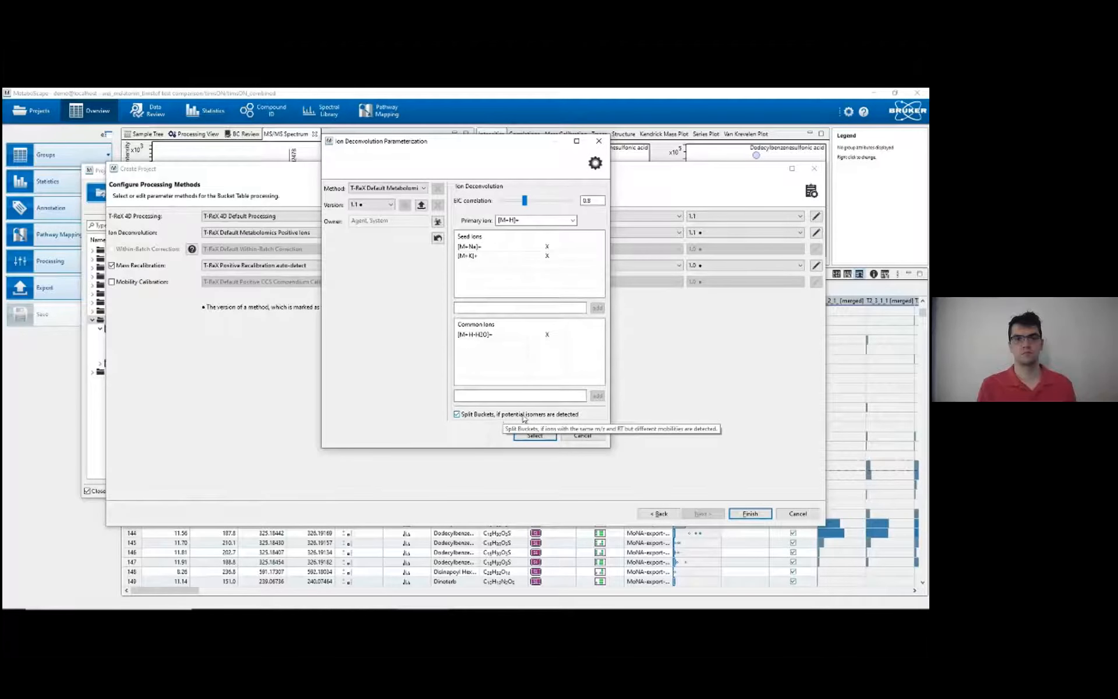
{"action": "mouse_move", "coordinate": [543, 420]}
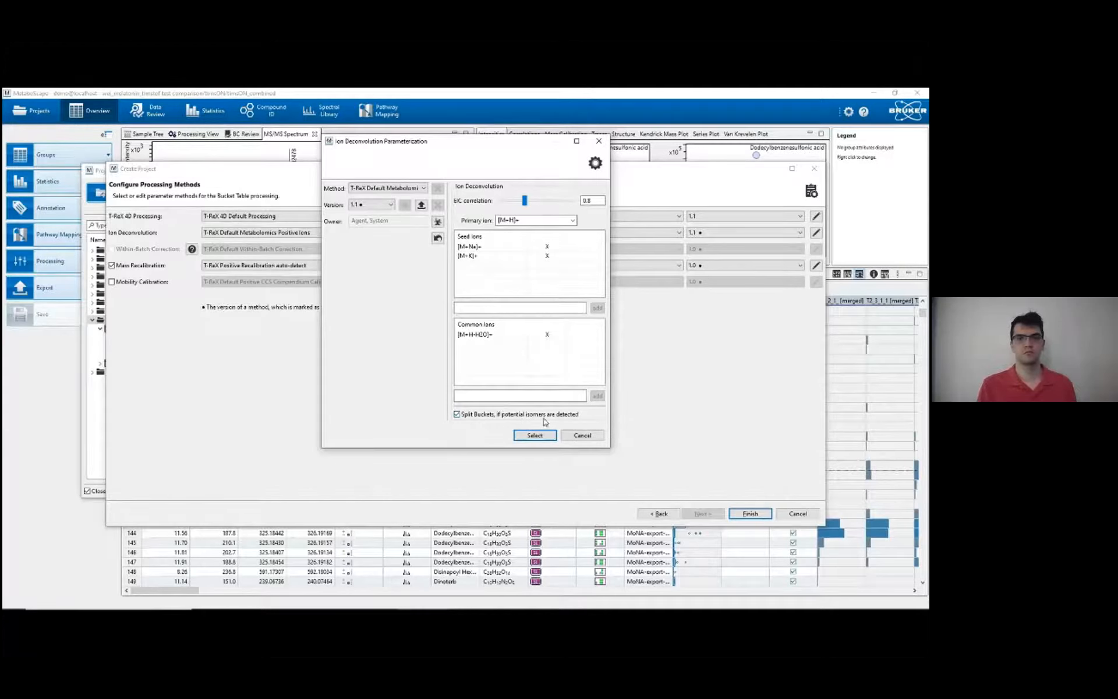
{"action": "left_click", "coordinate": [534, 434]}
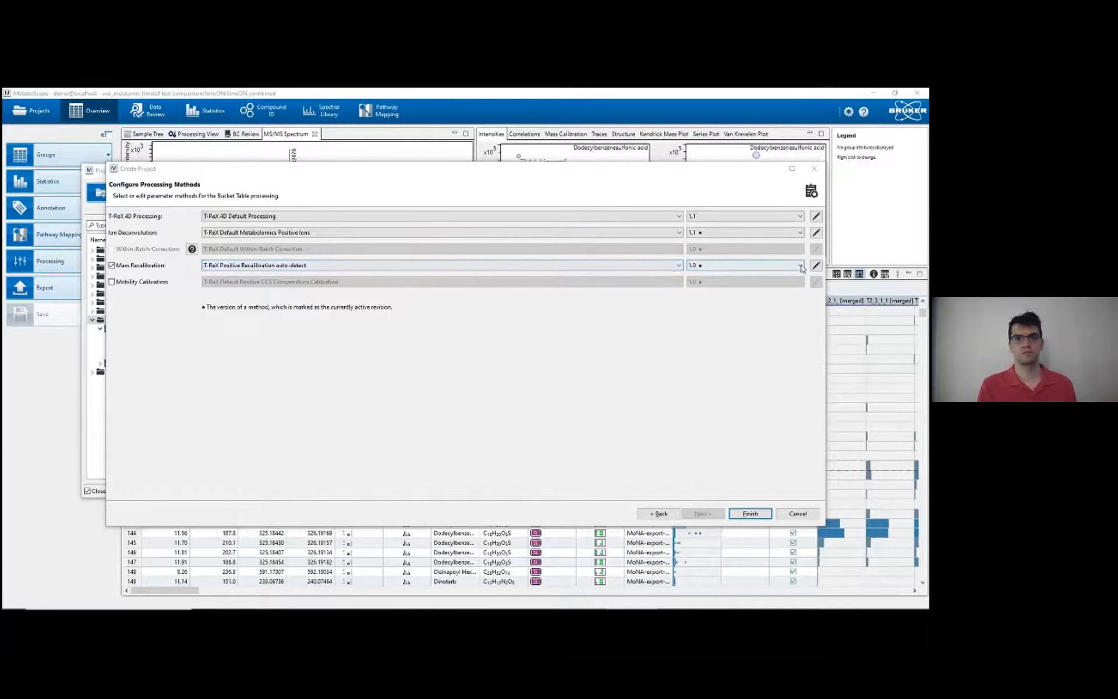
Review the auto-detect mass recalibration settings and accept them.
{"action": "left_click", "coordinate": [816, 265]}
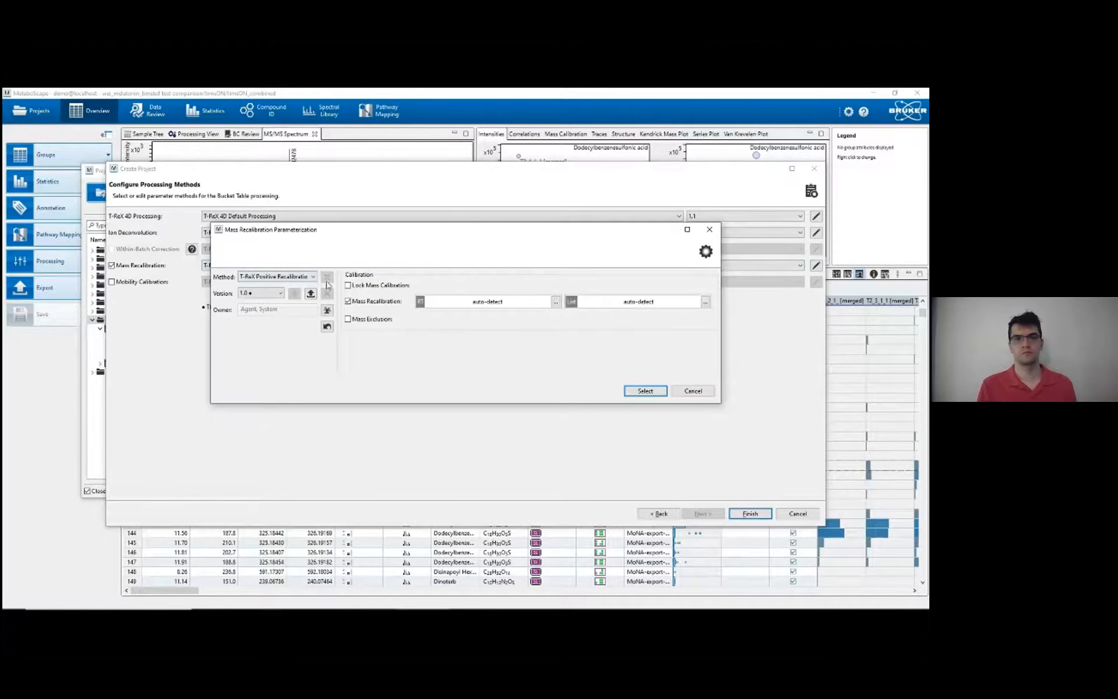
{"action": "mouse_move", "coordinate": [607, 235]}
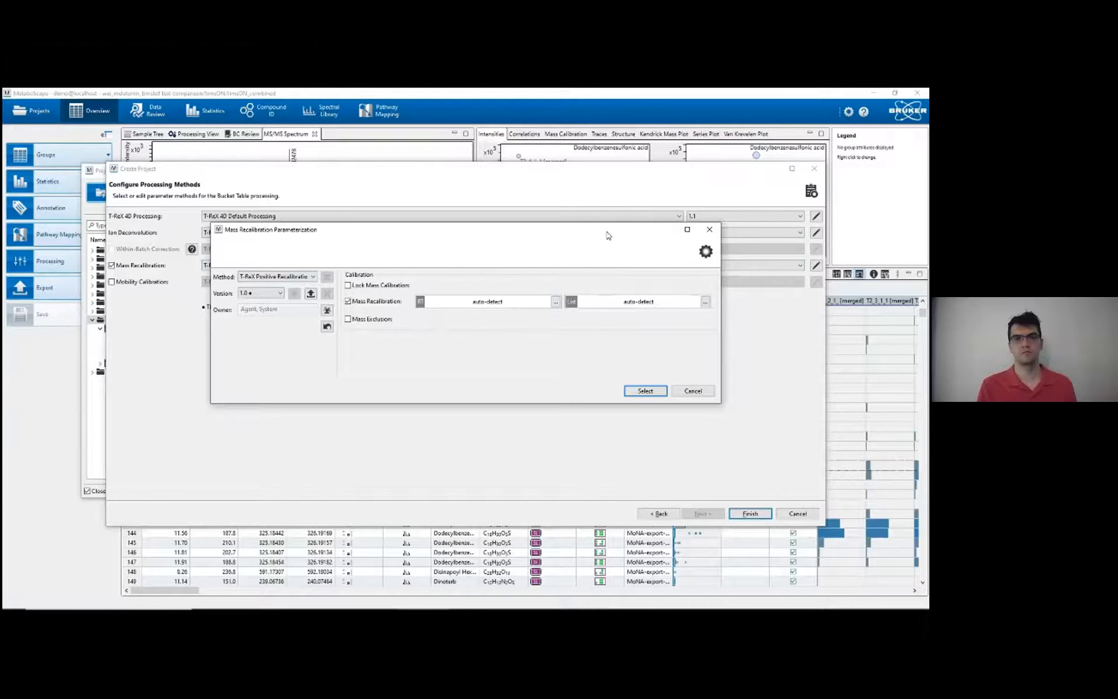
{"action": "mouse_move", "coordinate": [236, 247]}
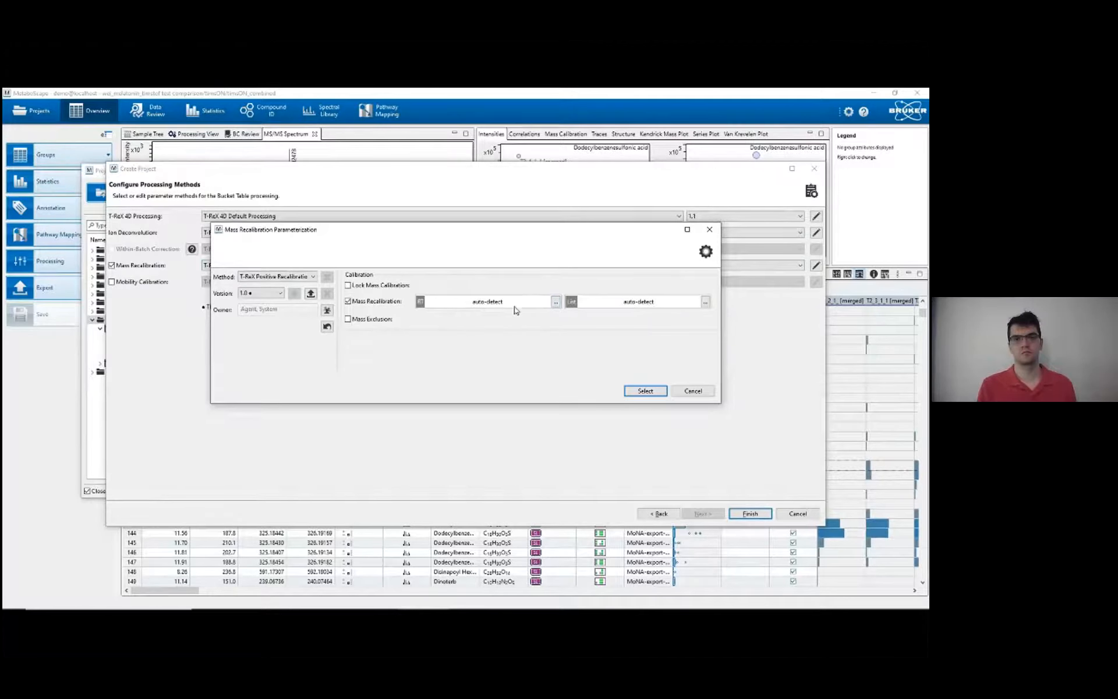
{"action": "mouse_move", "coordinate": [491, 330]}
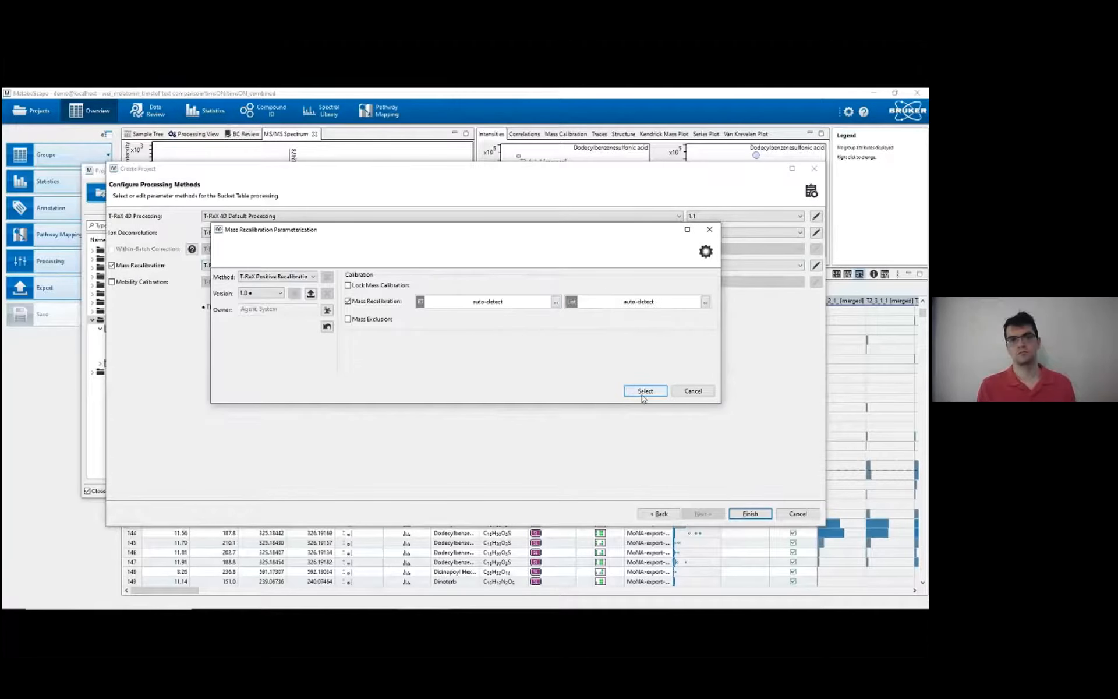
{"action": "left_click", "coordinate": [644, 391]}
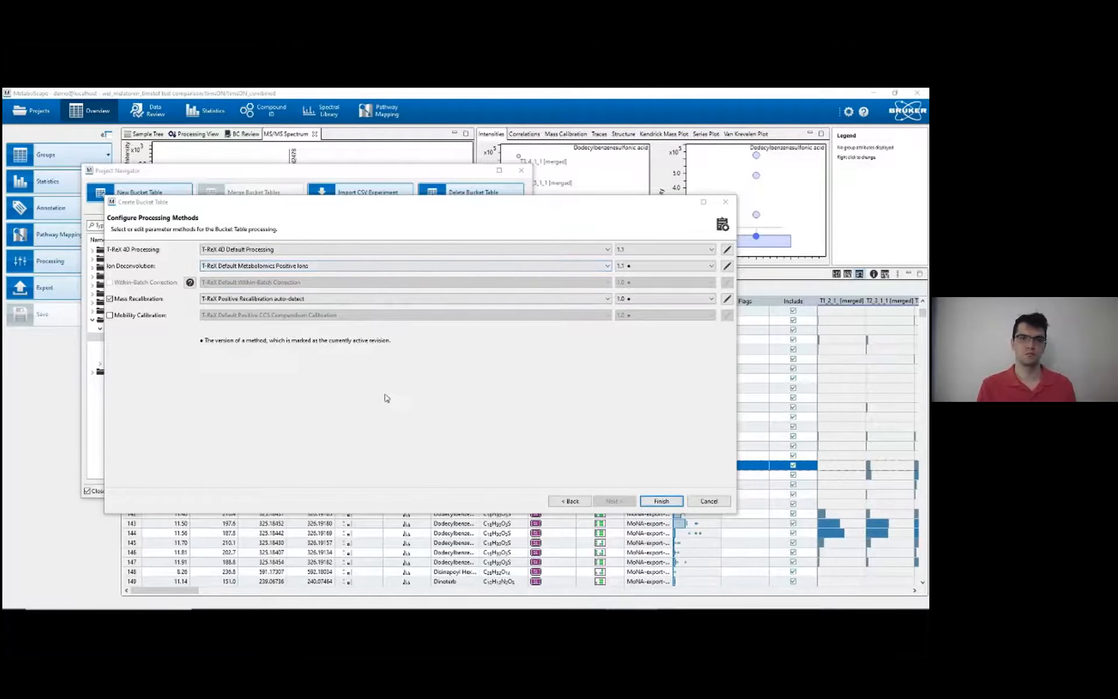
{"action": "mouse_move", "coordinate": [560, 292]}
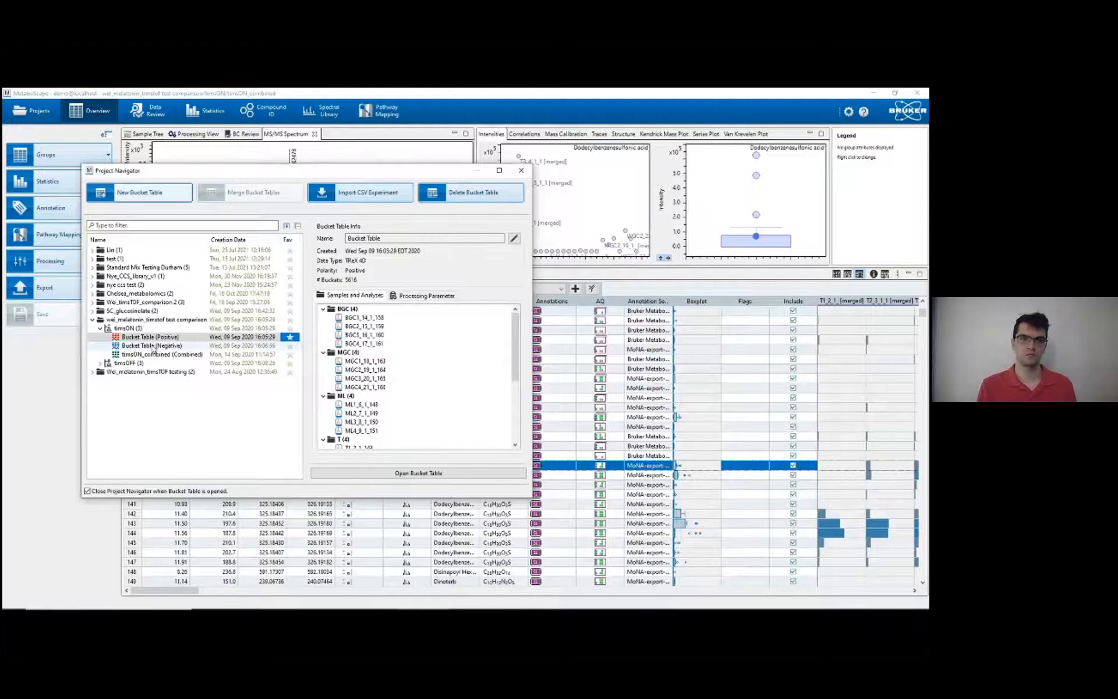
Create a new bucket table with negative polarity and the T-ReX 4D (LC-TIMS-QTOF) workflow.
{"action": "left_click", "coordinate": [150, 345]}
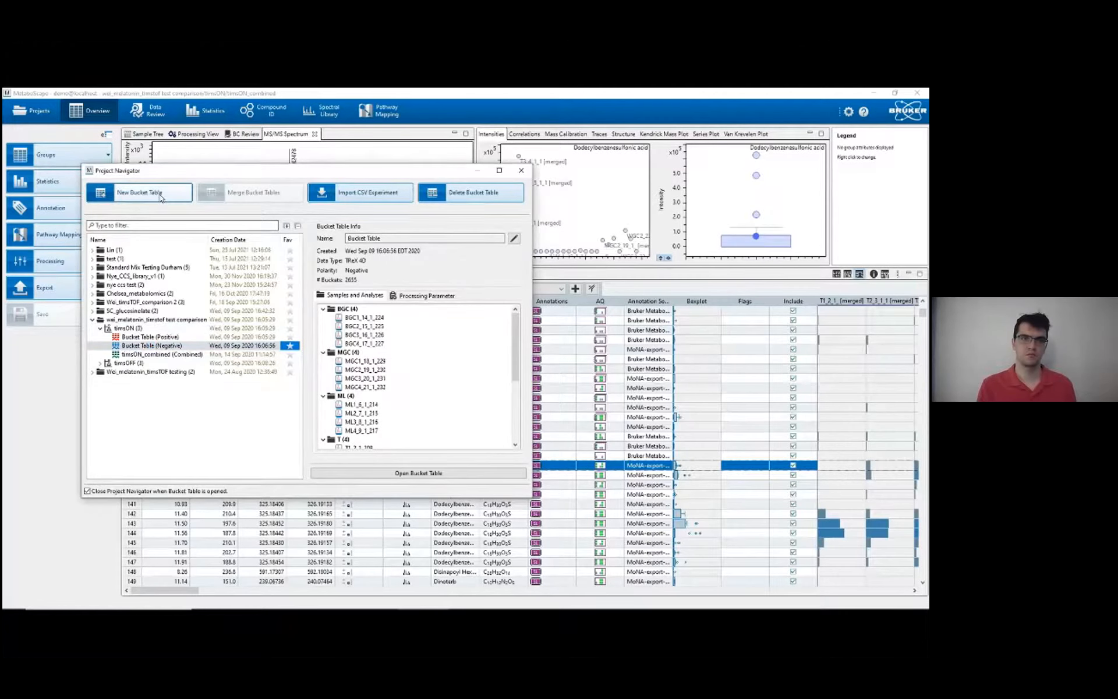
{"action": "left_click", "coordinate": [140, 192]}
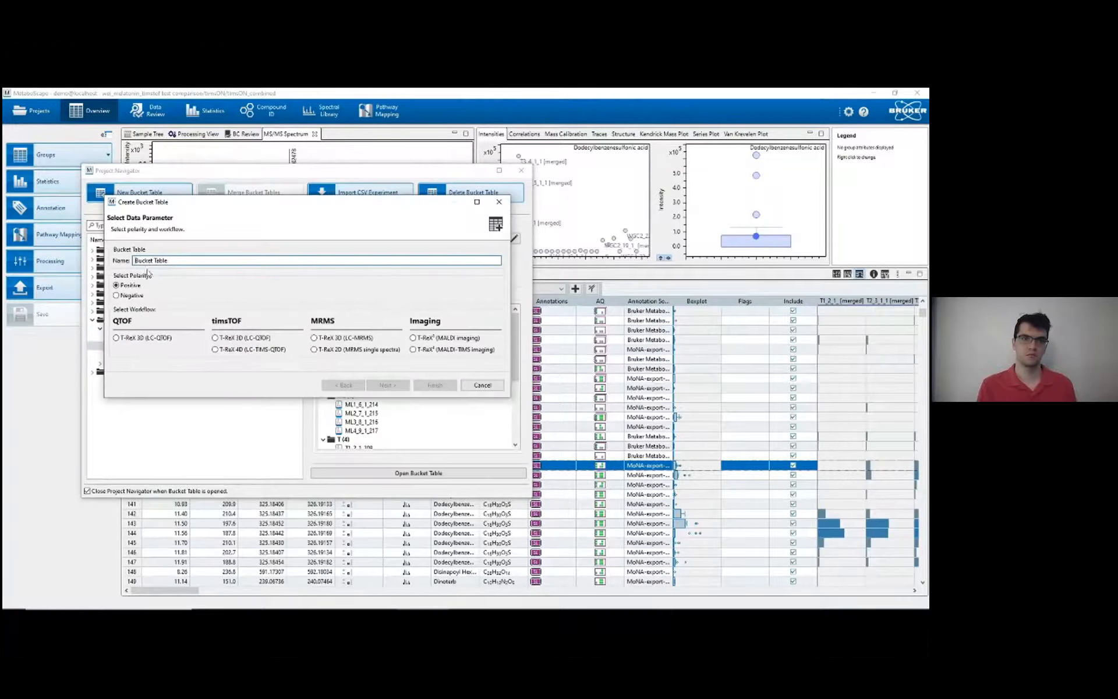
{"action": "mouse_move", "coordinate": [157, 305]}
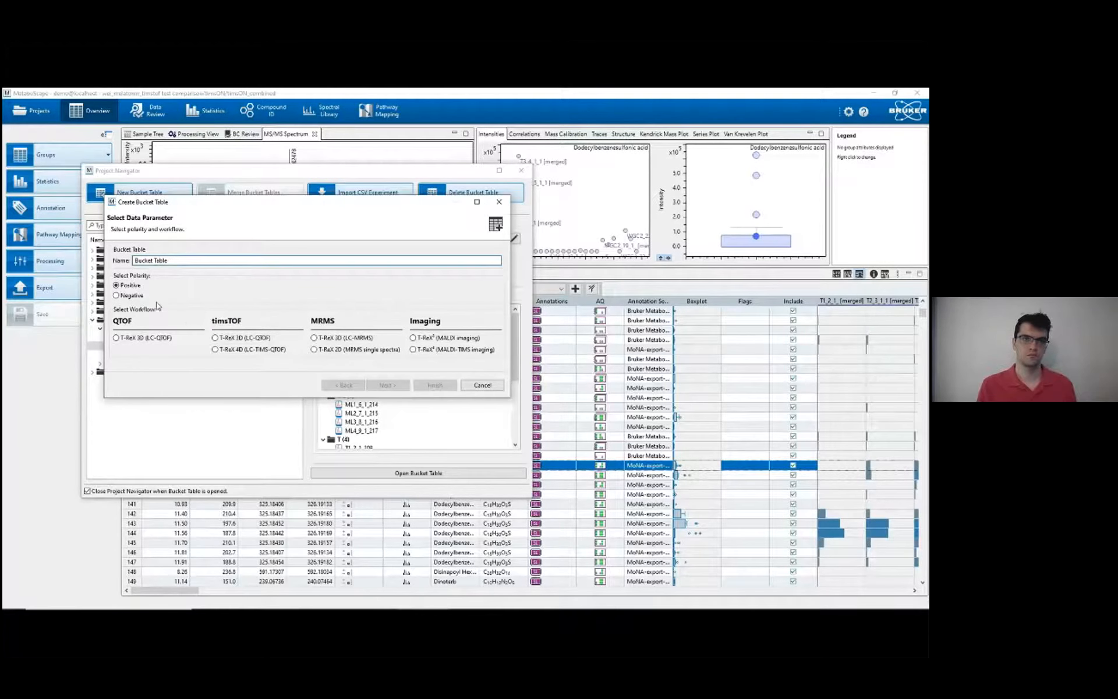
{"action": "left_click", "coordinate": [117, 295]}
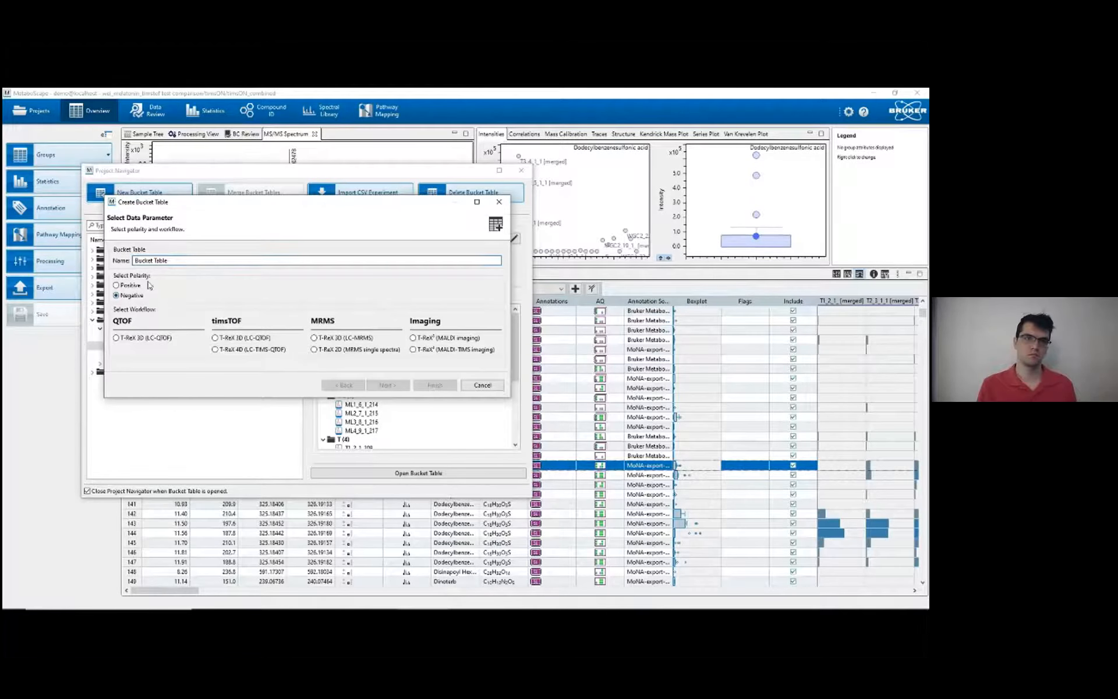
{"action": "left_click", "coordinate": [214, 350]}
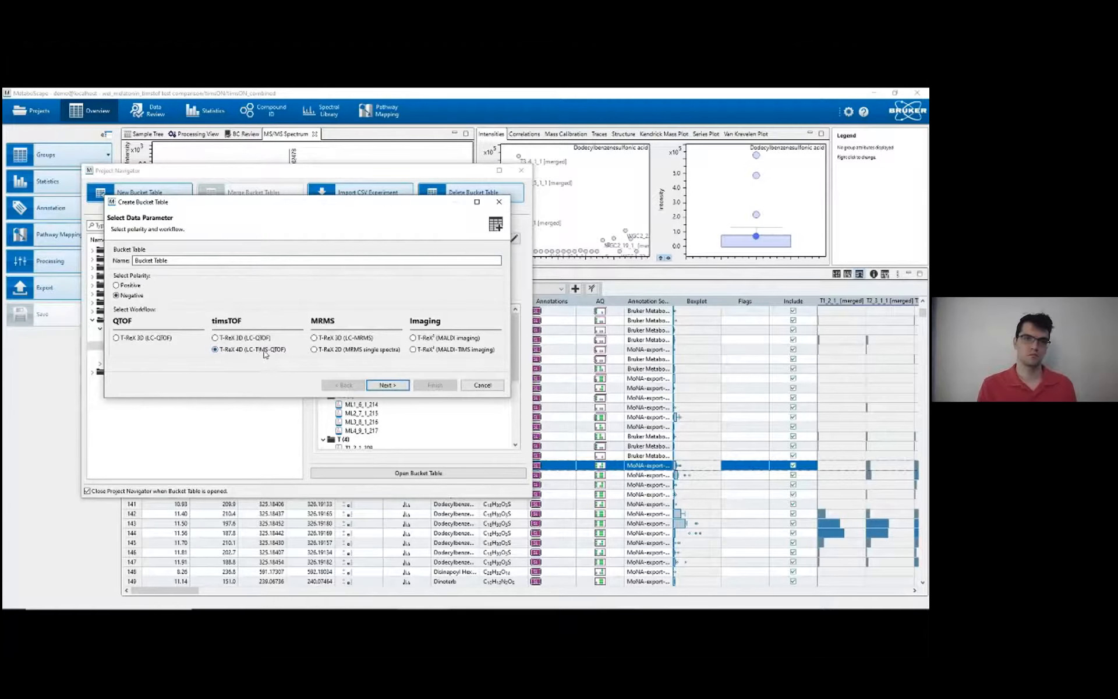
{"action": "left_click", "coordinate": [387, 385]}
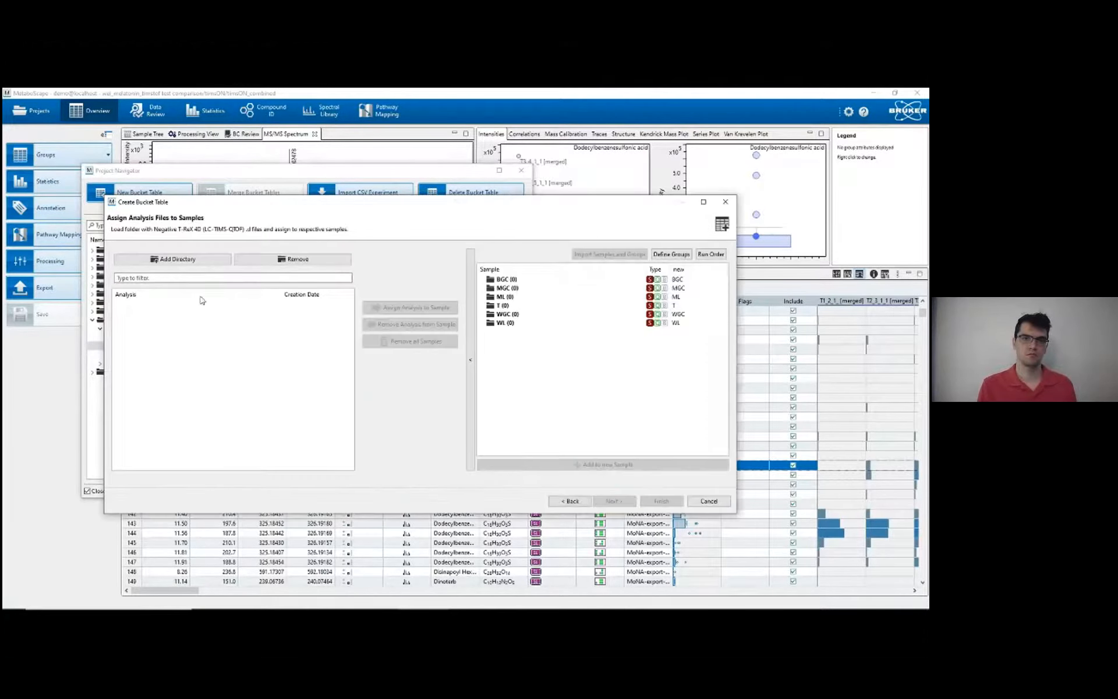
Load the negative-mode timsTOF raw data folder as the source of analysis files.
{"action": "left_click", "coordinate": [171, 259]}
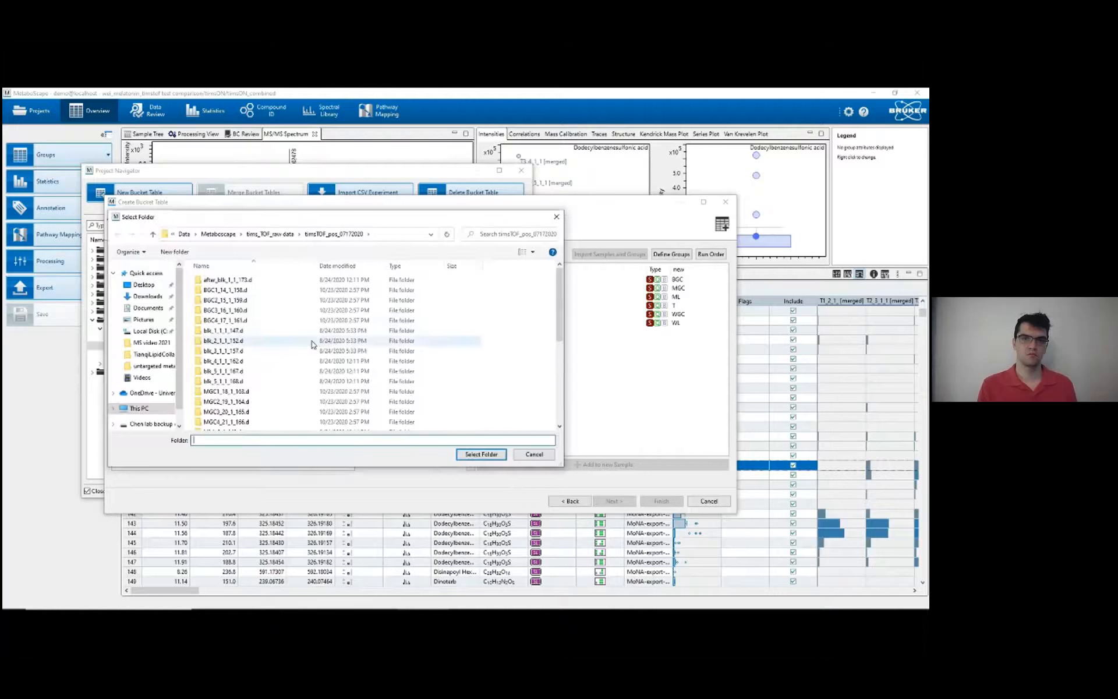
{"action": "left_click", "coordinate": [225, 290]}
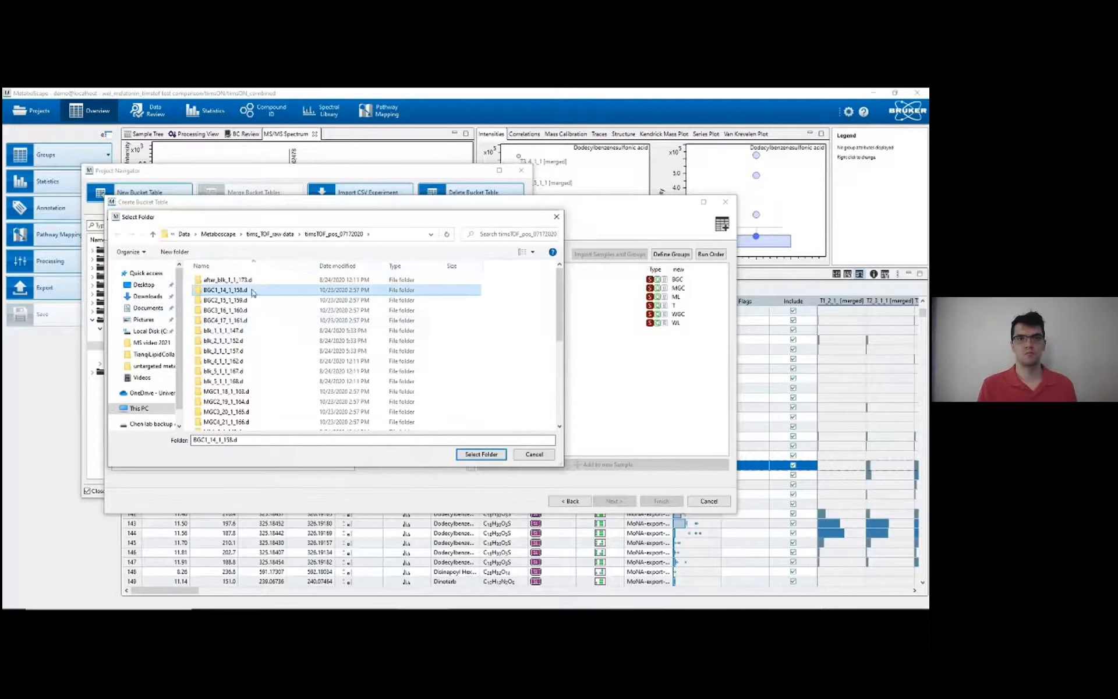
{"action": "left_click", "coordinate": [151, 234]}
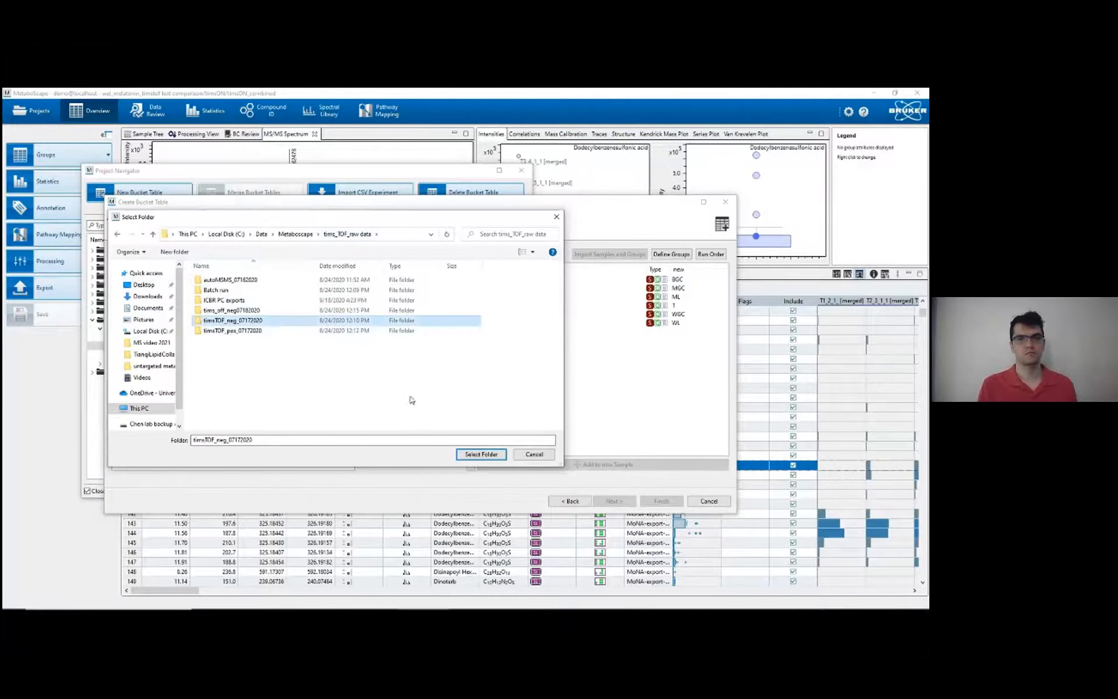
{"action": "left_click", "coordinate": [479, 454]}
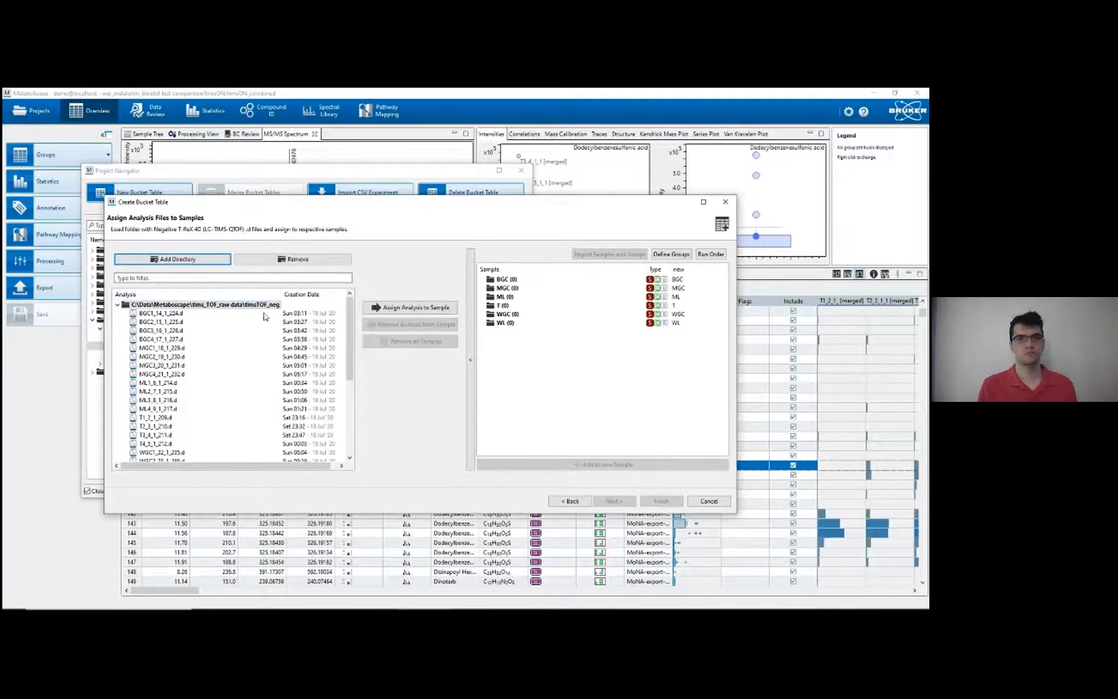
Assign the analysis files to their matching sample groups, four files each, ending with WL.
{"action": "left_click", "coordinate": [161, 314]}
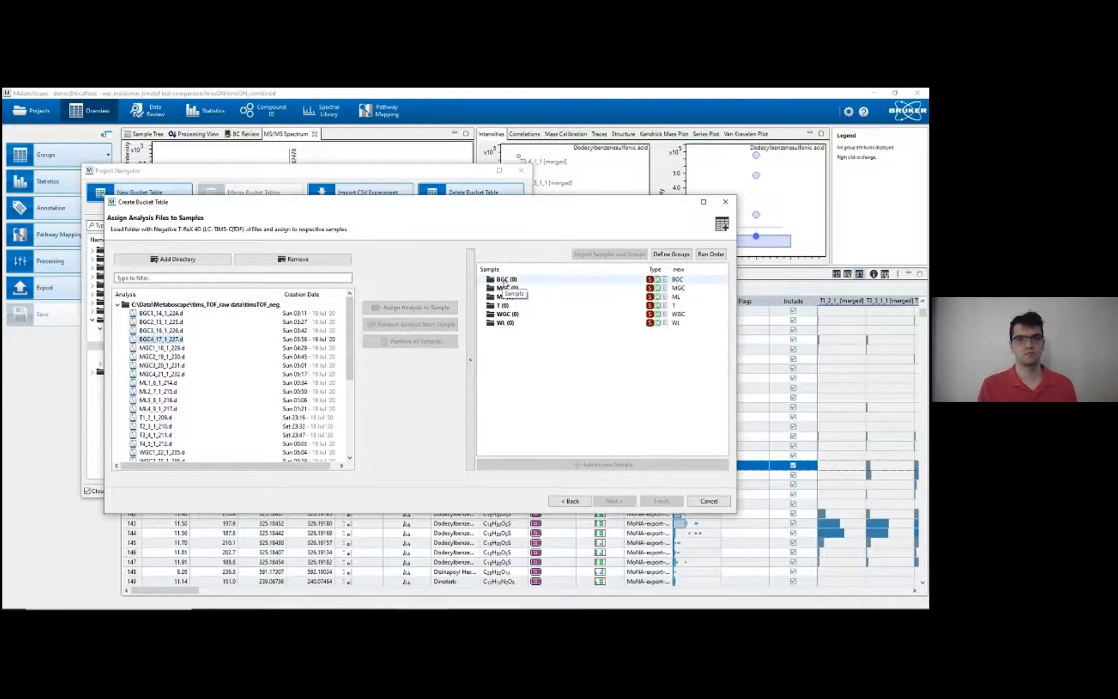
{"action": "left_click", "coordinate": [507, 323]}
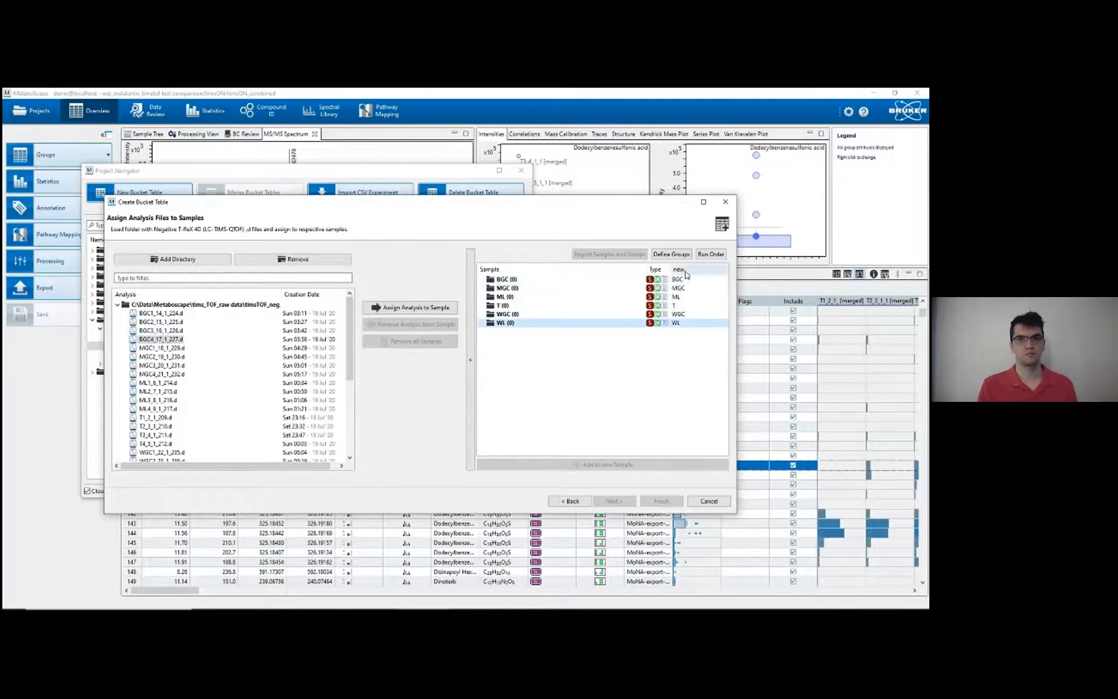
{"action": "mouse_move", "coordinate": [685, 278]}
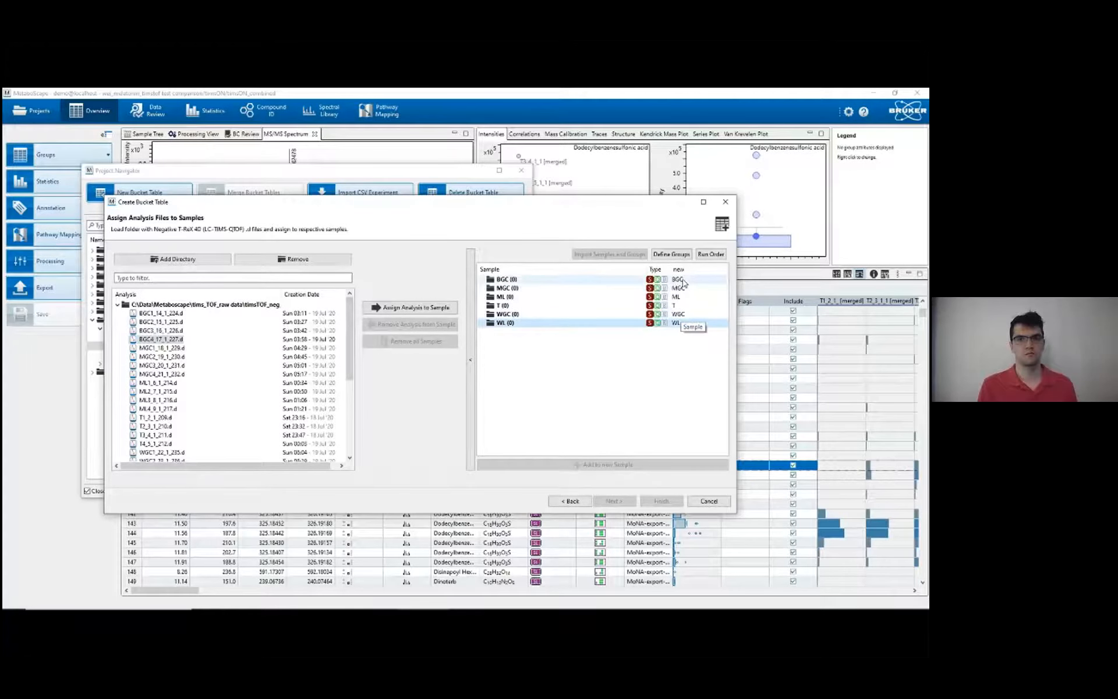
{"action": "mouse_move", "coordinate": [712, 281]}
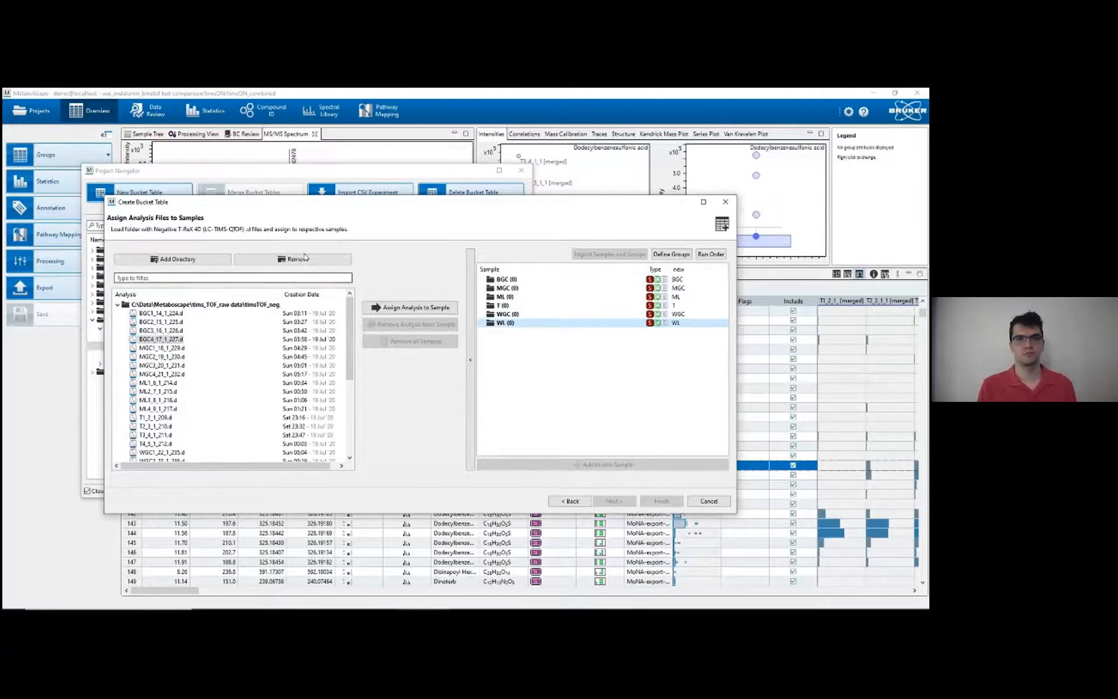
{"action": "mouse_move", "coordinate": [580, 309]}
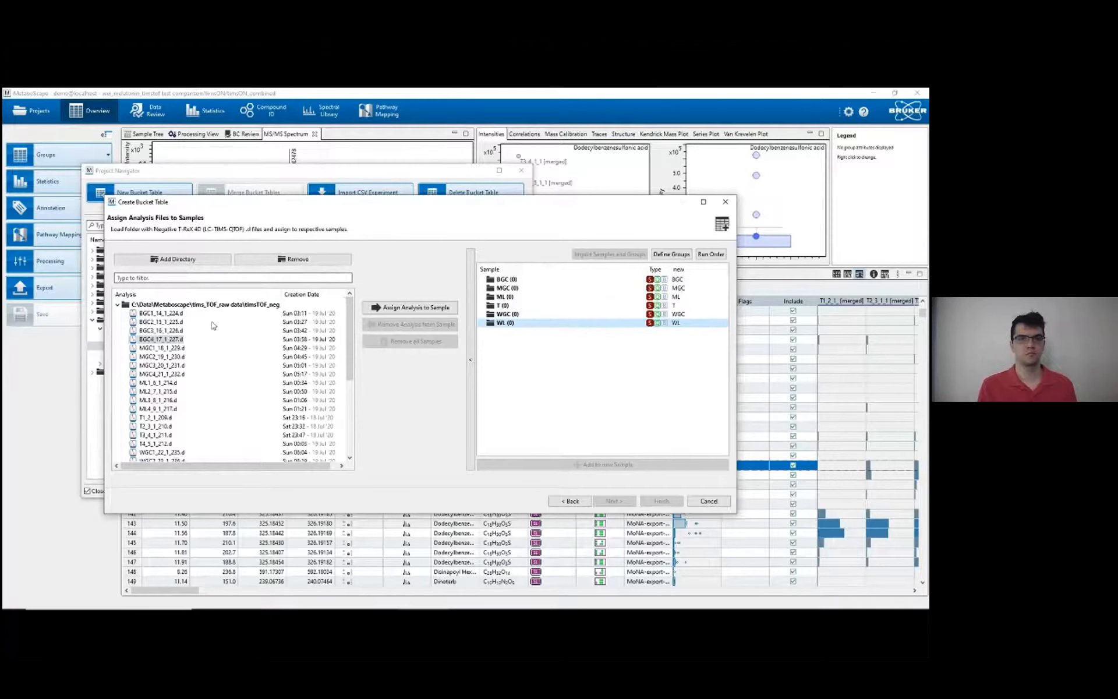
{"action": "mouse_move", "coordinate": [292, 305]}
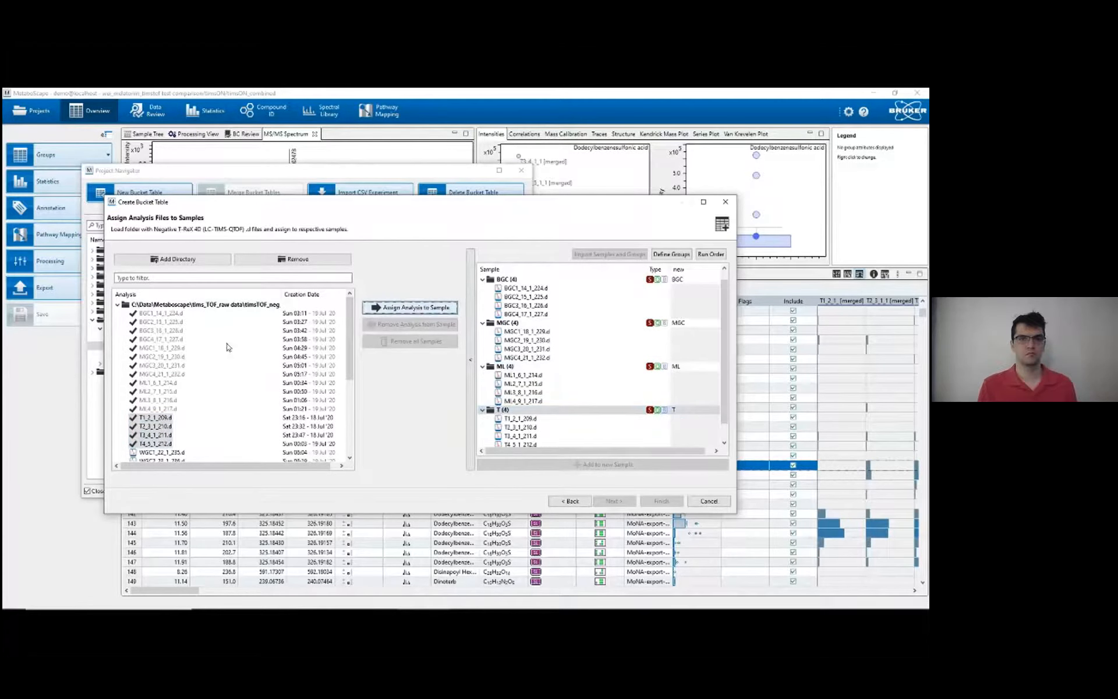
{"action": "scroll", "scroll_direction": "down", "scroll_amount": 3}
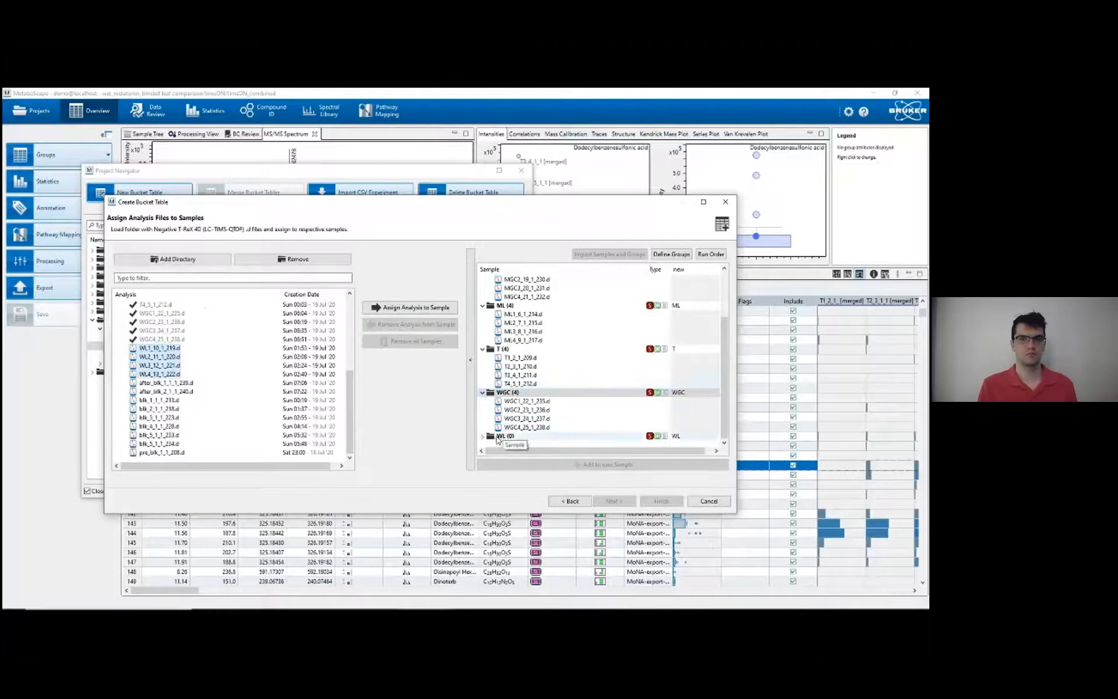
{"action": "left_click", "coordinate": [410, 307]}
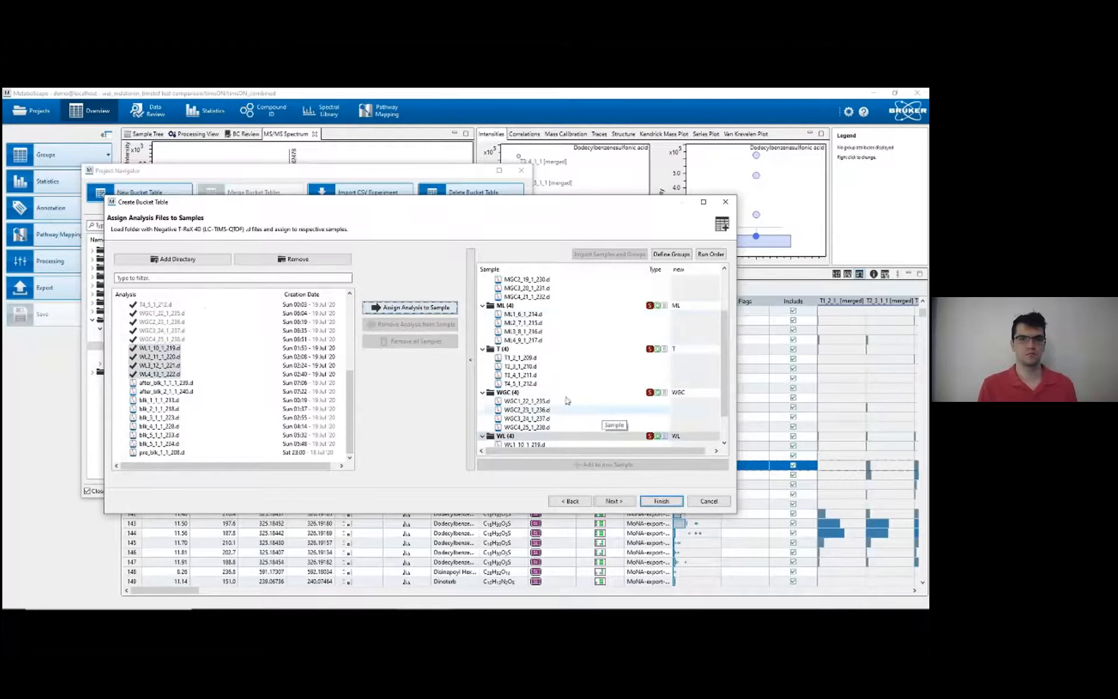
{"action": "scroll", "scroll_direction": "up", "scroll_amount": 3}
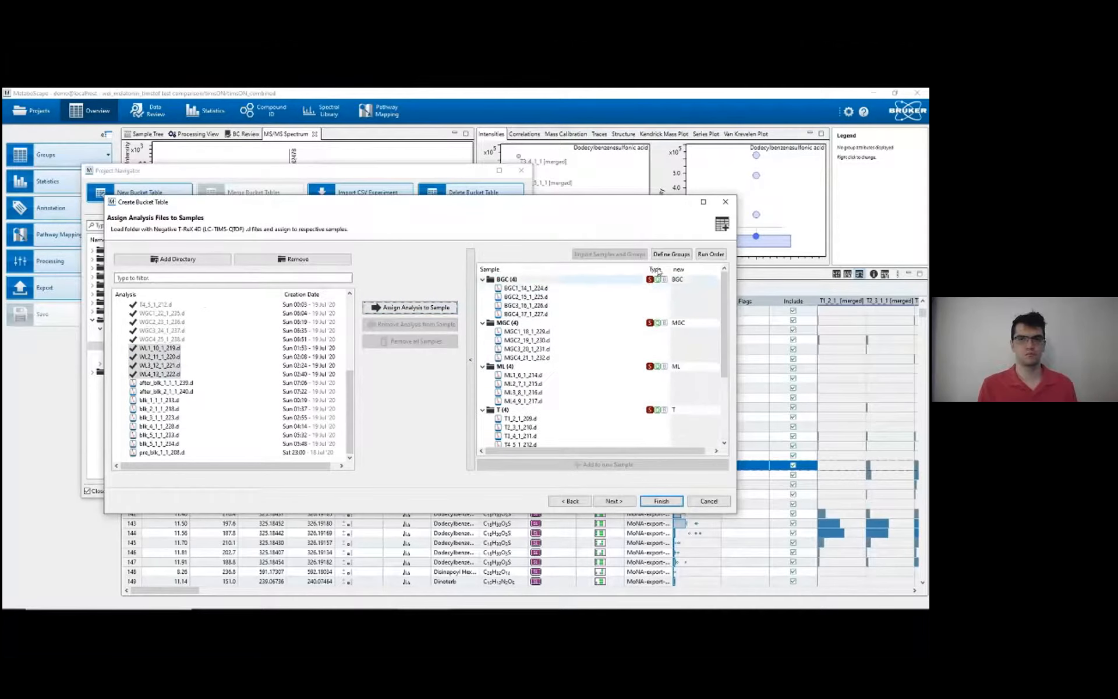
{"action": "scroll", "scroll_direction": "down", "scroll_amount": 3}
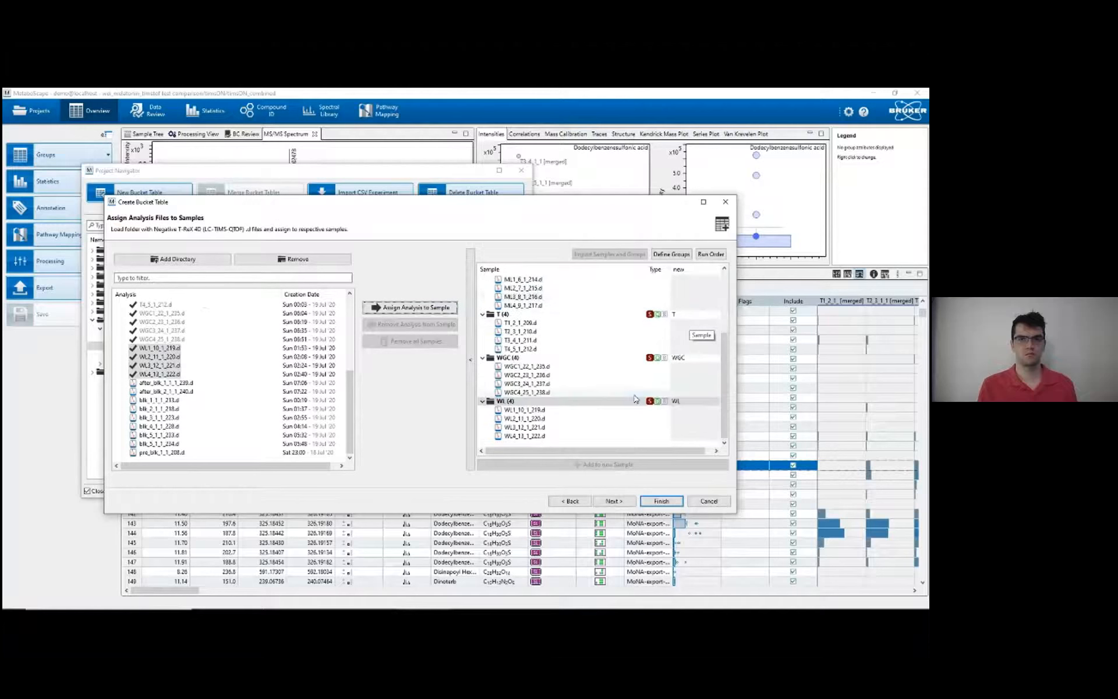
Advance the wizard to the feature filter parameters (1/24 analyses).
{"action": "left_click", "coordinate": [612, 500]}
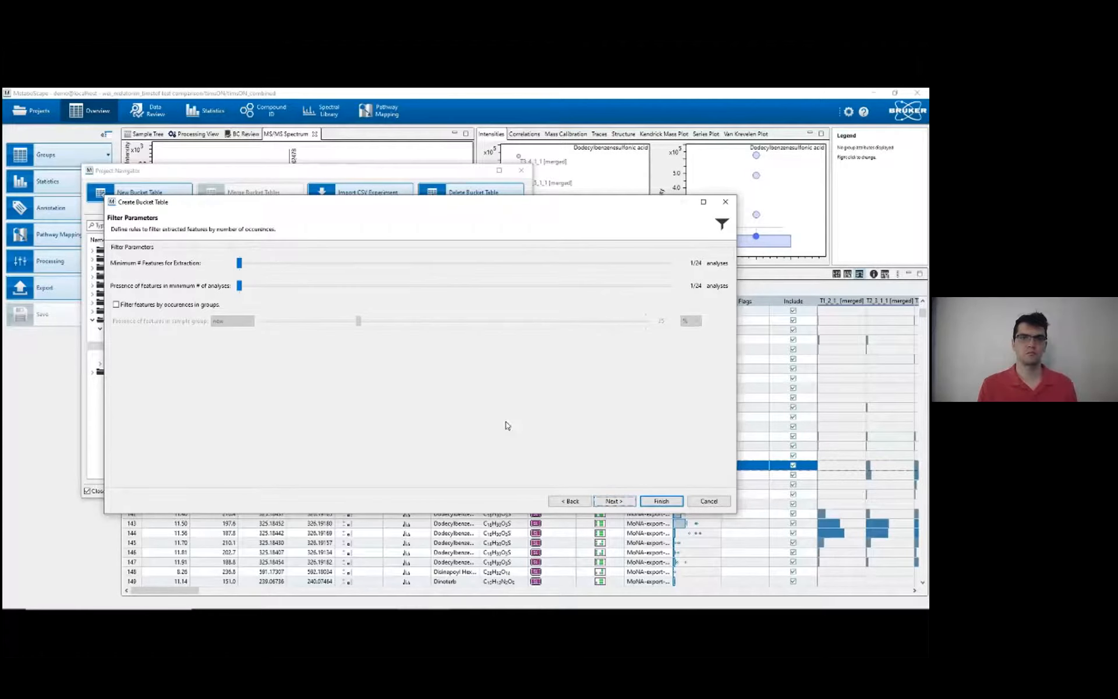
{"action": "mouse_move", "coordinate": [391, 273]}
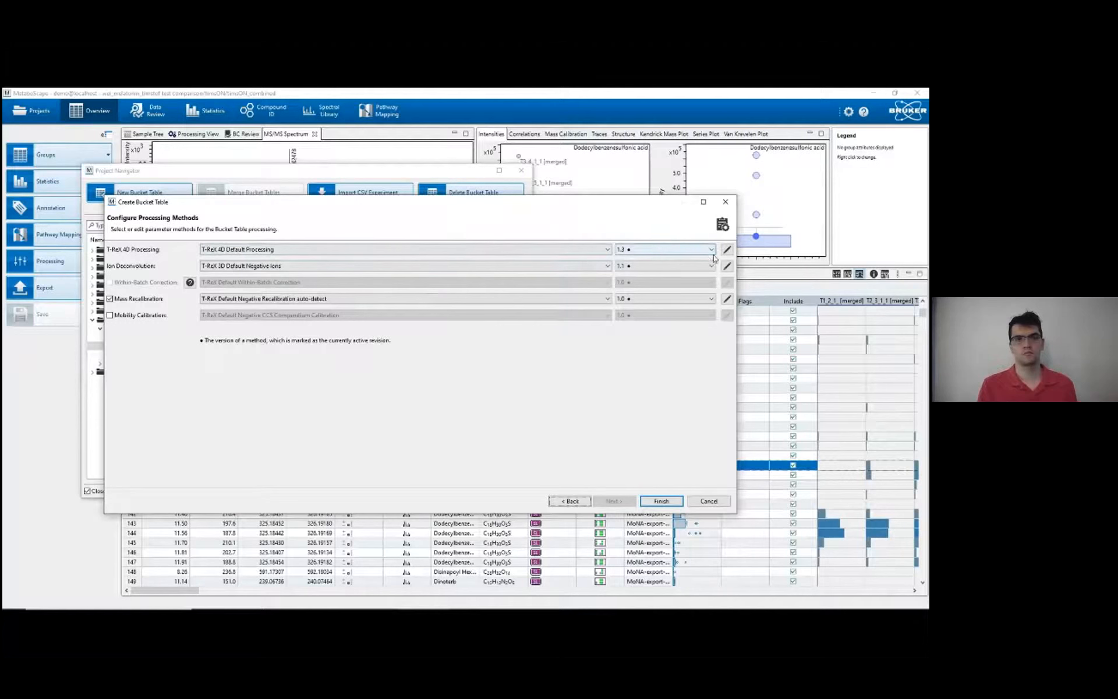
Switch the negative-mode T-ReX 4D processing method to version 1.1.
{"action": "left_click", "coordinate": [727, 249]}
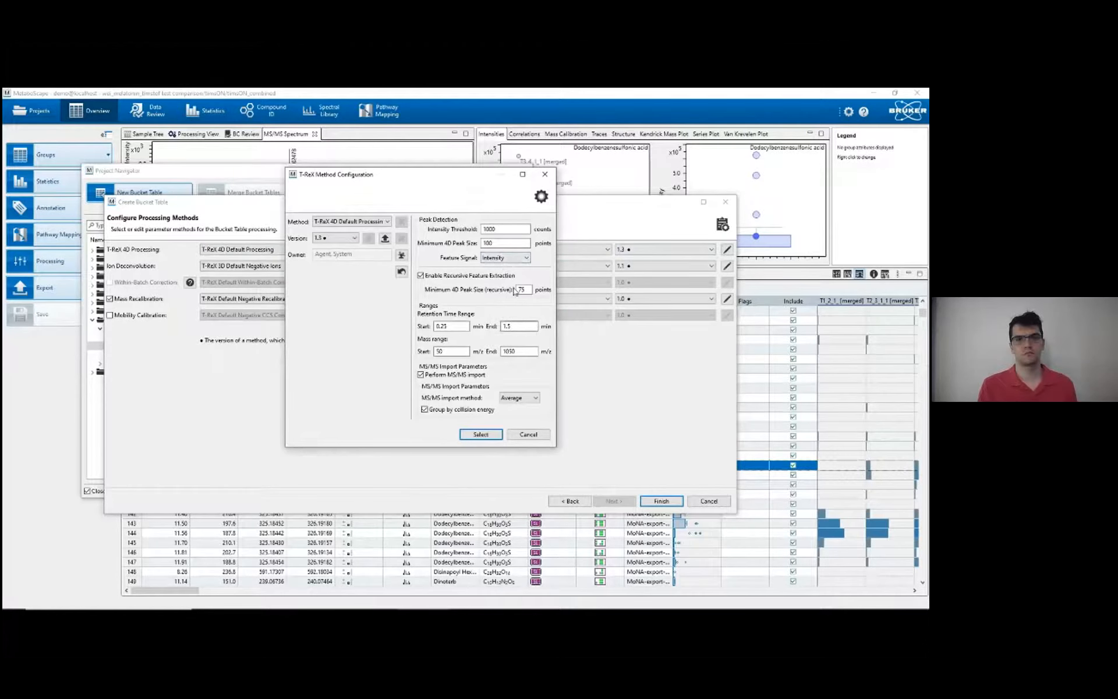
{"action": "left_click", "coordinate": [354, 237]}
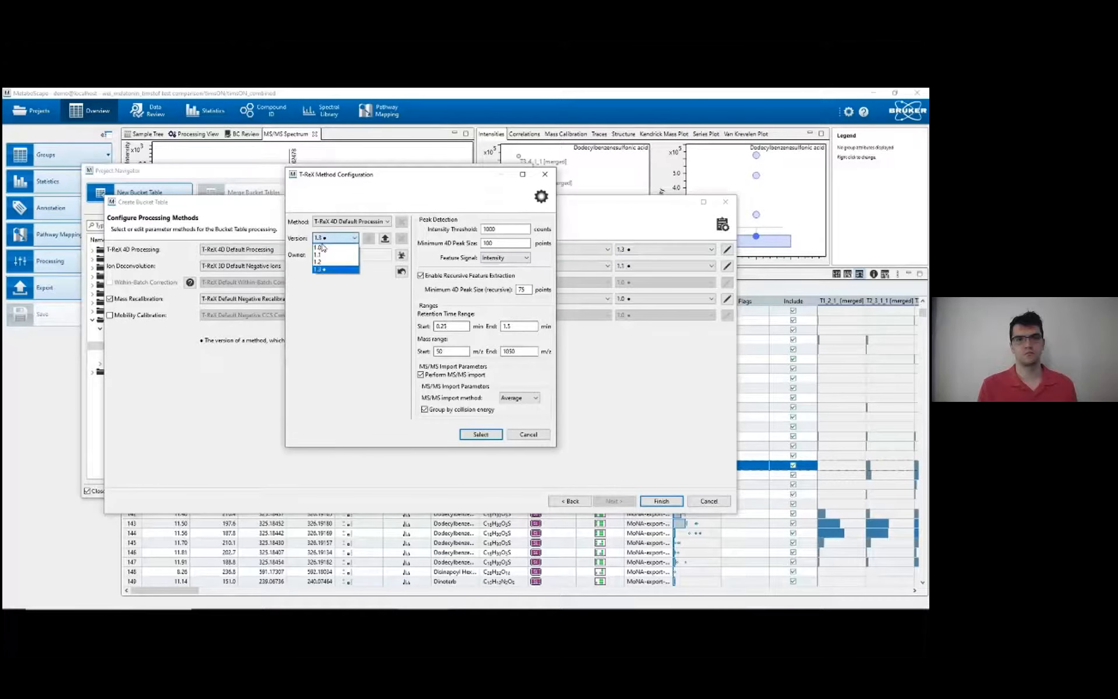
{"action": "left_click", "coordinate": [317, 254]}
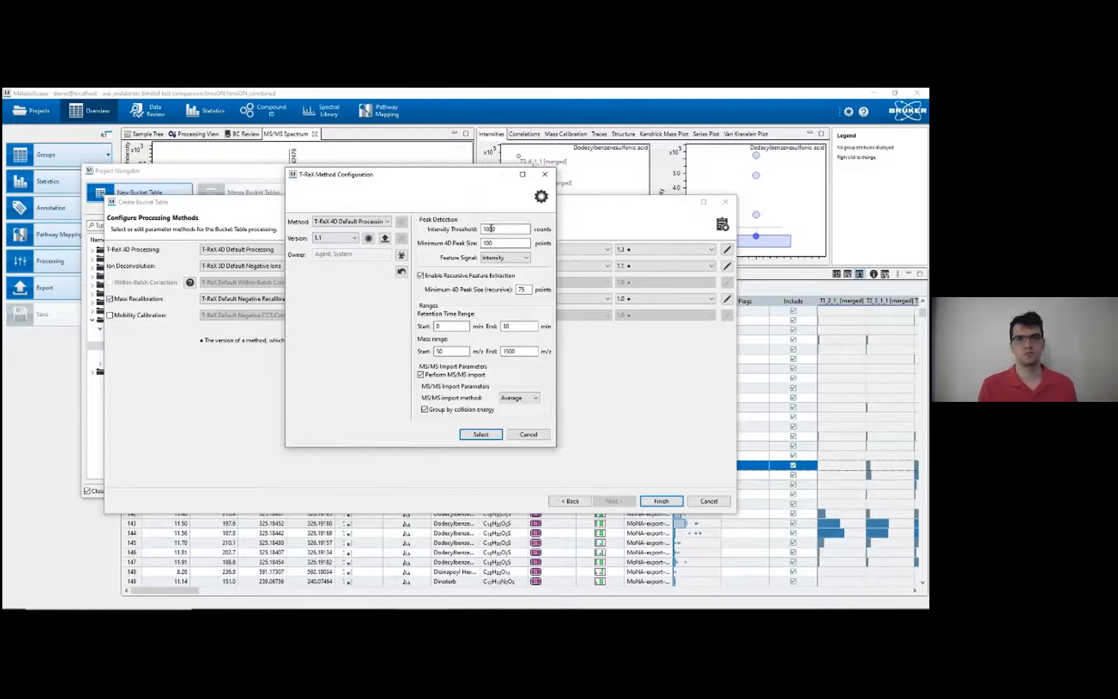
{"action": "mouse_move", "coordinate": [508, 243]}
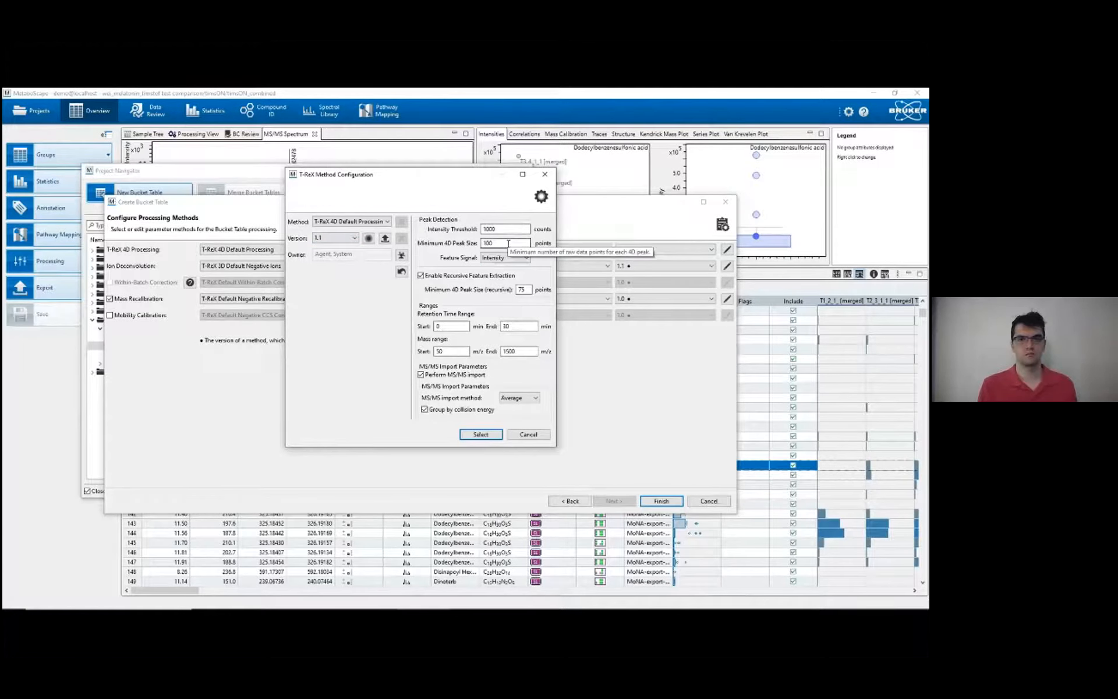
{"action": "mouse_move", "coordinate": [454, 341]}
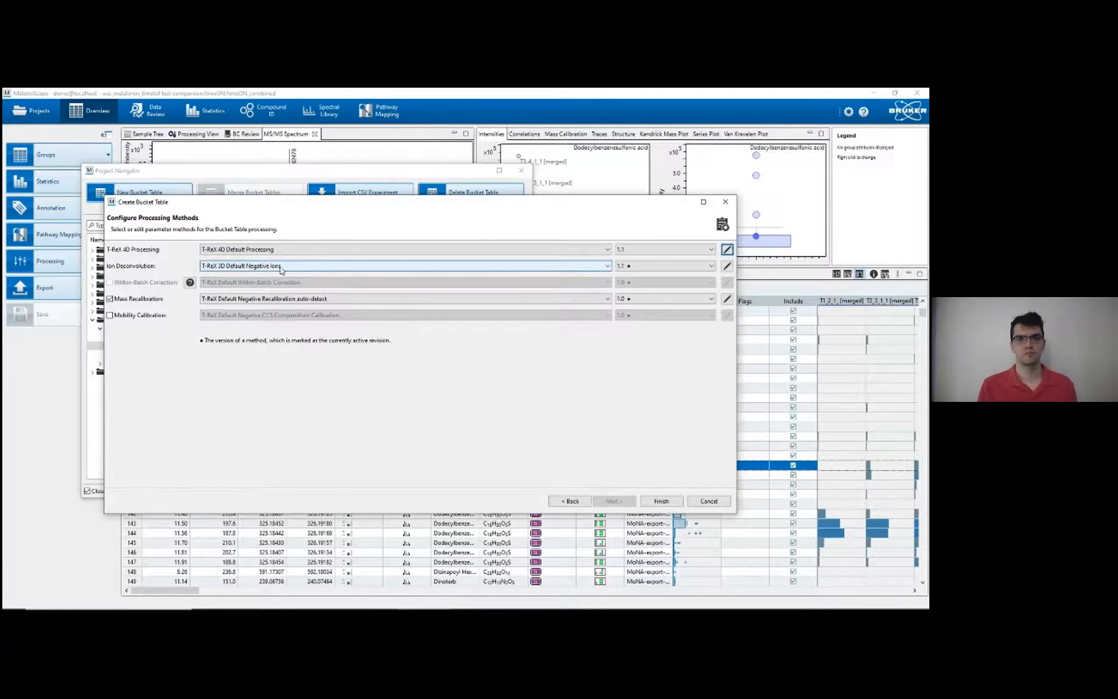
Review the ion deconvolution parameters and close them unchanged.
{"action": "left_click", "coordinate": [726, 265]}
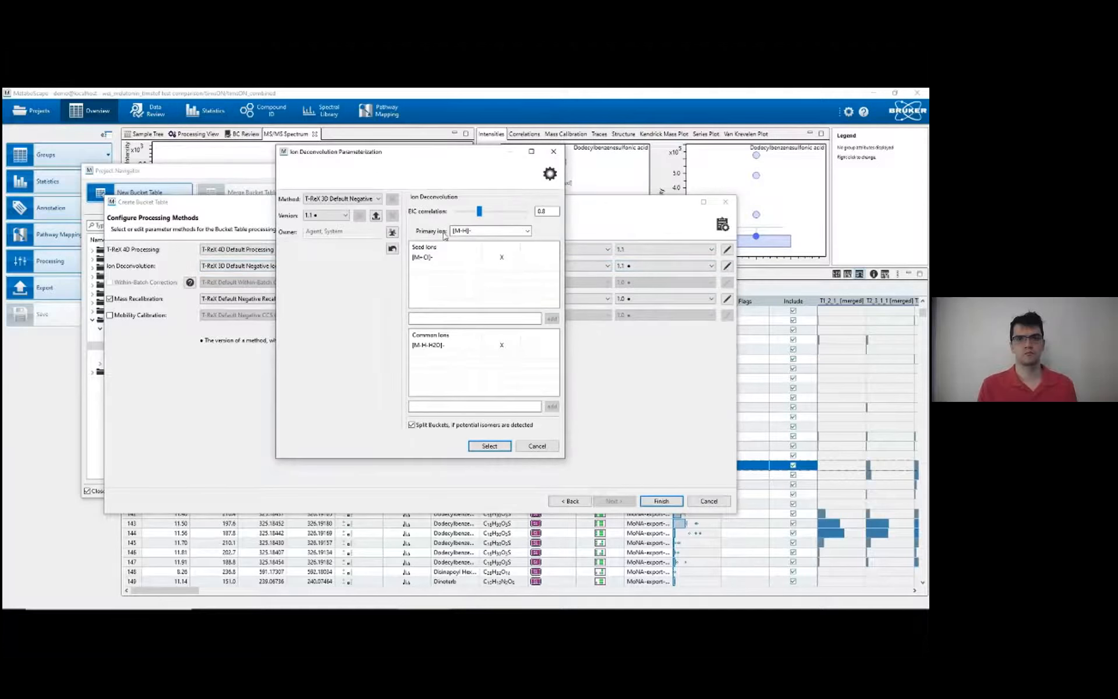
{"action": "left_click", "coordinate": [449, 256]}
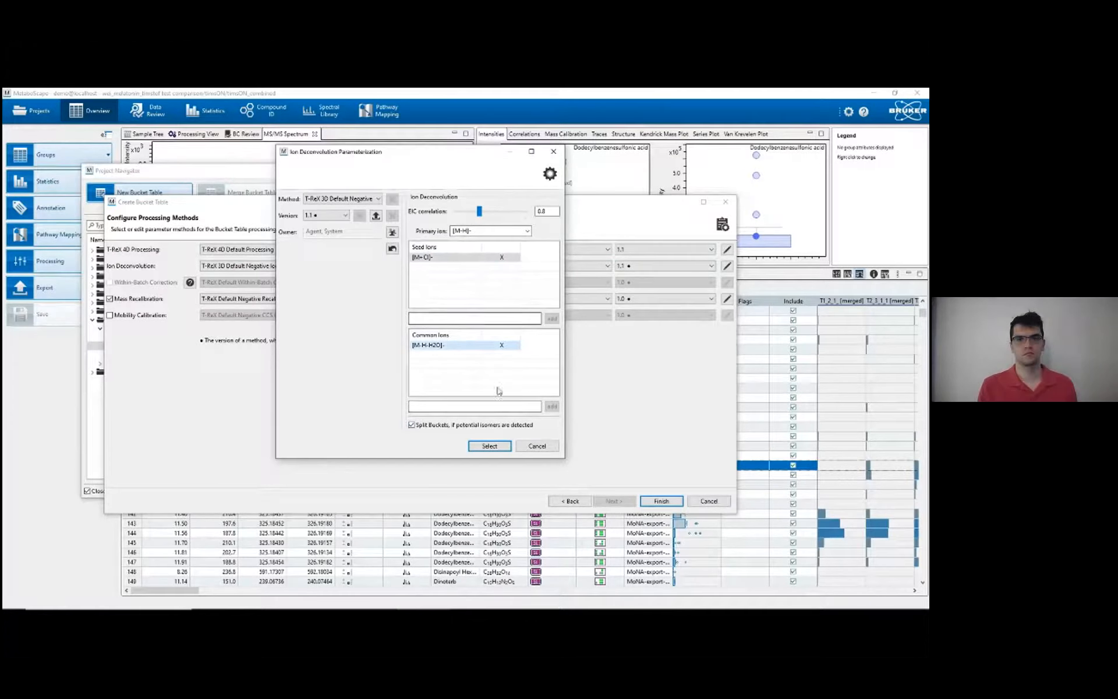
{"action": "left_click", "coordinate": [489, 446]}
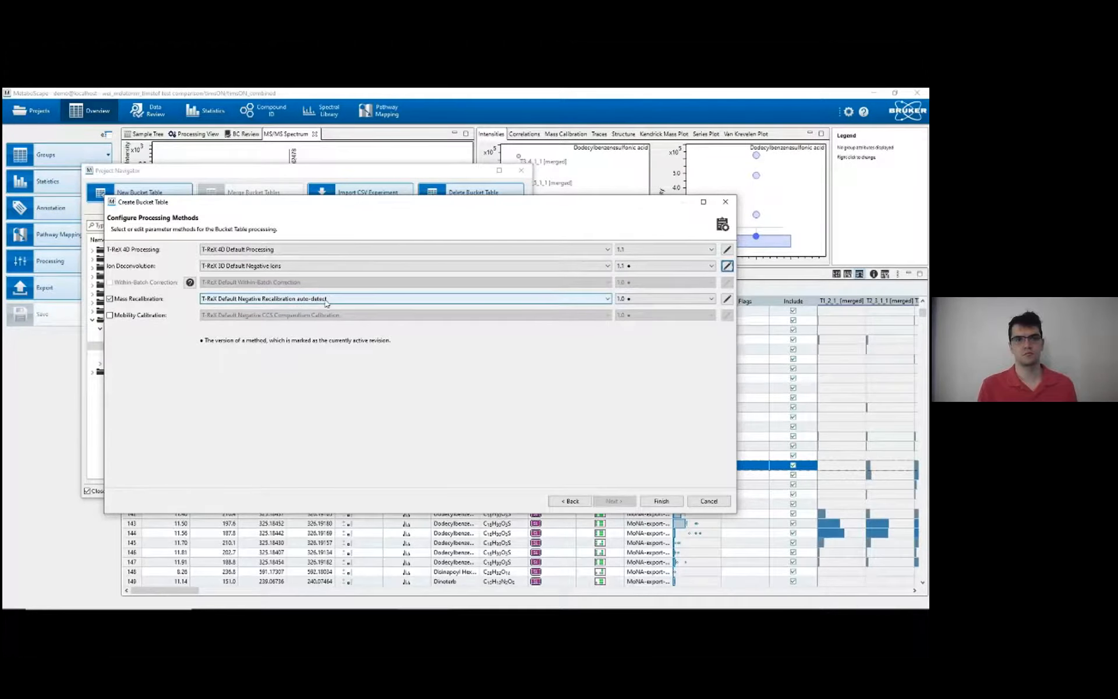
{"action": "mouse_move", "coordinate": [648, 300]}
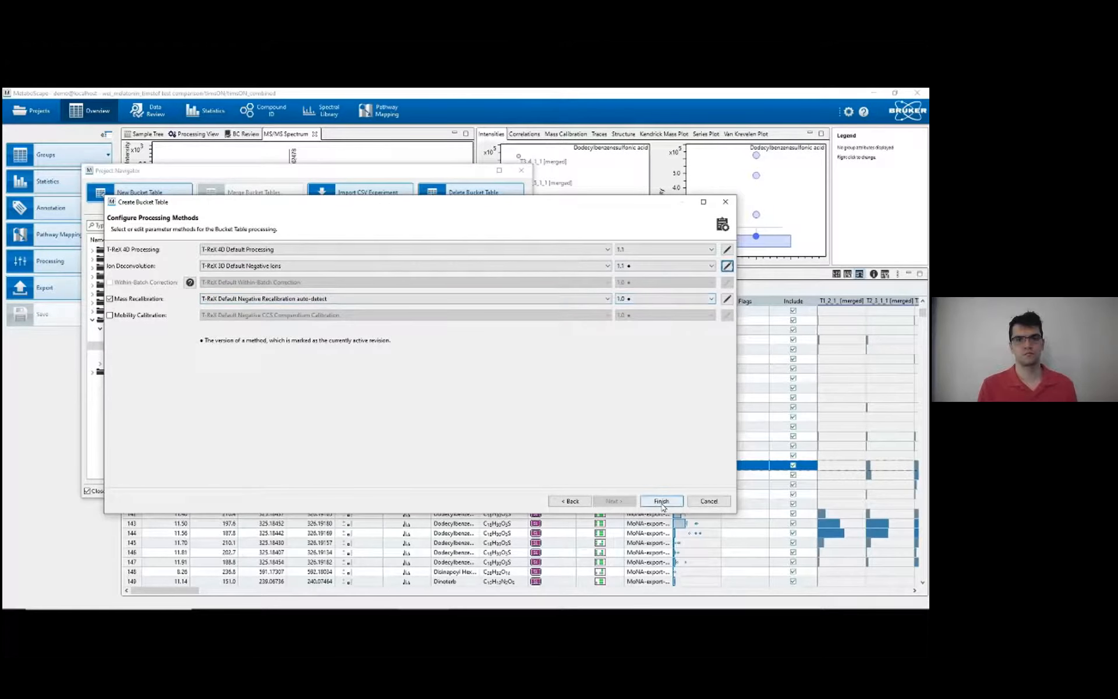
{"action": "mouse_move", "coordinate": [335, 360]}
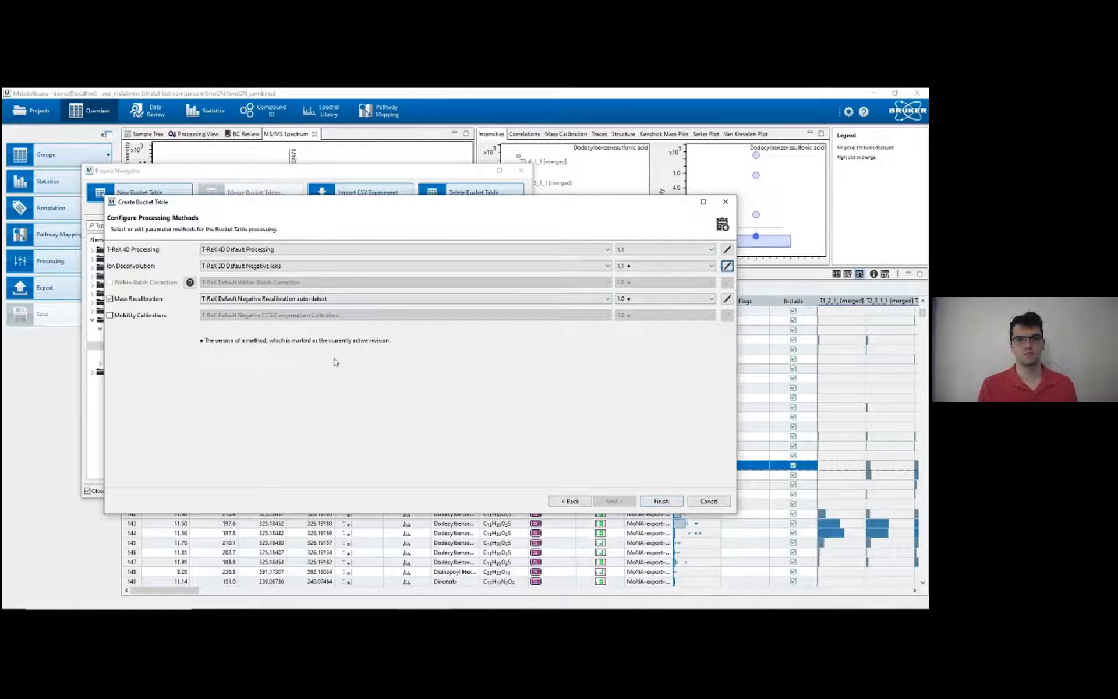
{"action": "mouse_move", "coordinate": [708, 501]}
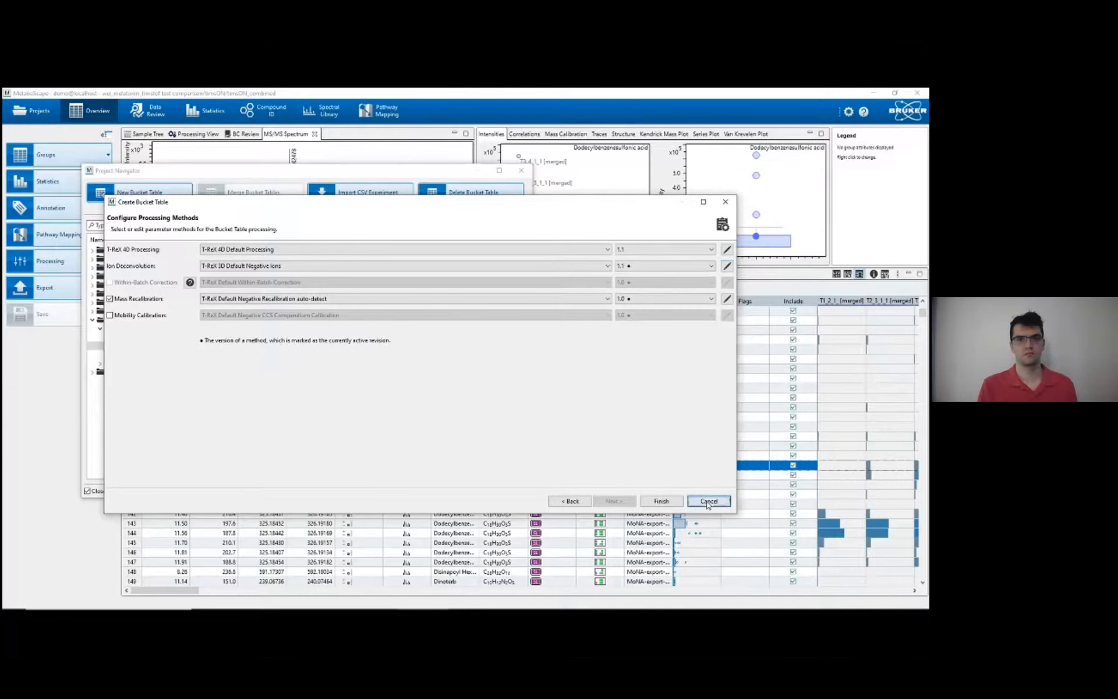
Cancel the wizard and start merging the positive and negative bucket tables, naming the merge.
{"action": "left_click", "coordinate": [709, 500]}
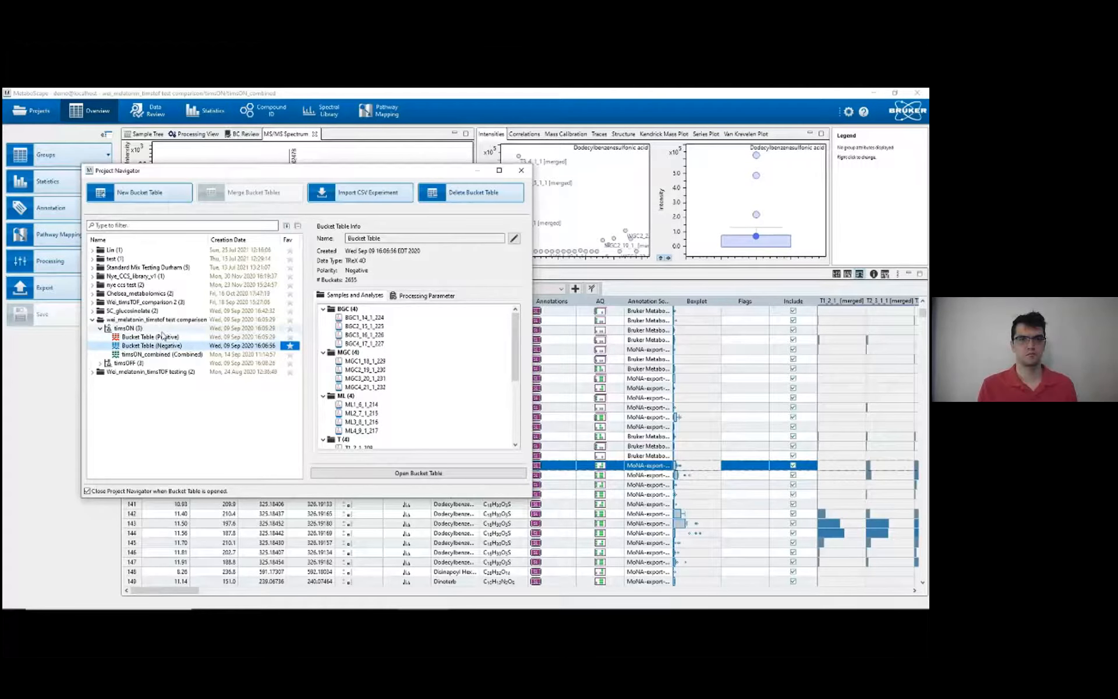
{"action": "left_click", "coordinate": [151, 336]}
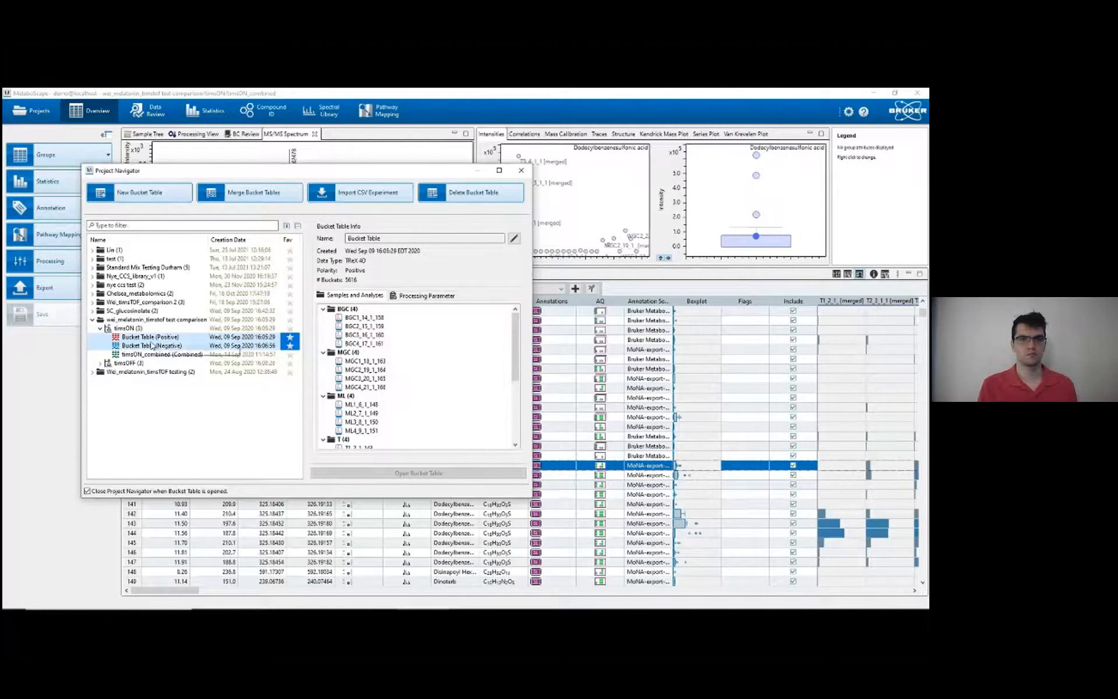
{"action": "left_click", "coordinate": [249, 192]}
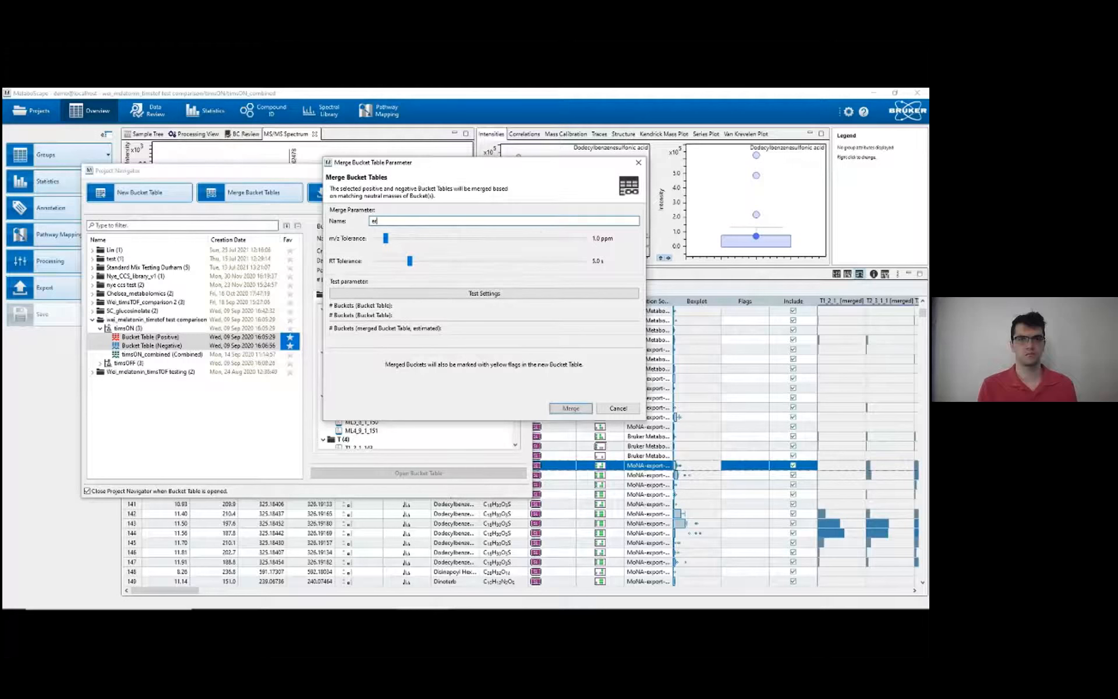
{"action": "type", "text": "erge"}
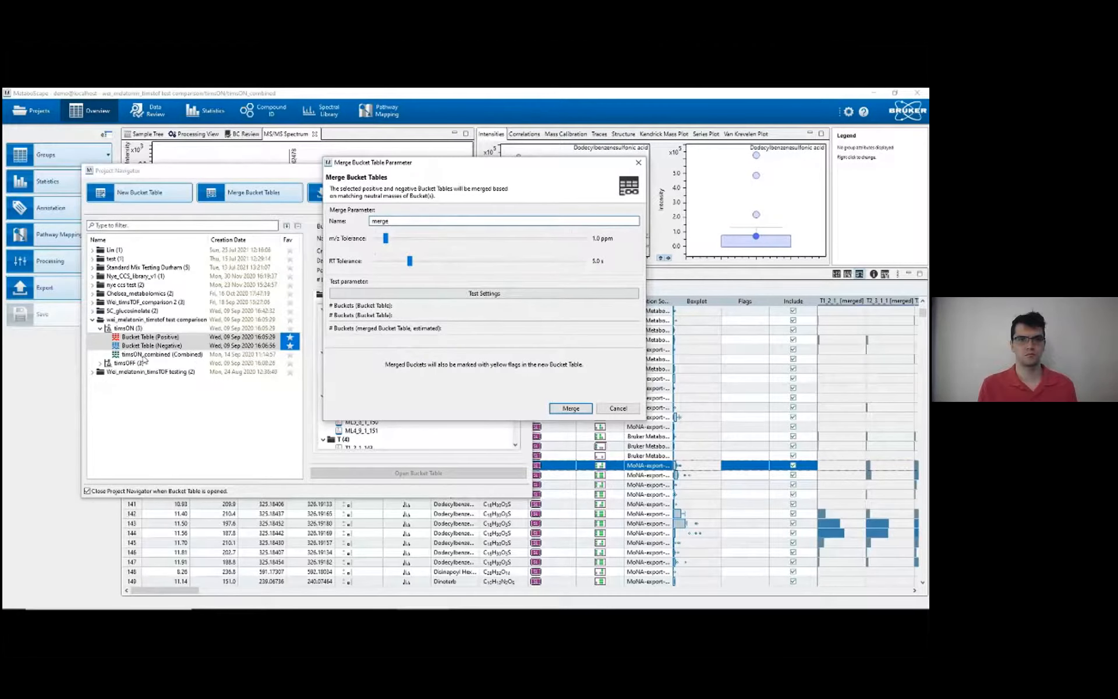
{"action": "mouse_move", "coordinate": [146, 386]}
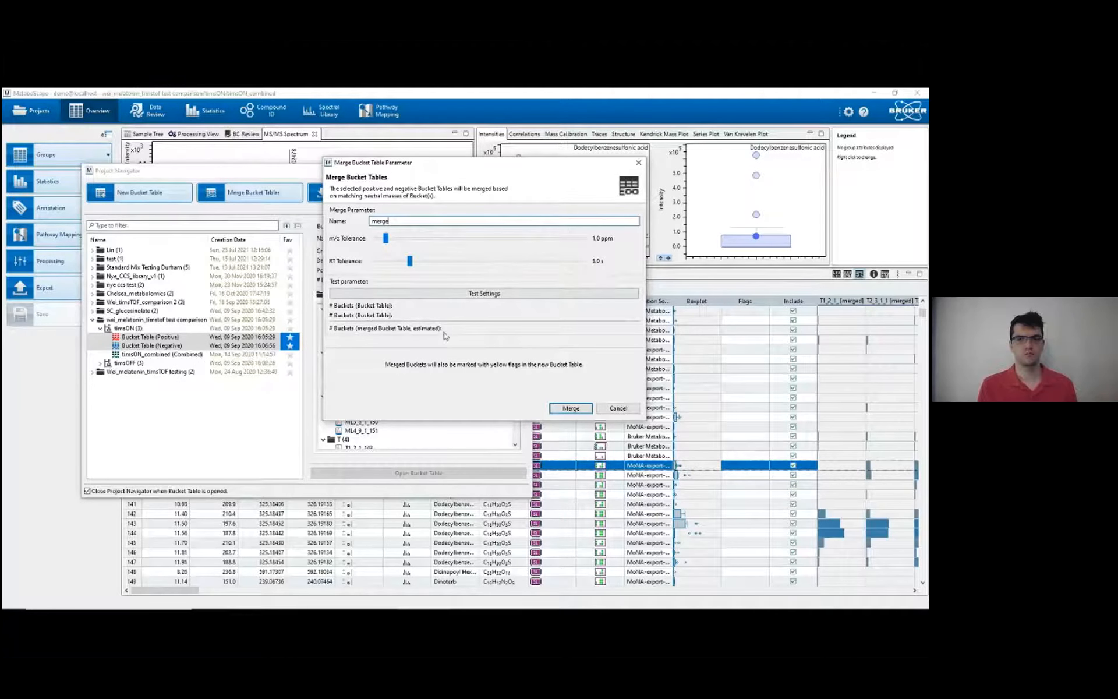
{"action": "mouse_move", "coordinate": [484, 305]}
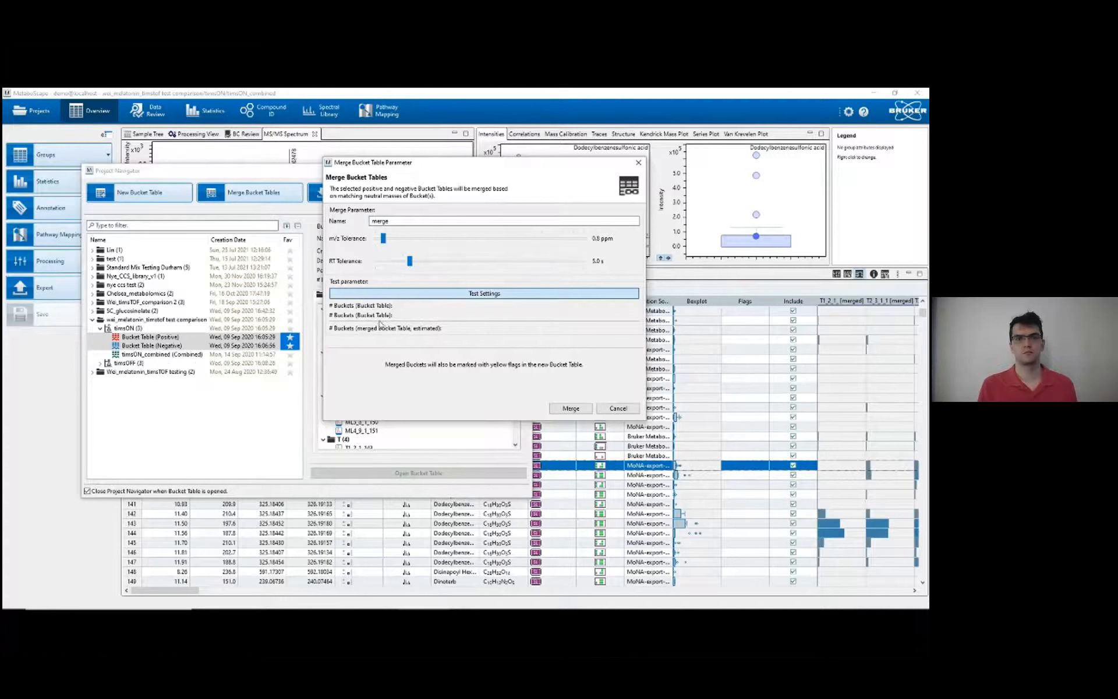
Test the merge settings (8251 buckets estimated) and cancel without merging.
{"action": "left_click", "coordinate": [485, 294]}
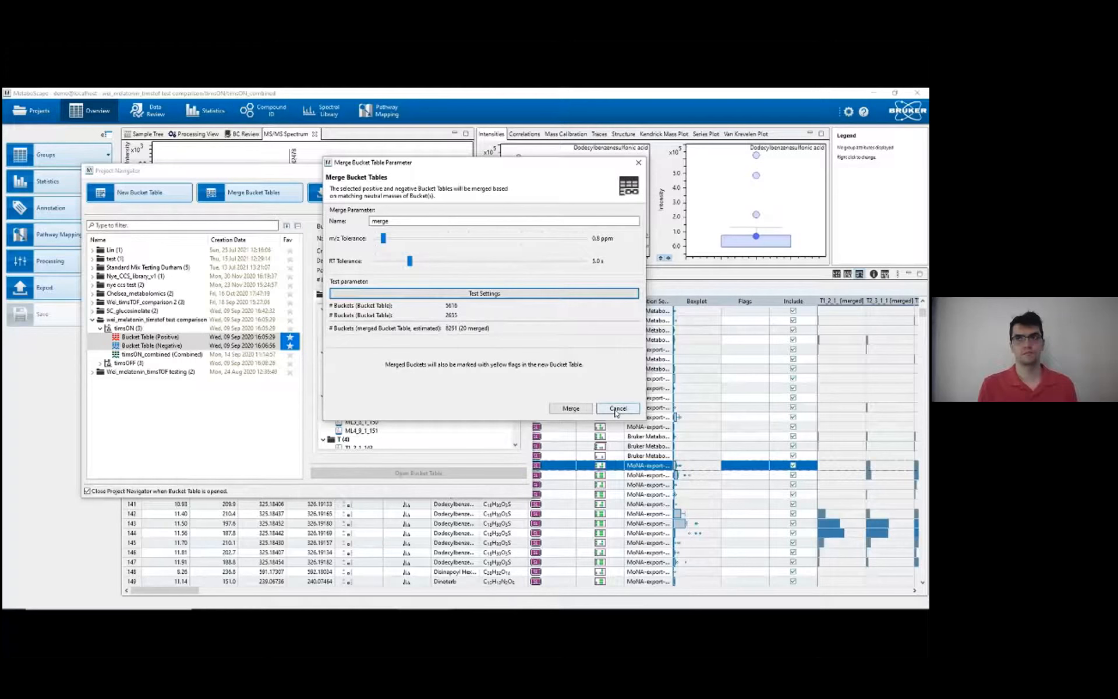
{"action": "left_click", "coordinate": [617, 407]}
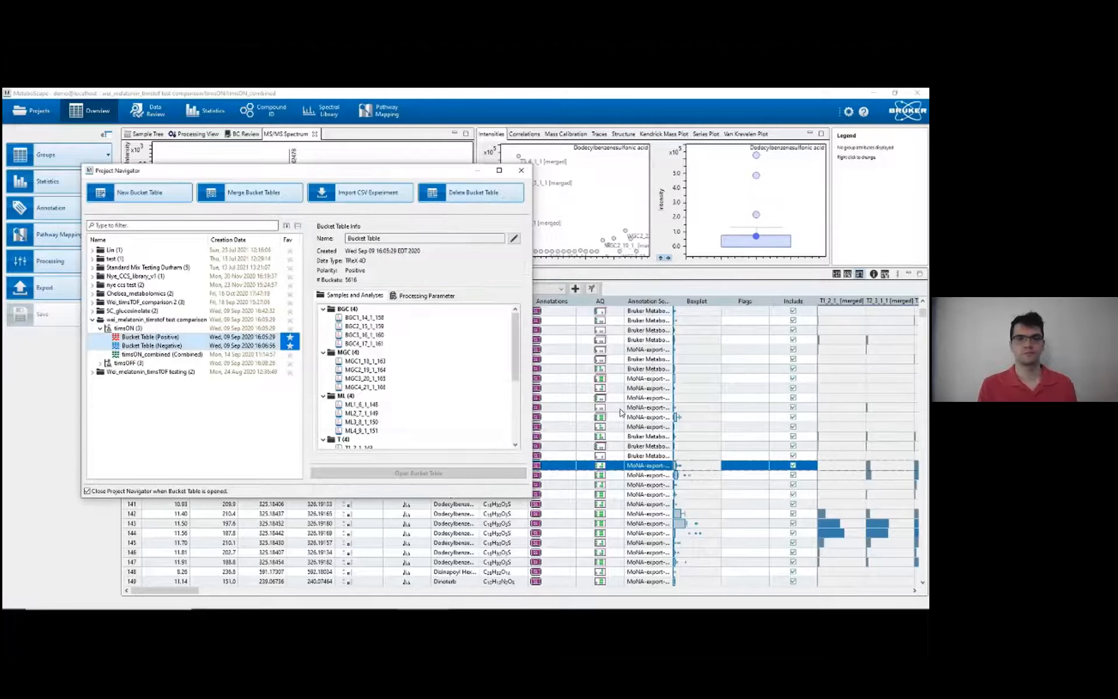
Open the timsON_combined merged bucket table from the Project Navigator.
{"action": "left_click", "coordinate": [161, 354]}
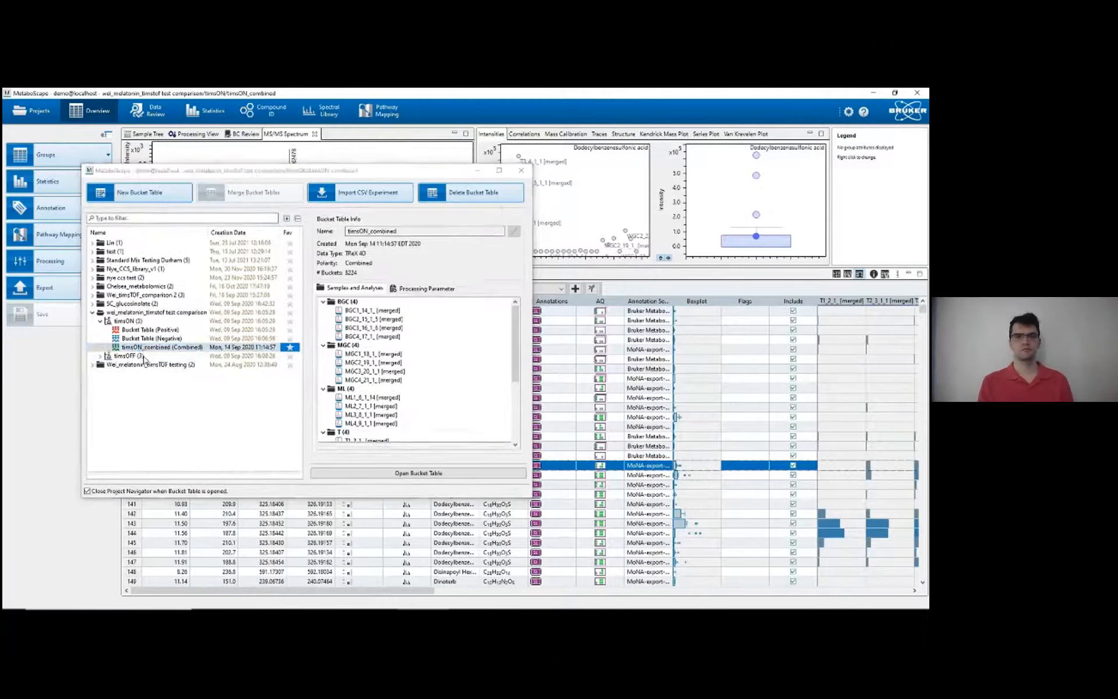
{"action": "left_click", "coordinate": [418, 472]}
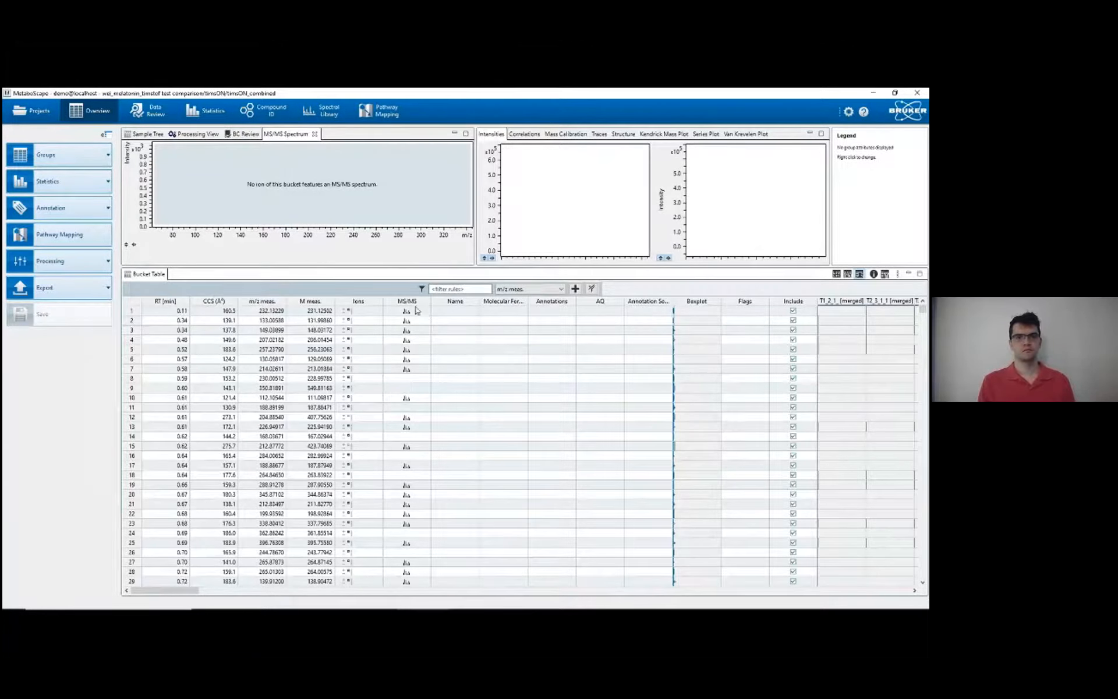
Sort the bucket table by MS/MS availability and review an annotated dodecylbenzenesulfonic acid bucket.
{"action": "left_click", "coordinate": [410, 301]}
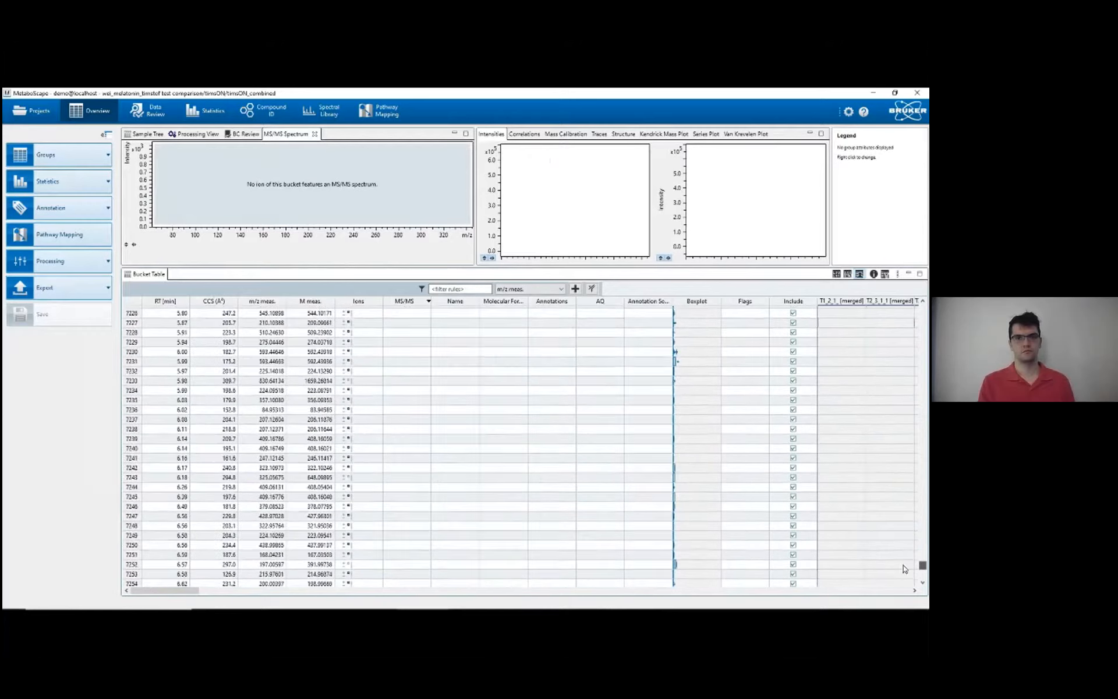
{"action": "scroll", "scroll_direction": "down", "scroll_amount": 3}
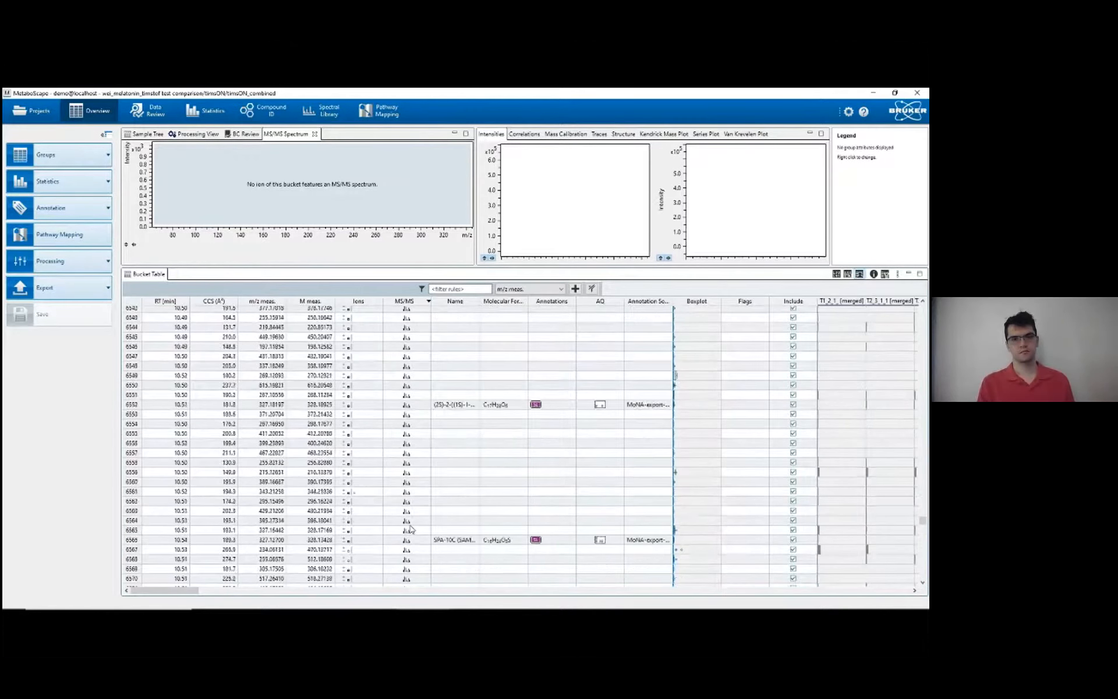
{"action": "scroll", "scroll_direction": "down", "scroll_amount": 3}
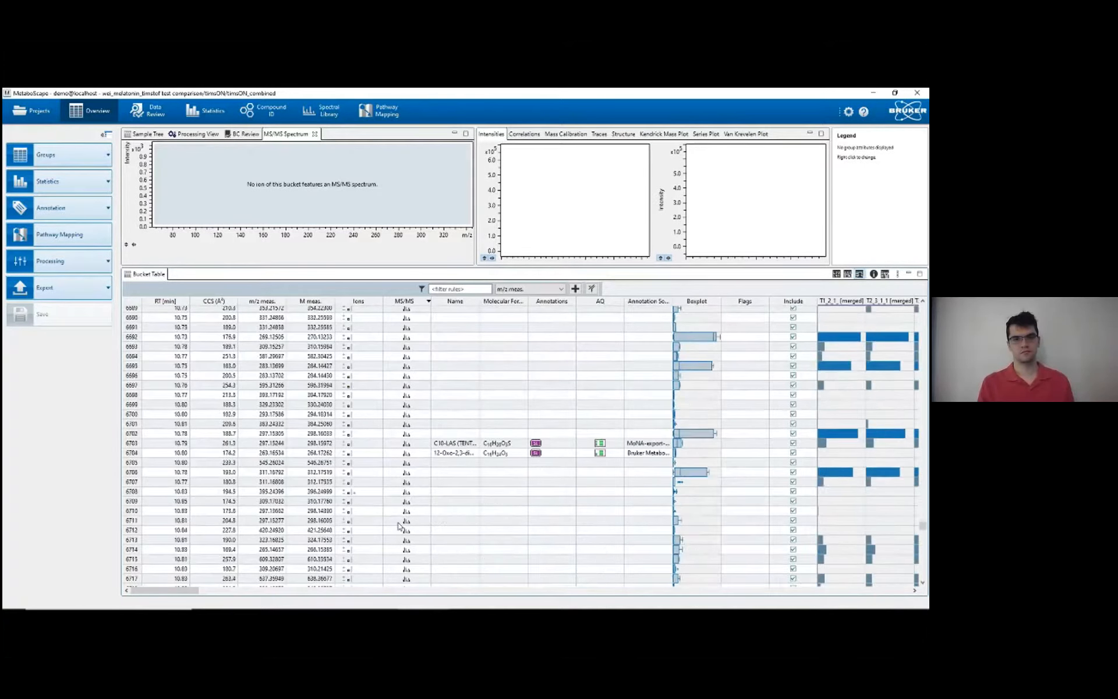
{"action": "scroll", "scroll_direction": "down", "scroll_amount": 3}
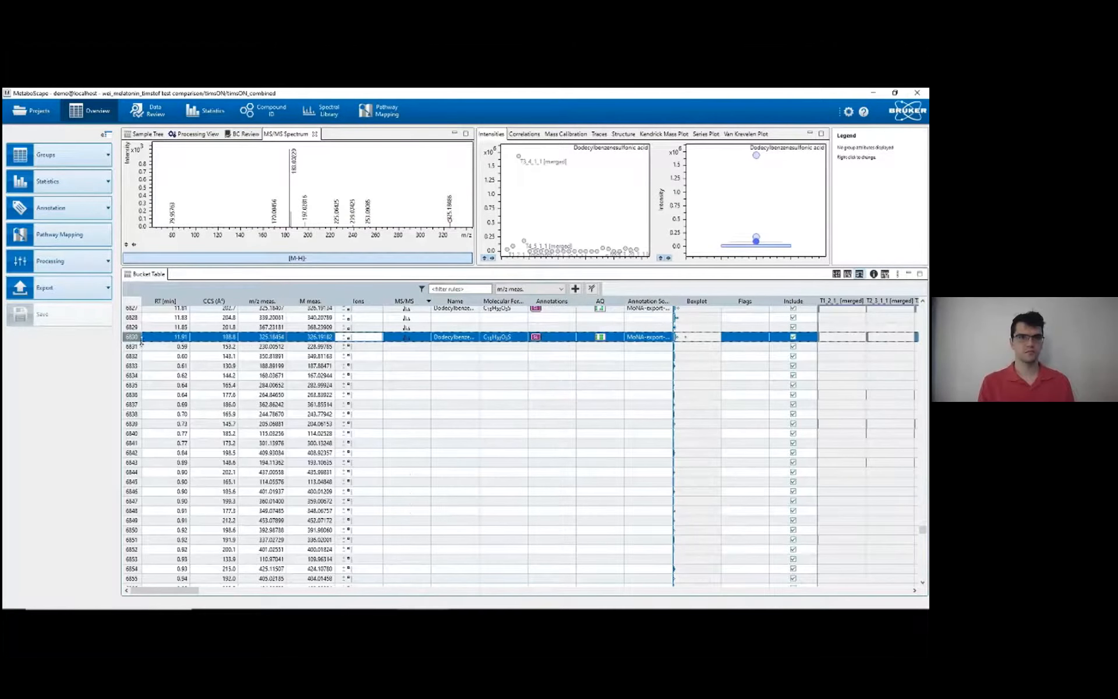
{"action": "scroll", "scroll_direction": "up", "scroll_amount": 3}
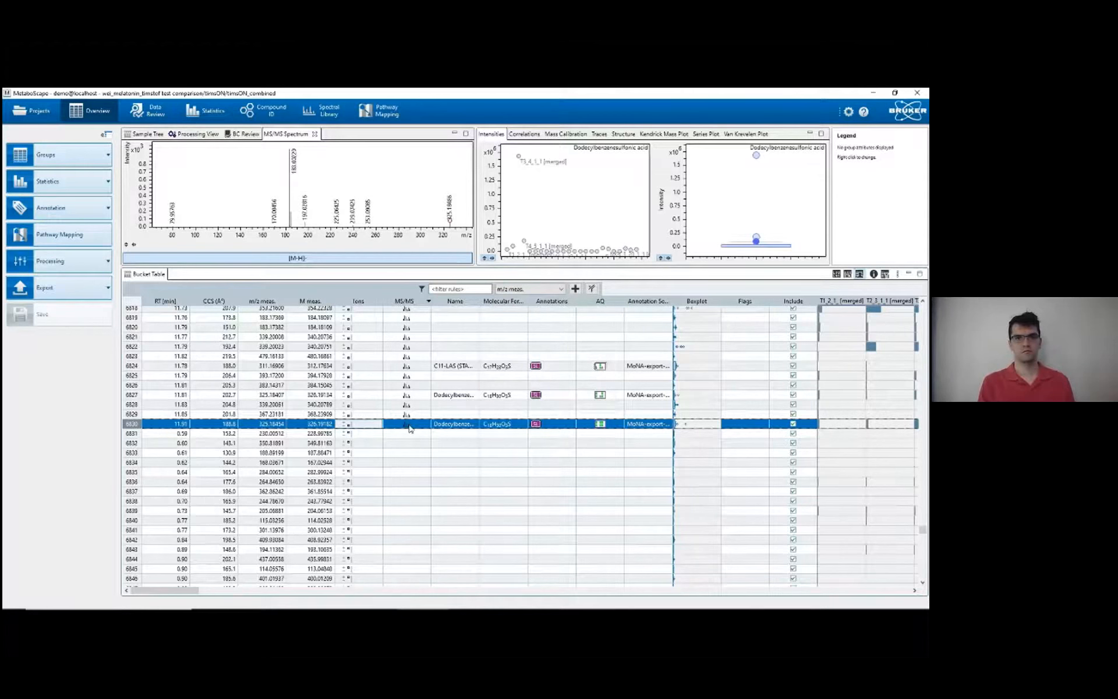
{"action": "mouse_move", "coordinate": [419, 393]}
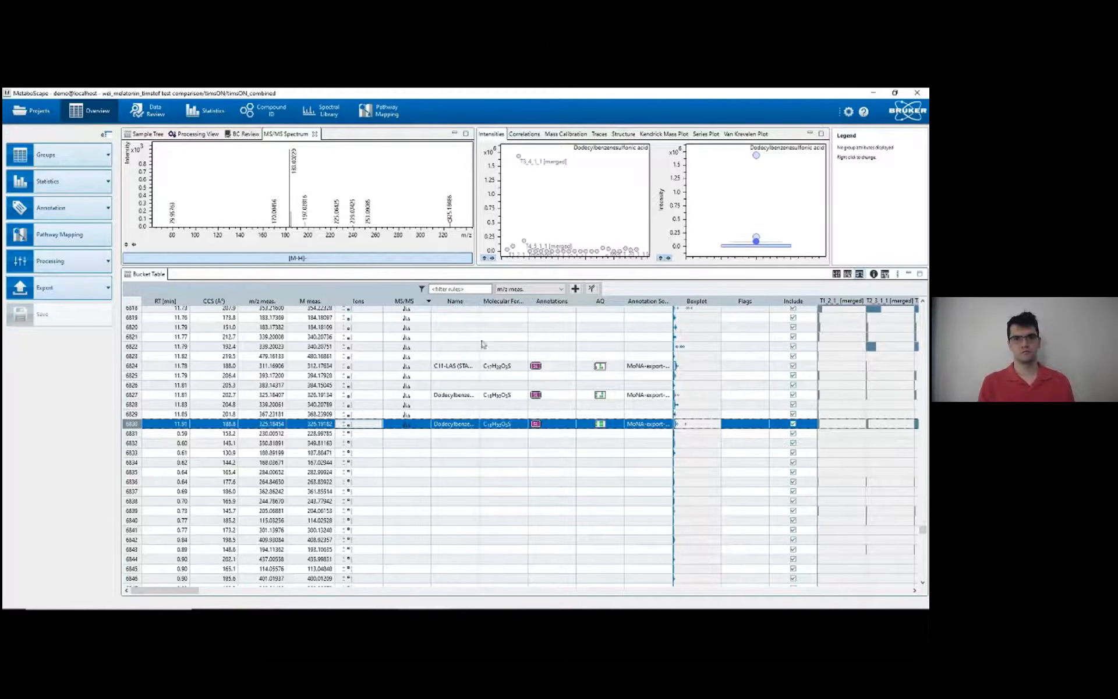
{"action": "mouse_move", "coordinate": [423, 386]}
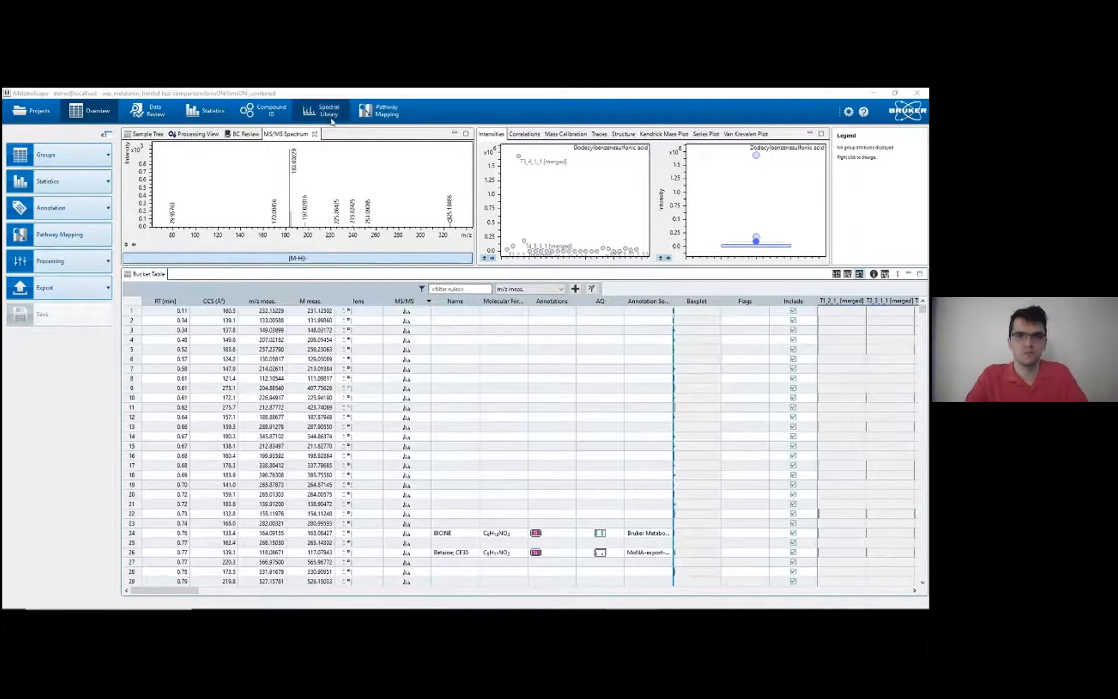
Show the Open a Spectral Library dialog listing MoNA, MassBank and other libraries.
{"action": "left_click", "coordinate": [329, 111]}
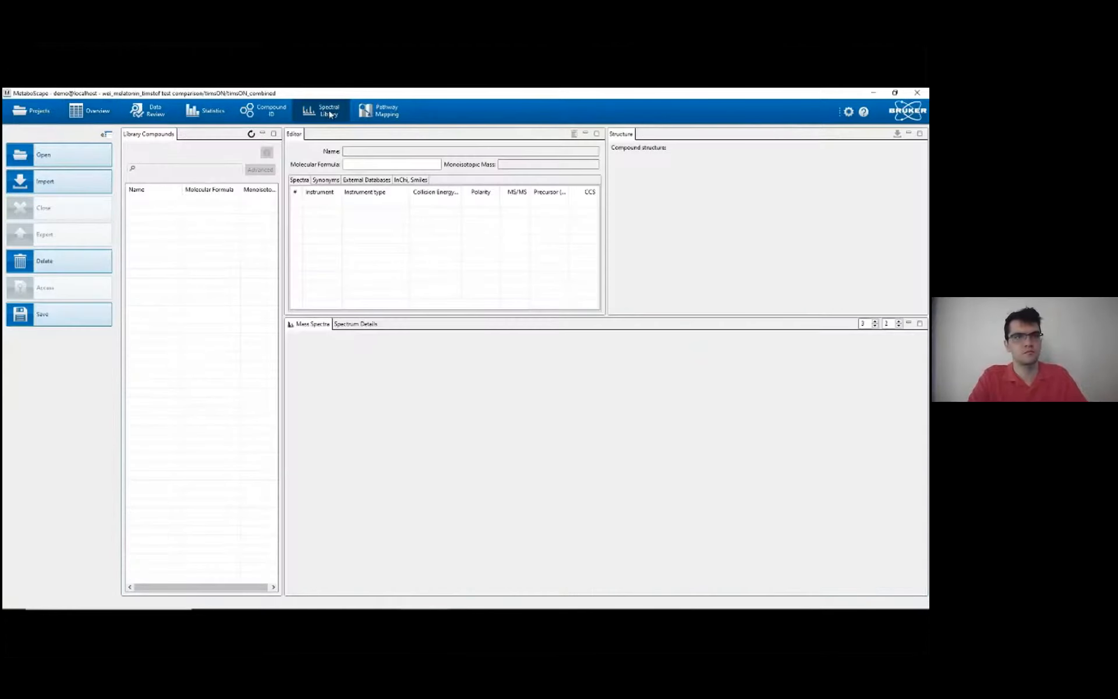
{"action": "mouse_move", "coordinate": [65, 191]}
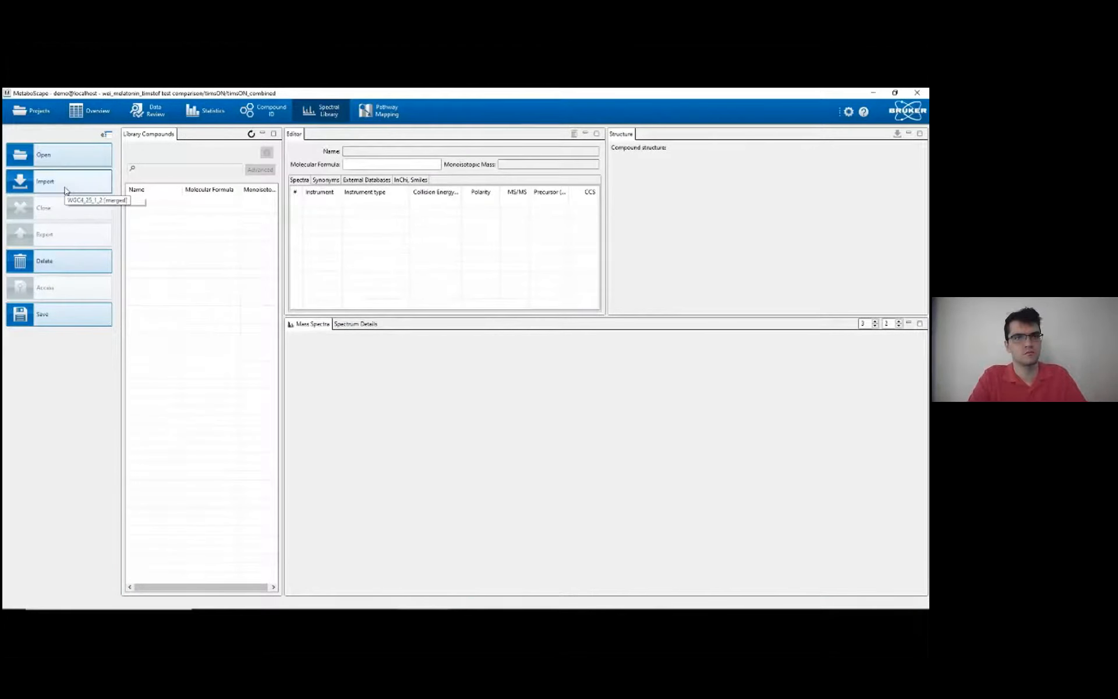
{"action": "left_click", "coordinate": [46, 181]}
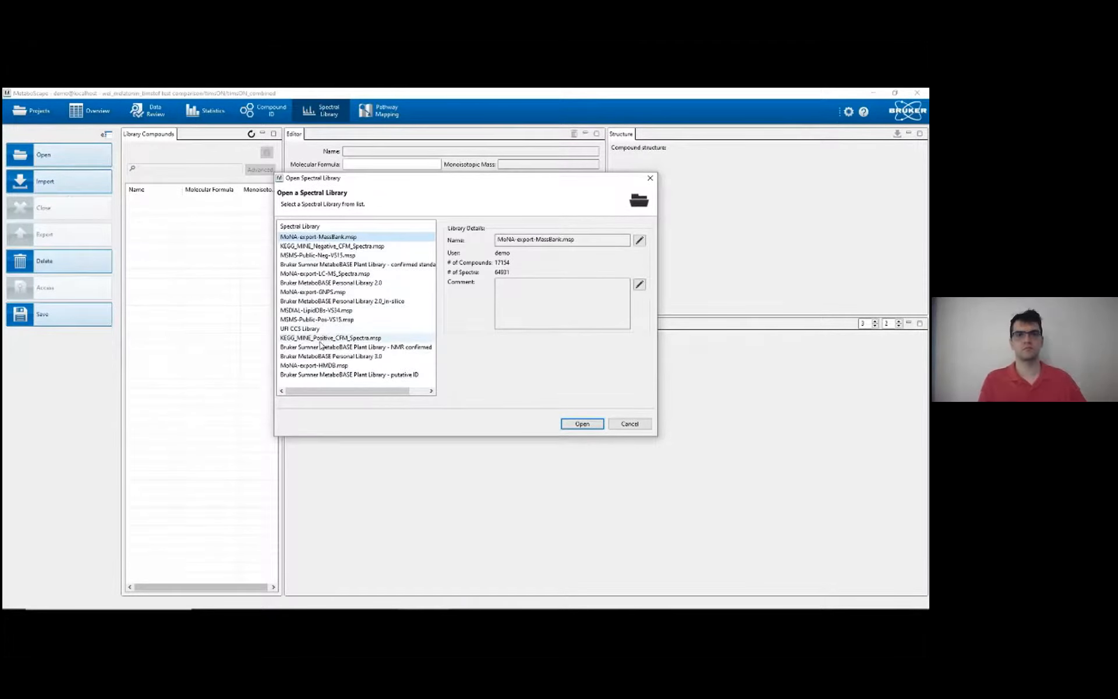
Preview MetaboBASE Personal 3.0, Personal 2.0 in-silico, KEGG_MINE_Negative and MSDIAL-LipidDBs library details.
{"action": "left_click", "coordinate": [331, 356]}
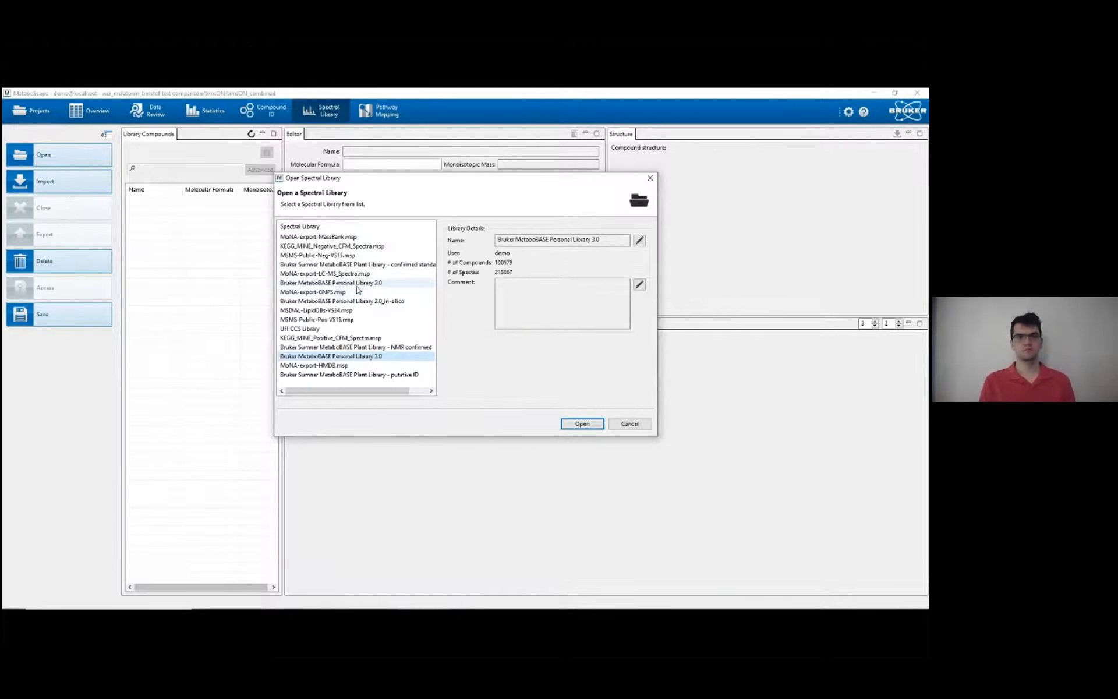
{"action": "left_click", "coordinate": [342, 301]}
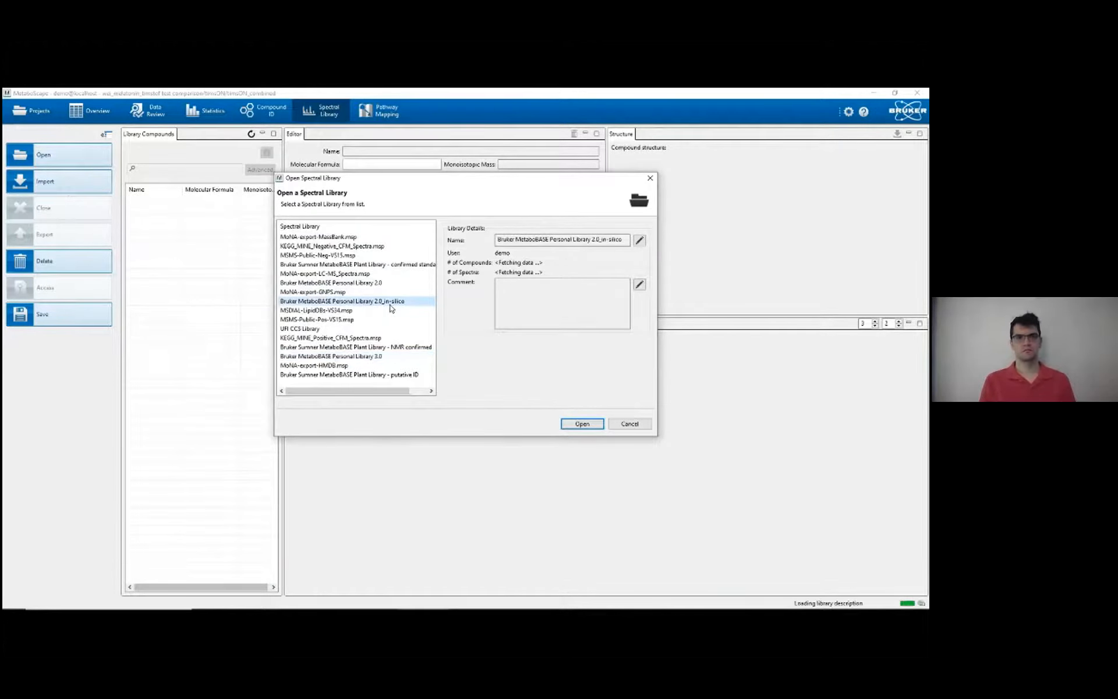
{"action": "mouse_move", "coordinate": [513, 273]}
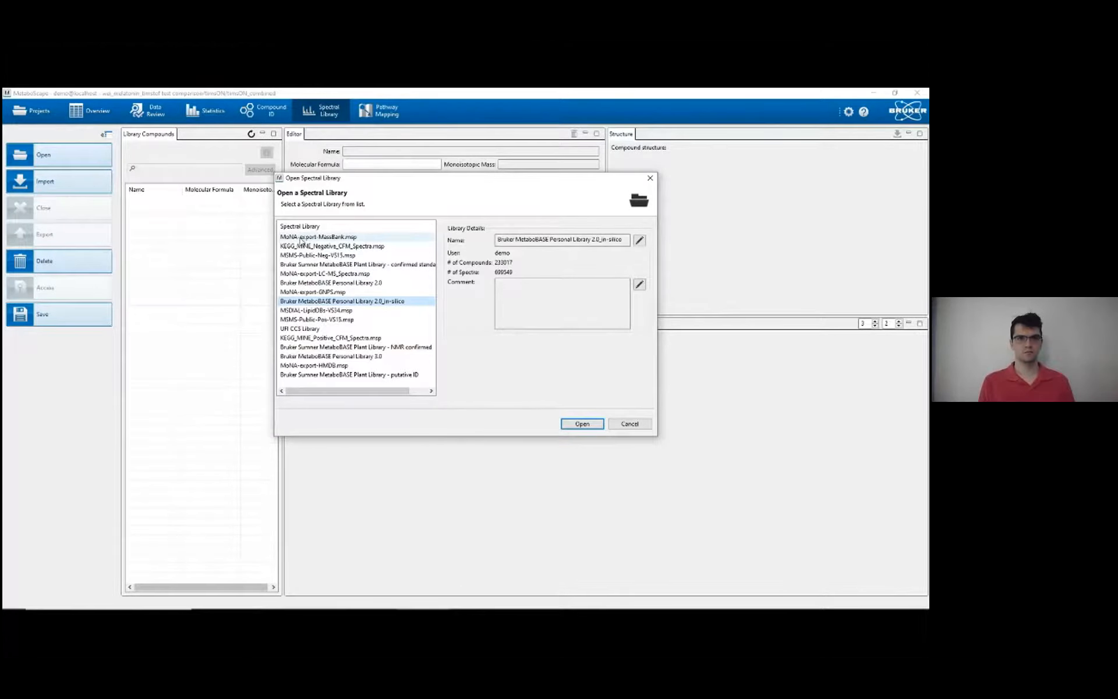
{"action": "left_click", "coordinate": [330, 246]}
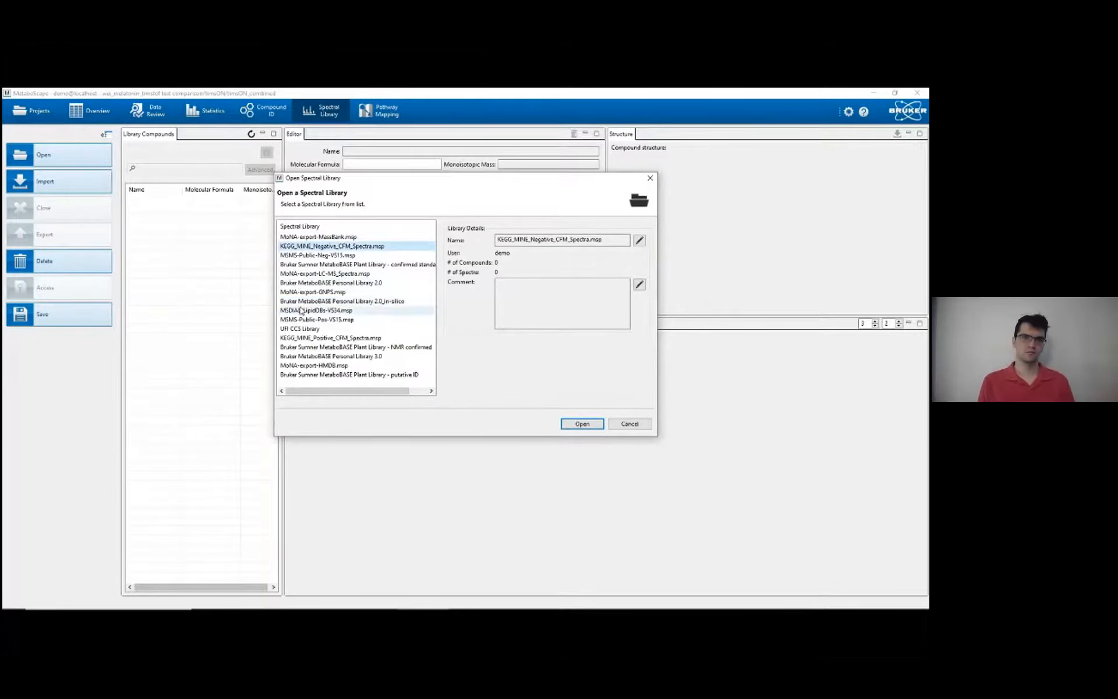
{"action": "left_click", "coordinate": [315, 310]}
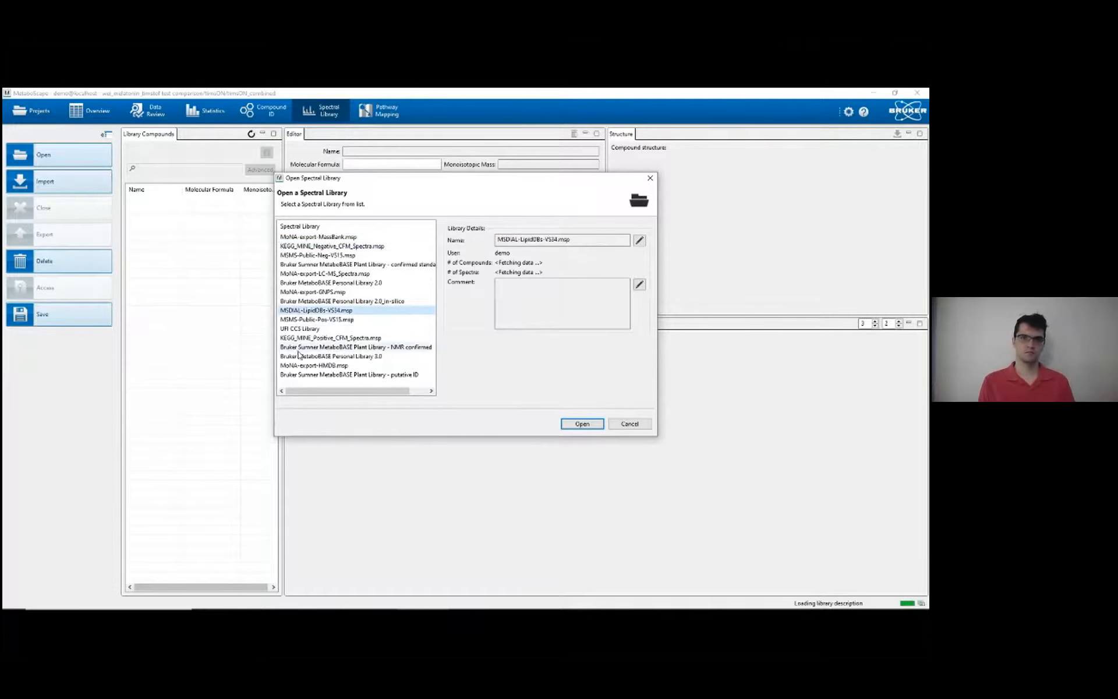
{"action": "mouse_move", "coordinate": [360, 386]}
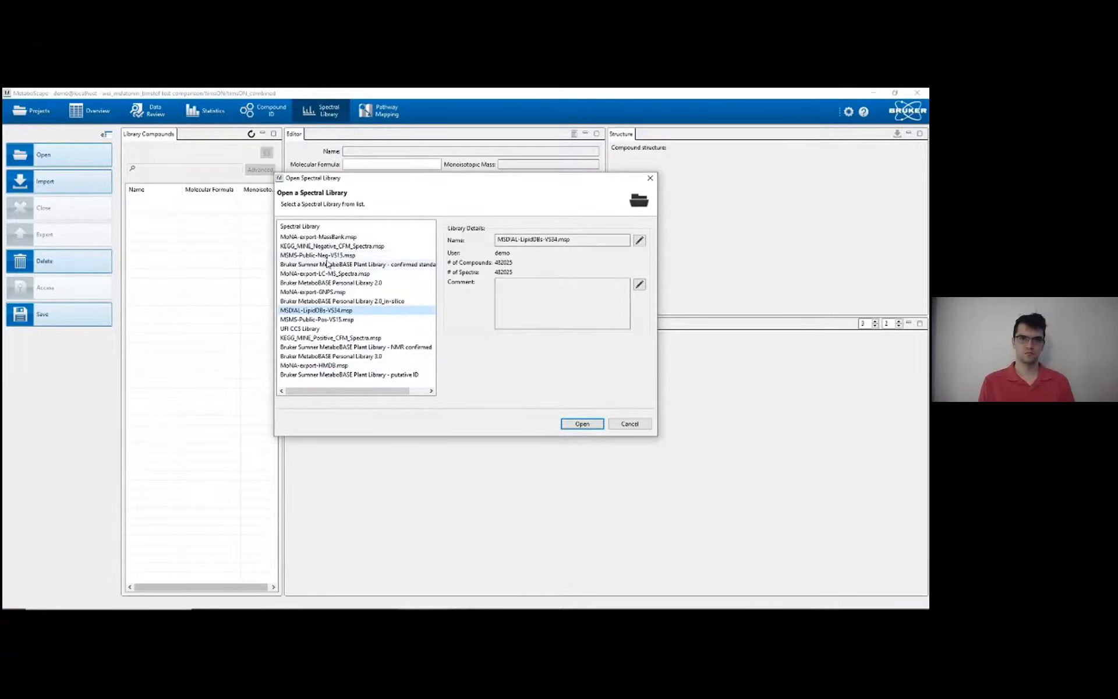
Load the Bruker Sumner MetaboBASE Plant Library of confirmed standards.
{"action": "left_click", "coordinate": [356, 265]}
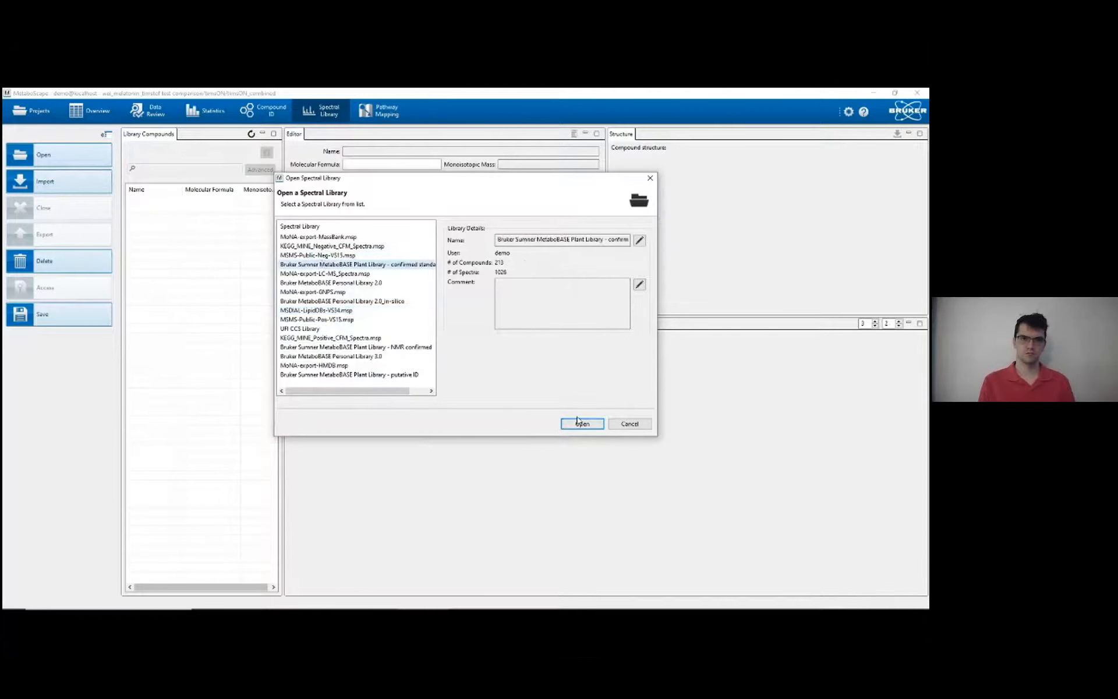
{"action": "left_click", "coordinate": [581, 422]}
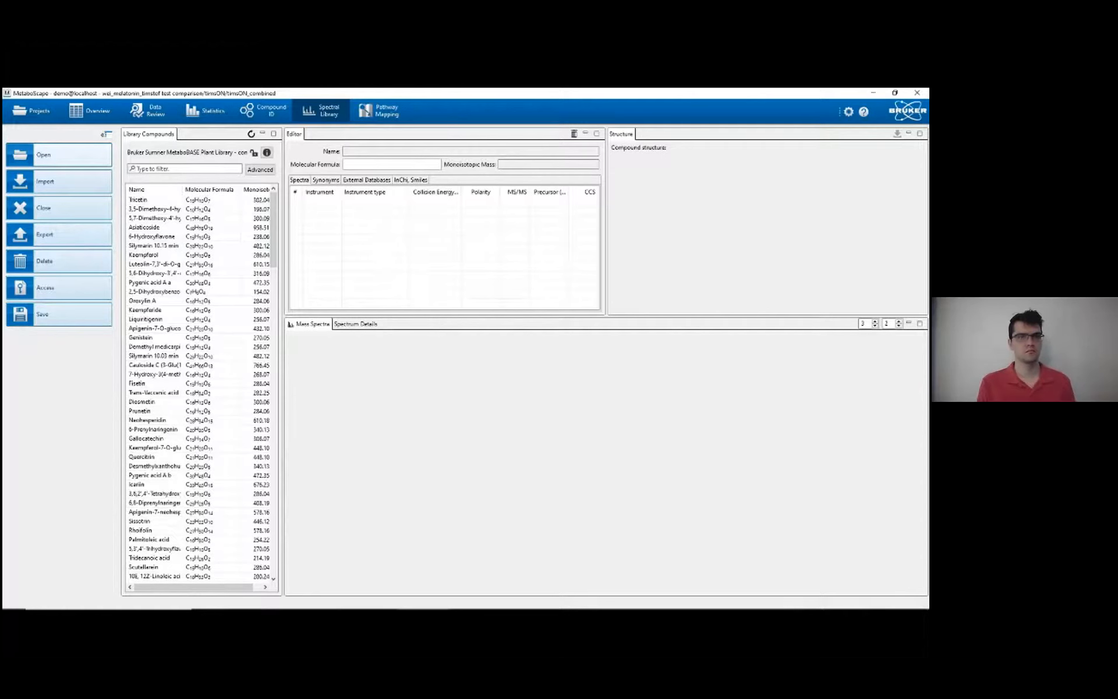
Show Tricetin's structure, spectra, METLIN database identifier and InChI/SMILES strings.
{"action": "left_click", "coordinate": [142, 199]}
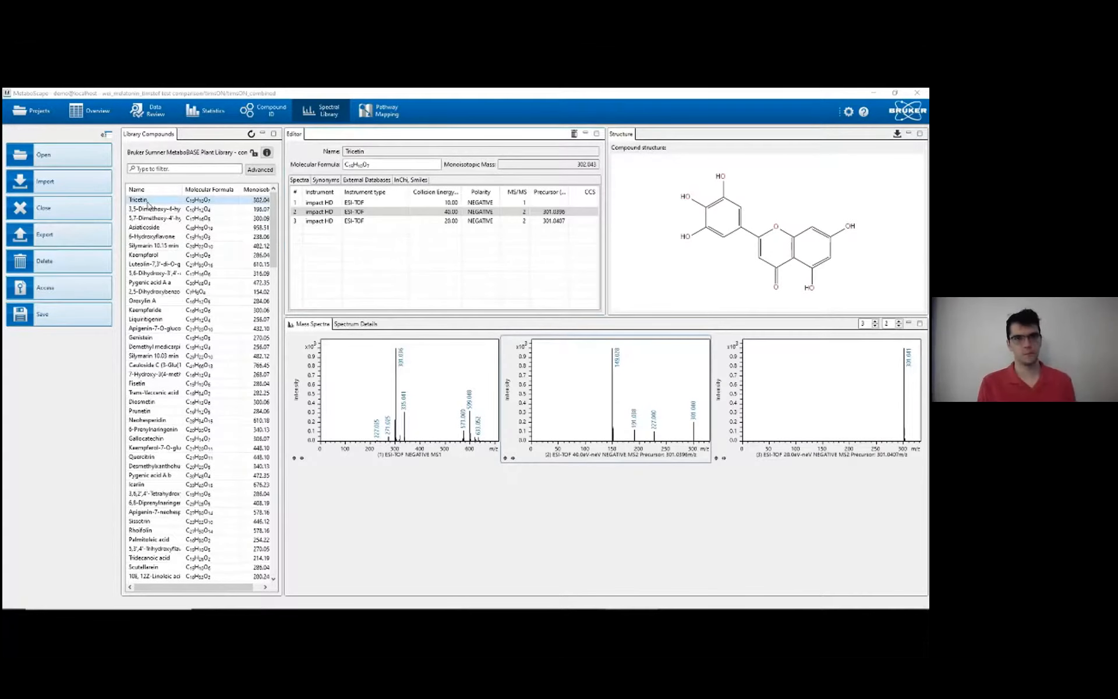
{"action": "scroll", "scroll_direction": "down", "scroll_amount": 3}
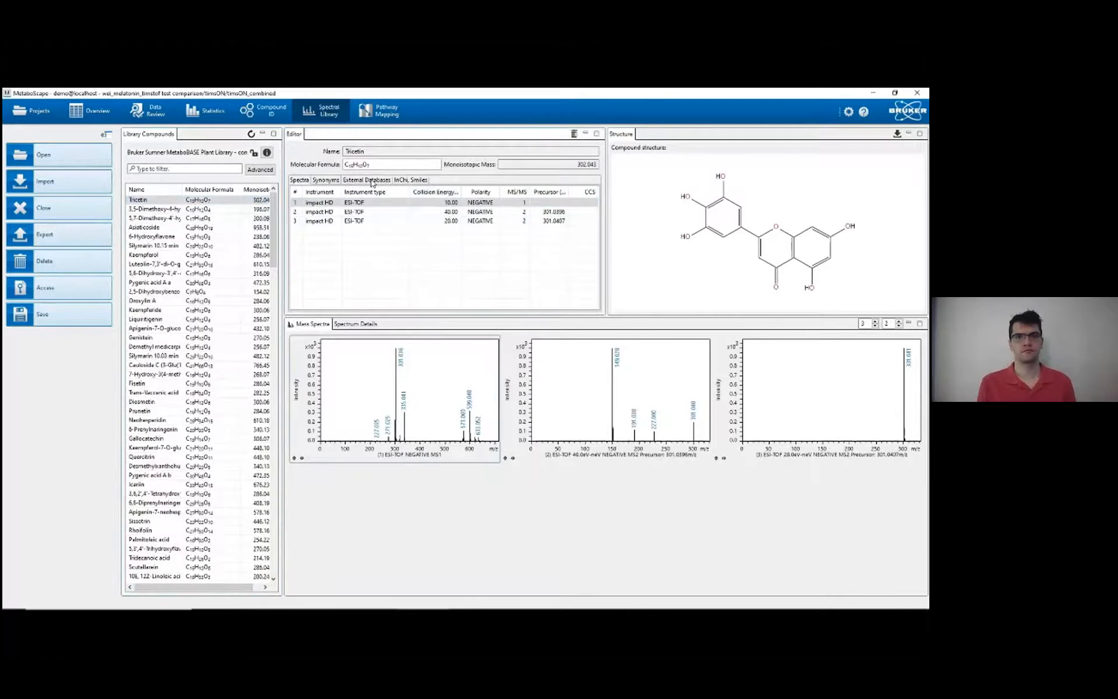
{"action": "left_click", "coordinate": [367, 179]}
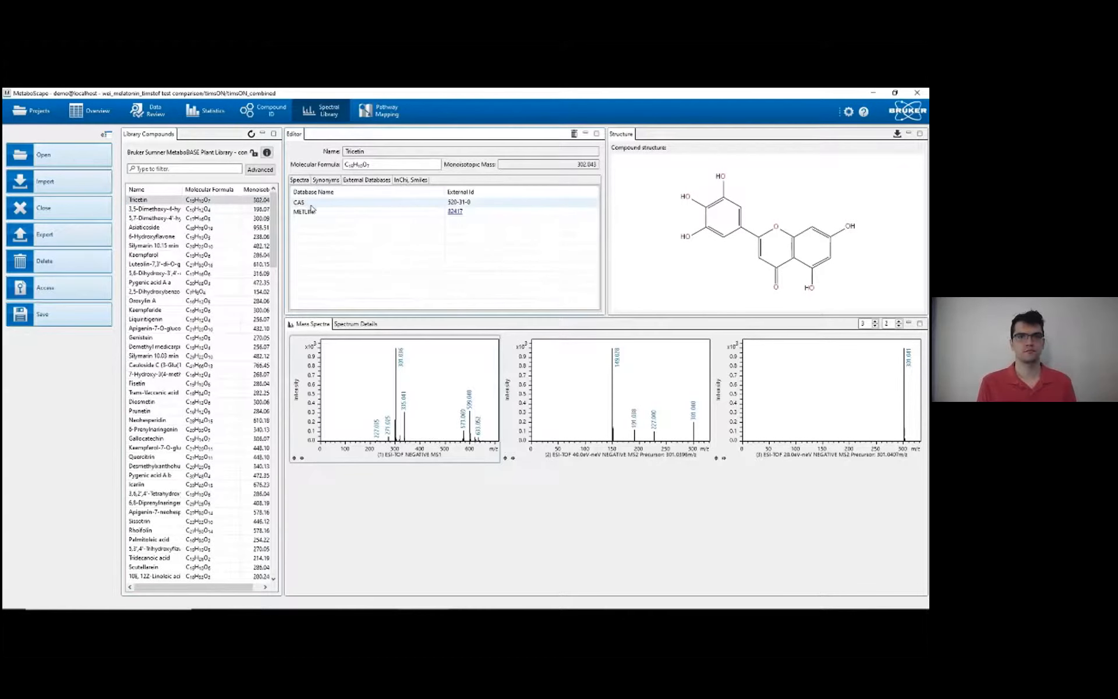
{"action": "left_click", "coordinate": [303, 210]}
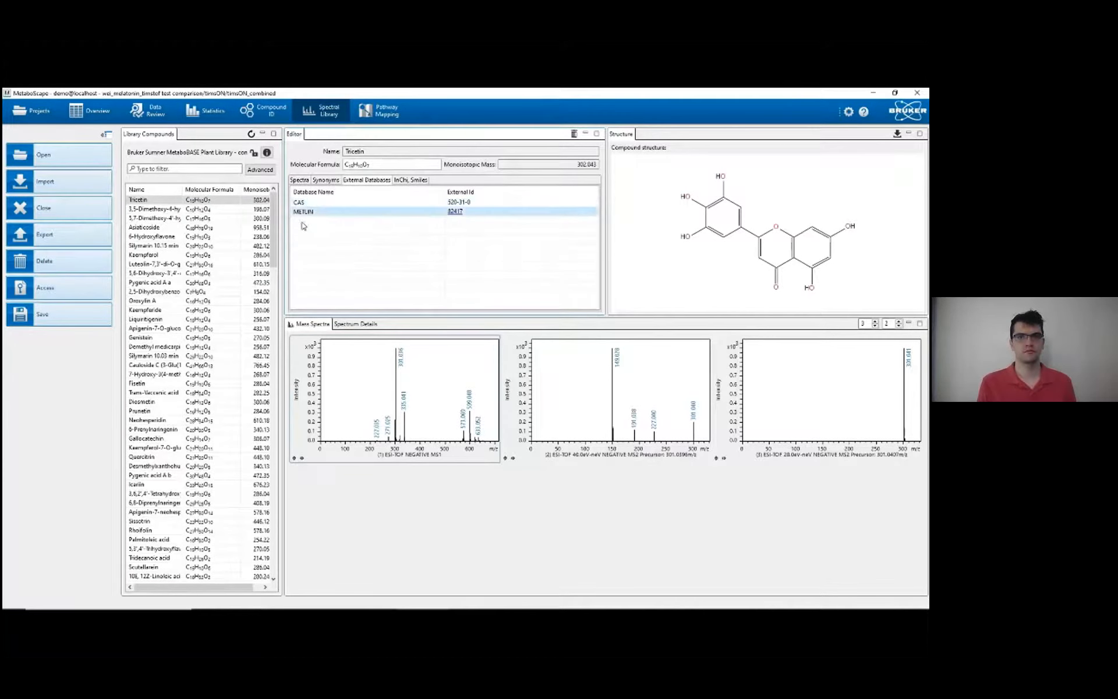
{"action": "mouse_move", "coordinate": [439, 228]}
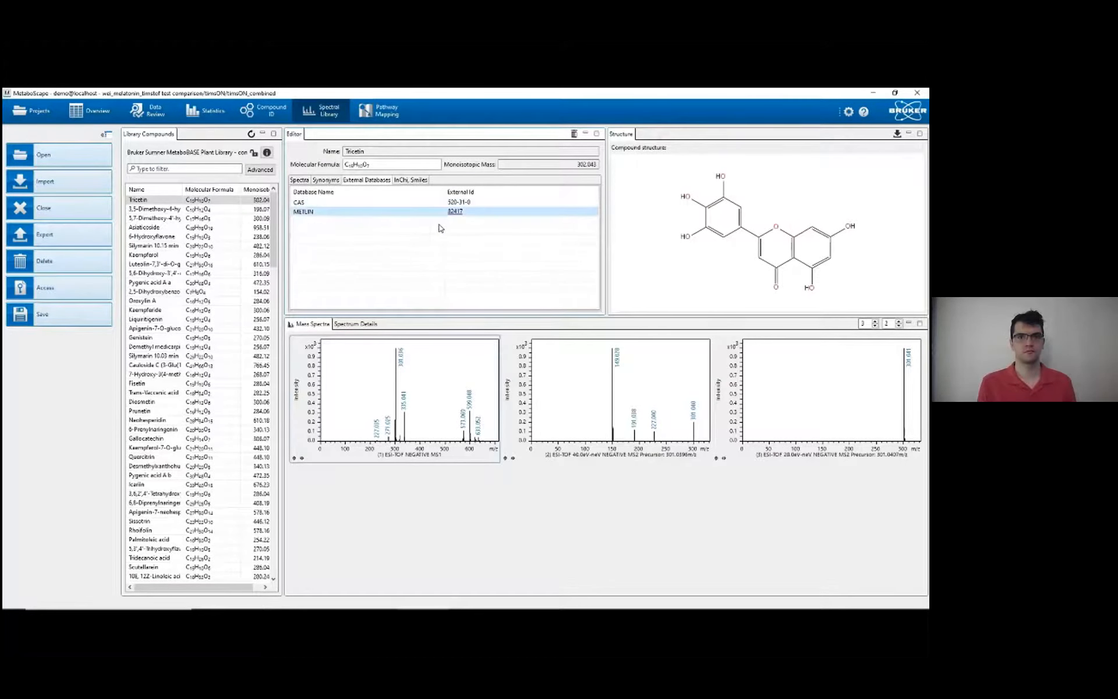
{"action": "mouse_move", "coordinate": [464, 229]}
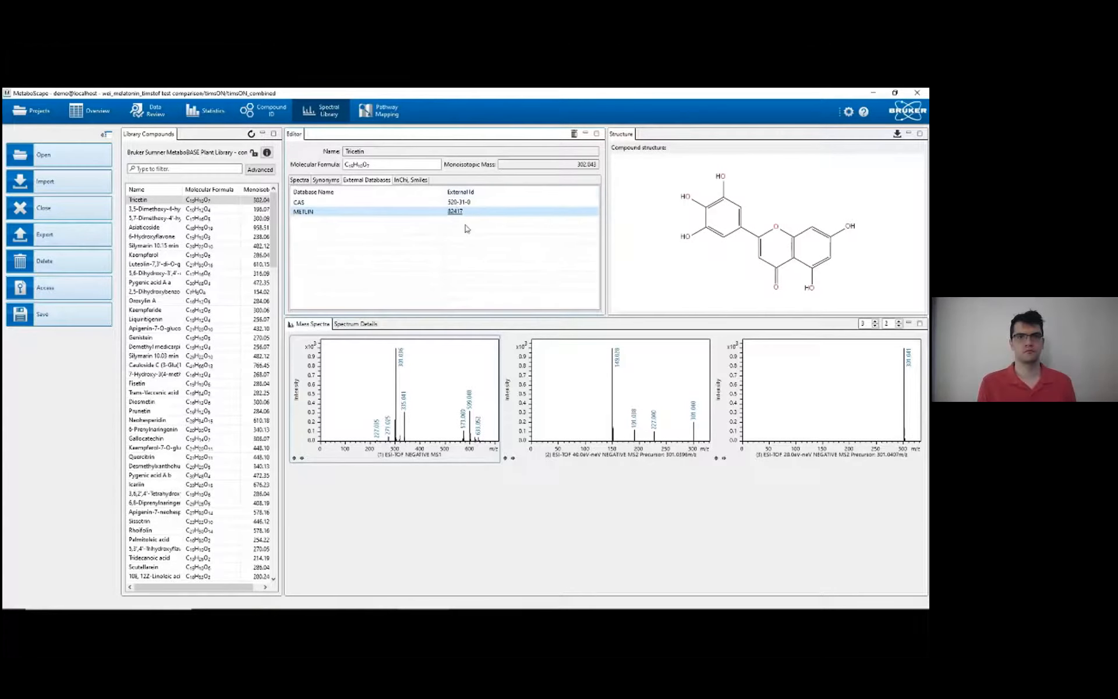
{"action": "left_click", "coordinate": [408, 179]}
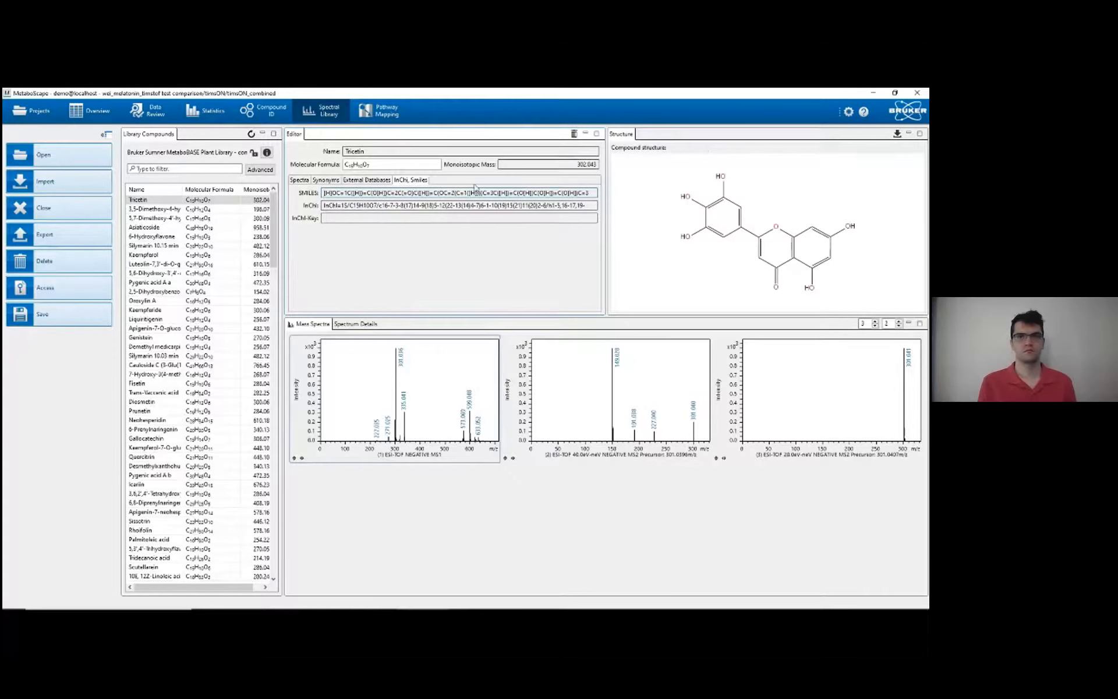
Inspect Tricetin's three negative-mode spectra, then request closing the plant library.
{"action": "left_click", "coordinate": [299, 180]}
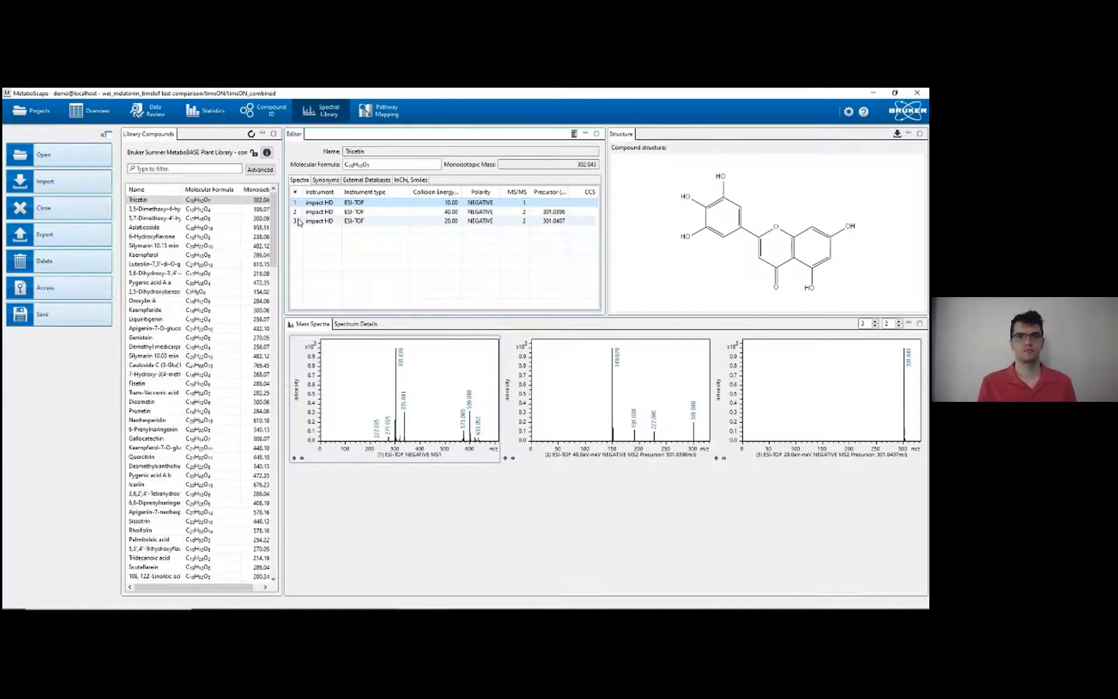
{"action": "left_click", "coordinate": [364, 220]}
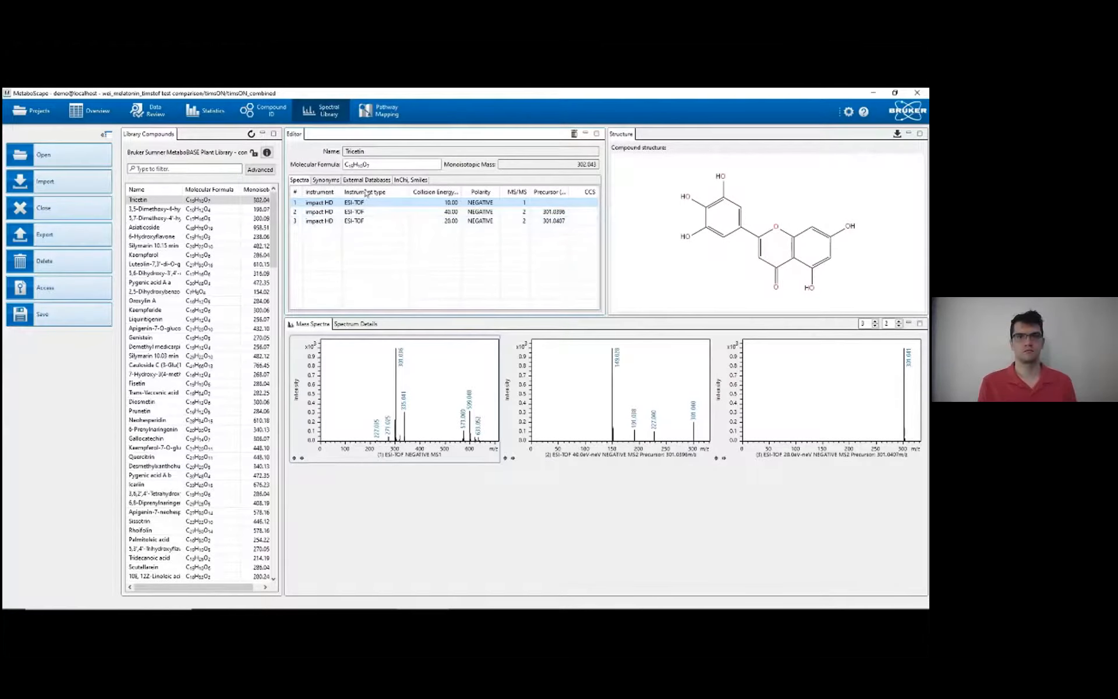
{"action": "left_click", "coordinate": [366, 203]}
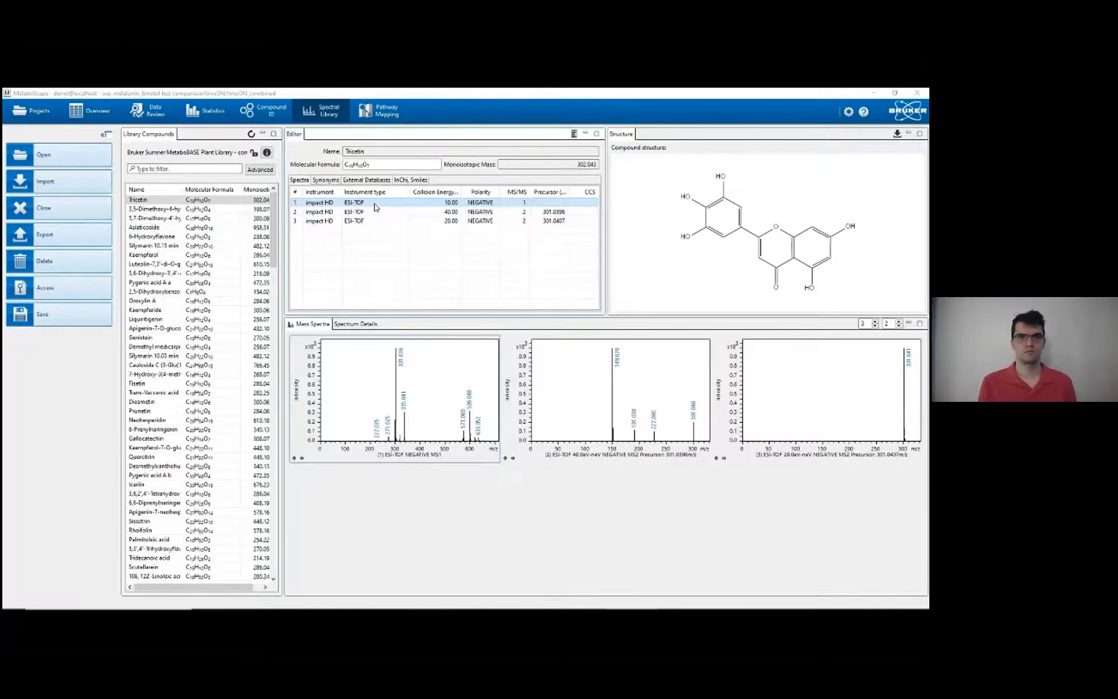
{"action": "left_click", "coordinate": [426, 211]}
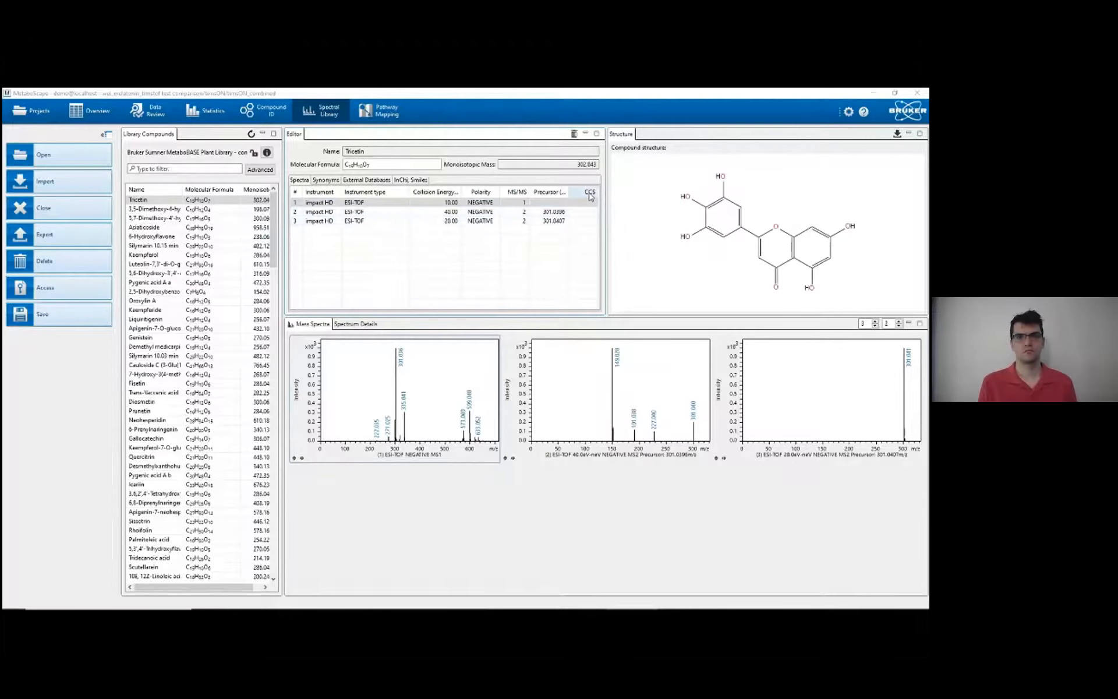
{"action": "mouse_move", "coordinate": [587, 229]}
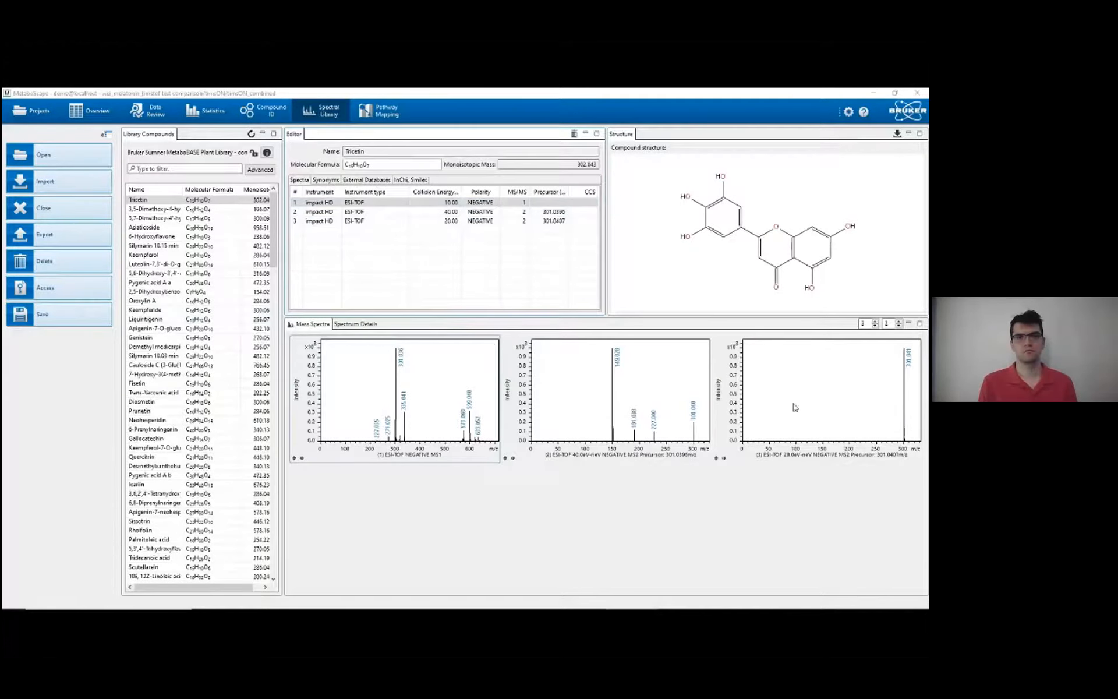
{"action": "mouse_move", "coordinate": [578, 399]}
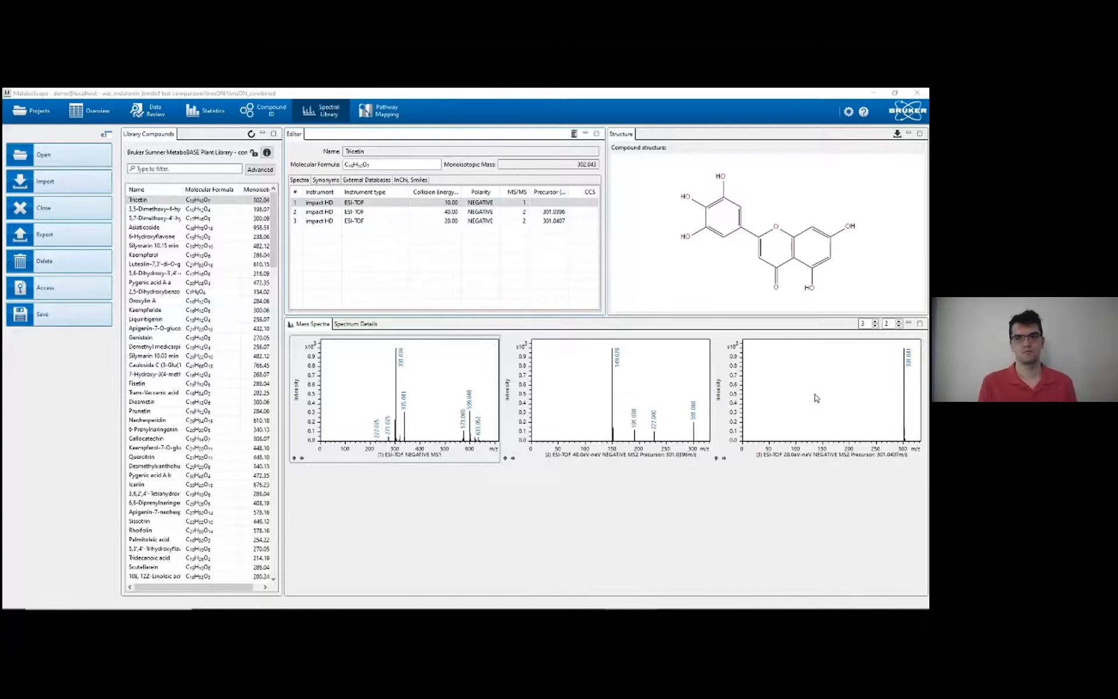
{"action": "mouse_move", "coordinate": [449, 427]}
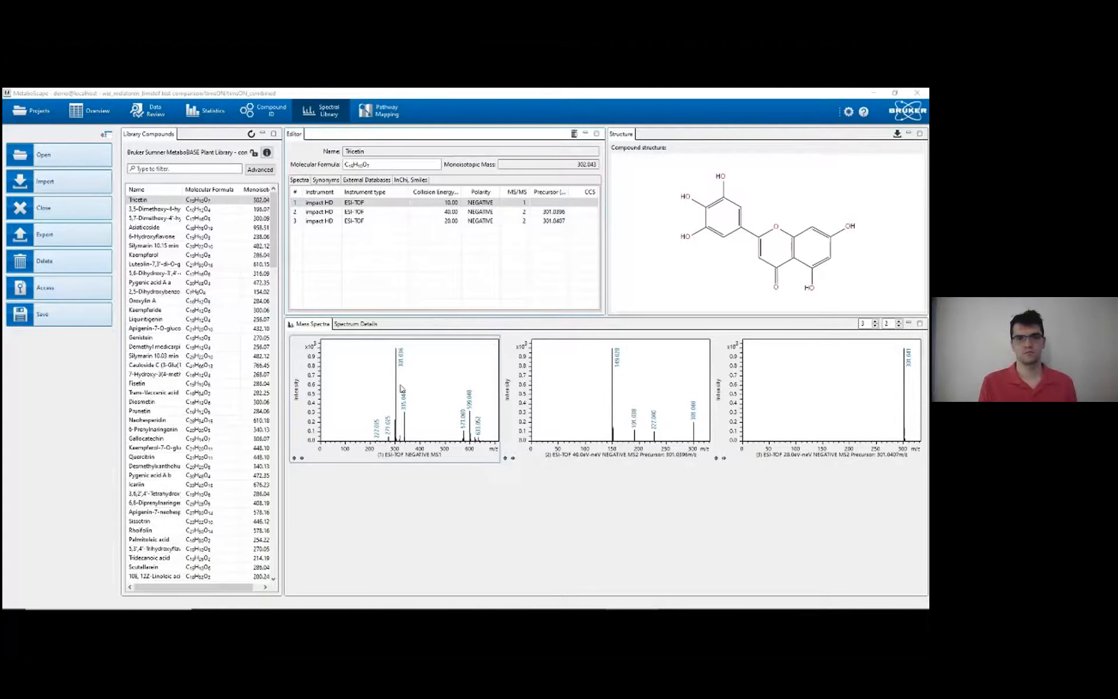
{"action": "mouse_move", "coordinate": [410, 374]}
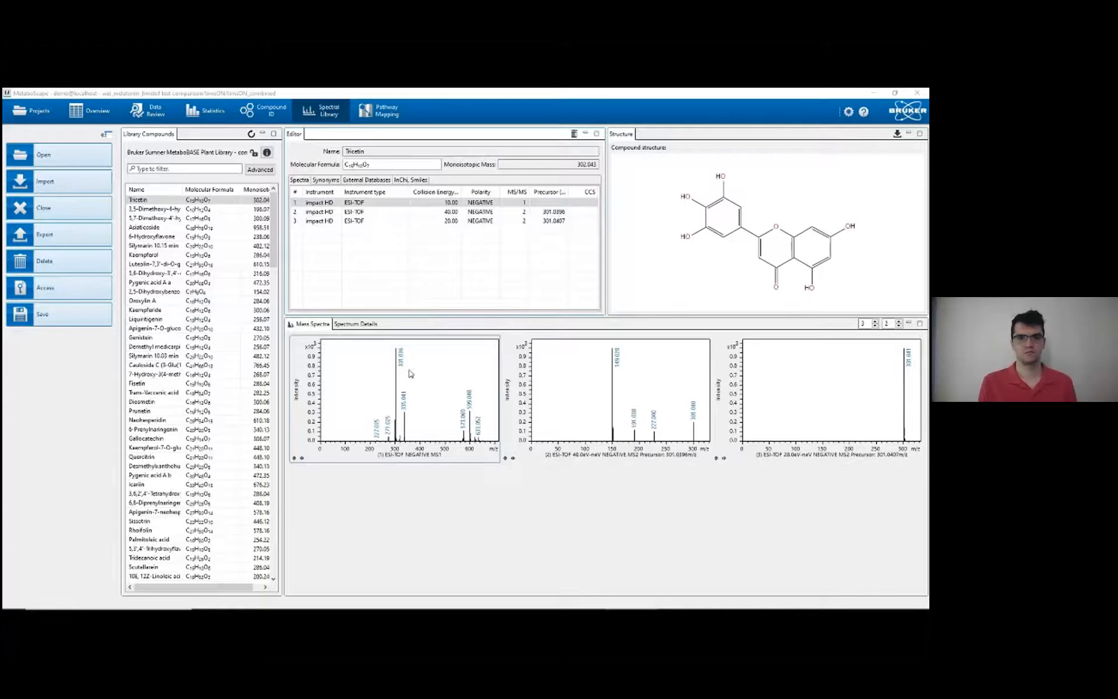
{"action": "left_click", "coordinate": [363, 211]}
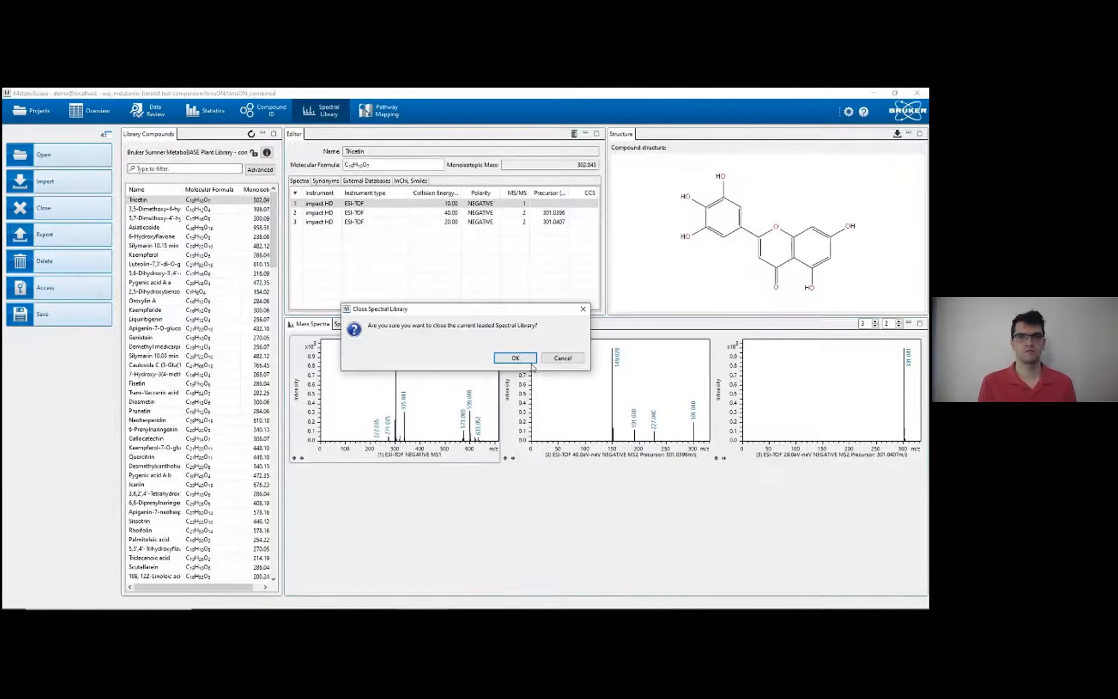
Confirm closing the plant library and start Annotate with Spectral Library.
{"action": "left_click", "coordinate": [514, 357]}
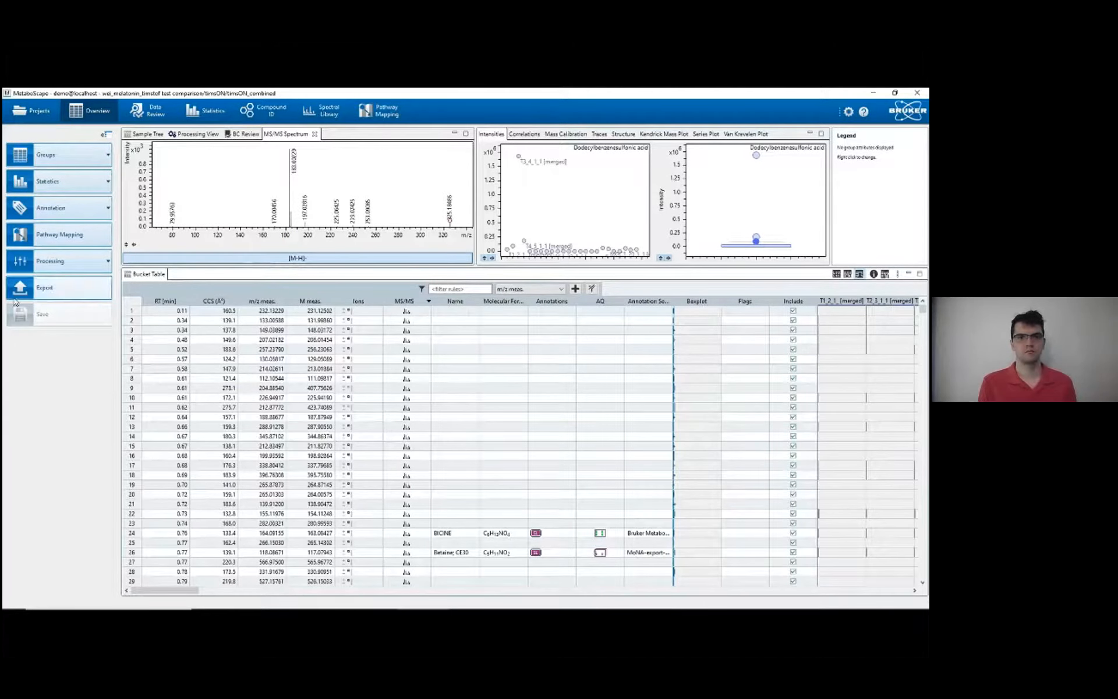
{"action": "mouse_move", "coordinate": [74, 210]}
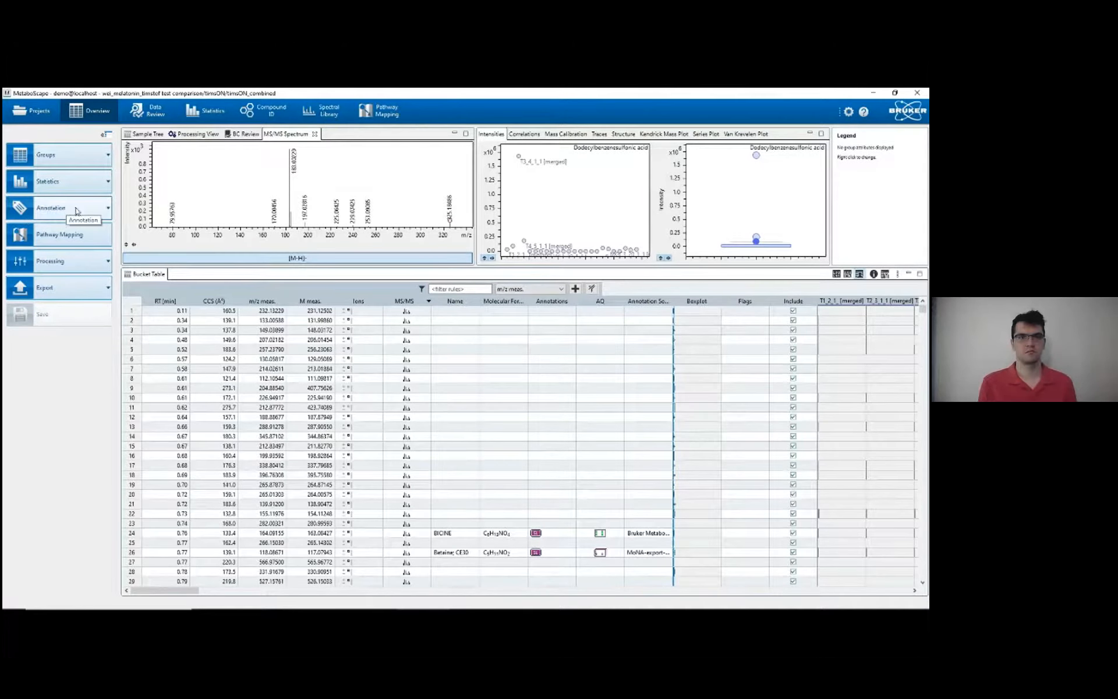
{"action": "left_click", "coordinate": [51, 207]}
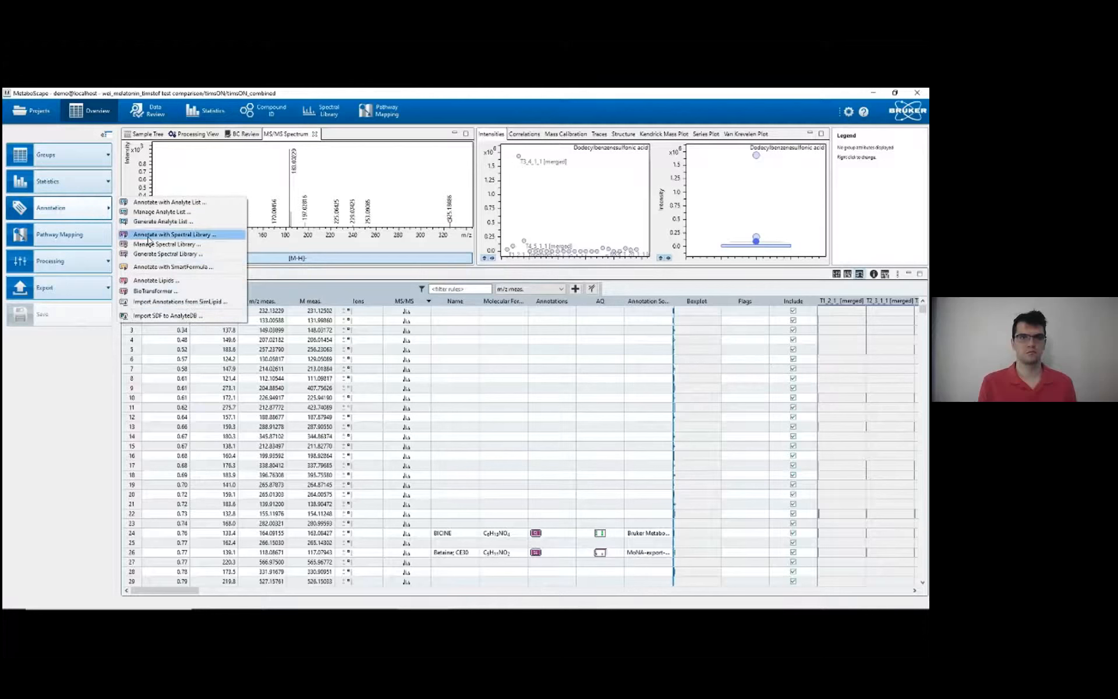
{"action": "mouse_move", "coordinate": [171, 234]}
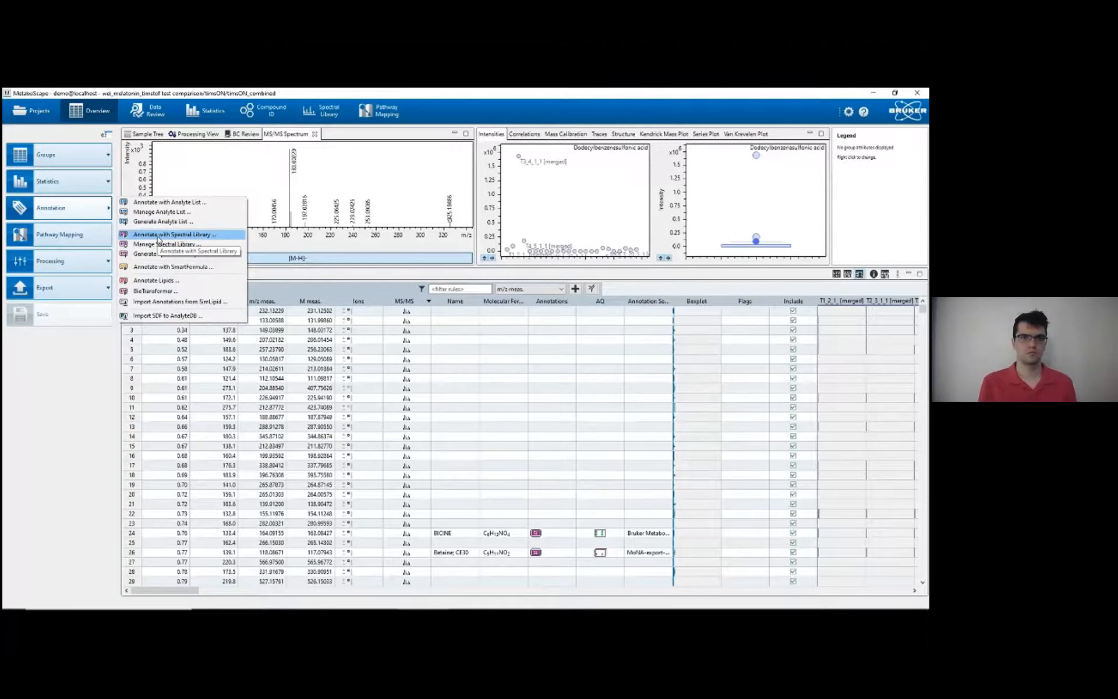
{"action": "left_click", "coordinate": [173, 234]}
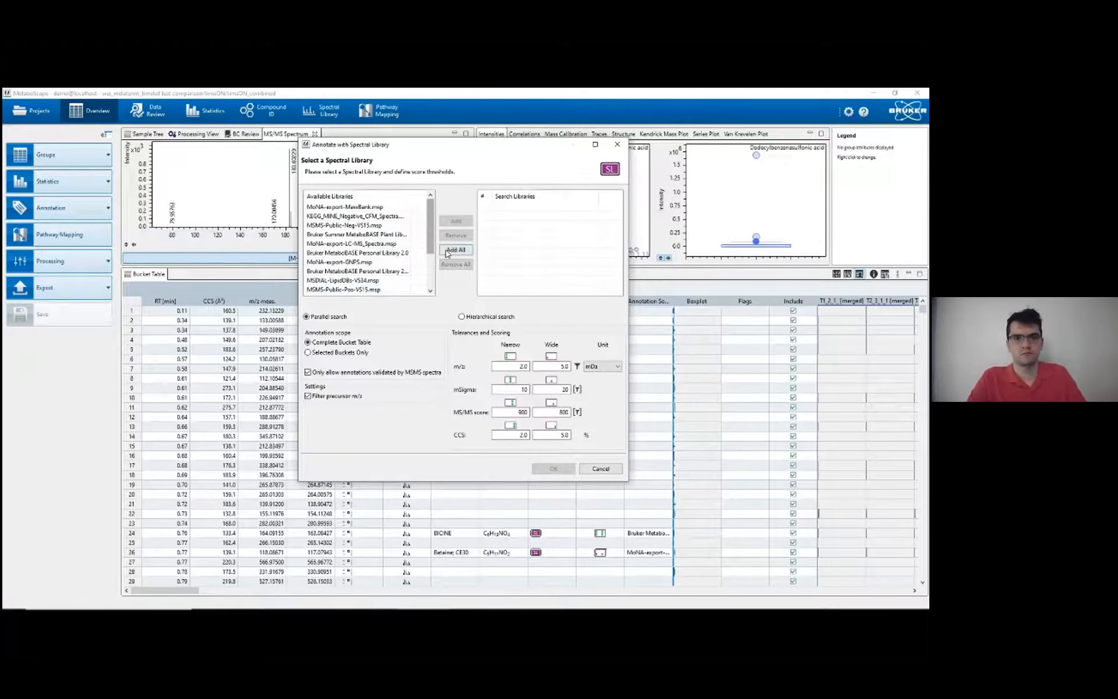
Add all available libraries to the search list and choose hierarchical search.
{"action": "left_click", "coordinate": [455, 251]}
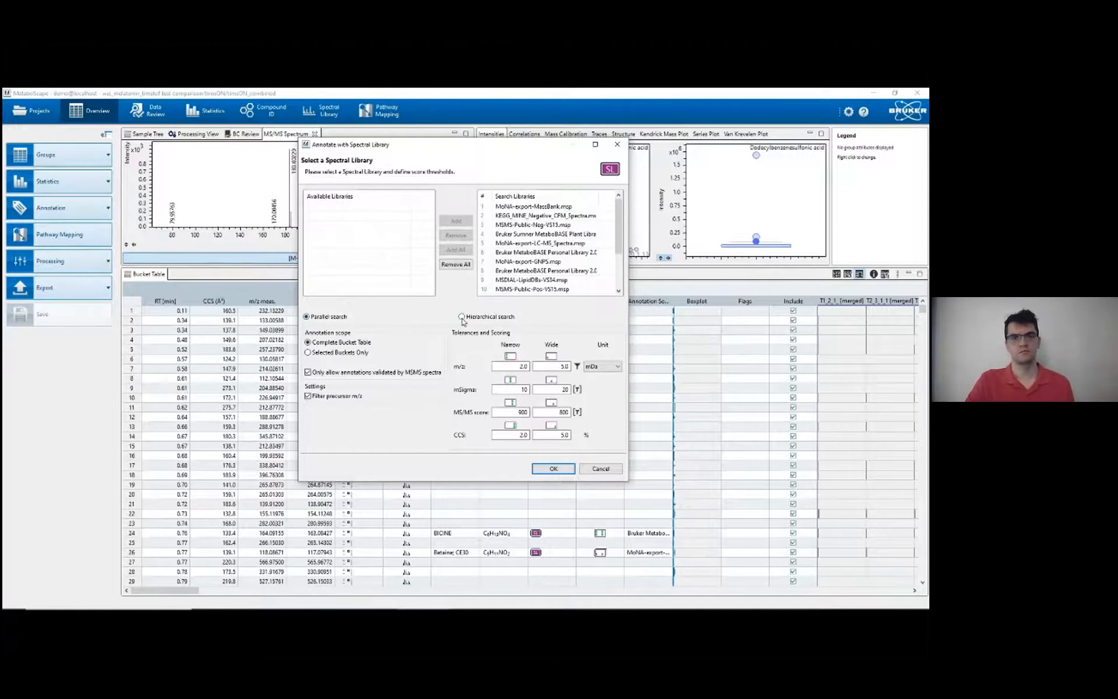
{"action": "left_click", "coordinate": [462, 316]}
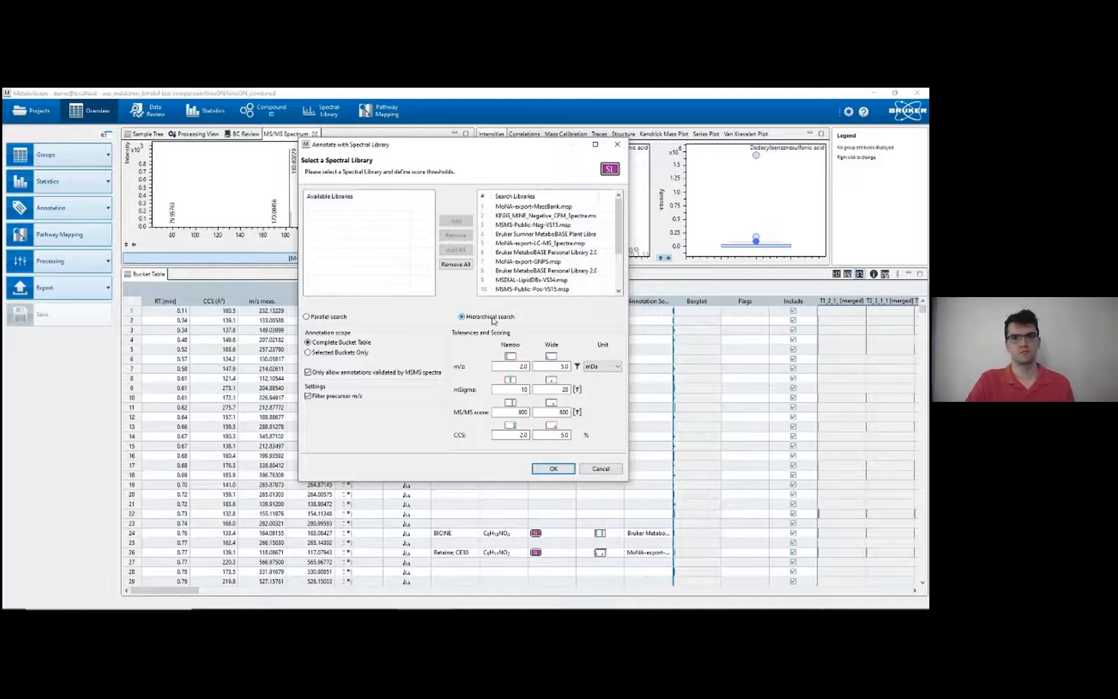
{"action": "mouse_move", "coordinate": [488, 337]}
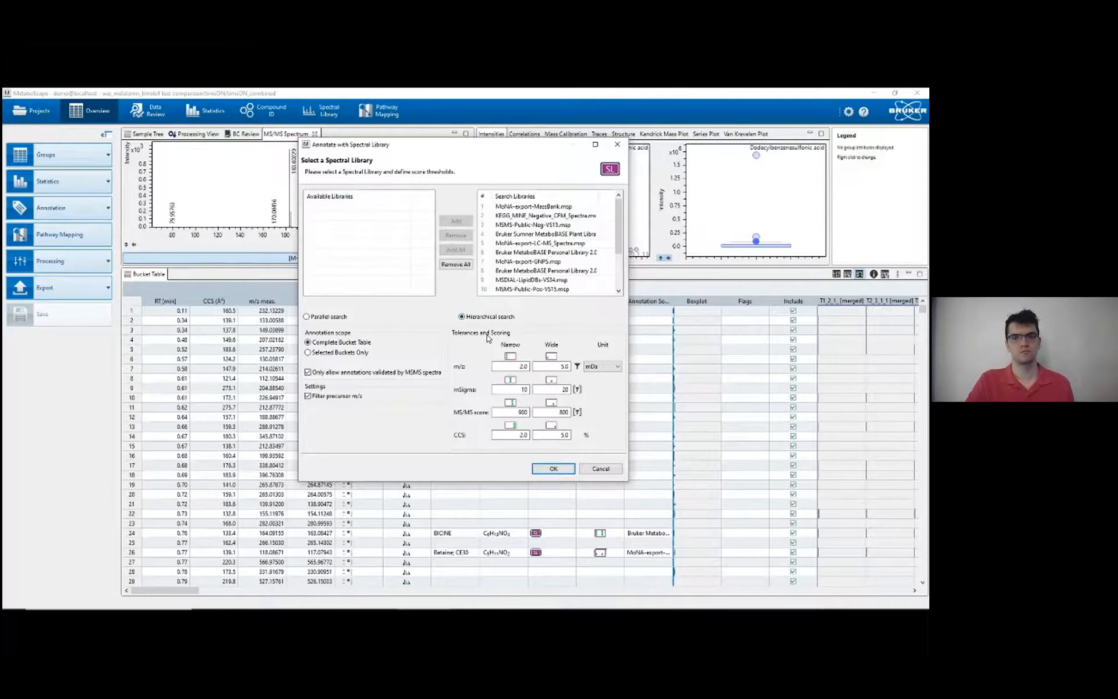
{"action": "mouse_move", "coordinate": [454, 326]}
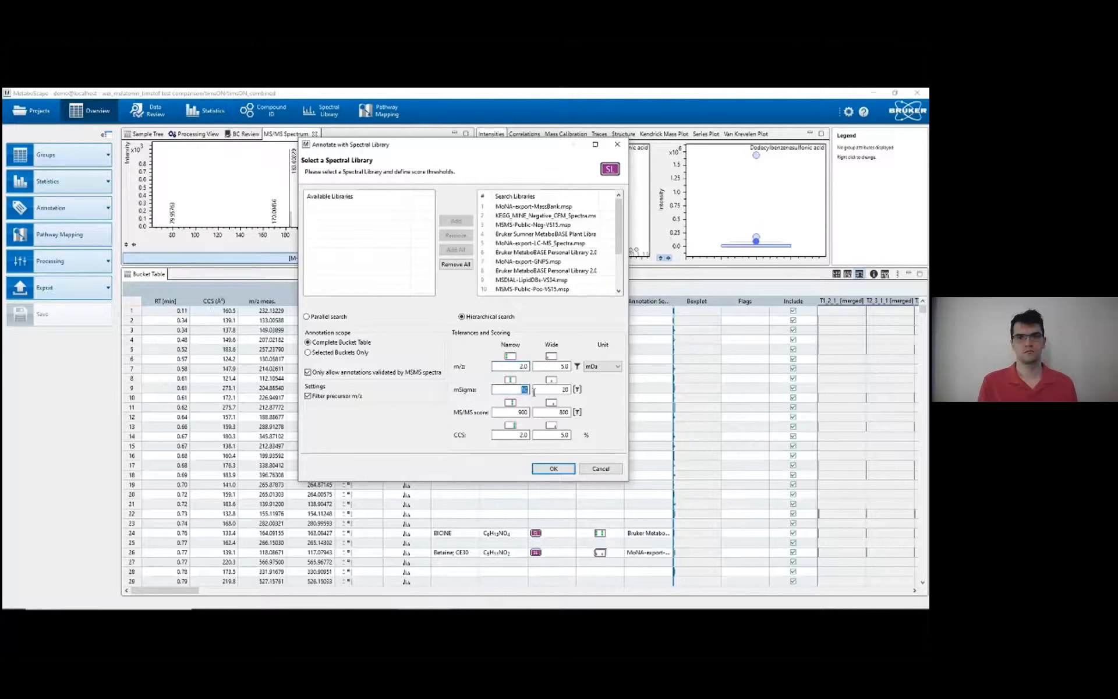
{"action": "mouse_move", "coordinate": [509, 412]}
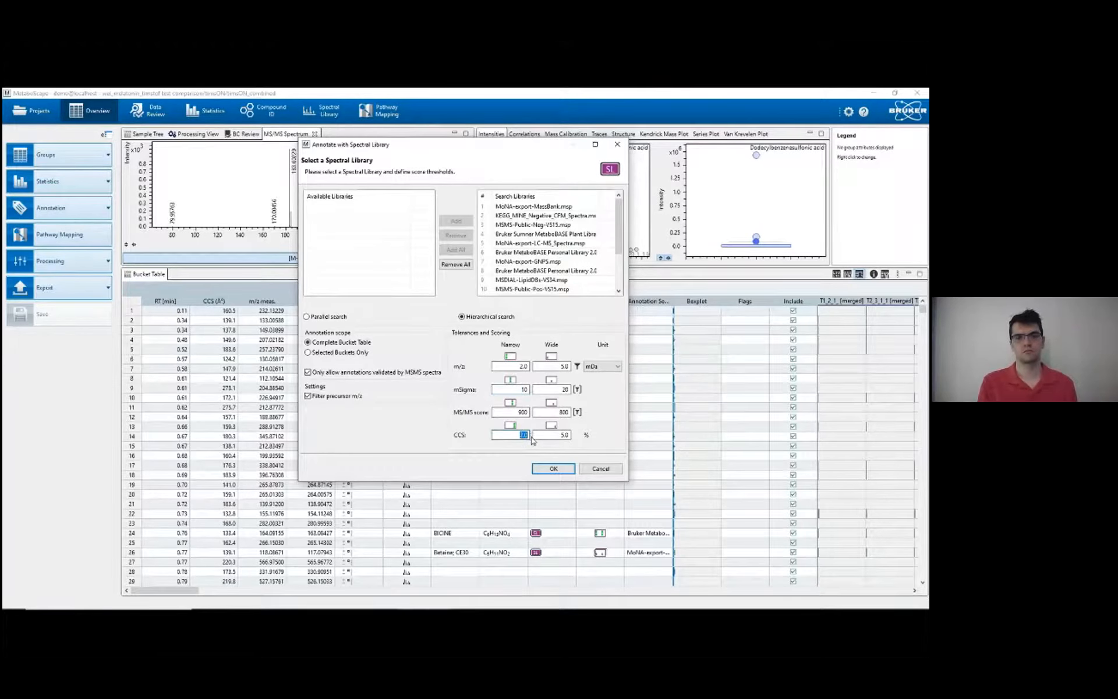
{"action": "mouse_move", "coordinate": [520, 344]}
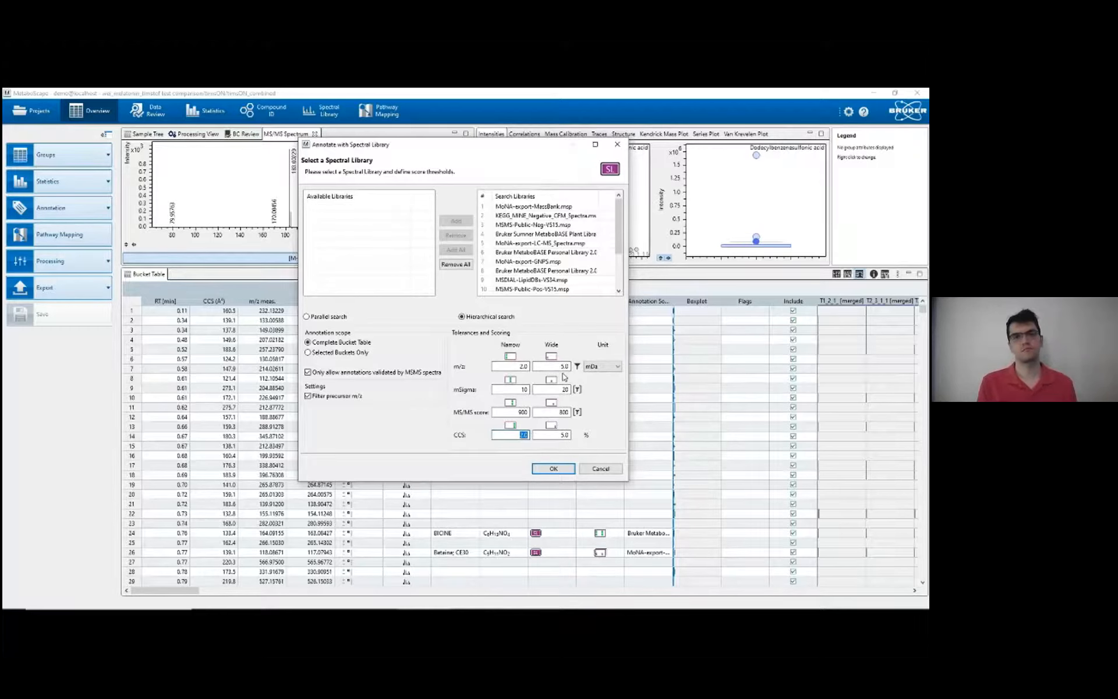
{"action": "mouse_move", "coordinate": [365, 386]}
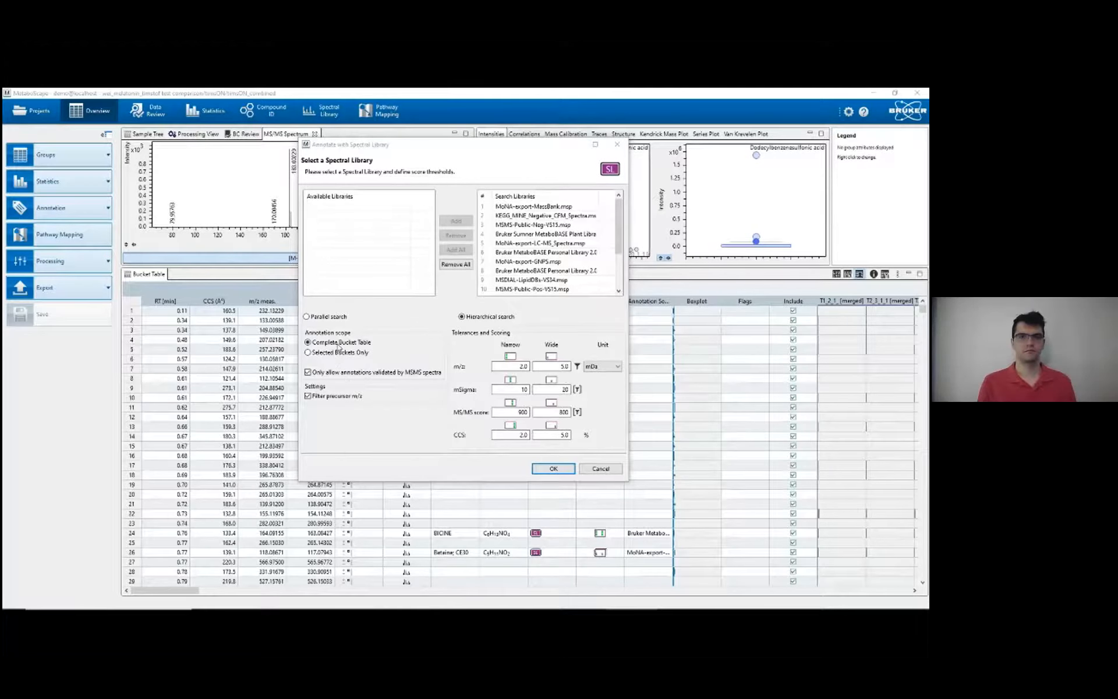
{"action": "mouse_move", "coordinate": [339, 359]}
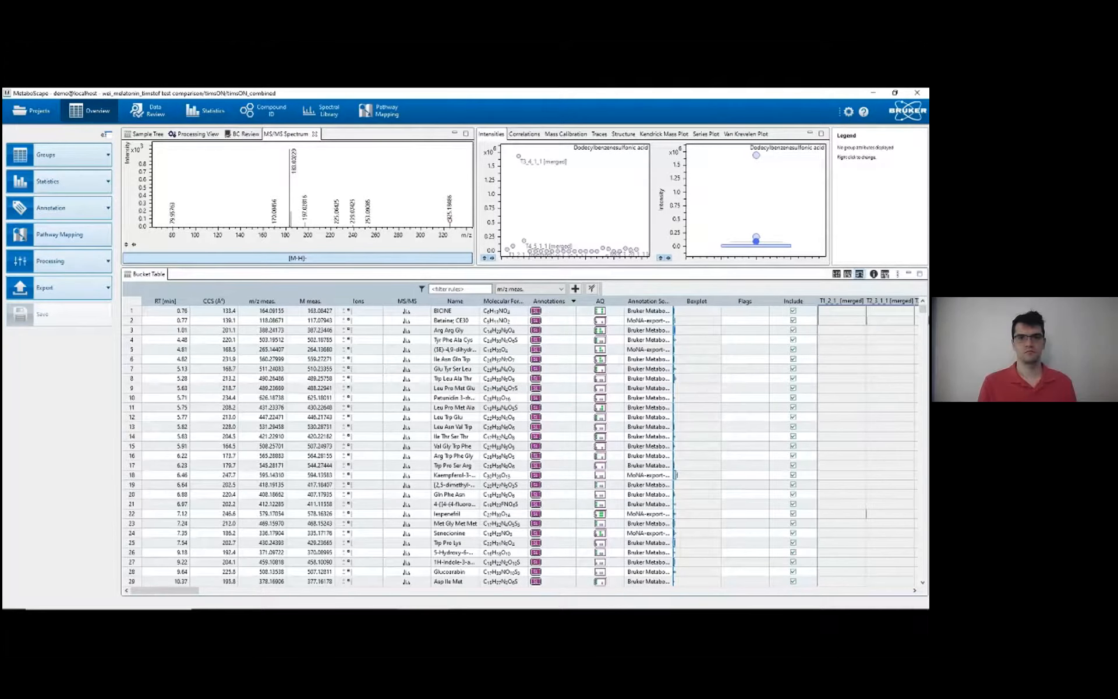
Scroll the bucket table to review new compound names and MoNA/MetaboBASE annotation sources.
{"action": "scroll", "scroll_direction": "down", "scroll_amount": 3}
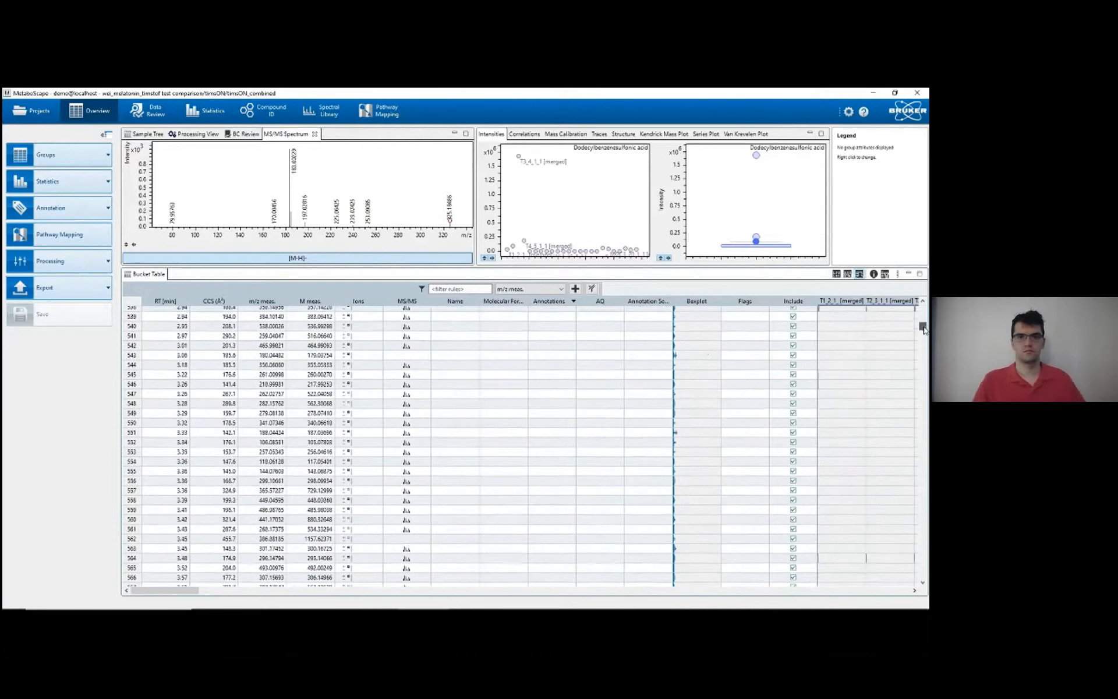
{"action": "scroll", "scroll_direction": "up", "scroll_amount": 3}
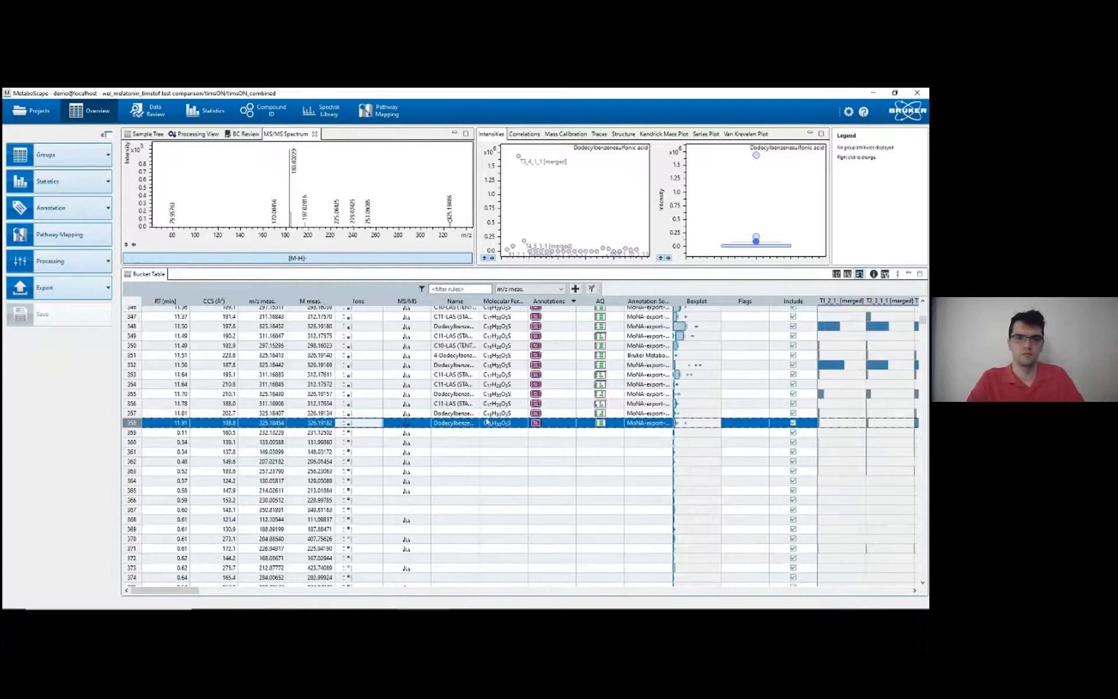
{"action": "mouse_move", "coordinate": [417, 418]}
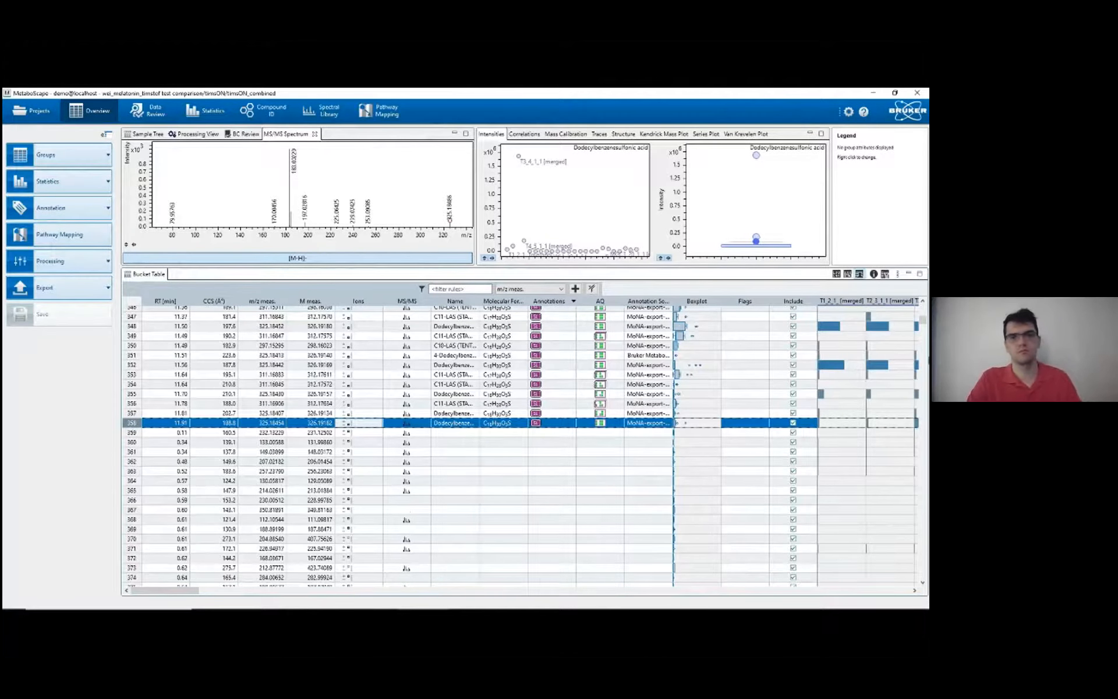
{"action": "mouse_move", "coordinate": [455, 364]}
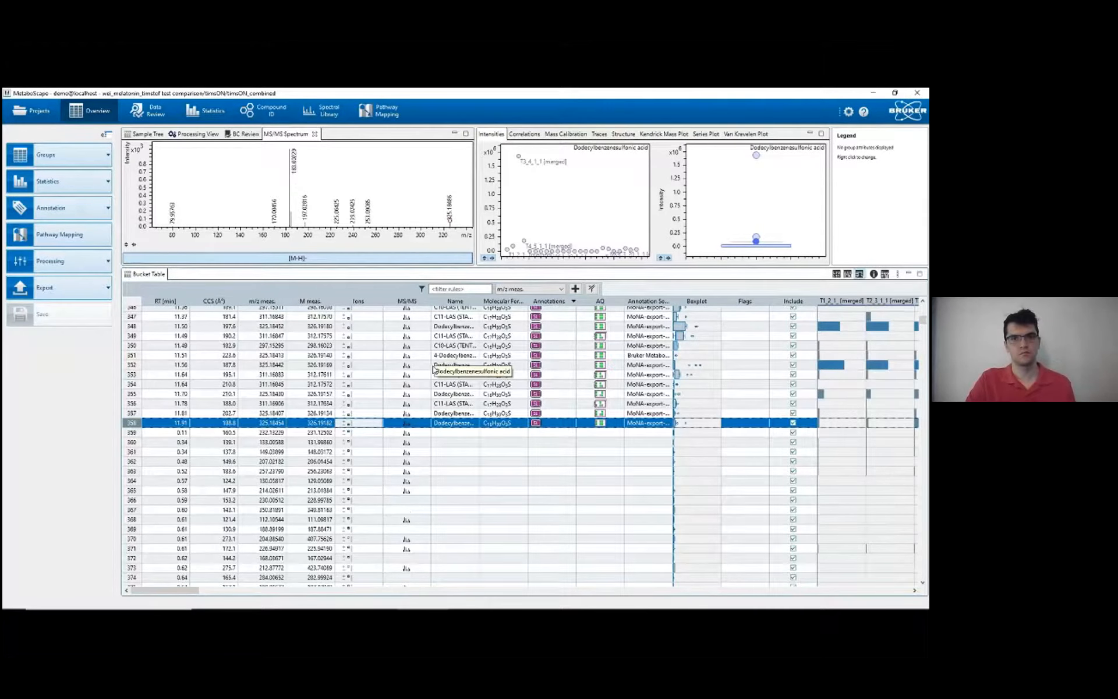
{"action": "mouse_move", "coordinate": [475, 374]}
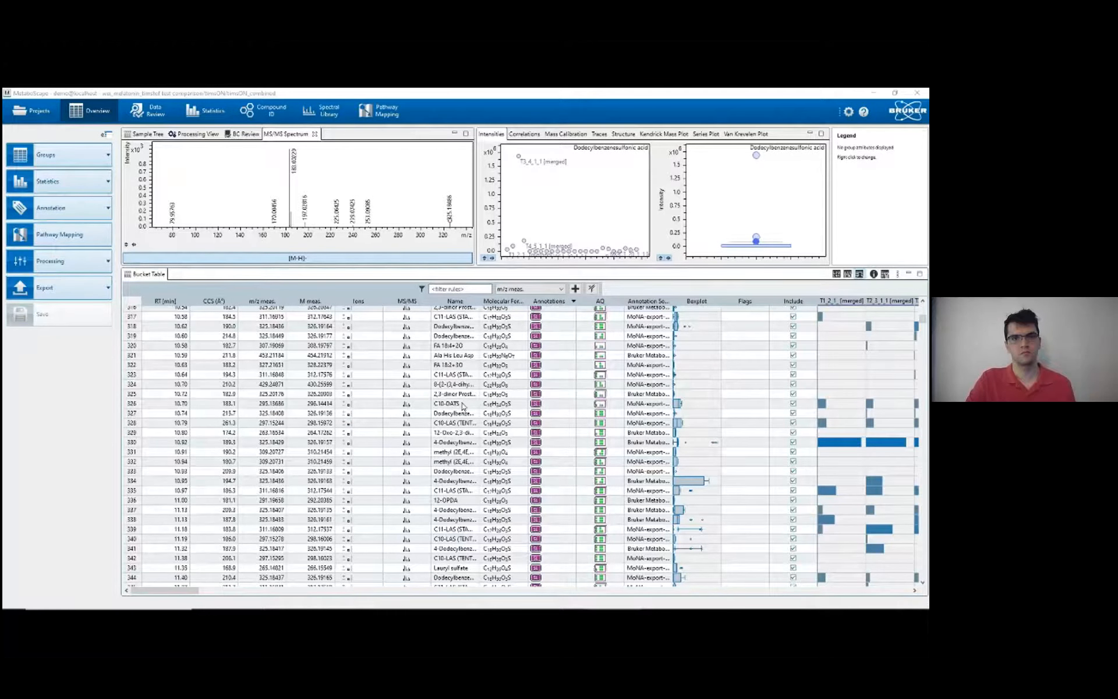
{"action": "mouse_move", "coordinate": [463, 356]}
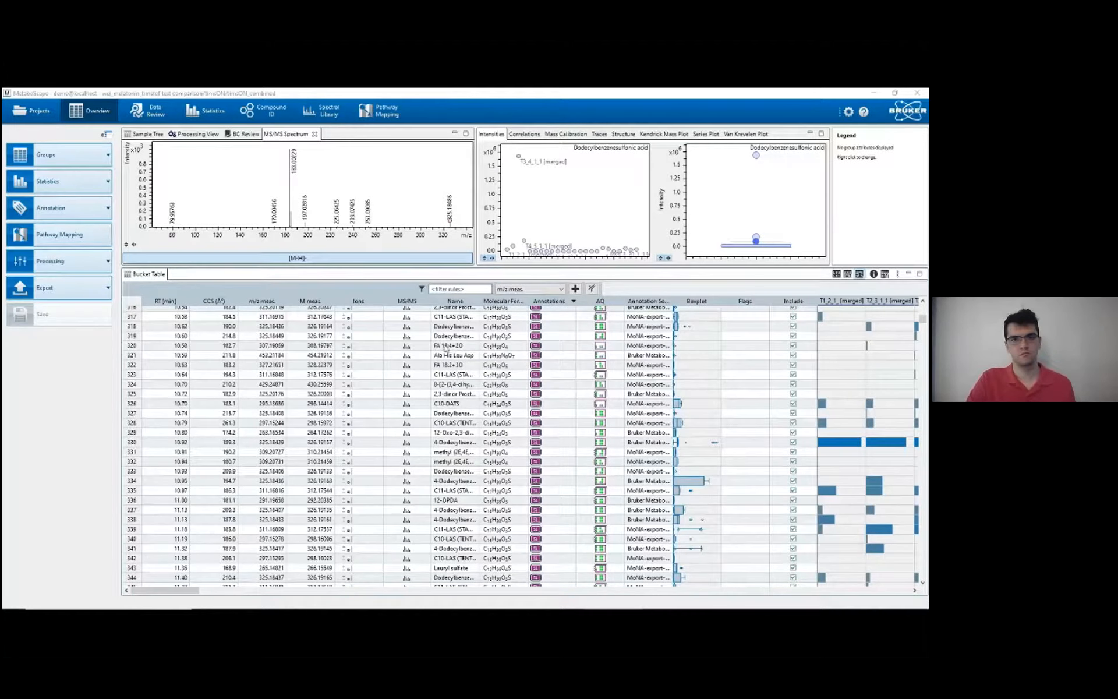
{"action": "mouse_move", "coordinate": [454, 355]}
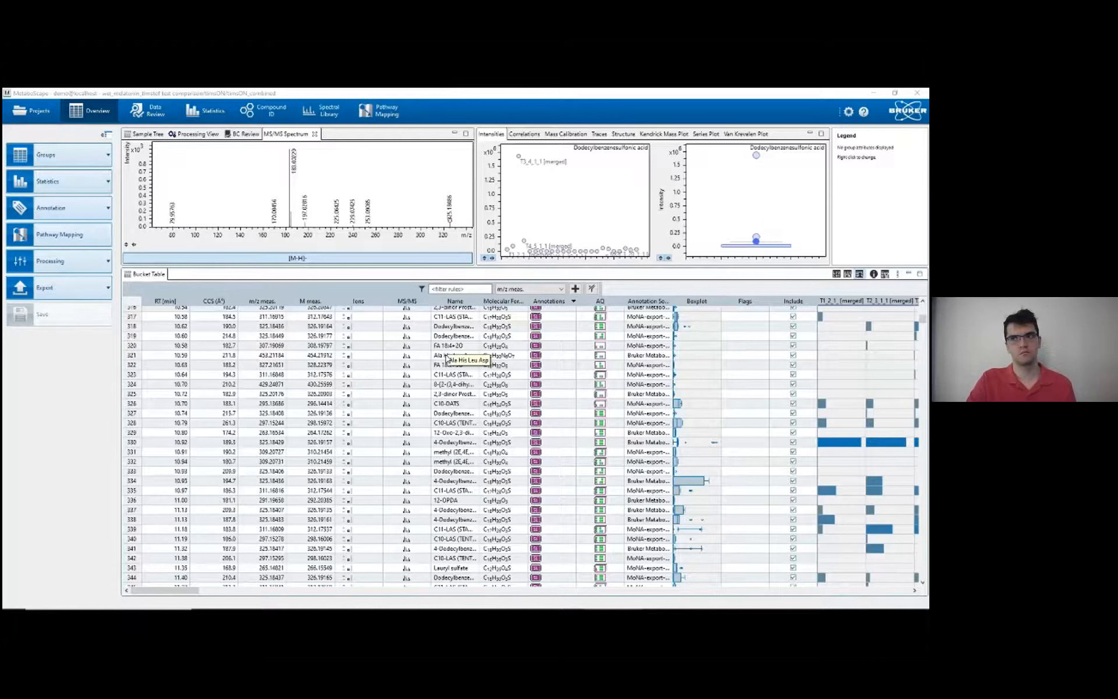
Sort the bucket table by compound name and locate the Citric acid buckets.
{"action": "left_click", "coordinate": [146, 133]}
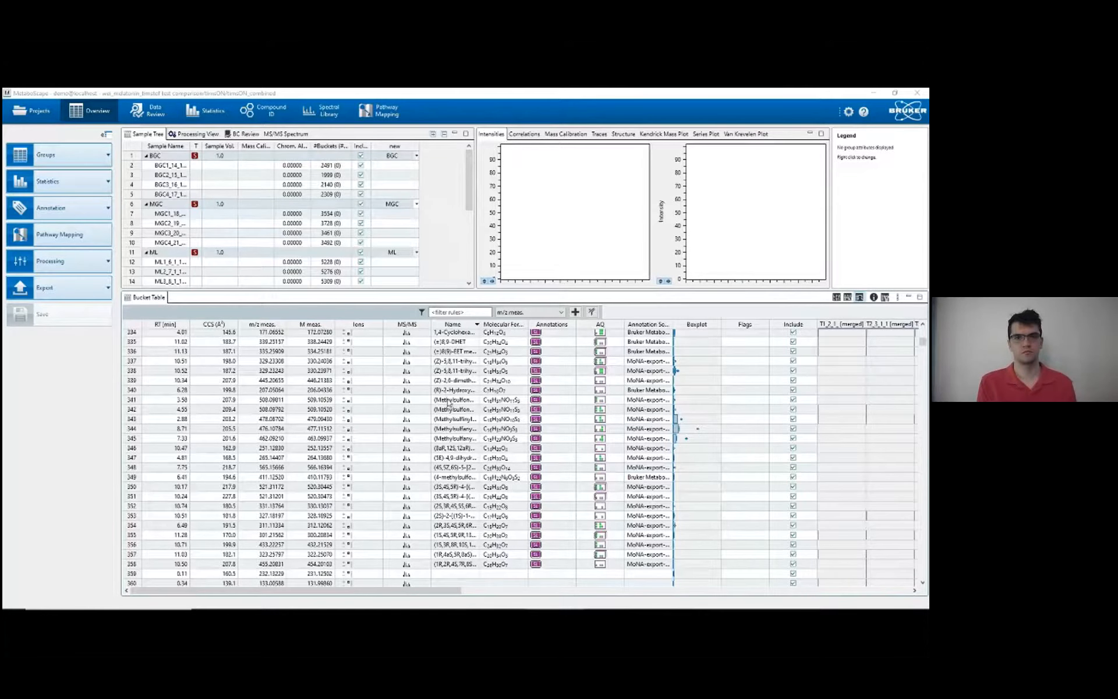
{"action": "scroll", "scroll_direction": "up", "scroll_amount": 3}
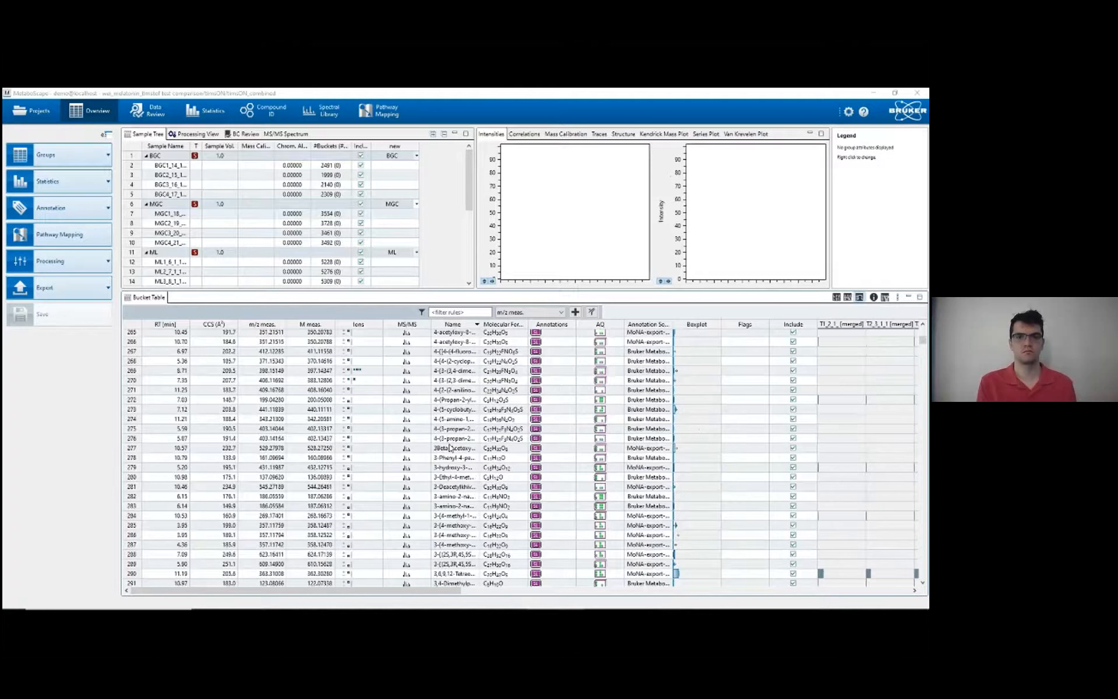
{"action": "scroll", "scroll_direction": "up", "scroll_amount": 3}
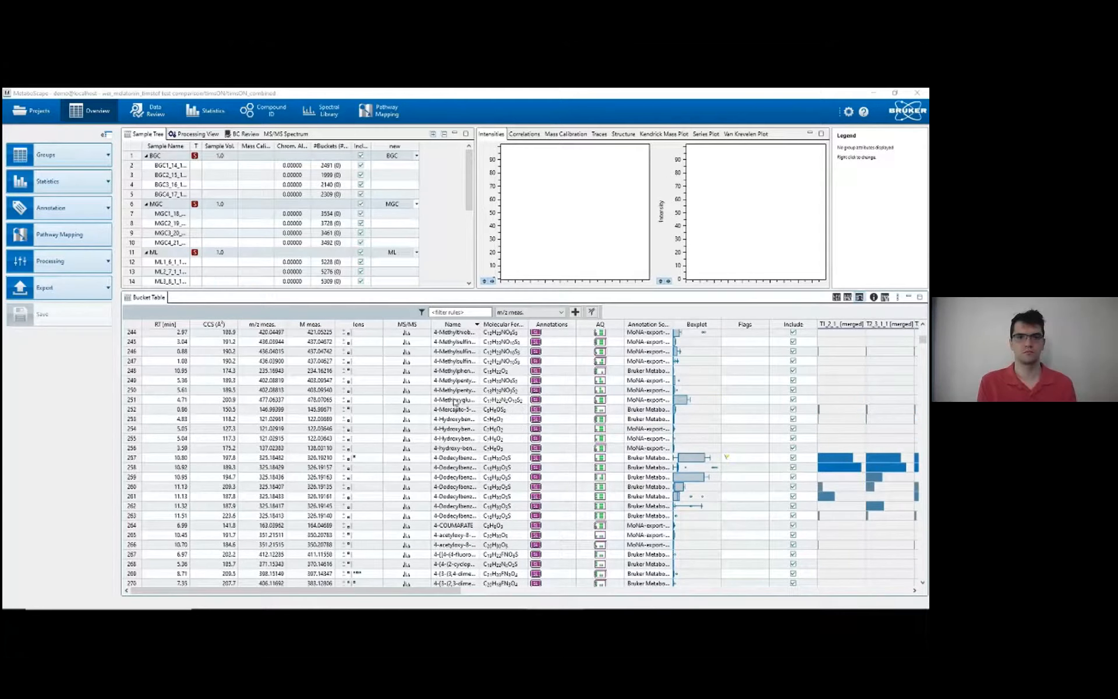
{"action": "mouse_move", "coordinate": [453, 390]}
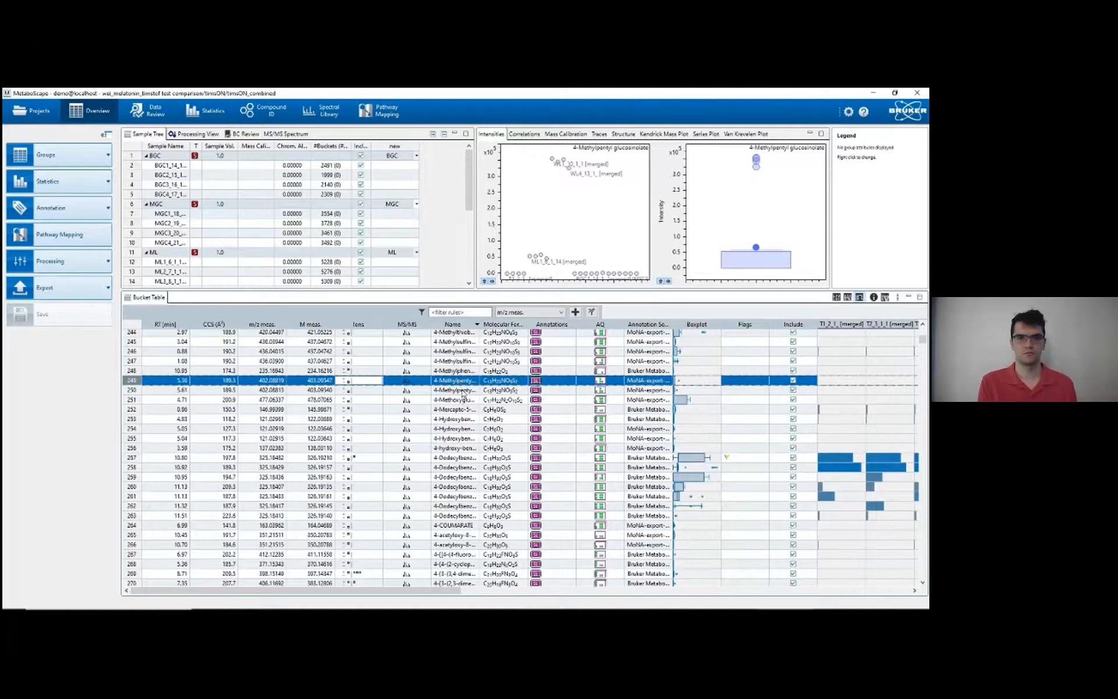
{"action": "scroll", "scroll_direction": "up", "scroll_amount": 3}
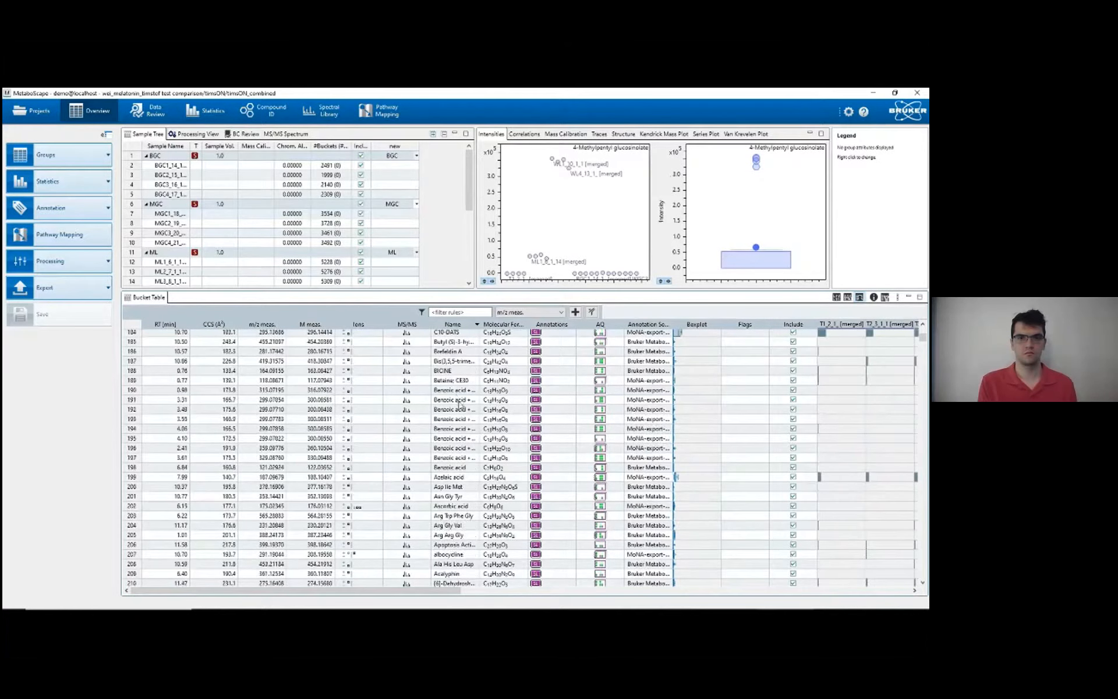
{"action": "scroll", "scroll_direction": "up", "scroll_amount": 3}
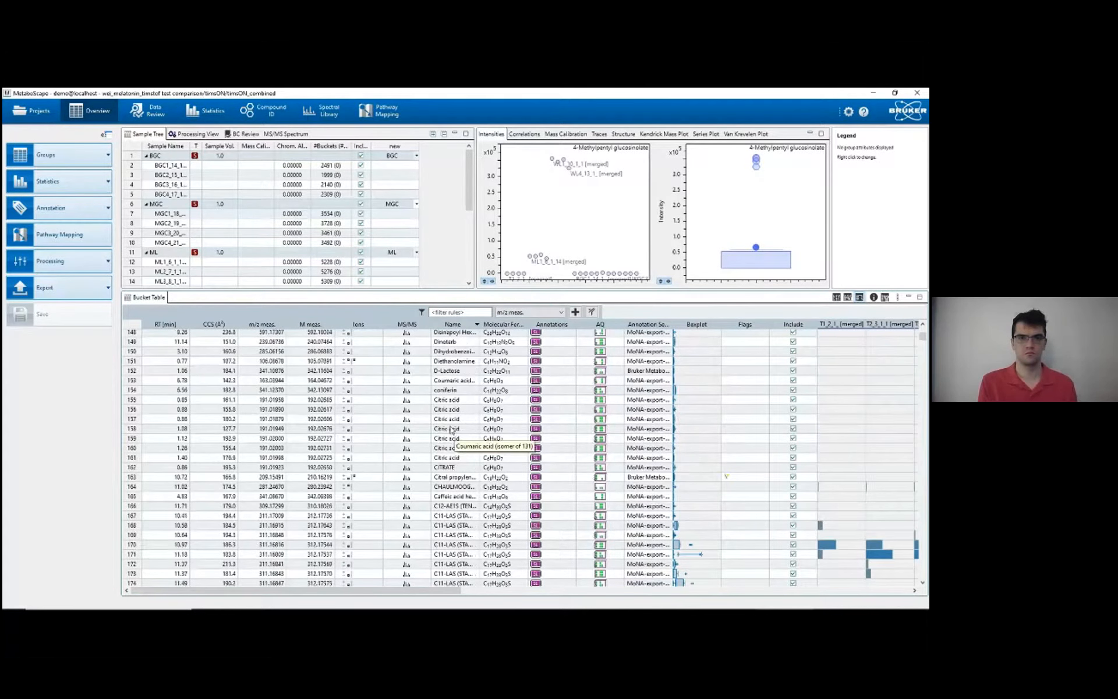
Inspect several Citric acid buckets' intensity and box plots by sample group.
{"action": "left_click", "coordinate": [447, 515]}
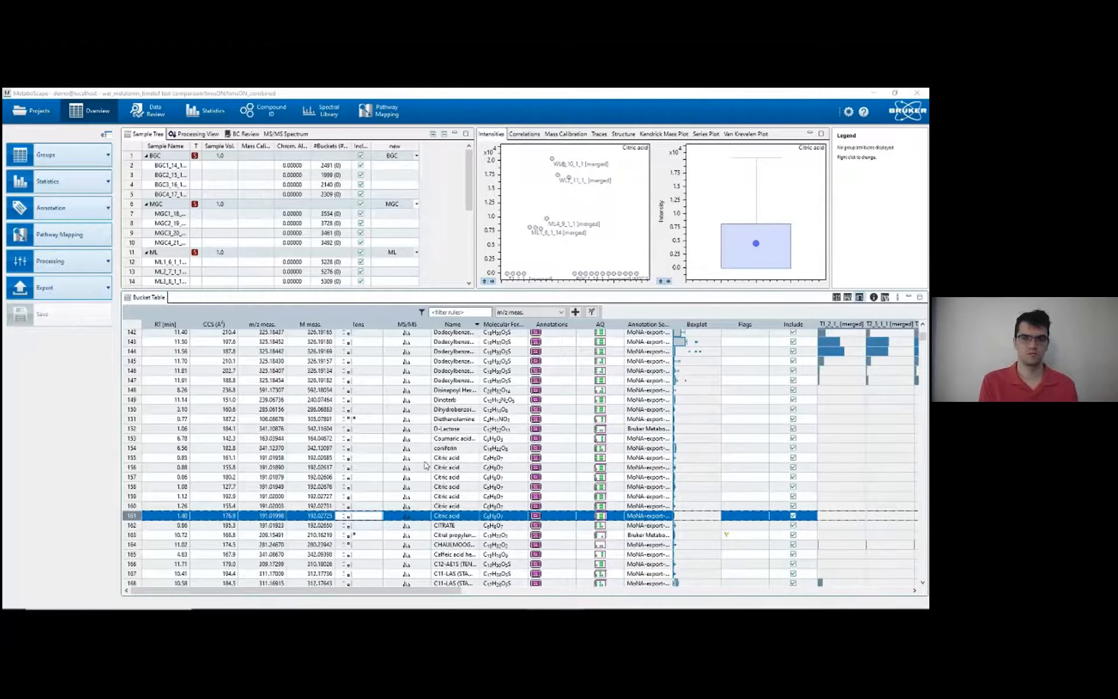
{"action": "mouse_move", "coordinate": [409, 490]}
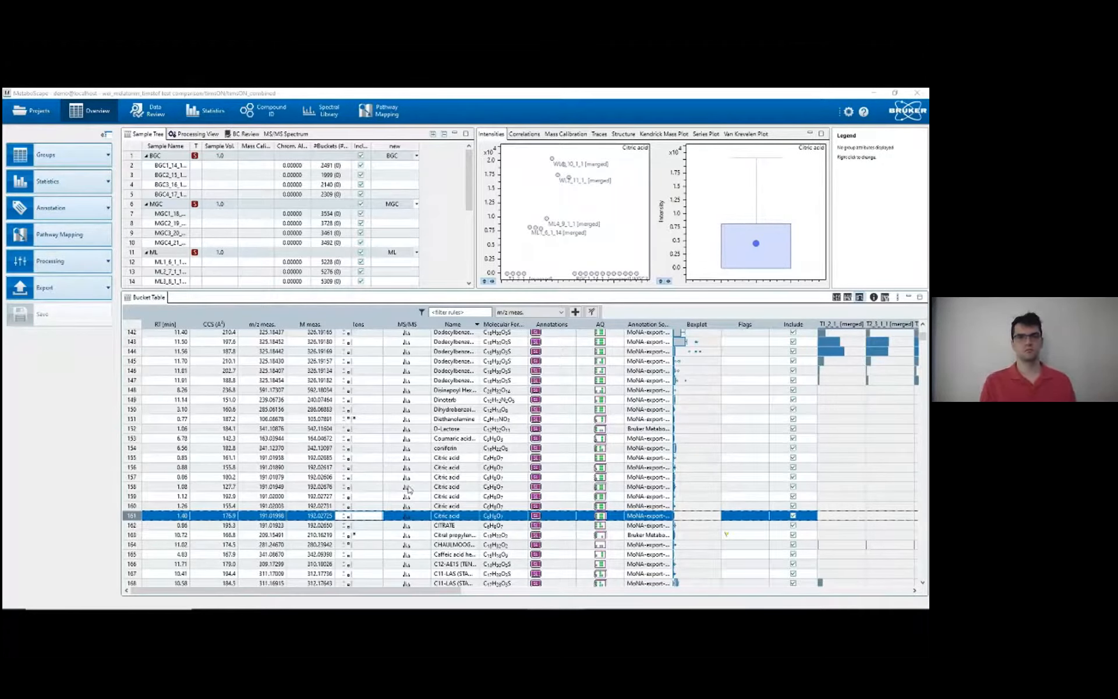
{"action": "mouse_move", "coordinate": [408, 487]}
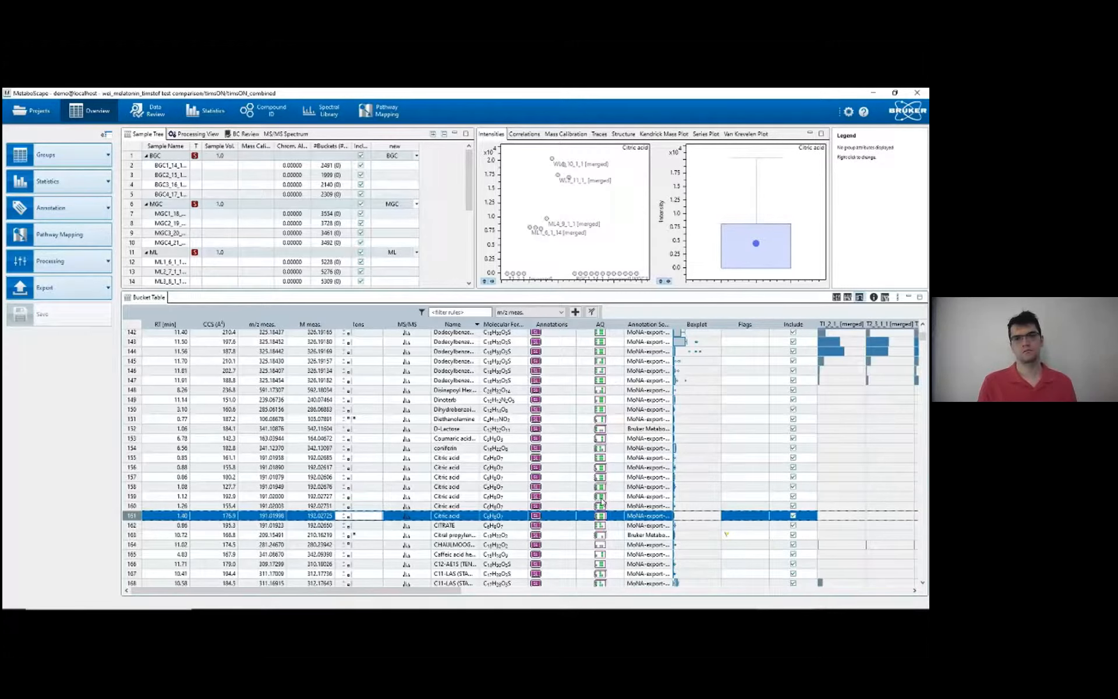
{"action": "left_click", "coordinate": [446, 487]}
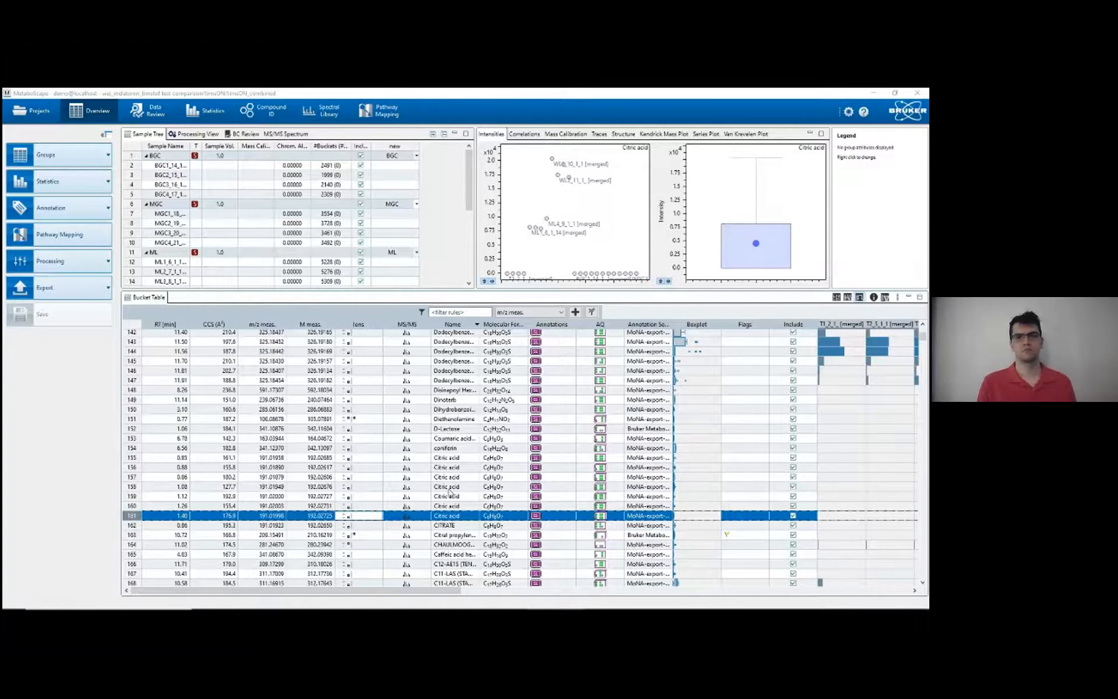
{"action": "mouse_move", "coordinate": [467, 500]}
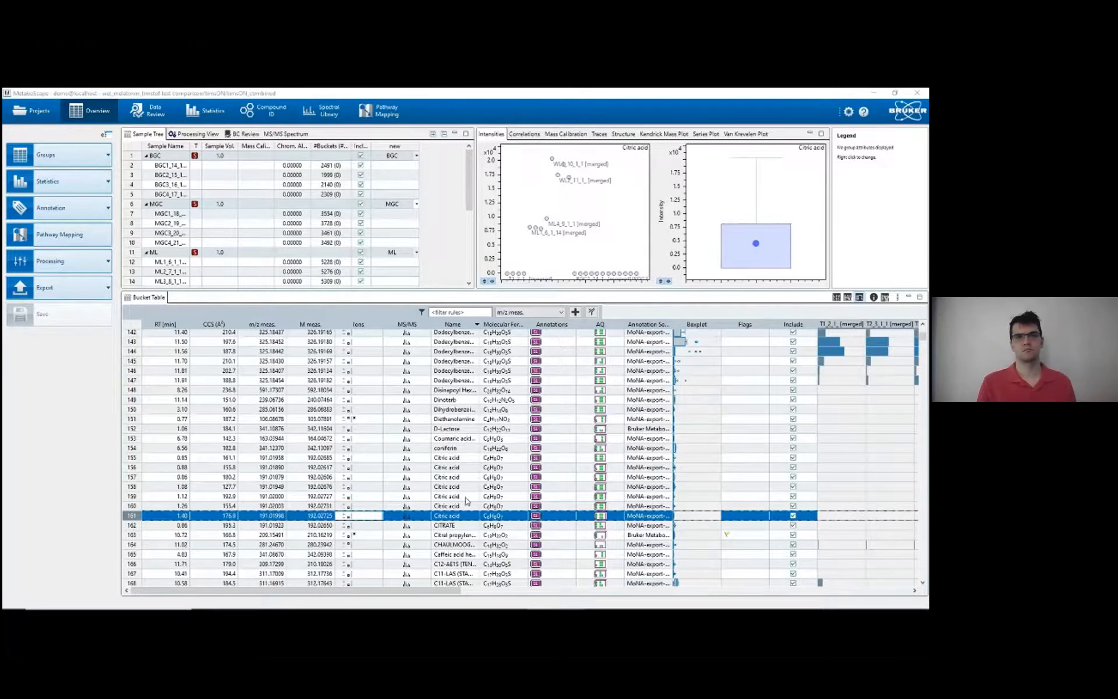
{"action": "left_click", "coordinate": [446, 505]}
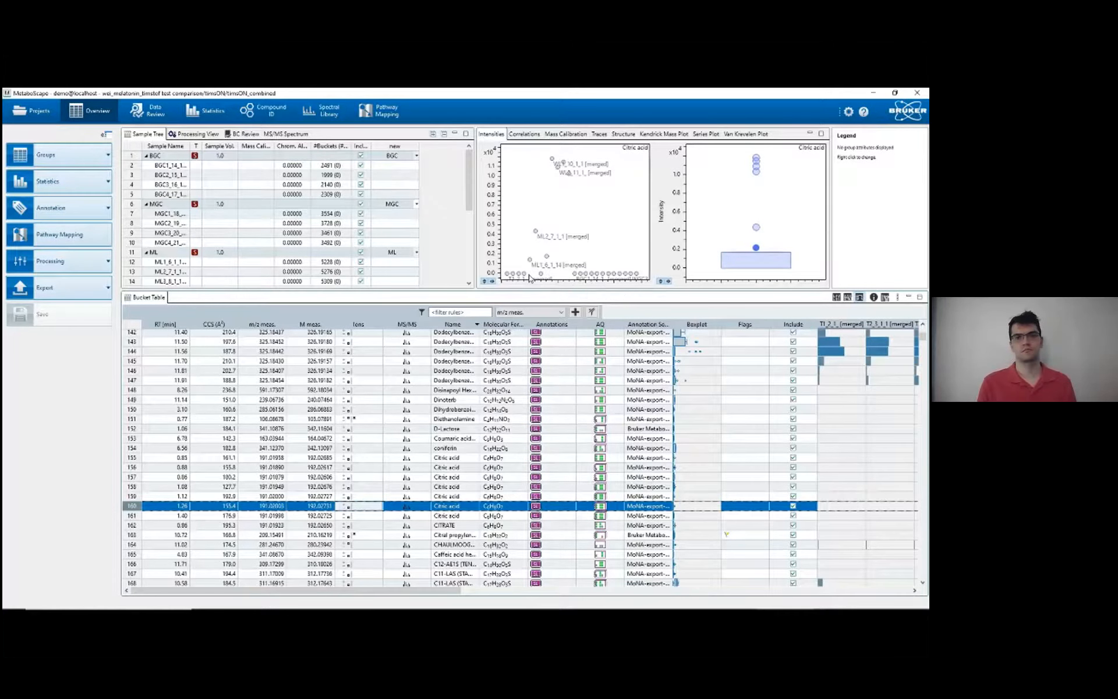
{"action": "mouse_move", "coordinate": [564, 291]}
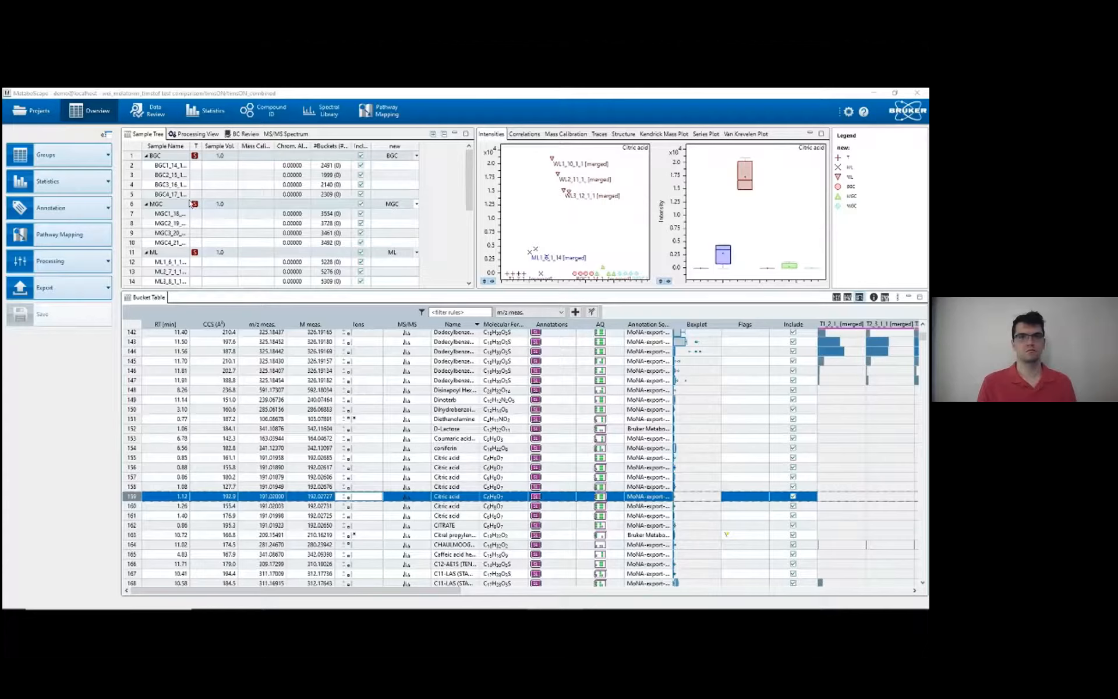
Build a PCA model with Pareto scaling, 10 Percent cross-validation and 98.0 minimum explained variance.
{"action": "left_click", "coordinate": [213, 111]}
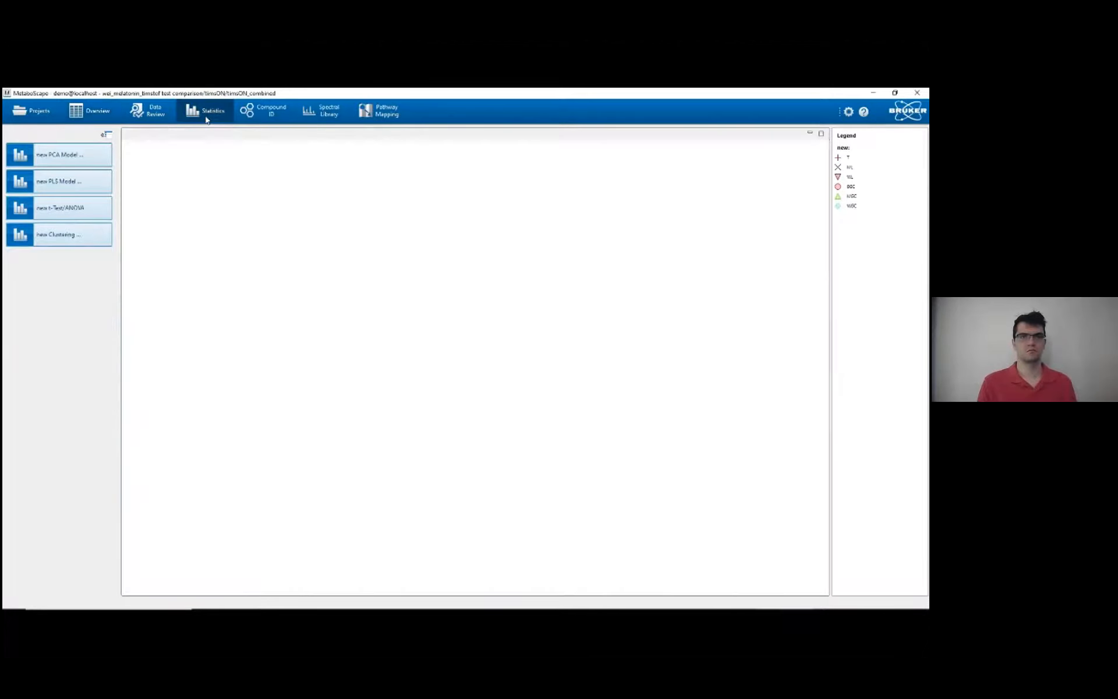
{"action": "mouse_move", "coordinate": [221, 389]}
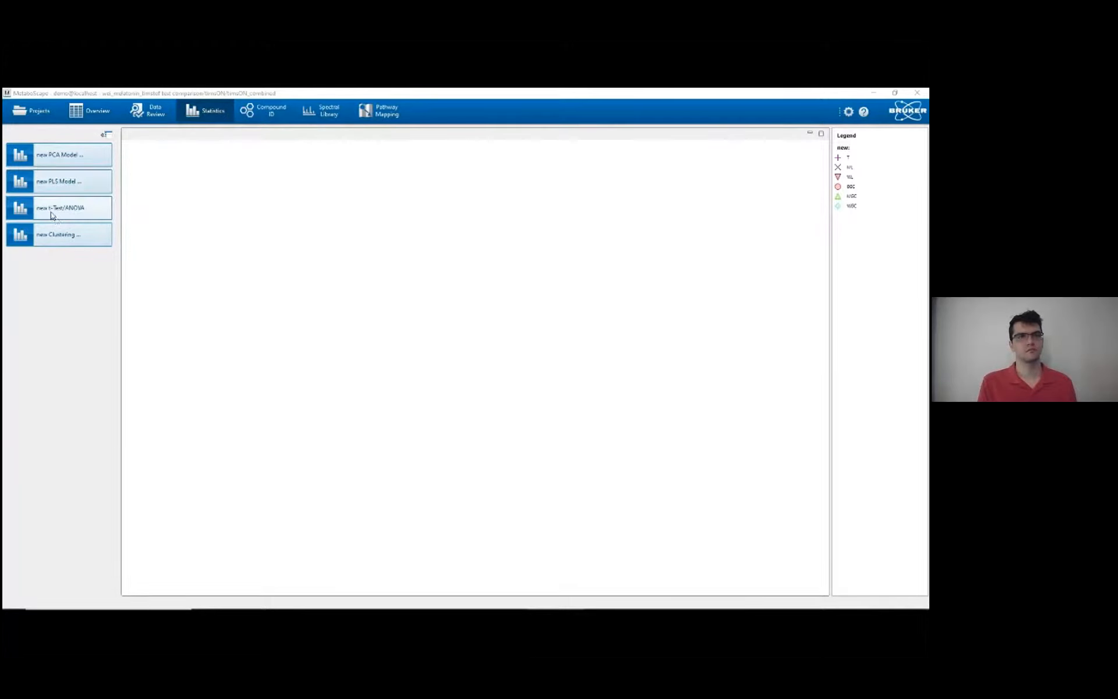
{"action": "mouse_move", "coordinate": [58, 234]}
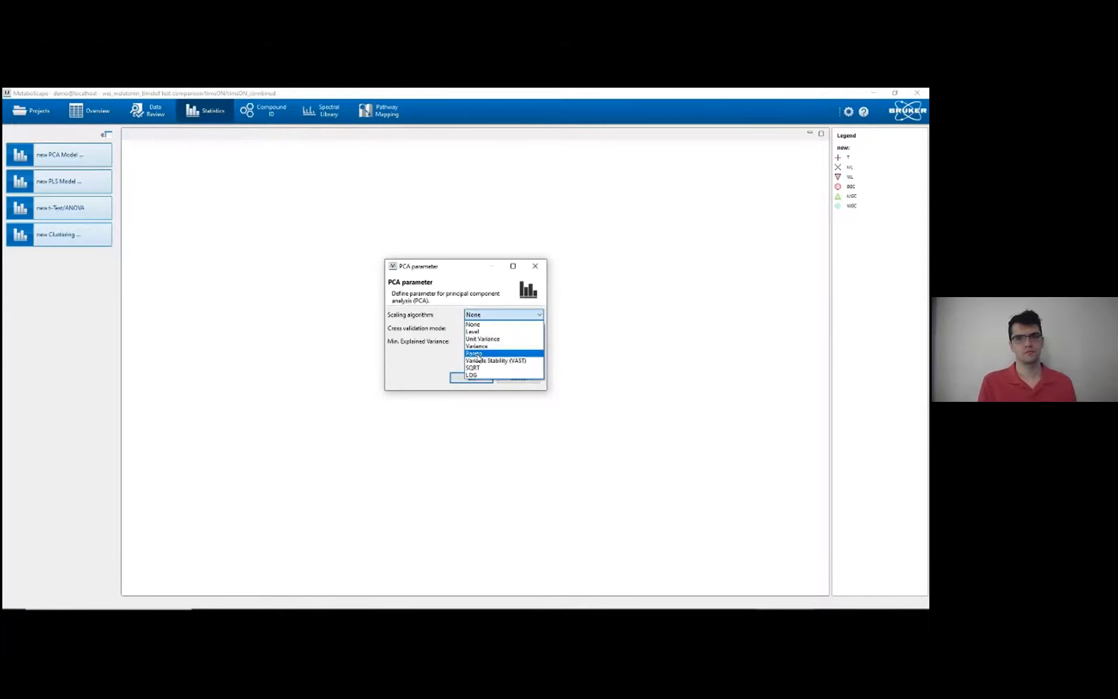
{"action": "left_click", "coordinate": [474, 353]}
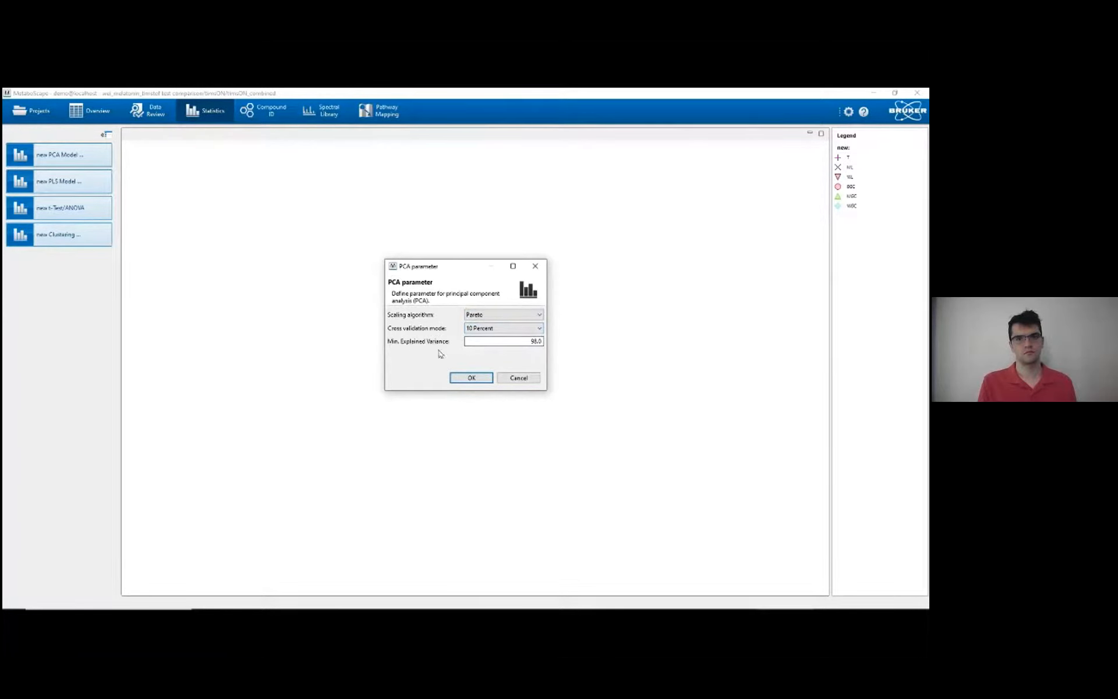
{"action": "left_click", "coordinate": [470, 377]}
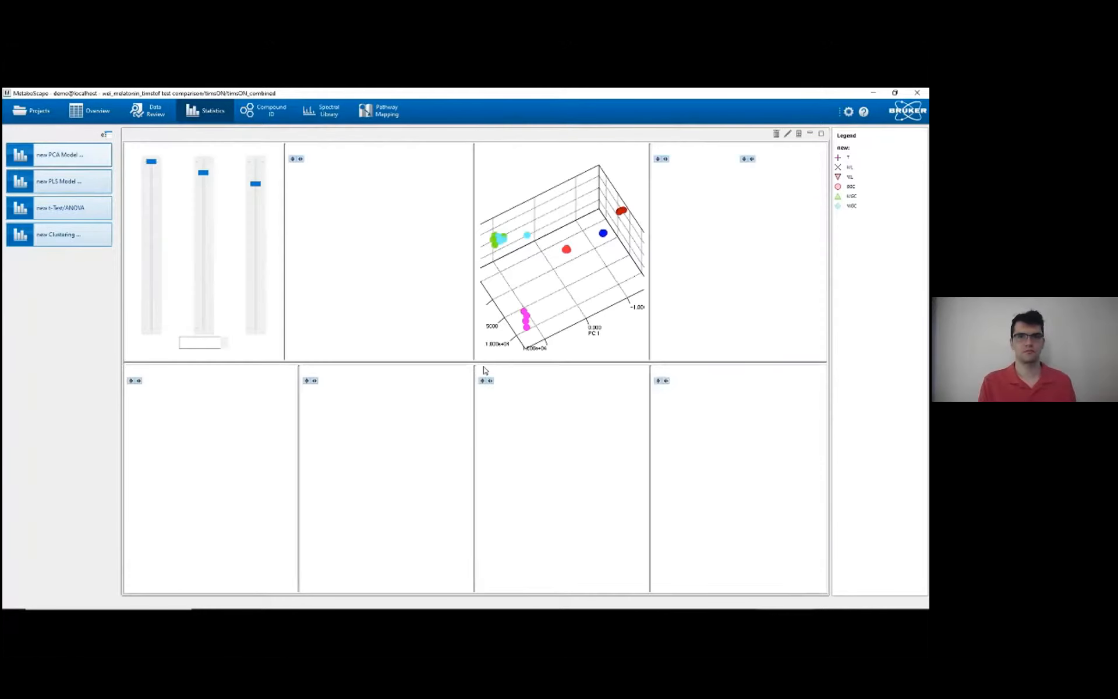
{"action": "left_click", "coordinate": [61, 154]}
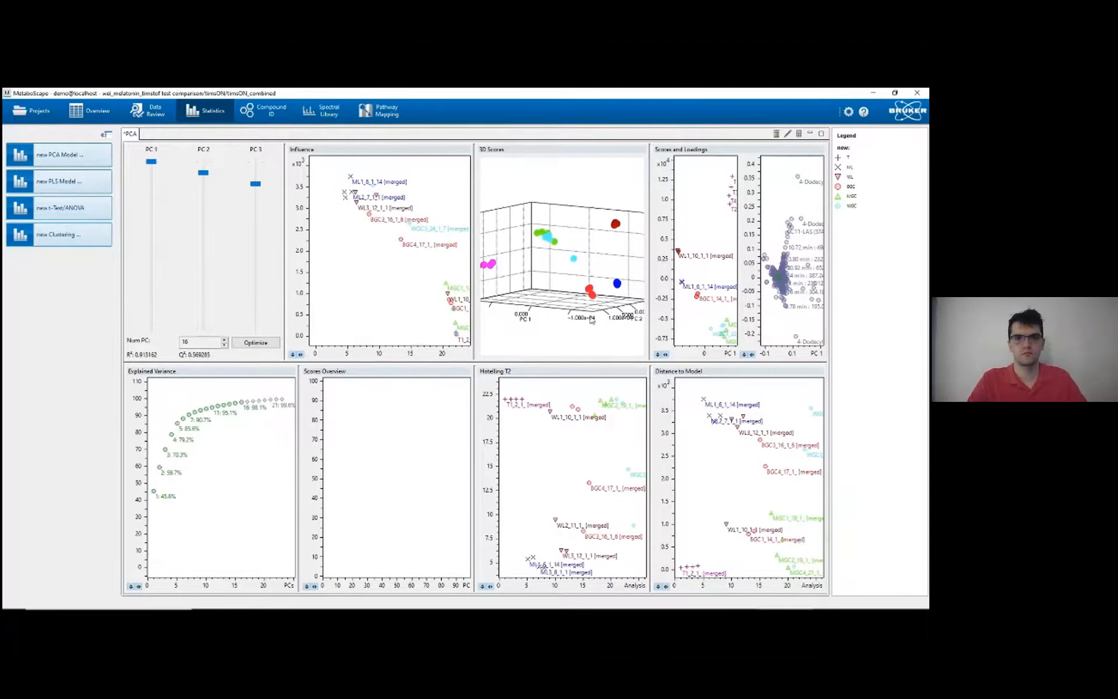
{"action": "right_click", "coordinate": [852, 187]}
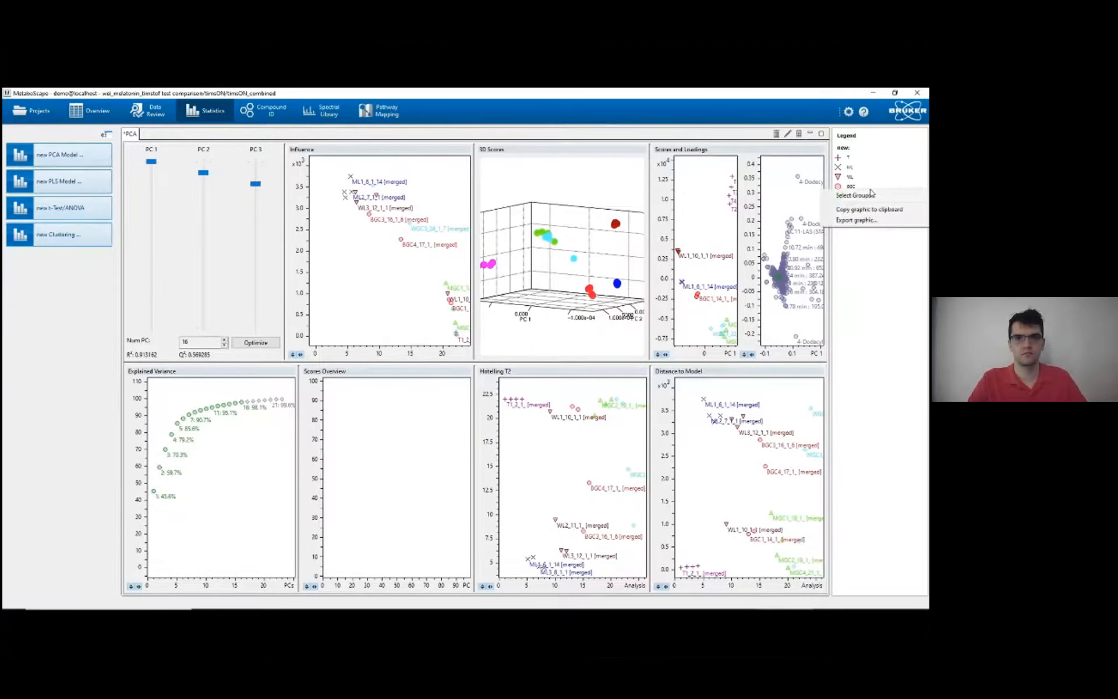
{"action": "mouse_move", "coordinate": [869, 192]}
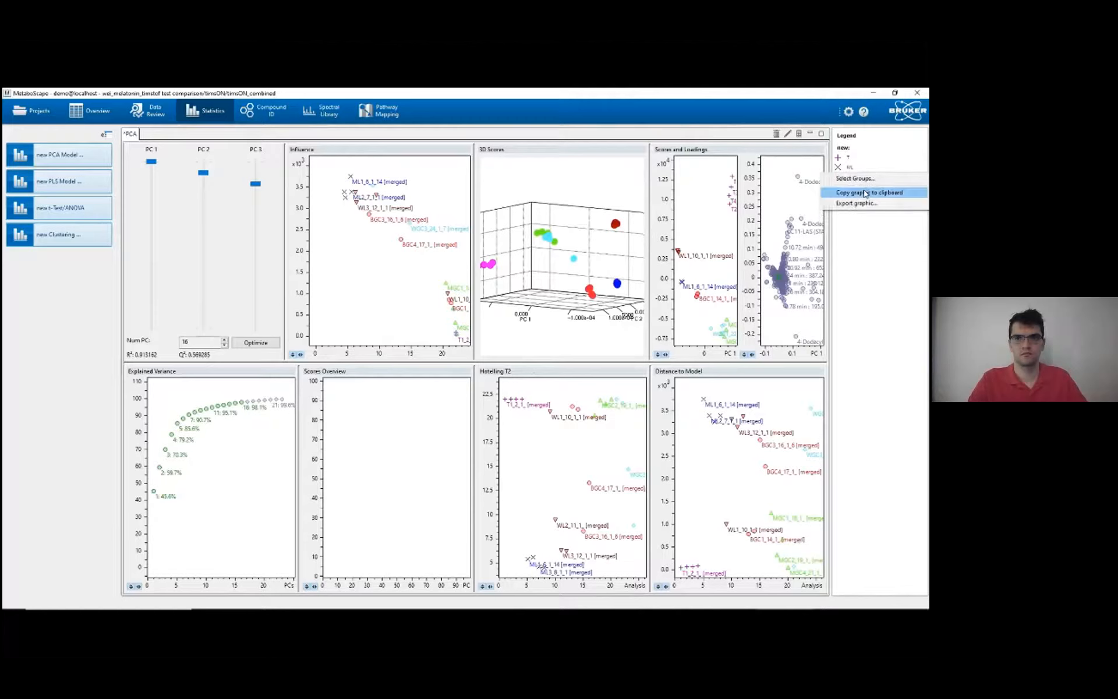
{"action": "left_click", "coordinate": [853, 179]}
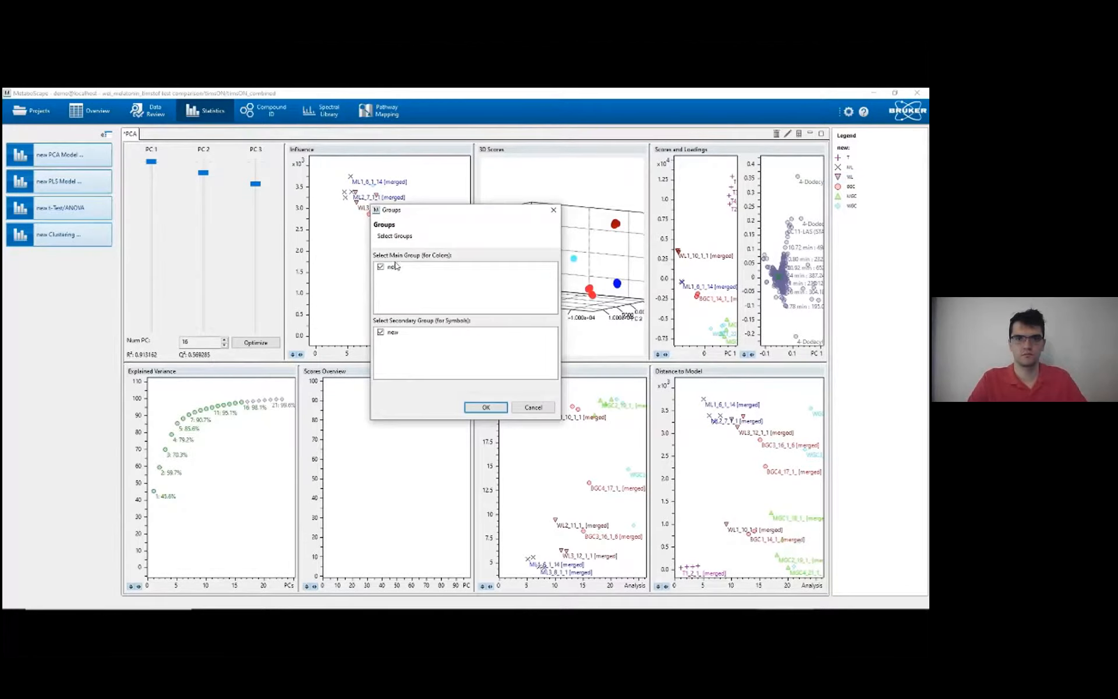
{"action": "left_click", "coordinate": [392, 265]}
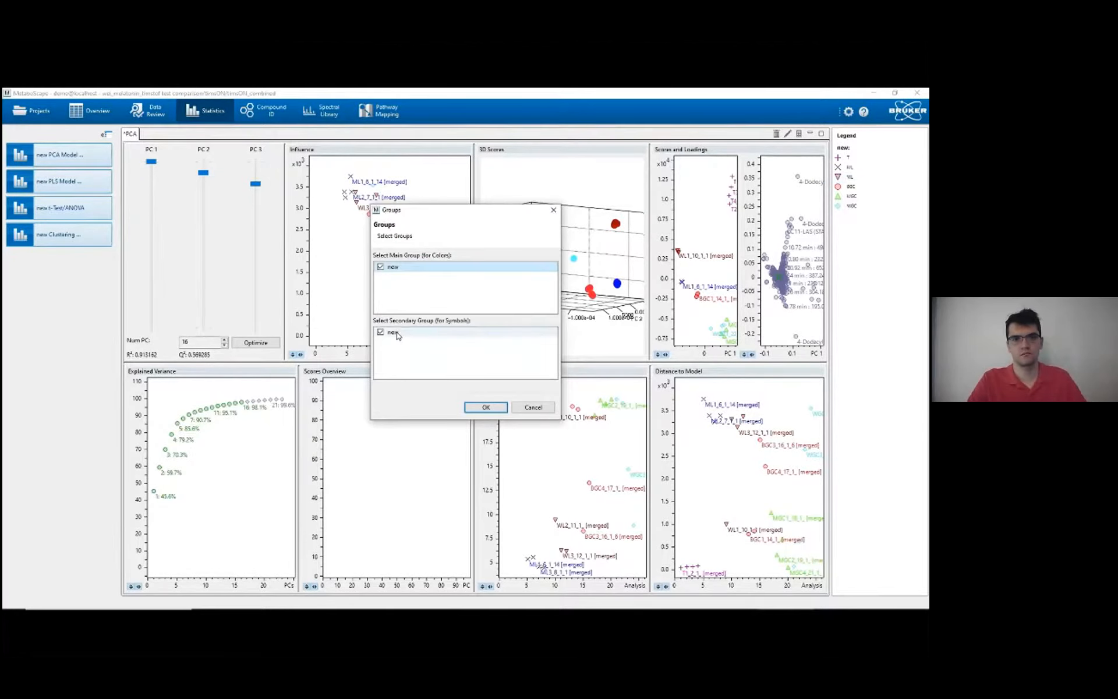
{"action": "mouse_move", "coordinate": [424, 336]}
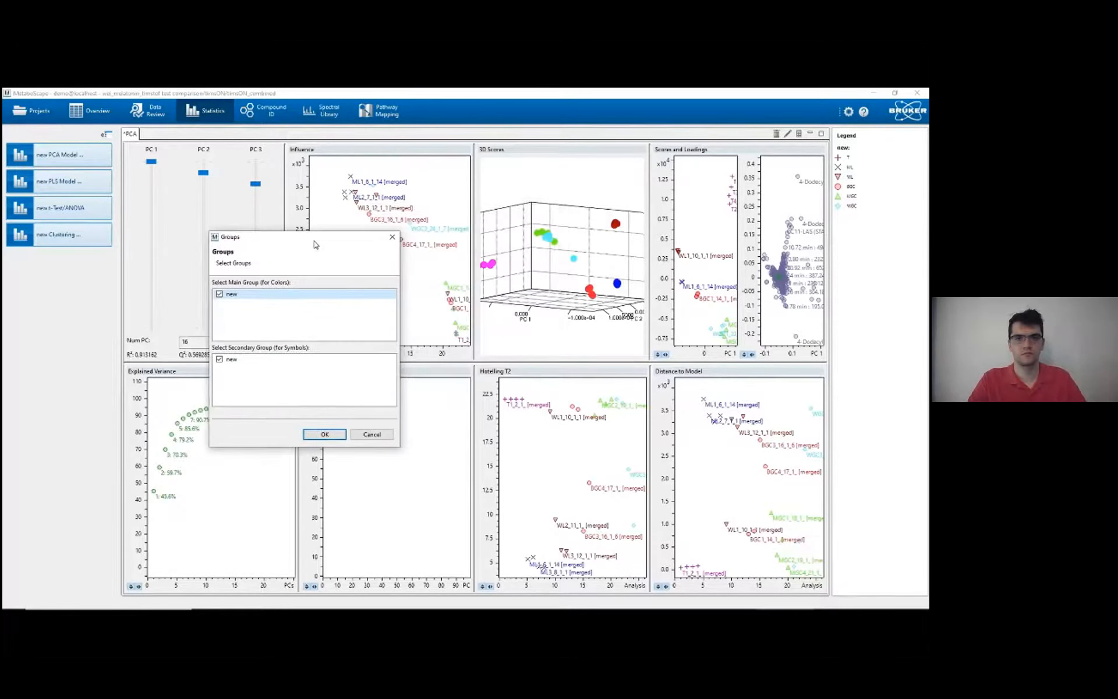
{"action": "left_click", "coordinate": [324, 435]}
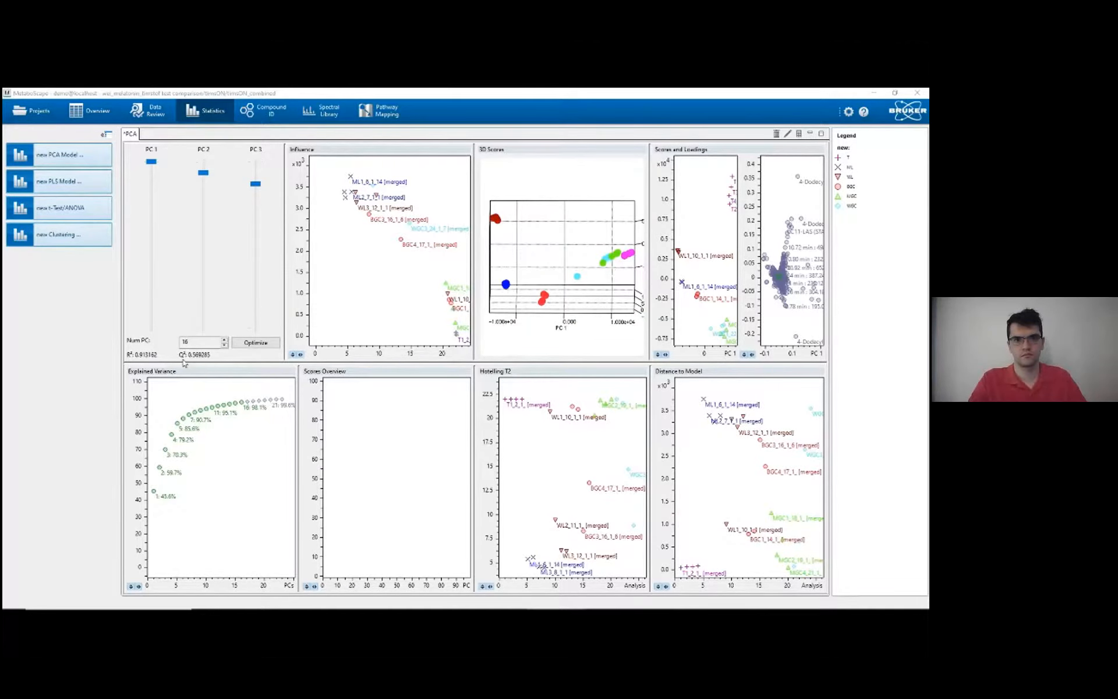
{"action": "mouse_move", "coordinate": [76, 259]}
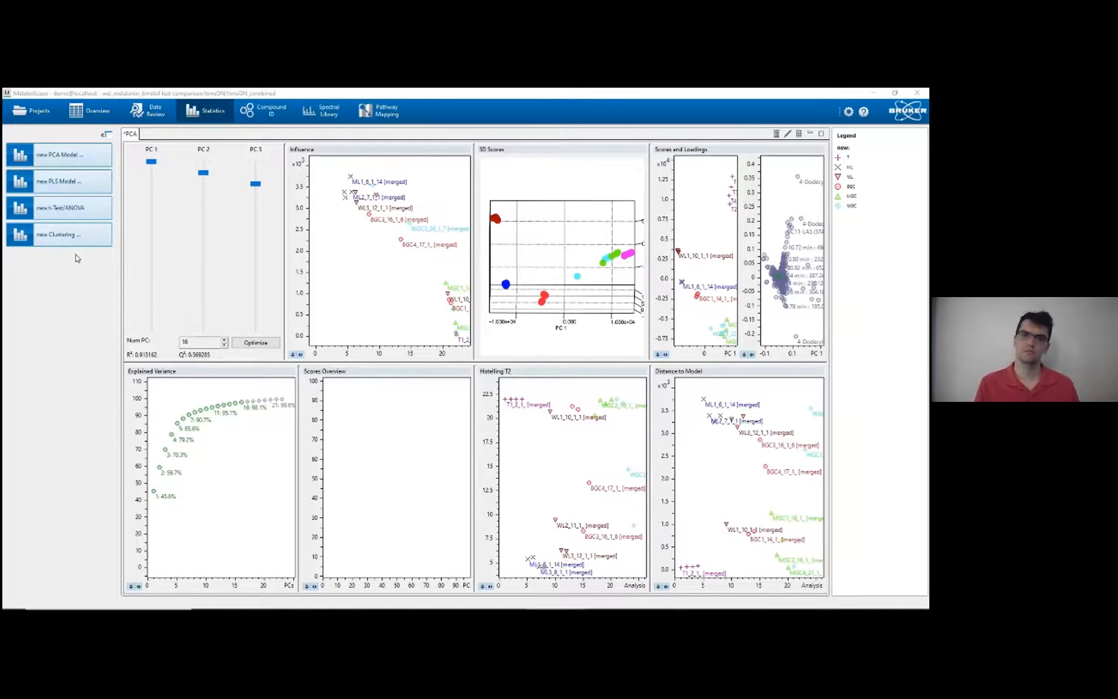
{"action": "mouse_move", "coordinate": [752, 278]}
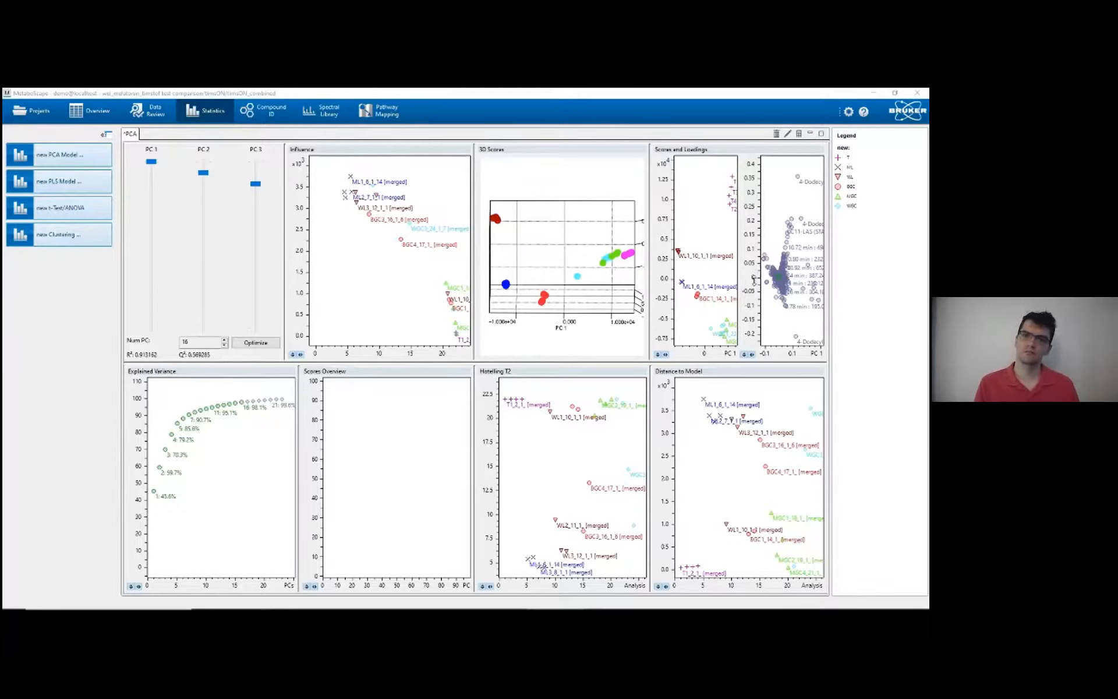
{"action": "mouse_move", "coordinate": [726, 315]}
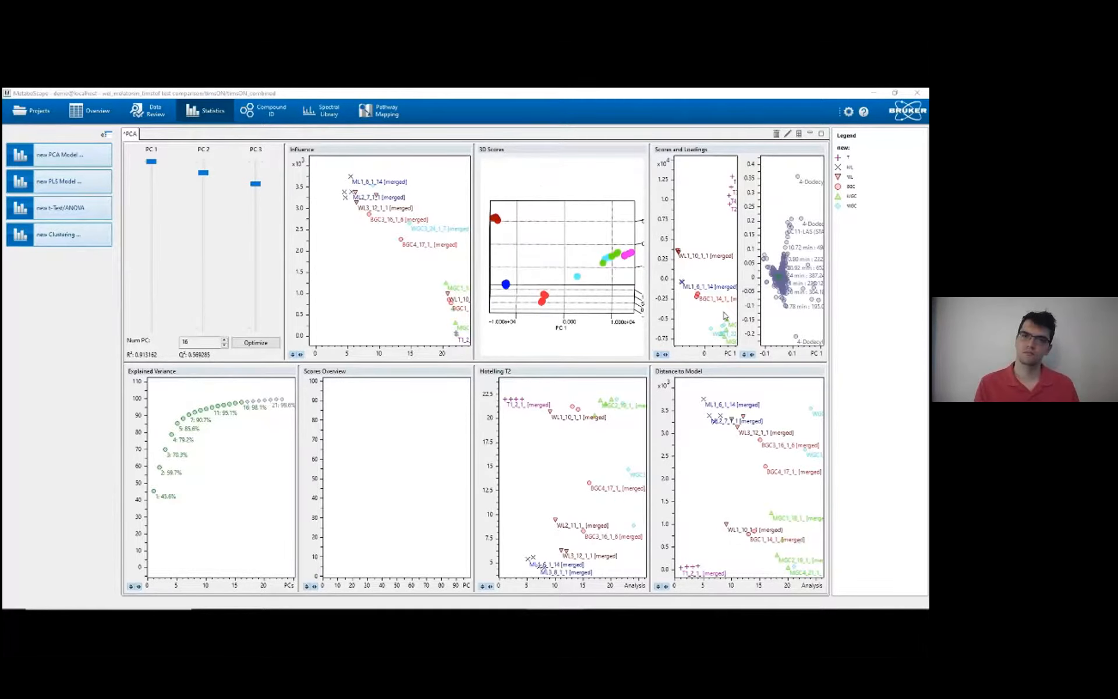
{"action": "mouse_move", "coordinate": [763, 336]}
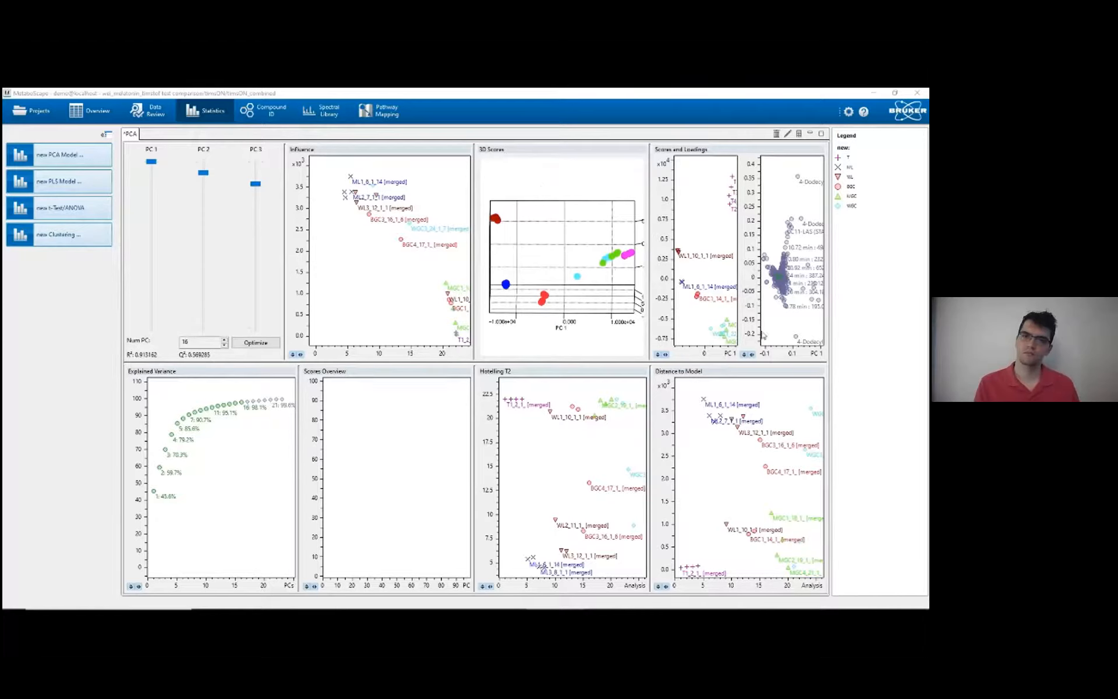
{"action": "mouse_move", "coordinate": [748, 369]}
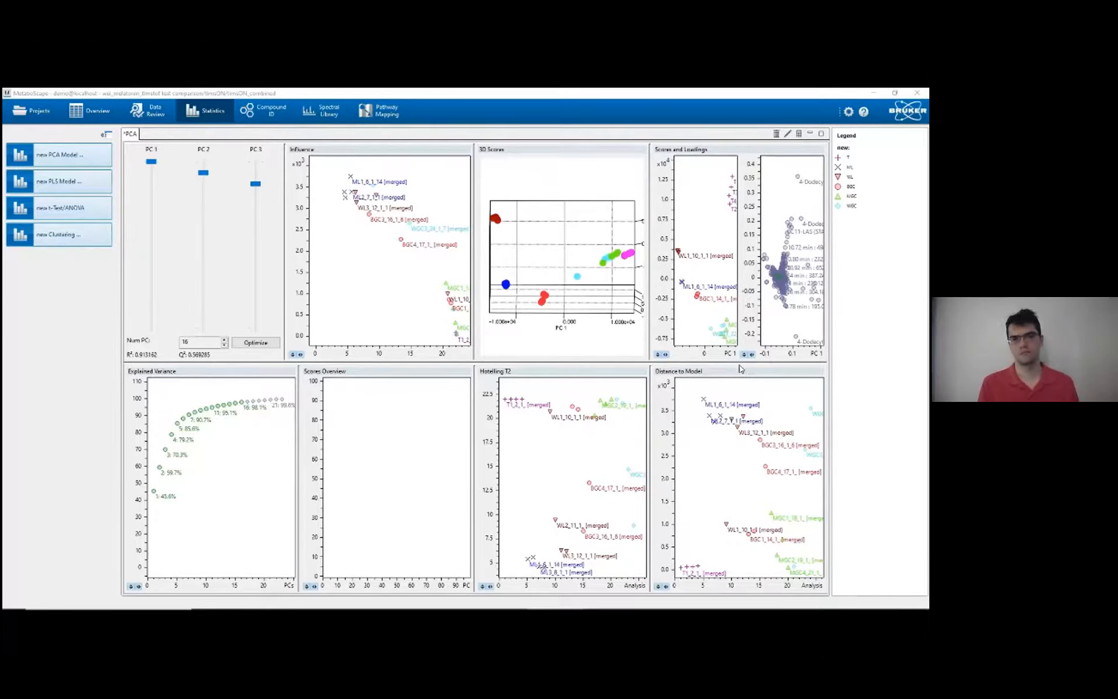
{"action": "mouse_move", "coordinate": [783, 127]}
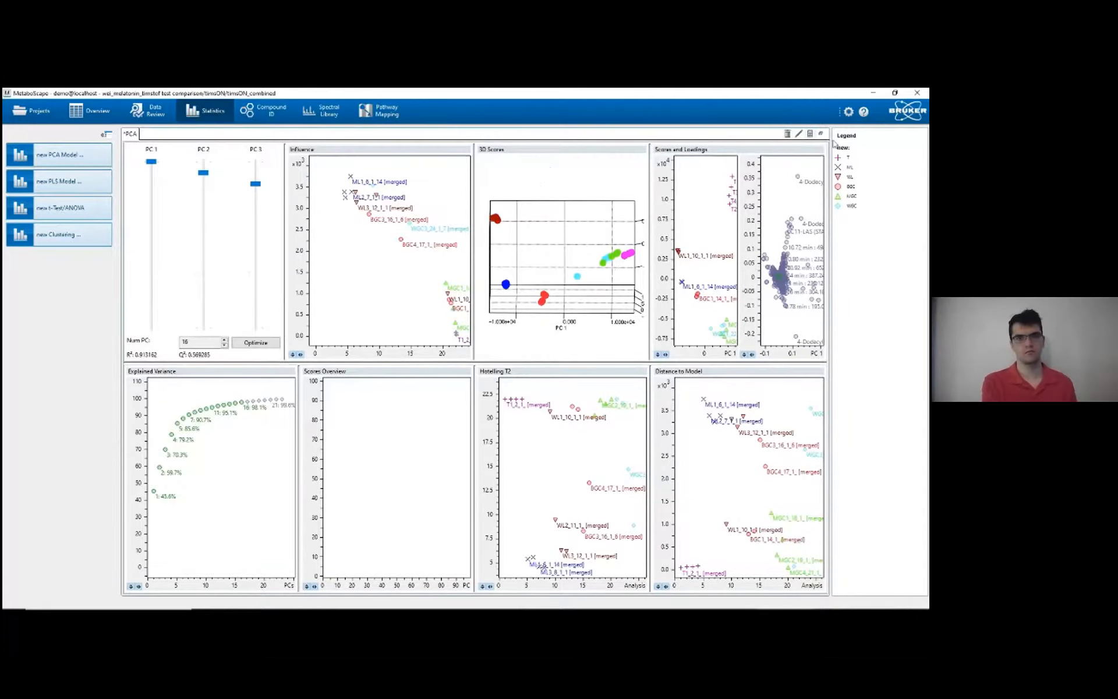
Return to the annotated bucket table overview and reveal its export choices (CSV, GNPS, CCS, SCiLS Lab).
{"action": "left_click", "coordinate": [91, 111]}
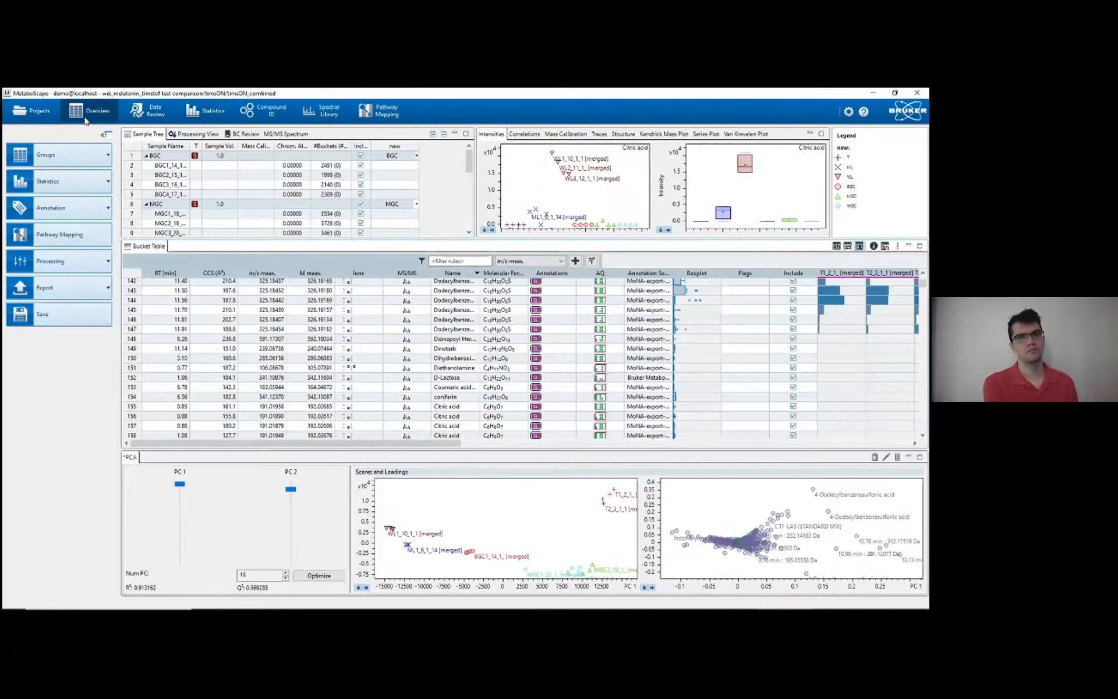
{"action": "mouse_move", "coordinate": [909, 467]}
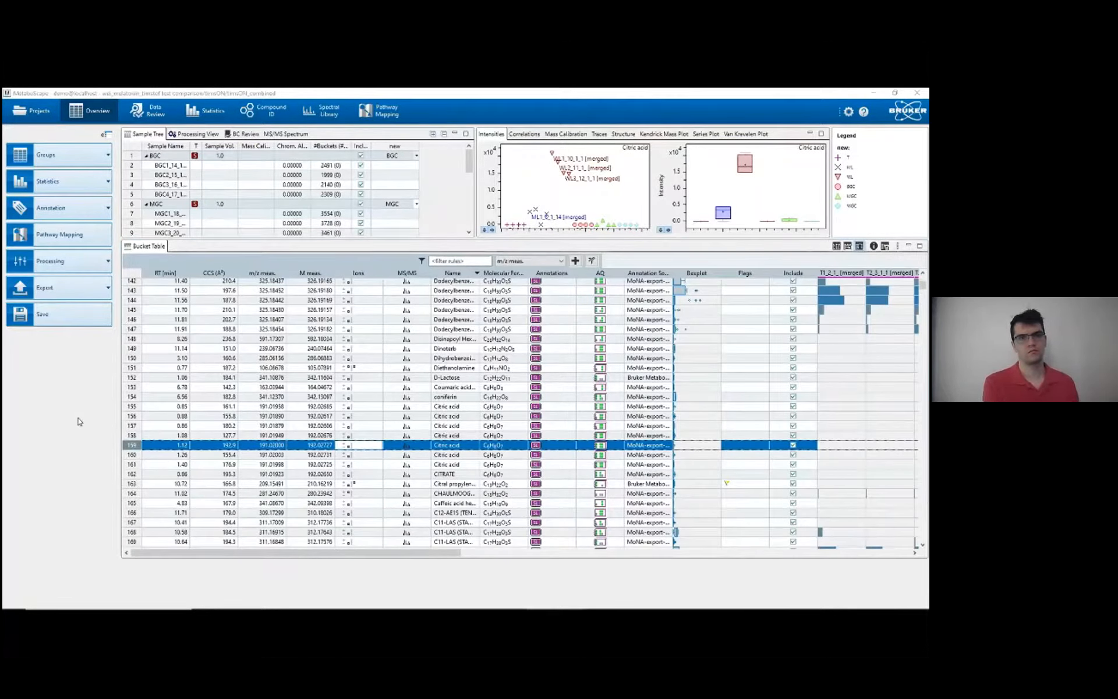
{"action": "mouse_move", "coordinate": [113, 319]}
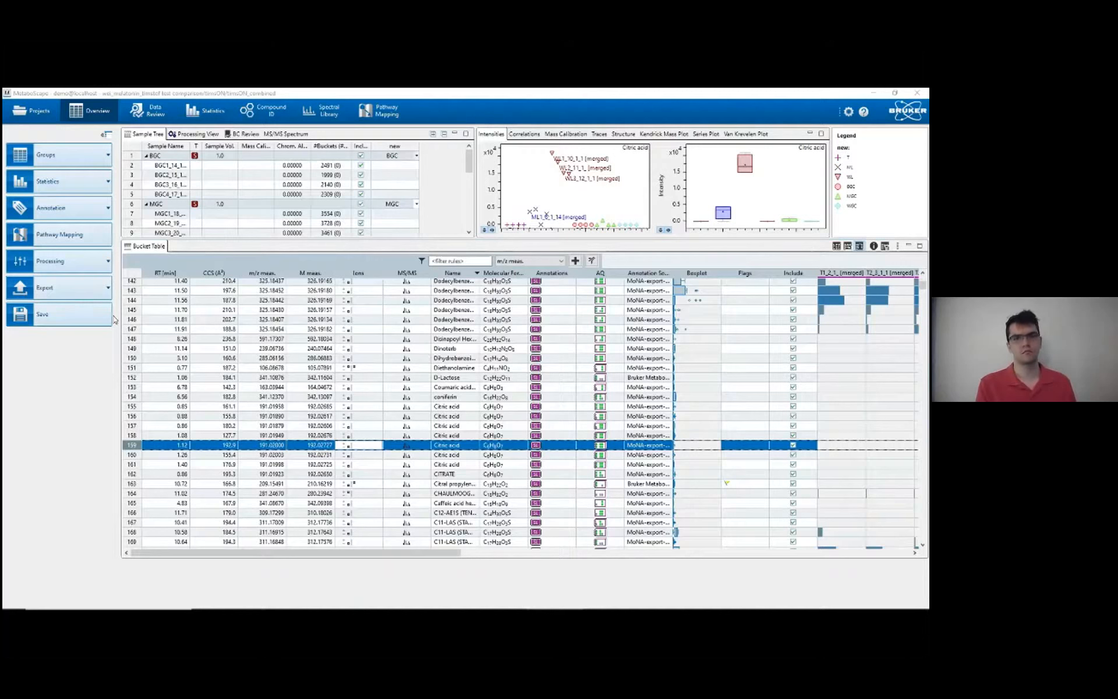
{"action": "left_click", "coordinate": [44, 288]}
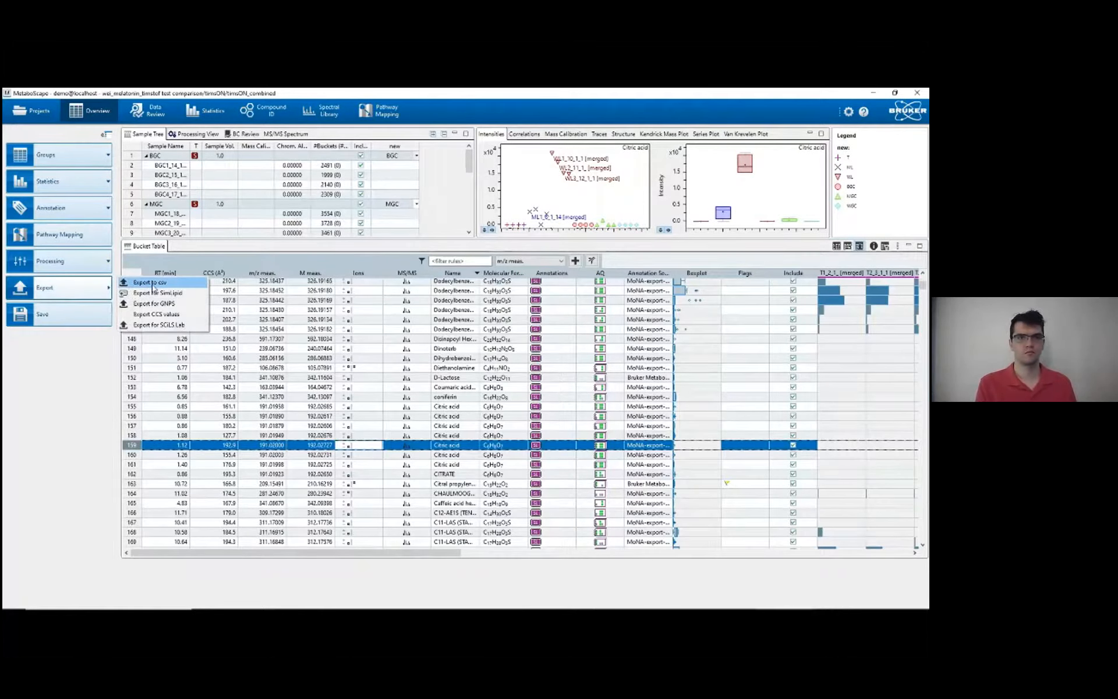
Start a CSV bucket table export with every sample and every bucket selected.
{"action": "left_click", "coordinate": [150, 282]}
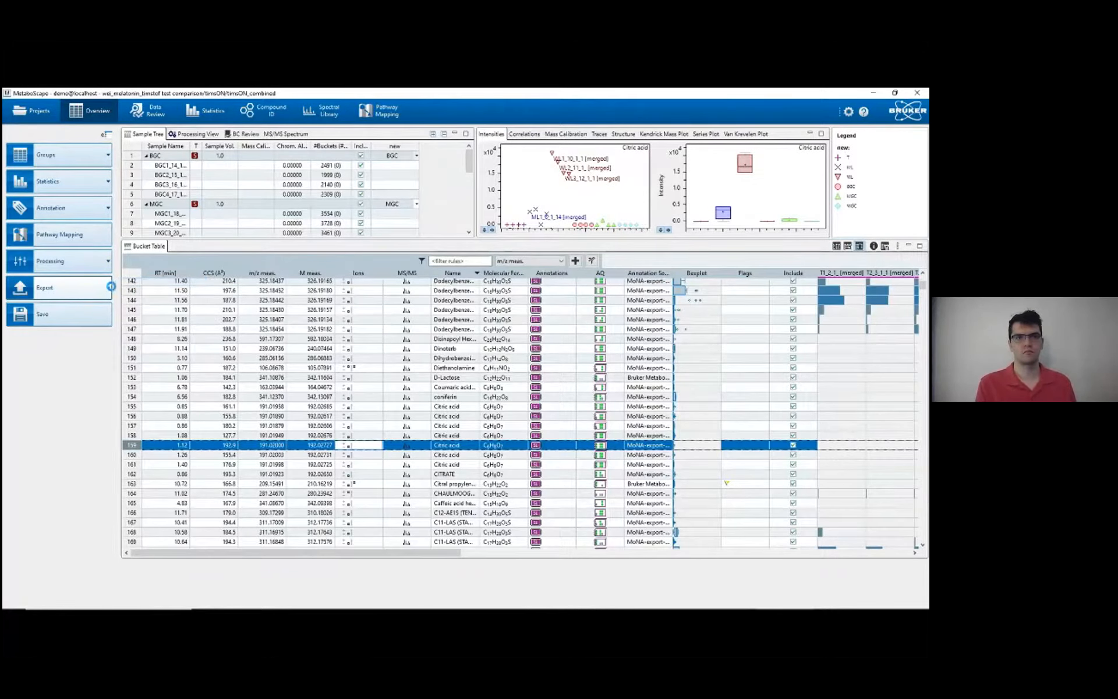
{"action": "left_click", "coordinate": [44, 288]}
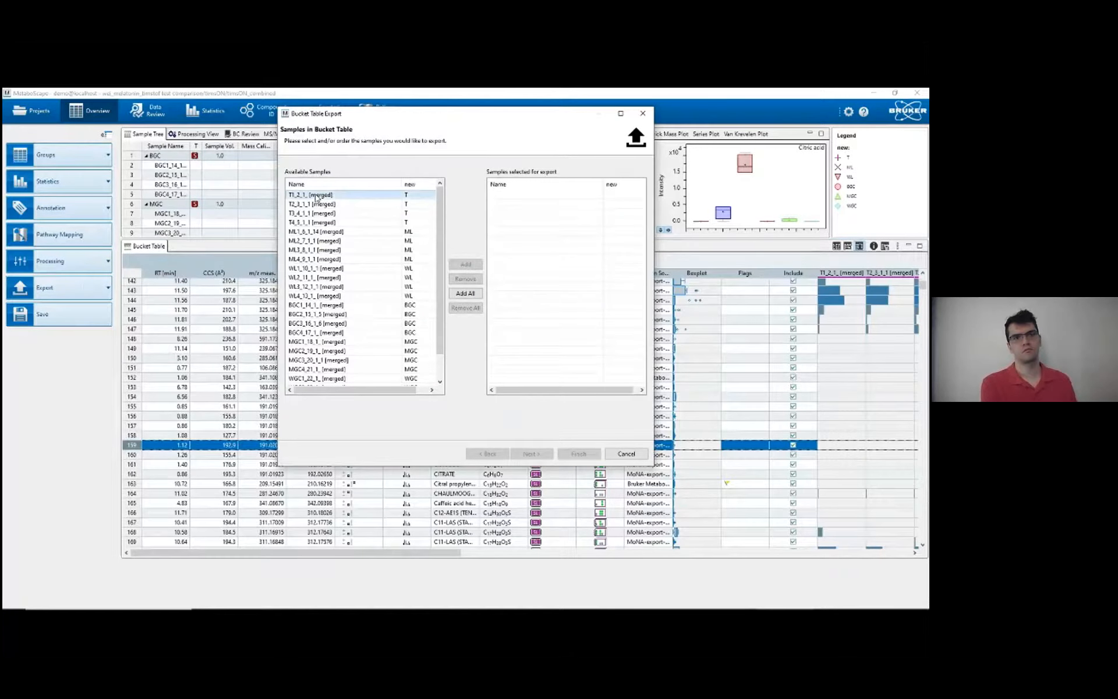
{"action": "left_click", "coordinate": [464, 293]}
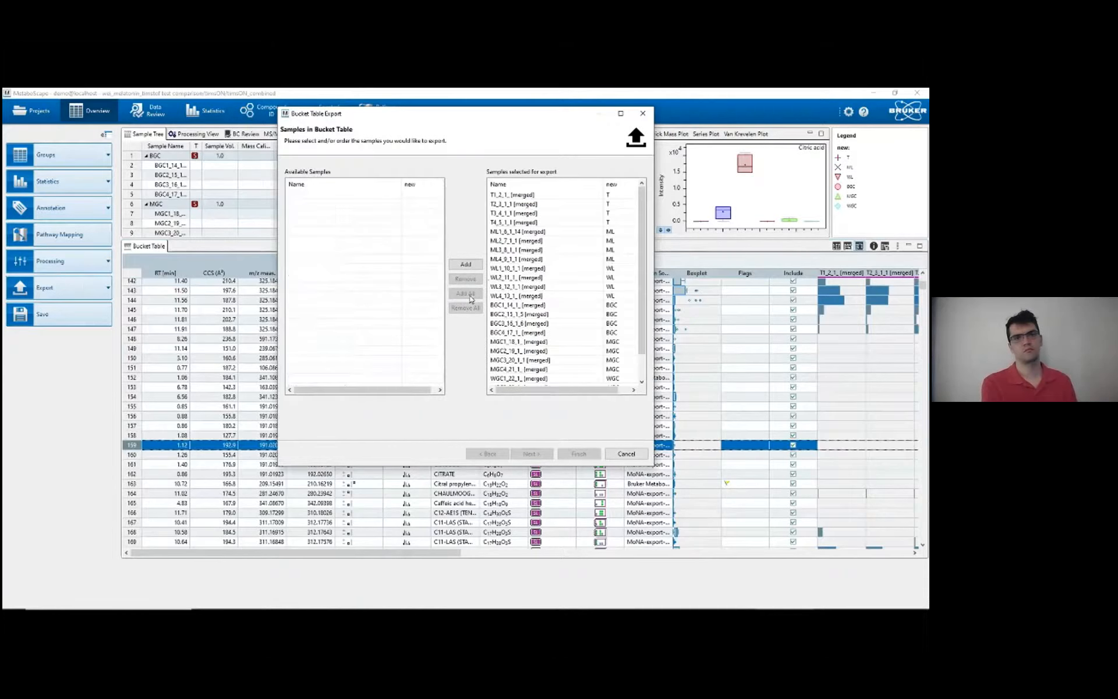
{"action": "left_click", "coordinate": [531, 453]}
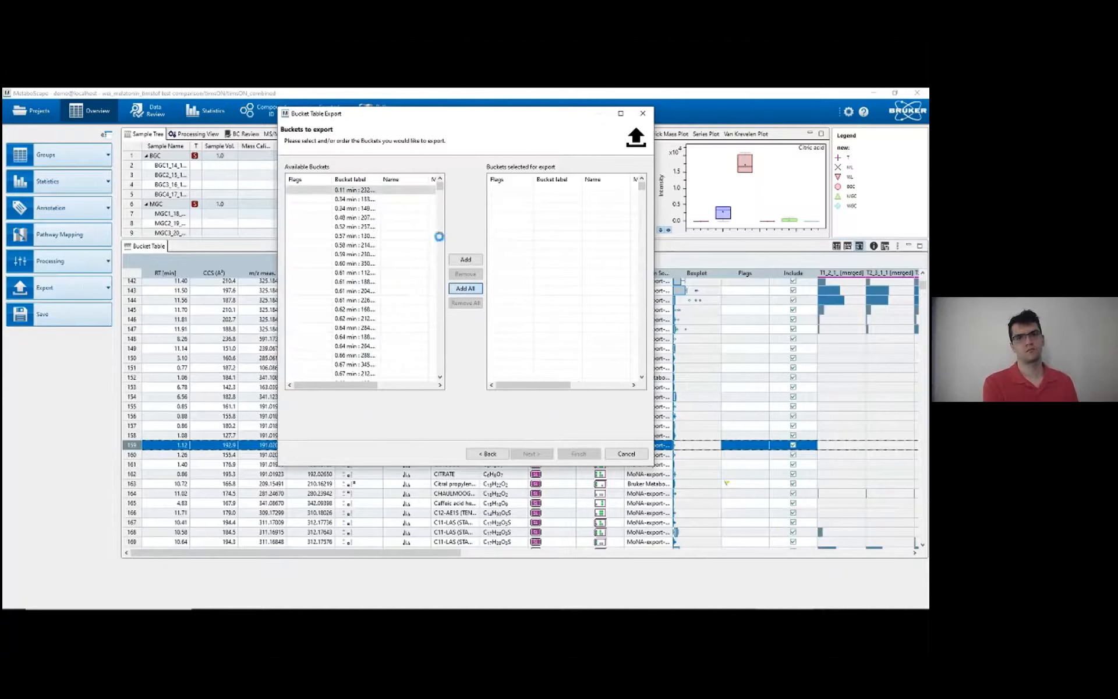
{"action": "left_click", "coordinate": [464, 288]}
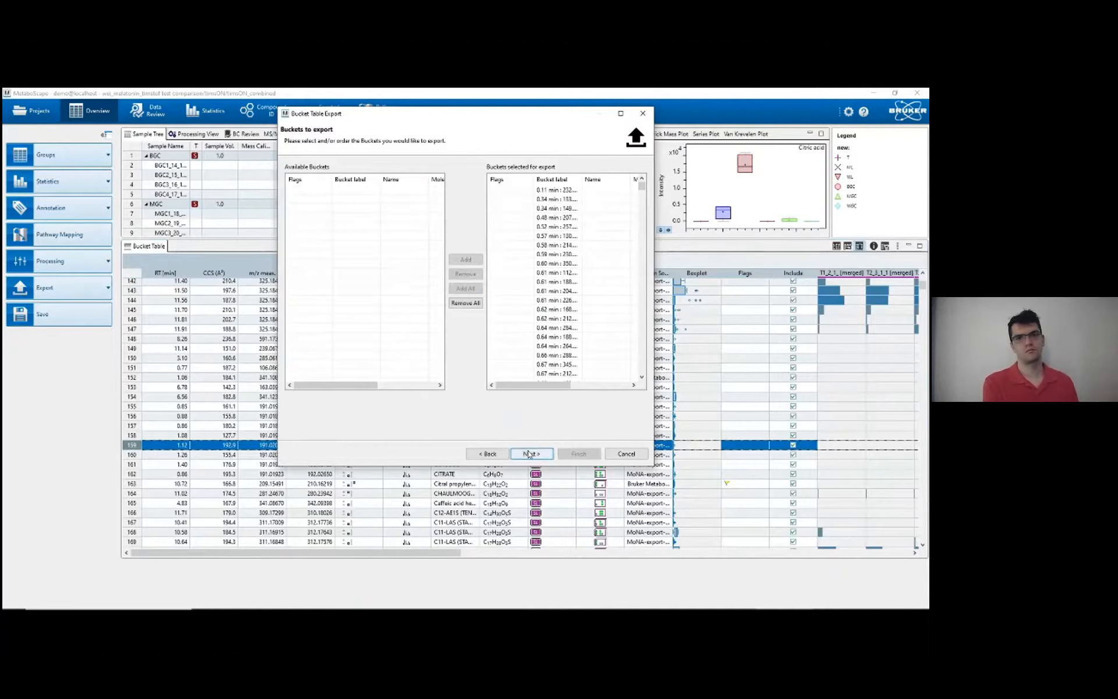
{"action": "left_click", "coordinate": [531, 453]}
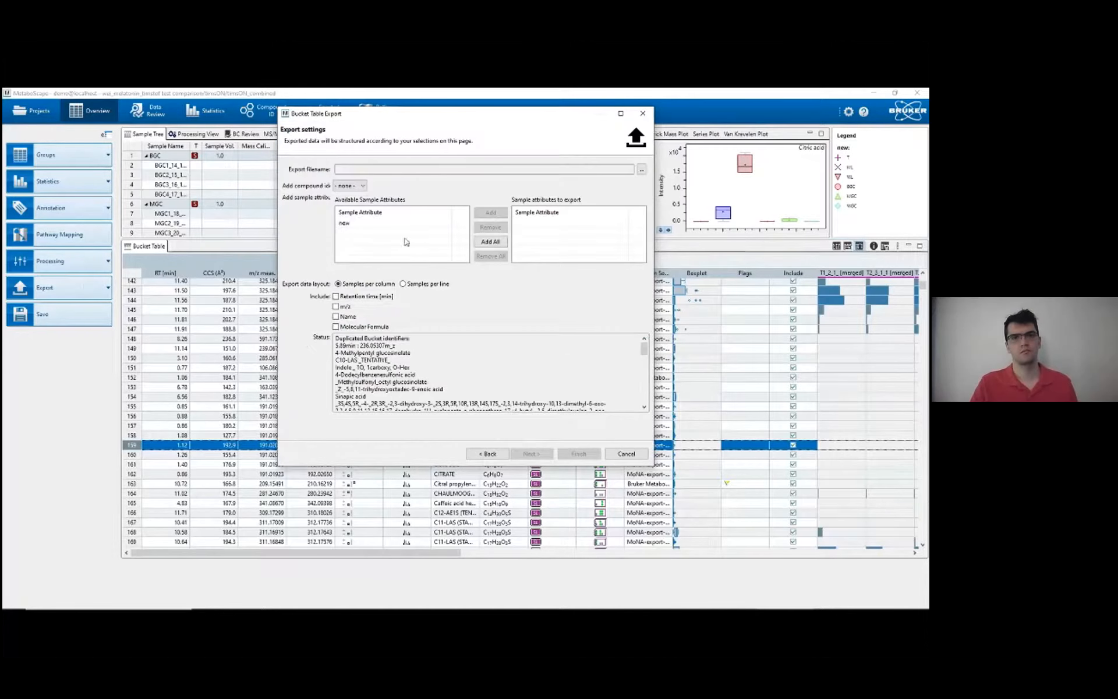
Add KEGG compound identifiers with retention time, m/z, name and molecular formula included.
{"action": "left_click", "coordinate": [359, 185]}
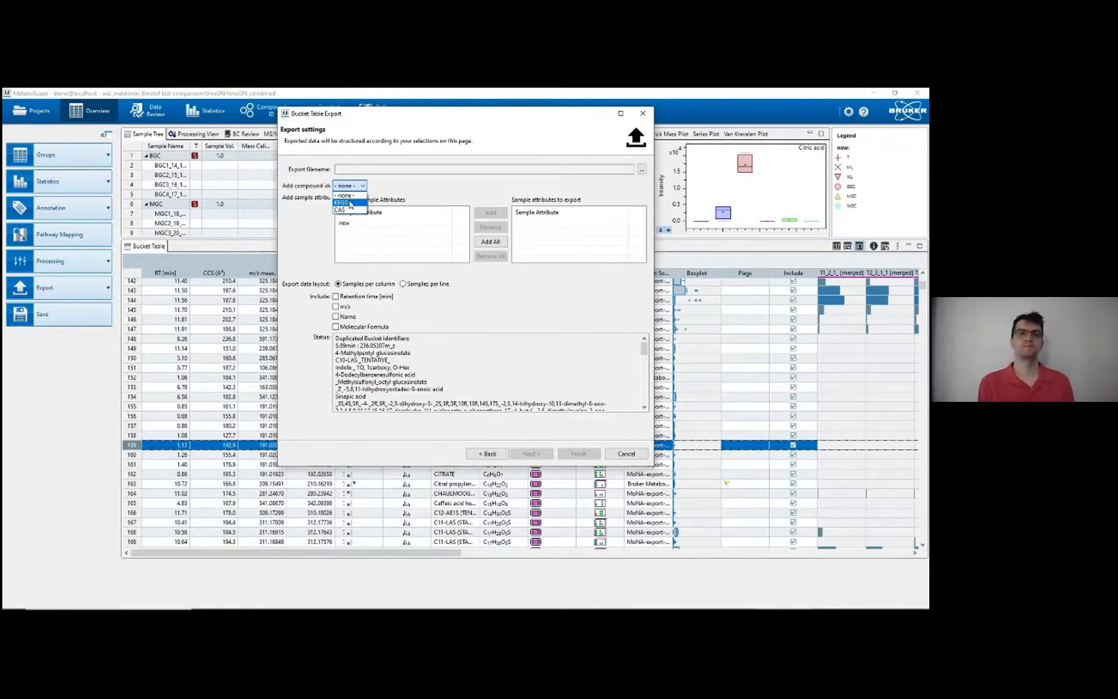
{"action": "left_click", "coordinate": [341, 202]}
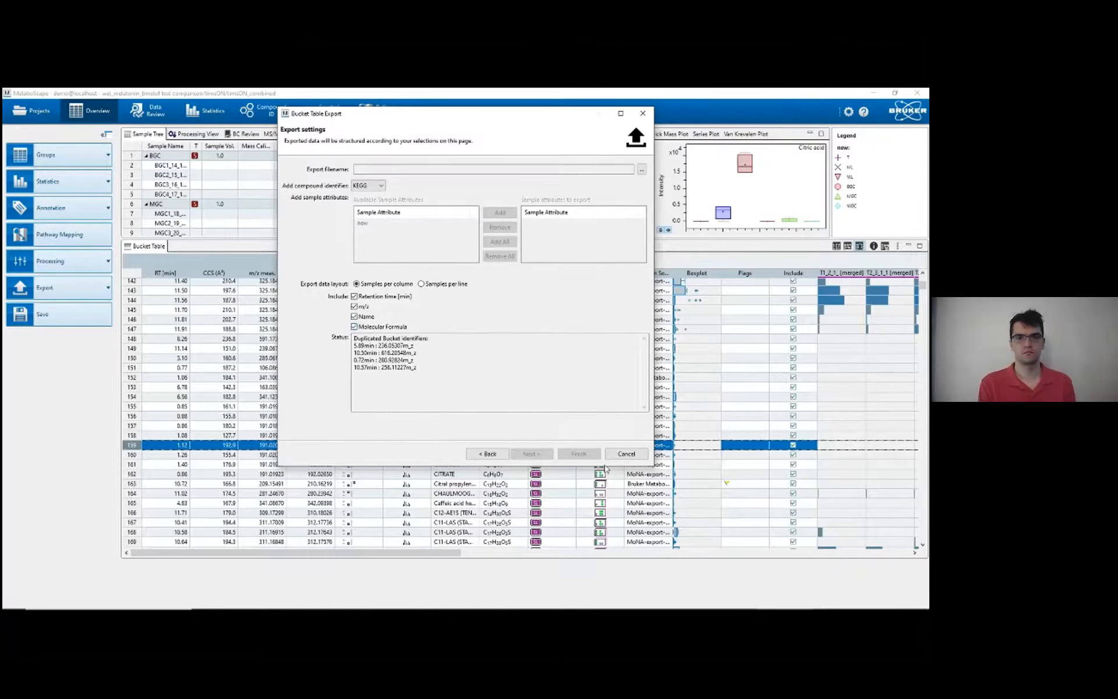
{"action": "mouse_move", "coordinate": [552, 434]}
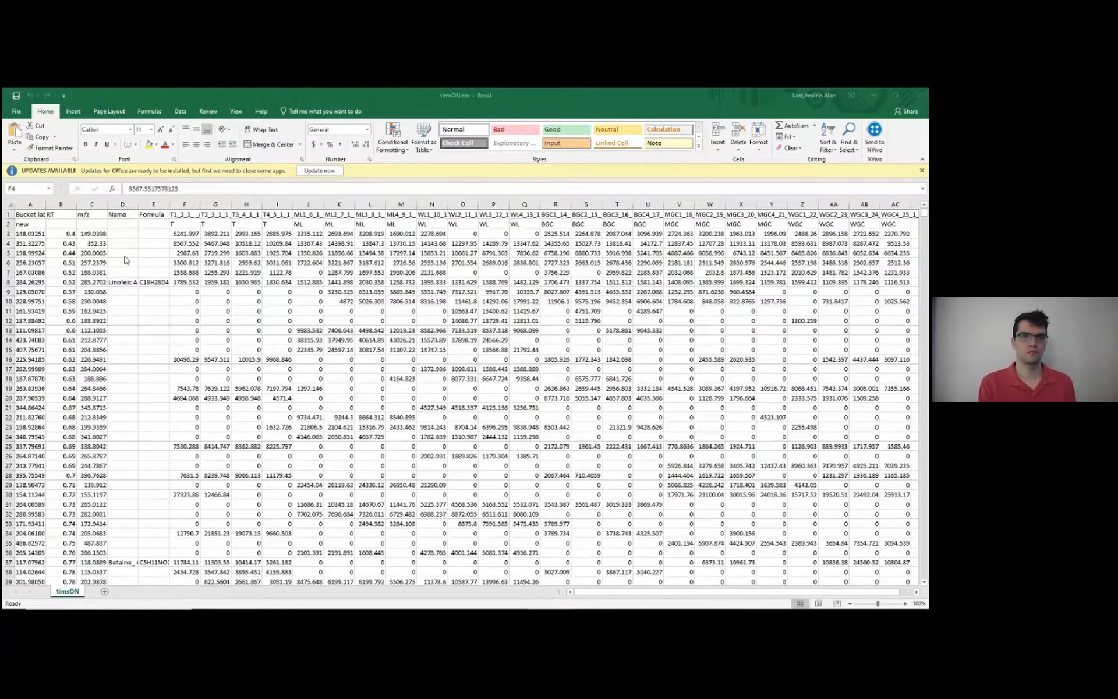
{"action": "mouse_move", "coordinate": [44, 217]}
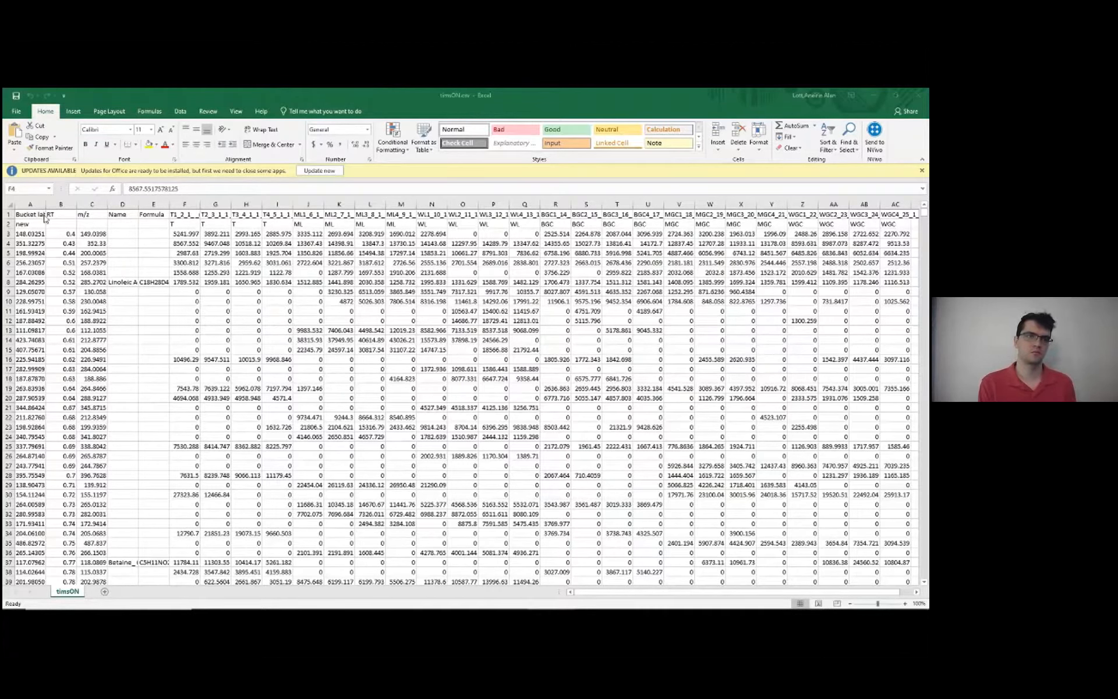
Check timsON.csv's group label row, RT and Name headers, Linoleic Acid-d4 and the T group labels.
{"action": "left_click", "coordinate": [31, 224]}
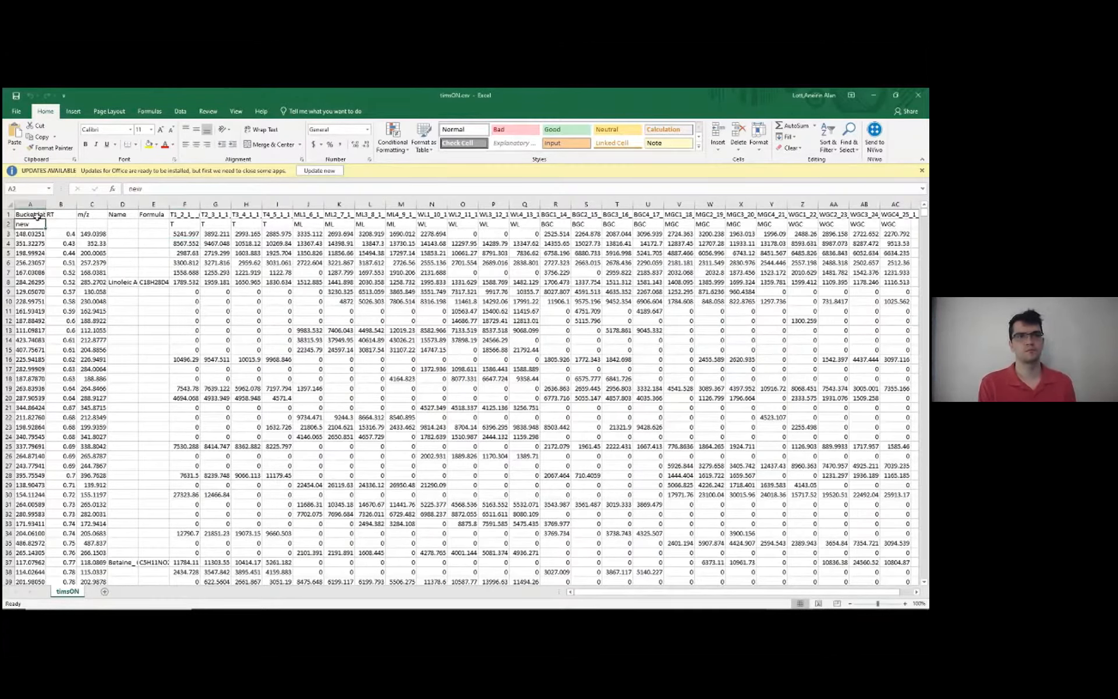
{"action": "left_click", "coordinate": [60, 213]}
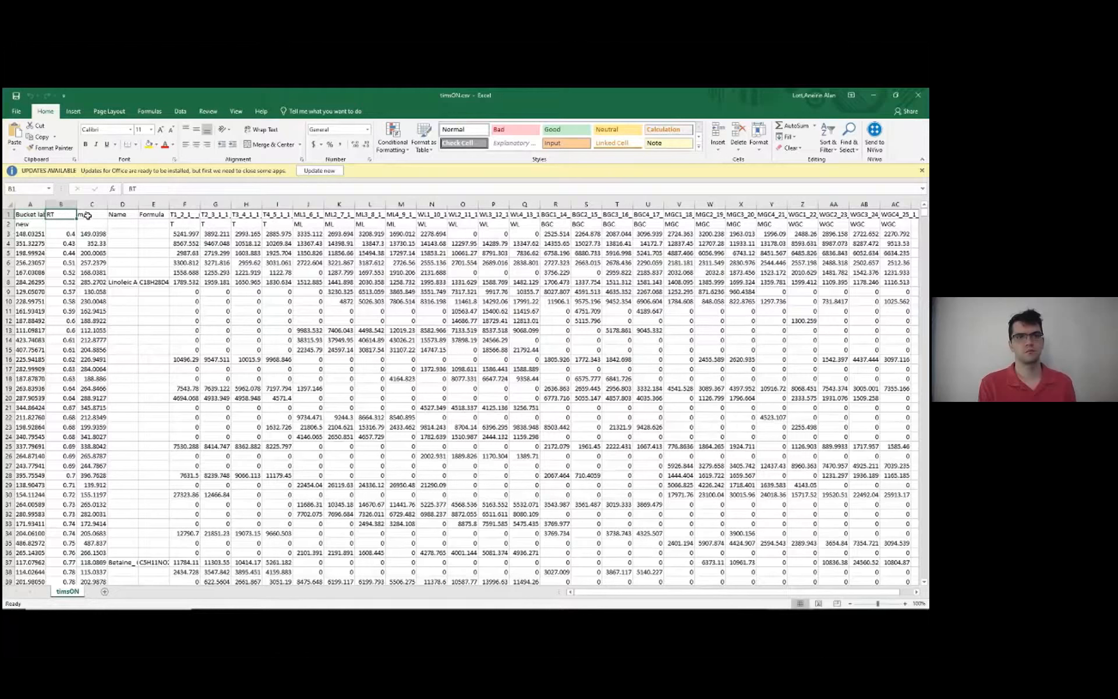
{"action": "left_click", "coordinate": [122, 214]}
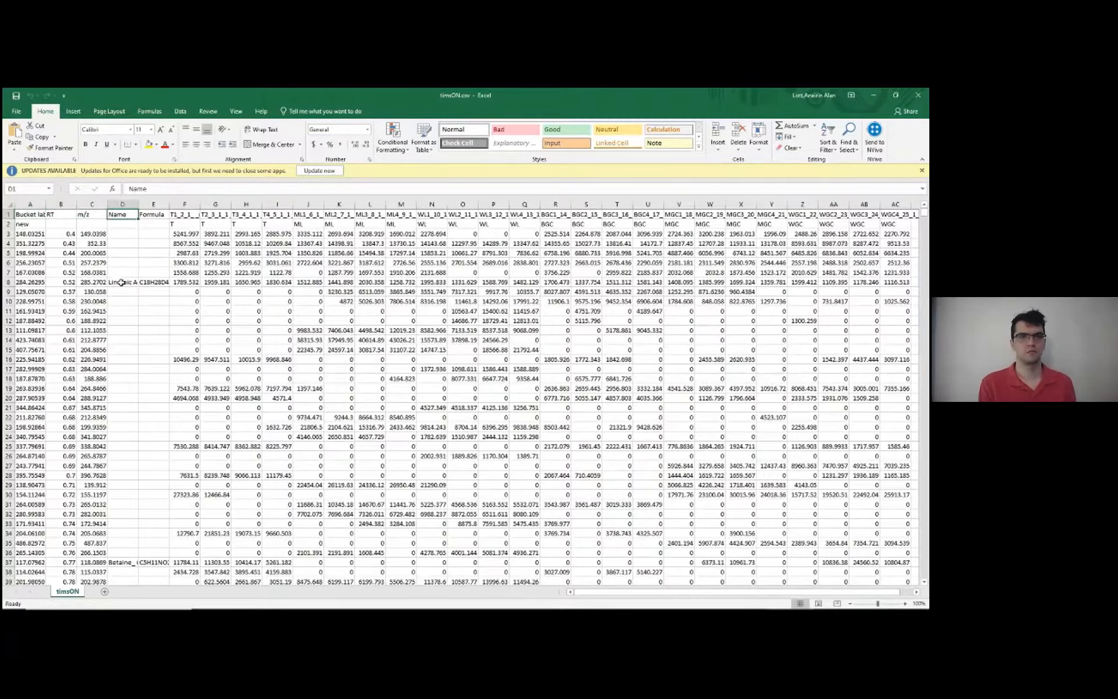
{"action": "left_click", "coordinate": [122, 282]}
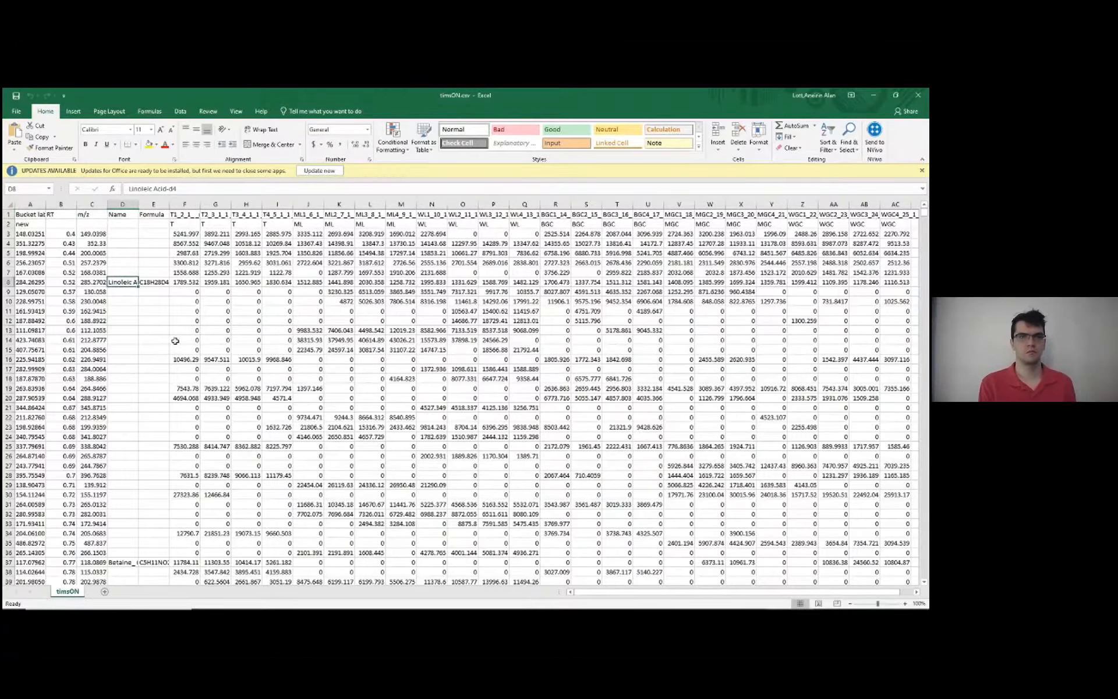
{"action": "left_click", "coordinate": [123, 338]}
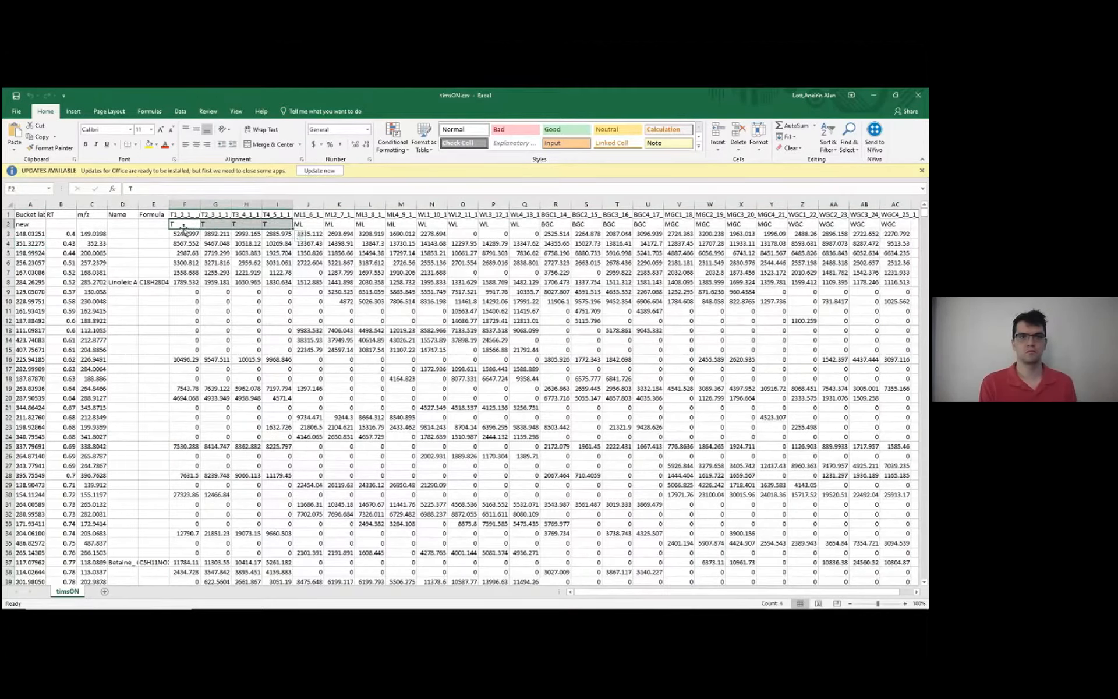
{"action": "left_click", "coordinate": [307, 224]}
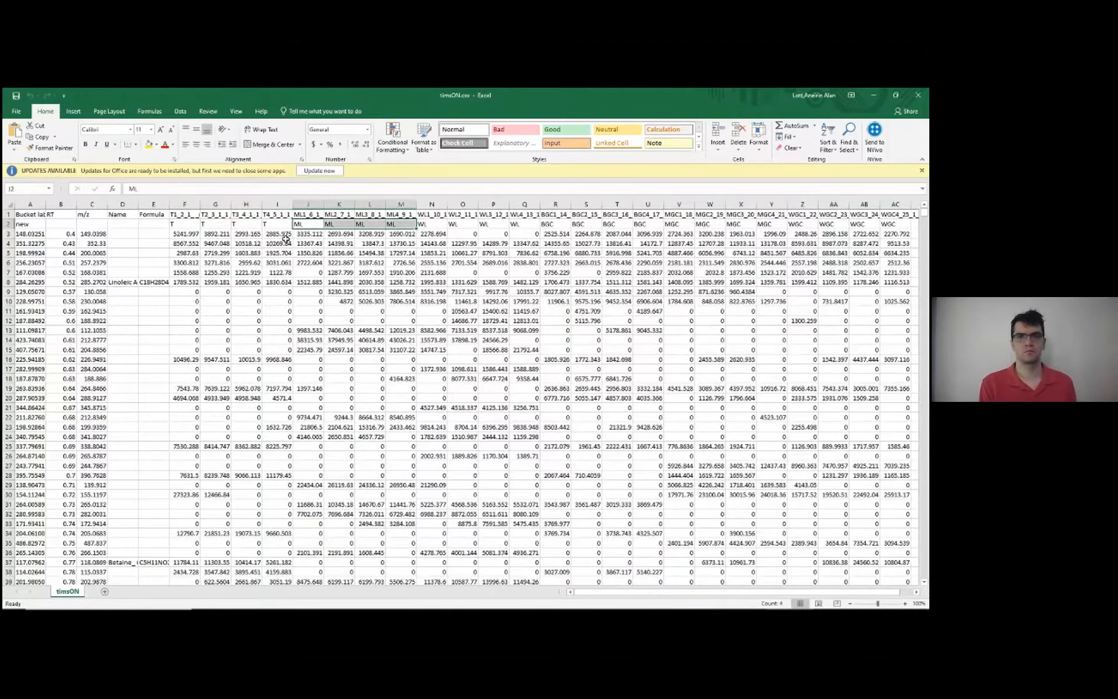
{"action": "left_click", "coordinate": [245, 252]}
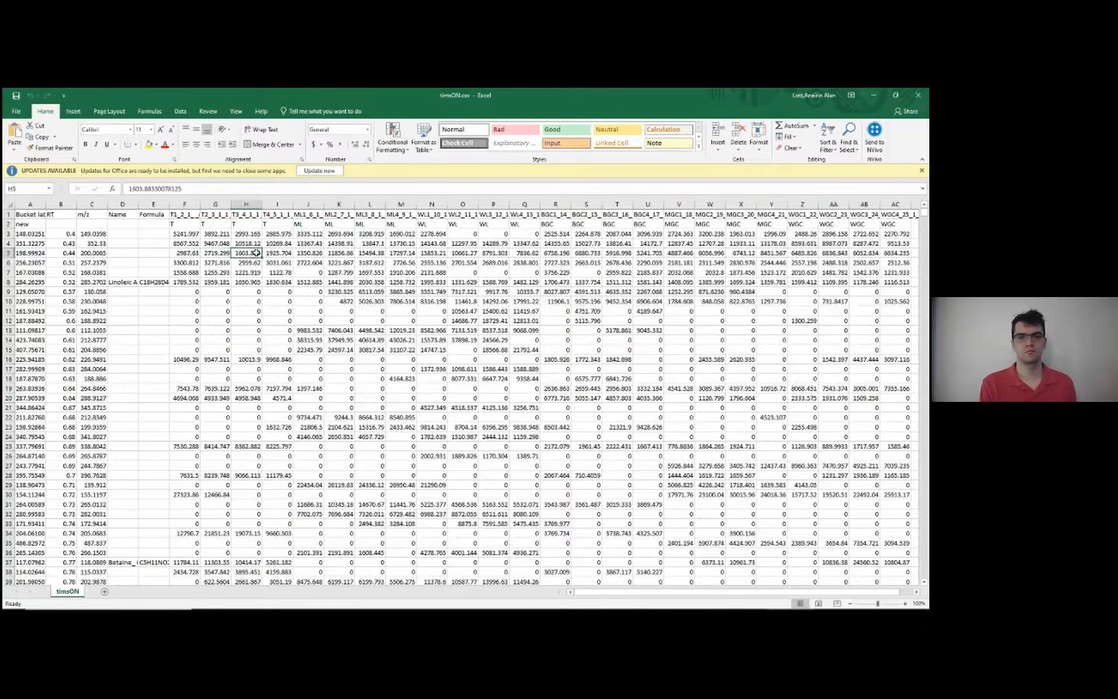
{"action": "left_click", "coordinate": [308, 252]}
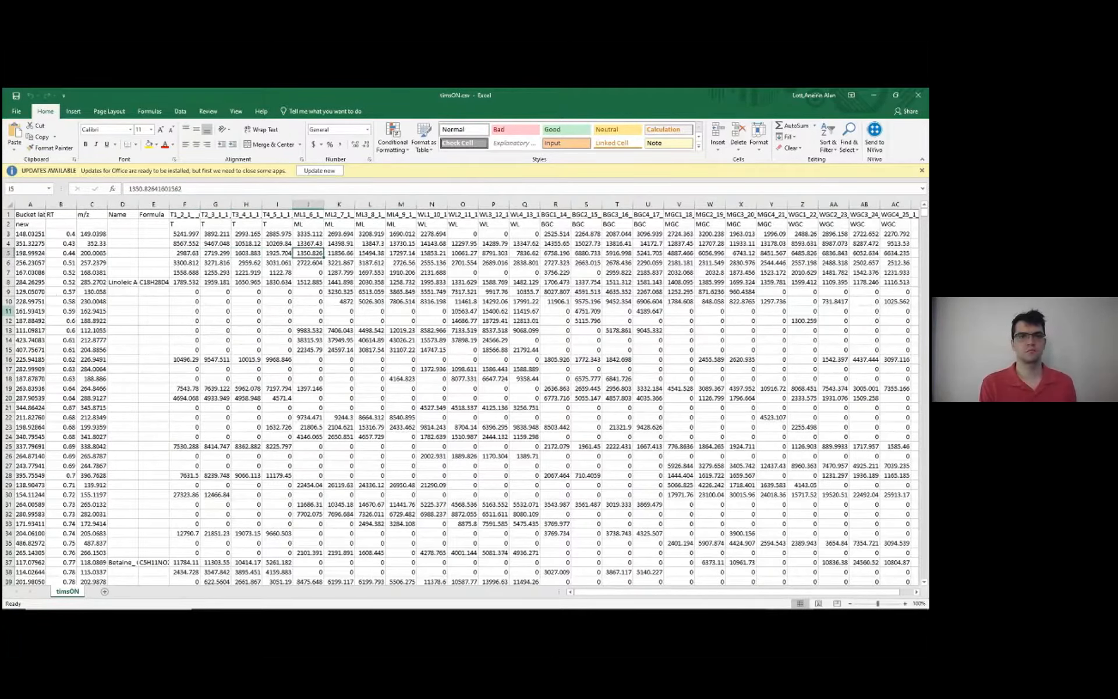
{"action": "left_click", "coordinate": [30, 215]}
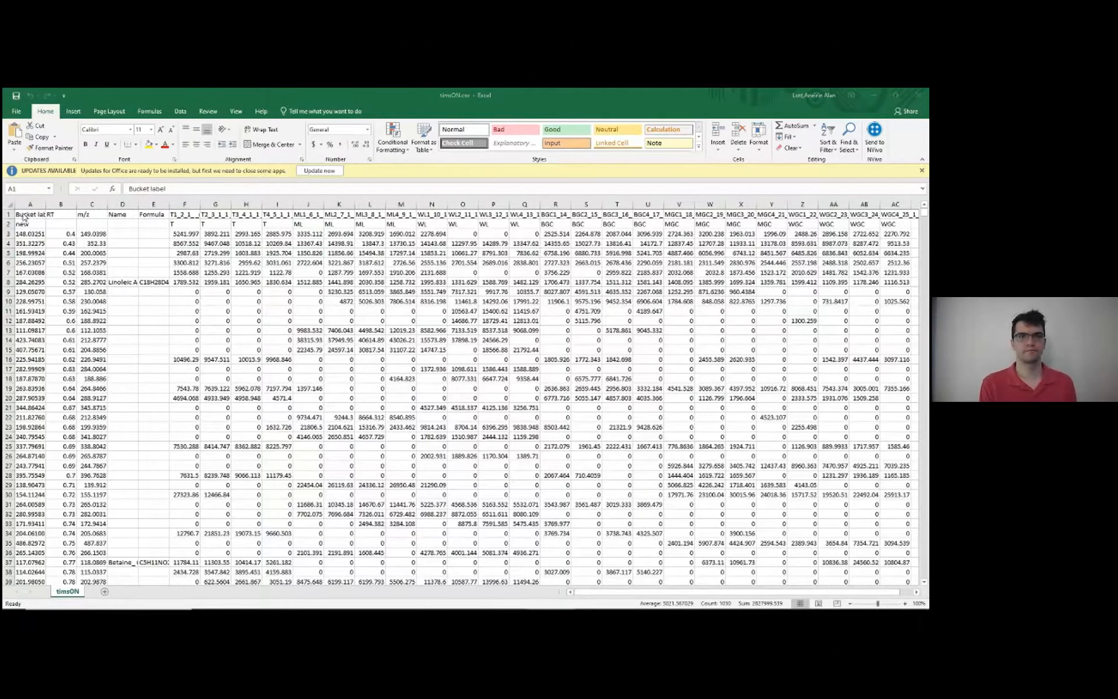
{"action": "left_click", "coordinate": [277, 309]}
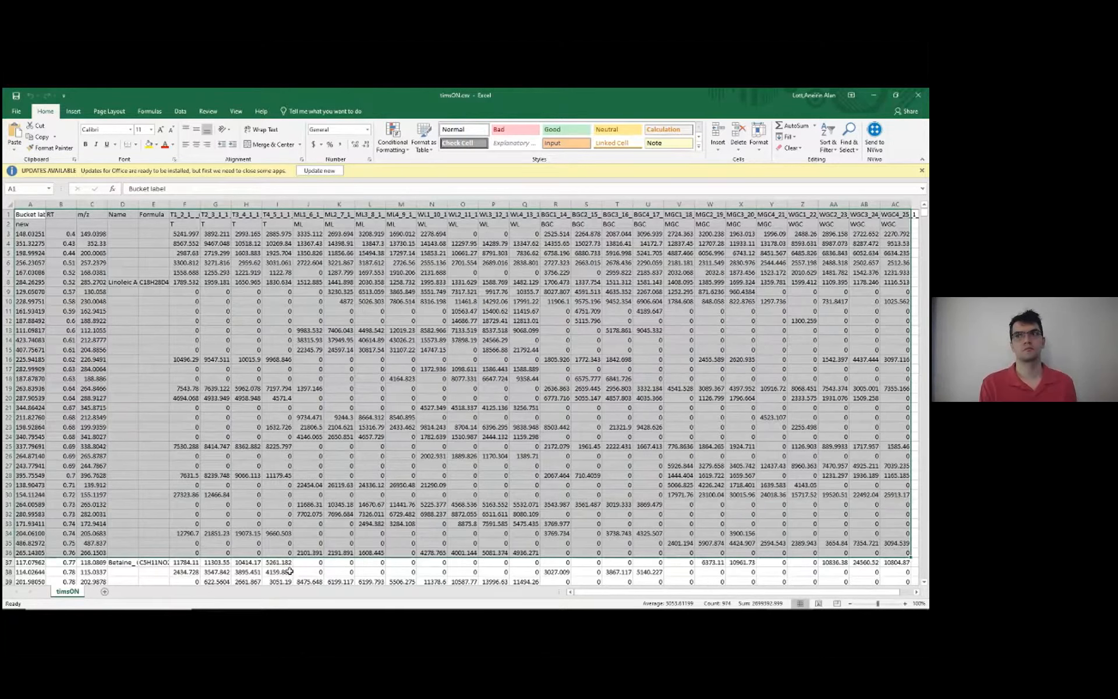
{"action": "mouse_move", "coordinate": [235, 356]}
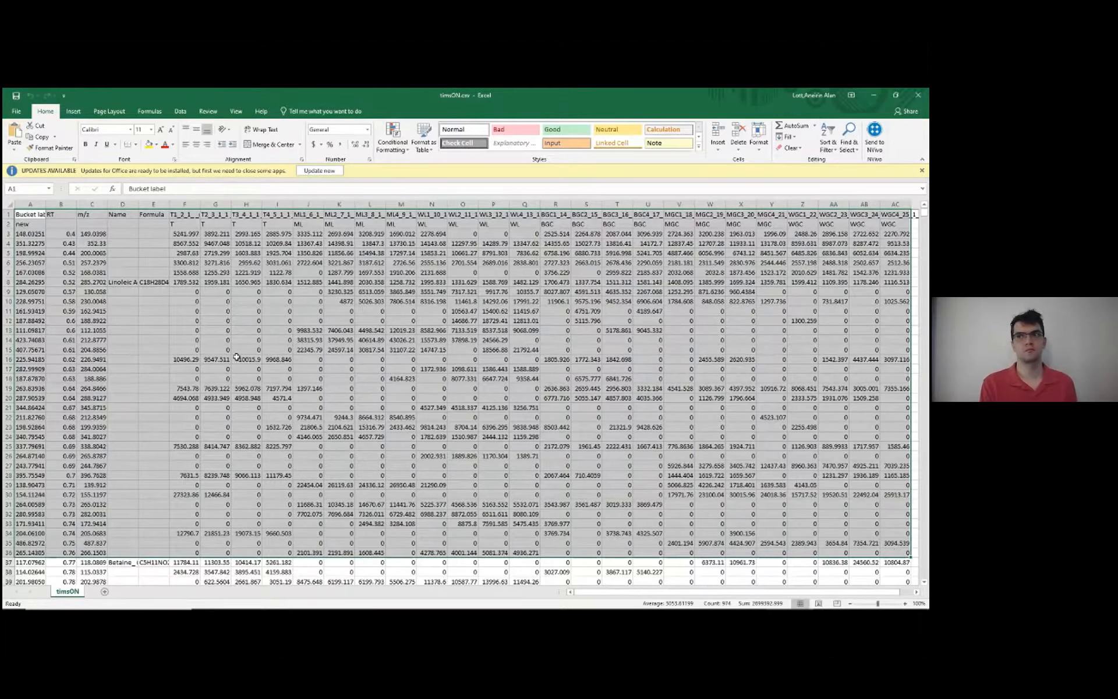
{"action": "left_click", "coordinate": [215, 378]}
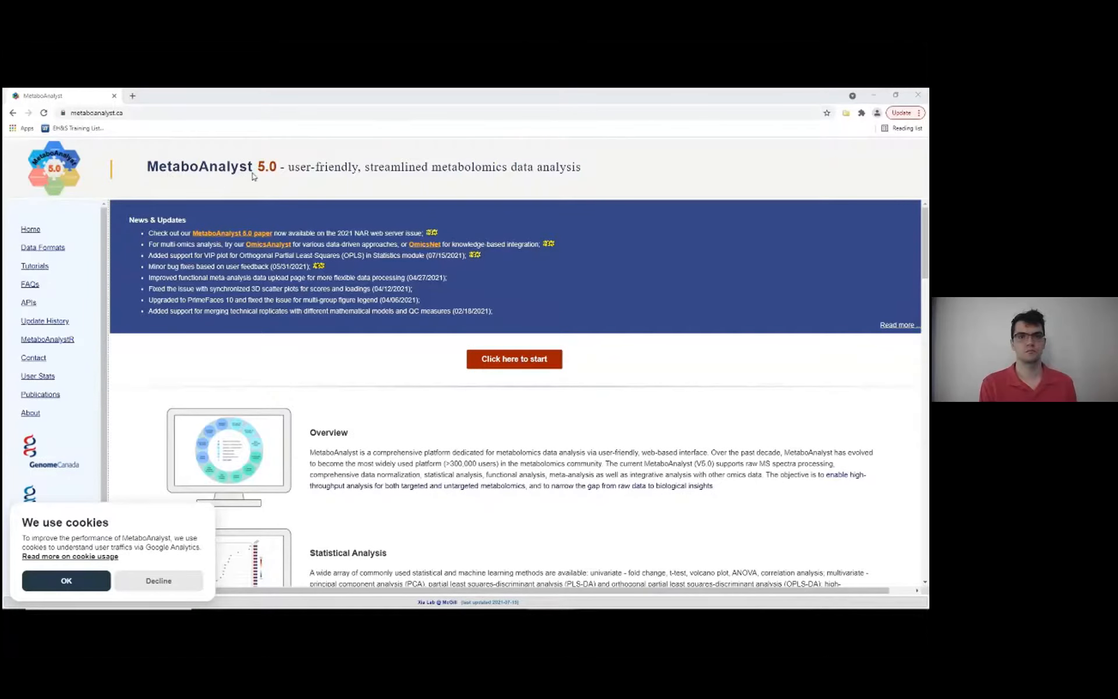
Look over the MetaboAnalyst 5.0 home page and its accepted data formats description.
{"action": "scroll", "scroll_direction": "down", "scroll_amount": 3}
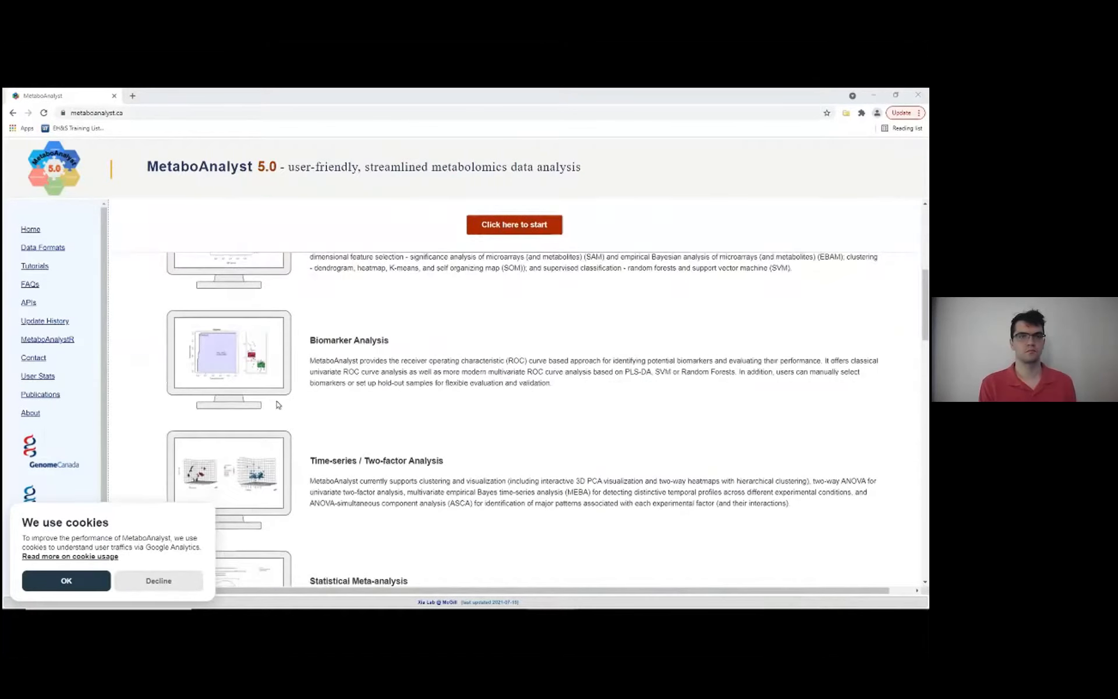
{"action": "scroll", "scroll_direction": "up", "scroll_amount": 3}
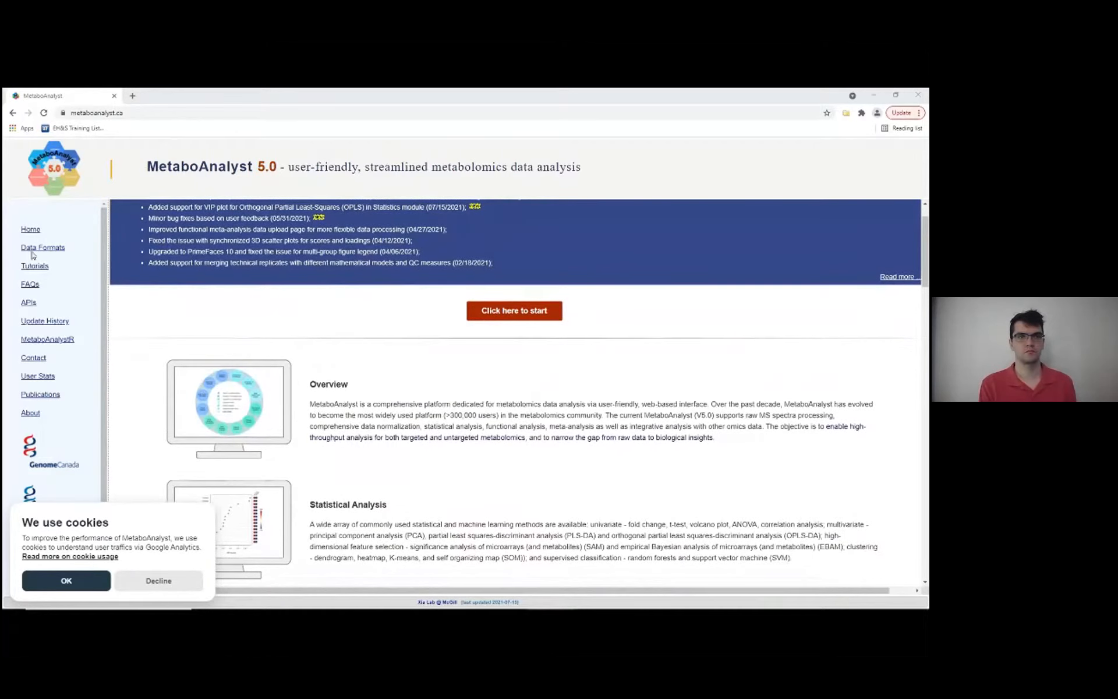
{"action": "mouse_move", "coordinate": [46, 246]}
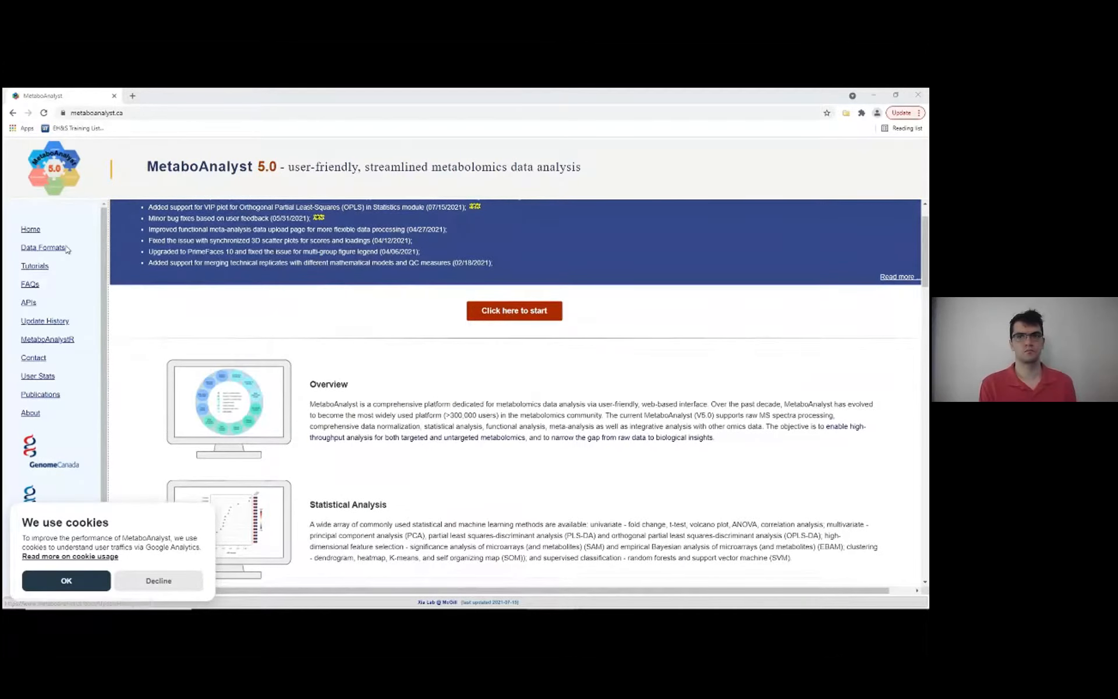
{"action": "left_click", "coordinate": [42, 247]}
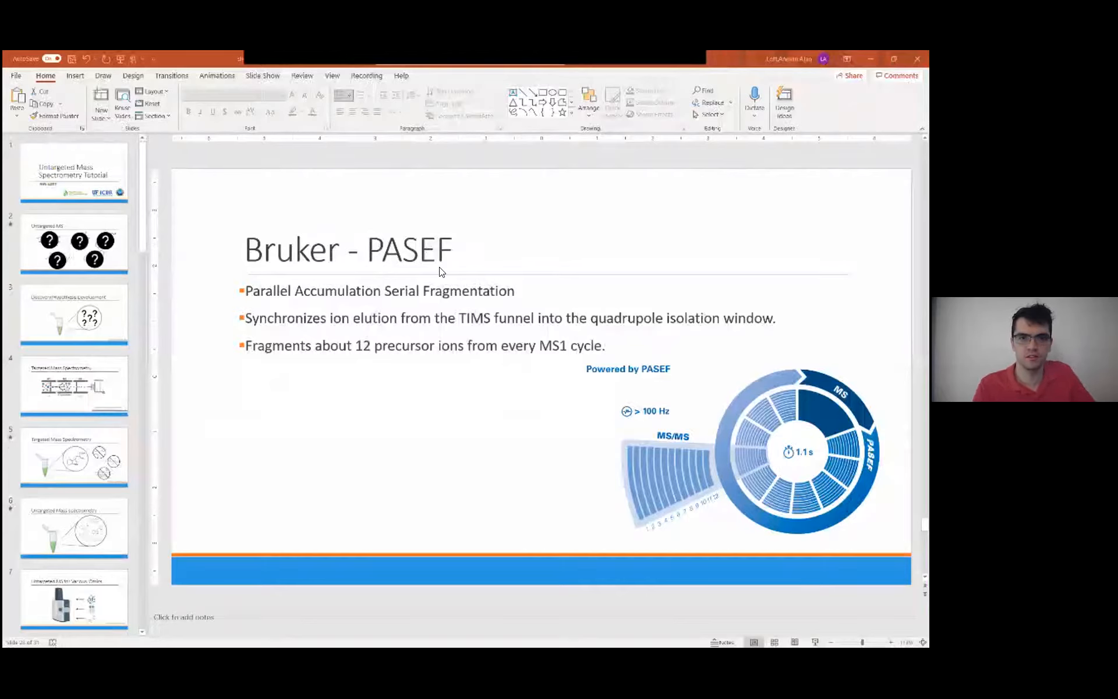
{"action": "mouse_move", "coordinate": [339, 315]}
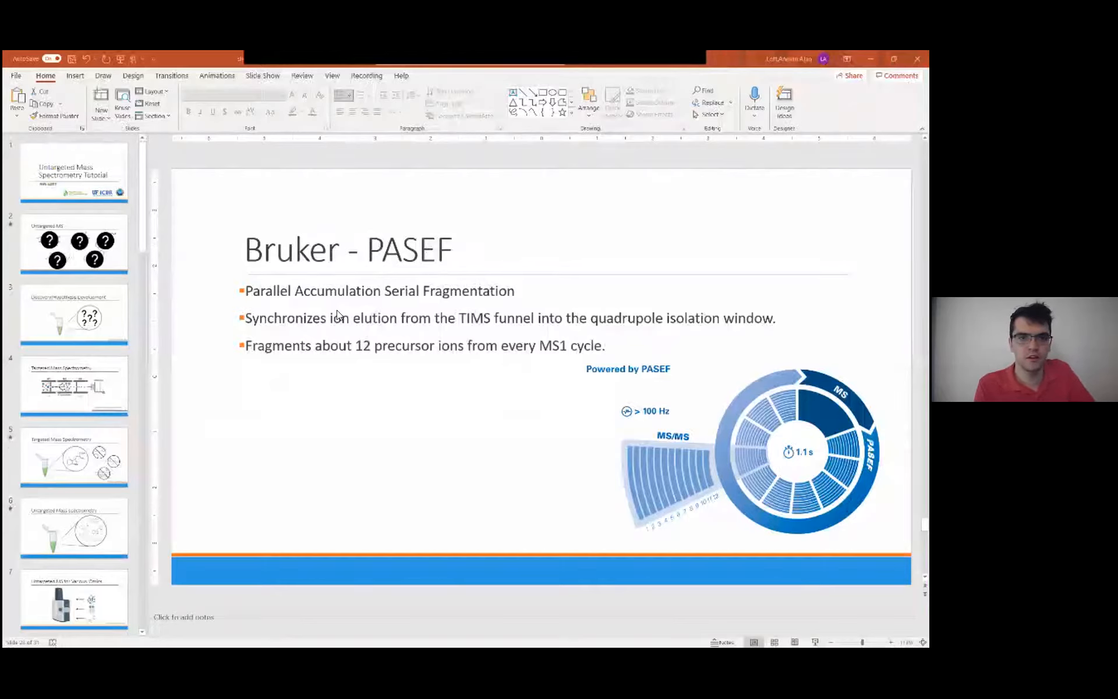
{"action": "mouse_move", "coordinate": [329, 332]}
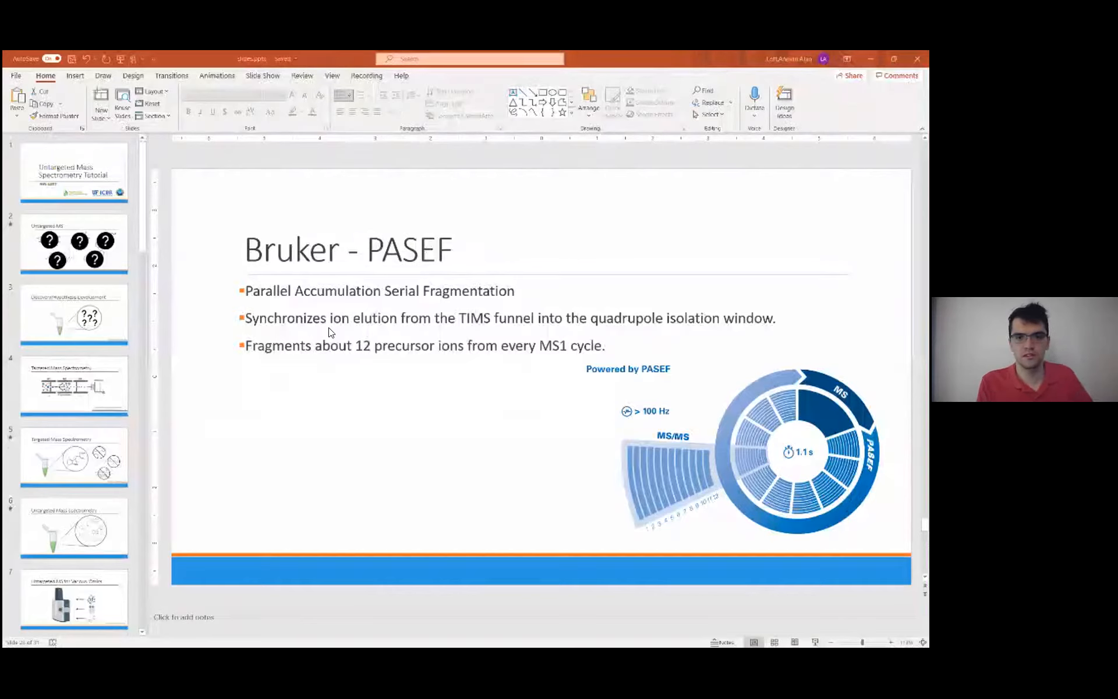
{"action": "mouse_move", "coordinate": [430, 347]}
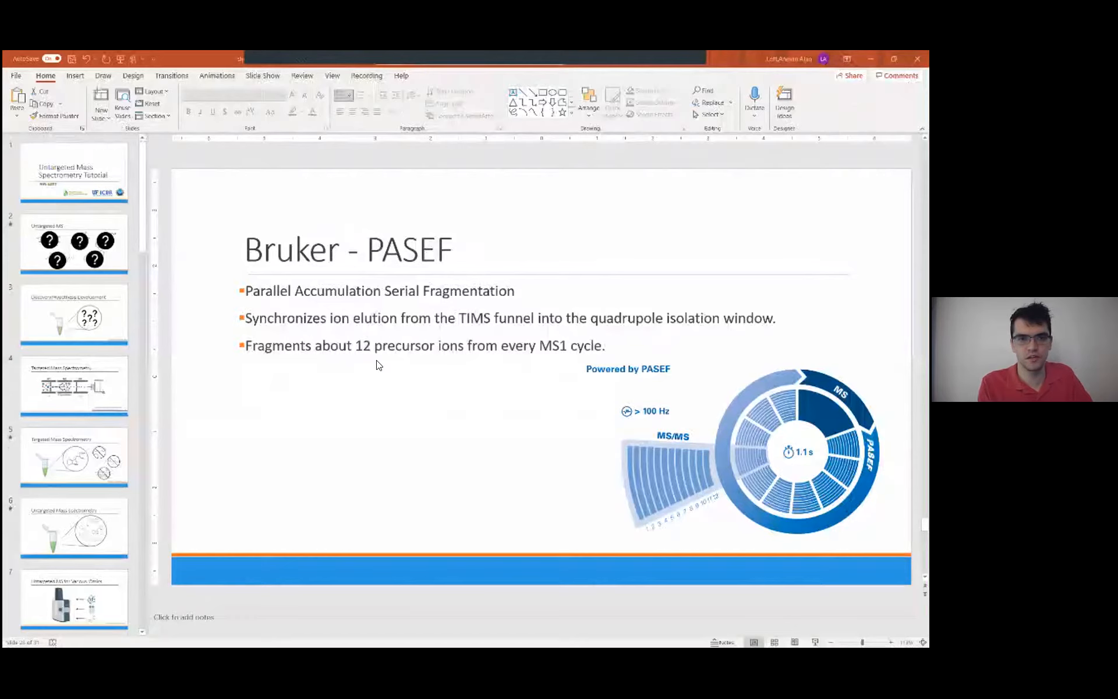
{"action": "mouse_move", "coordinate": [593, 362]}
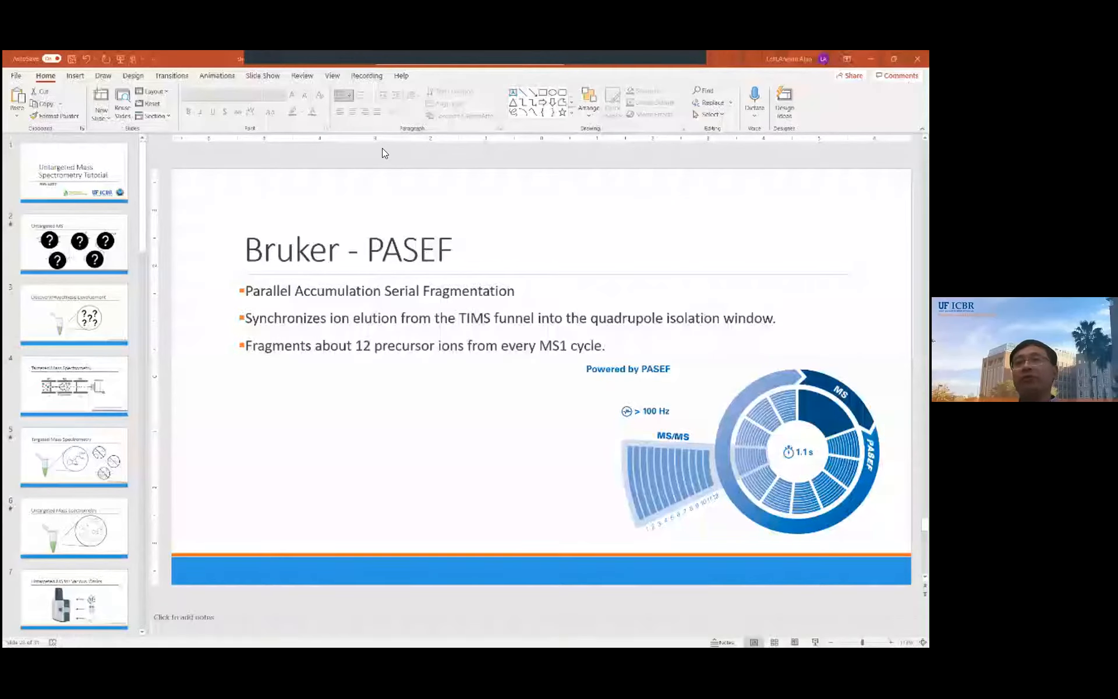
{"action": "mouse_move", "coordinate": [545, 80]}
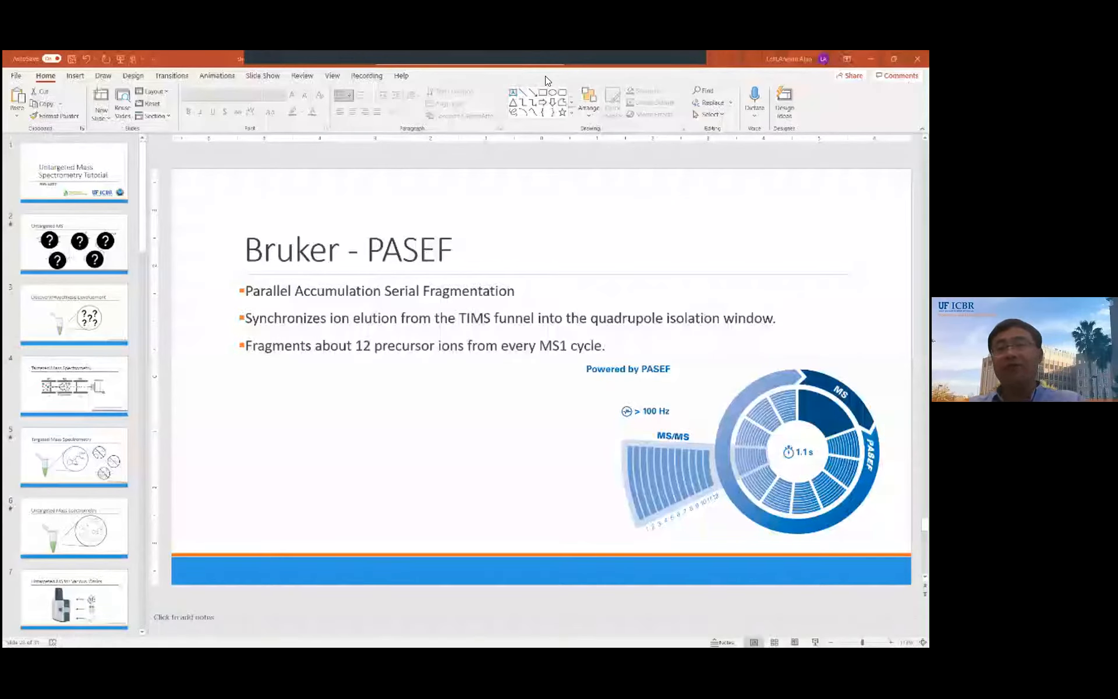